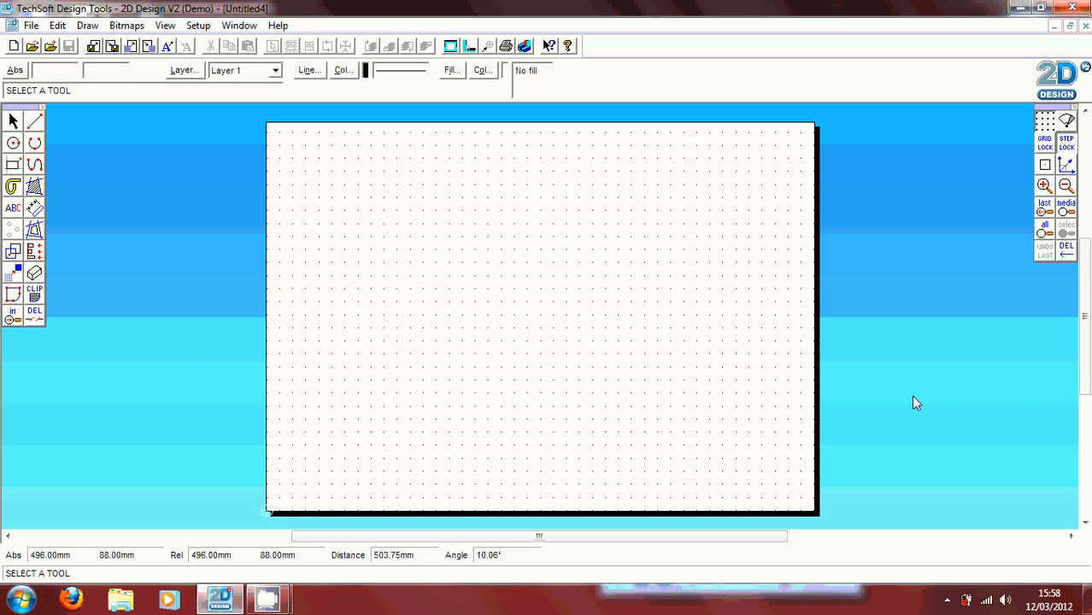
mouse_move(134, 190)
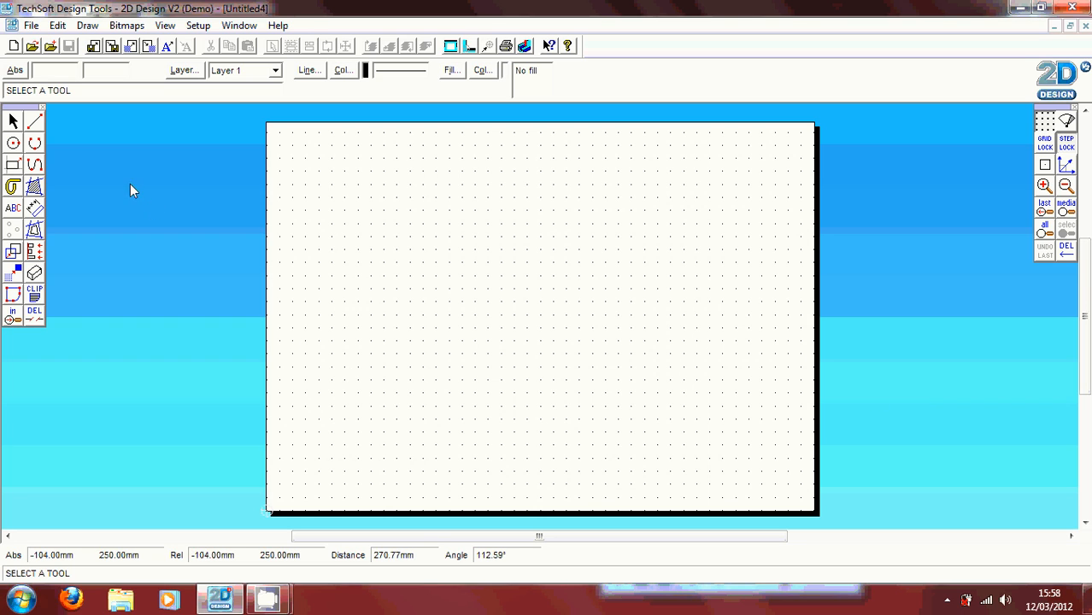
mouse_move(126, 298)
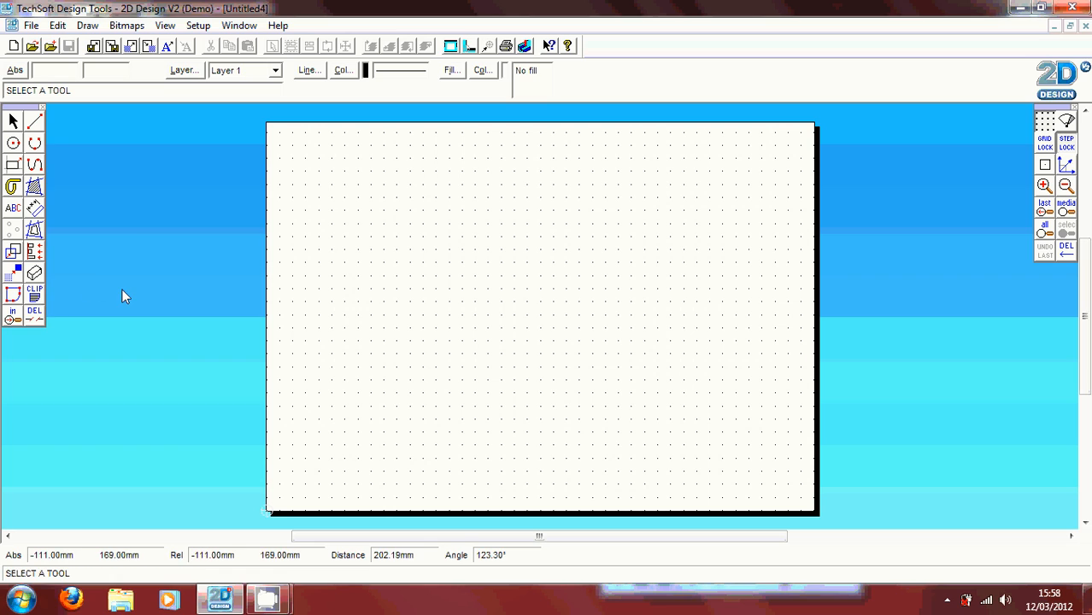
mouse_move(454, 198)
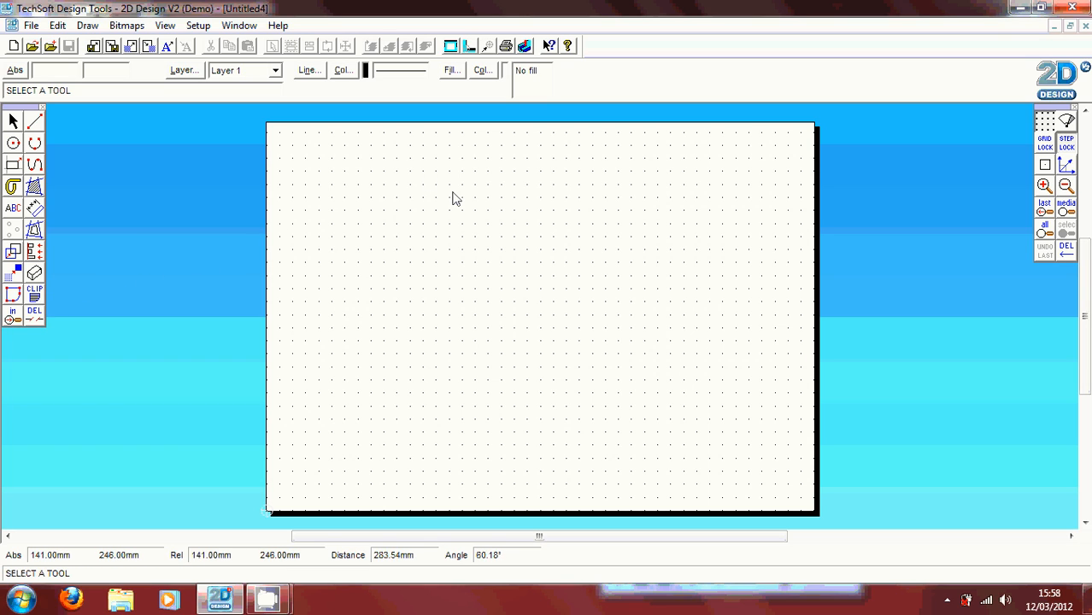
mouse_move(783, 219)
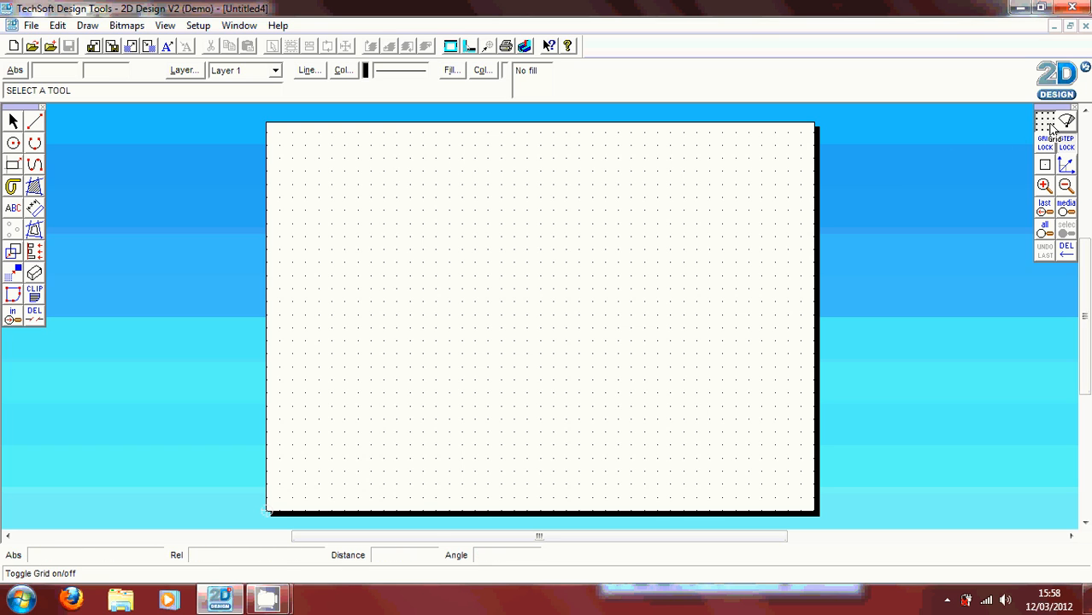
Set the grid to Isometric angle, Axial coordinates and Lines style, redraw, then reopen the grid settings.
left_click(1044, 127)
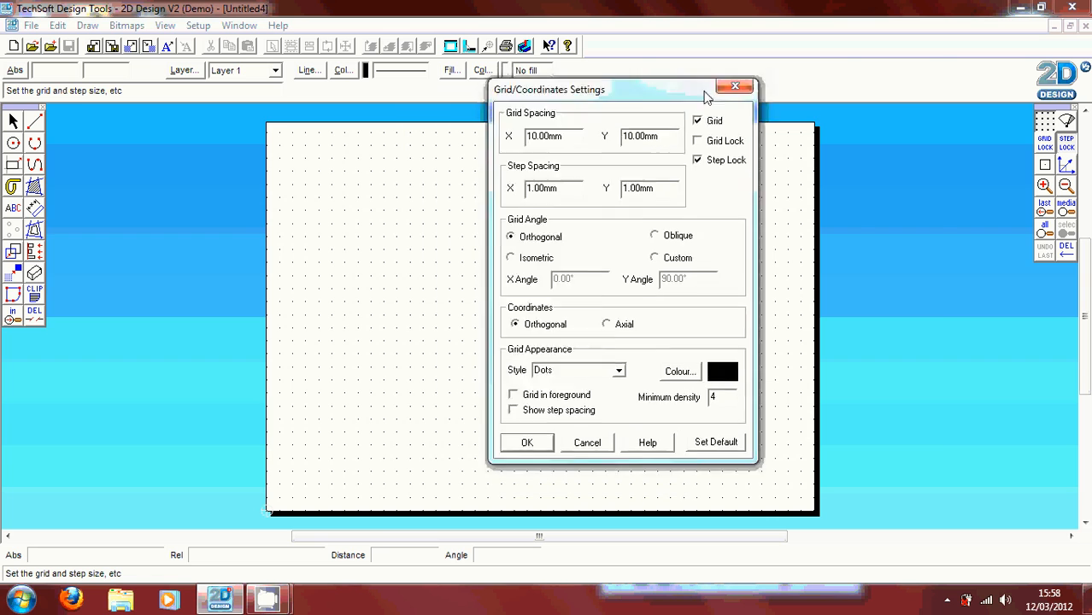
left_click_drag(548, 88, 795, 47)
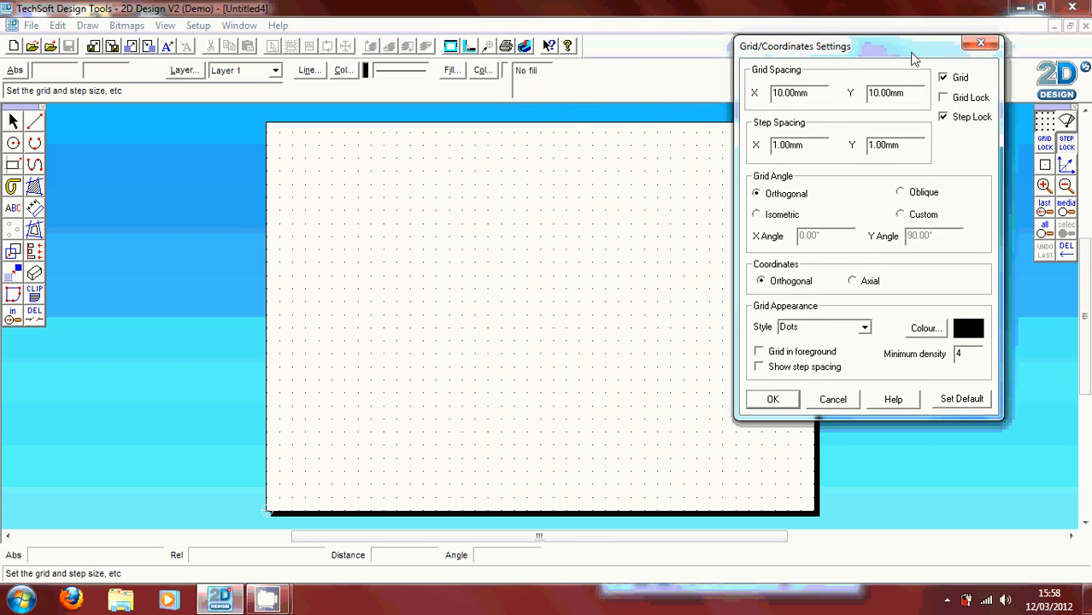
mouse_move(863, 106)
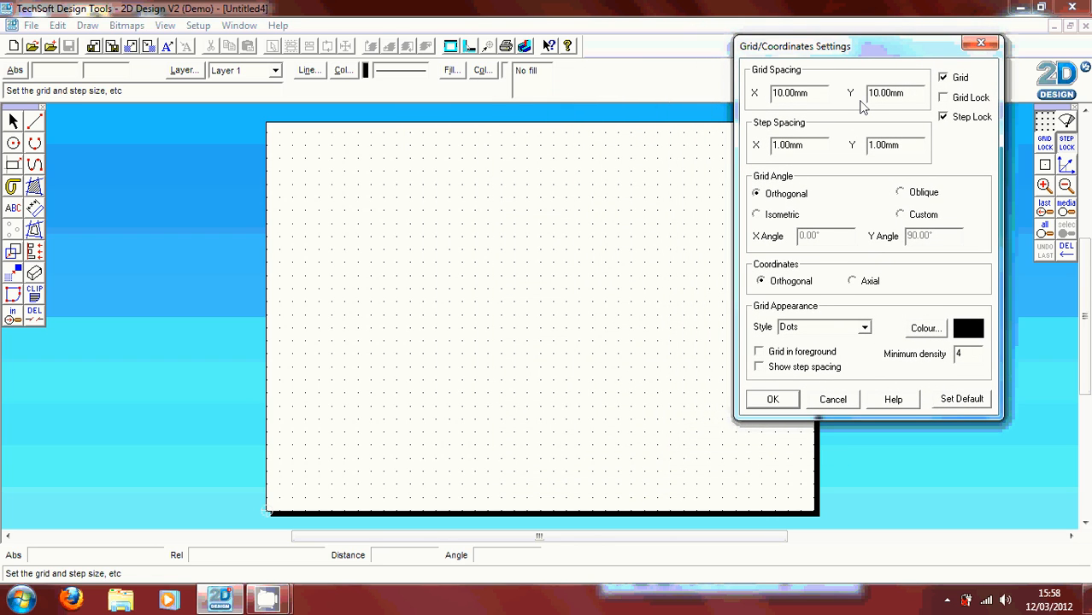
mouse_move(851, 208)
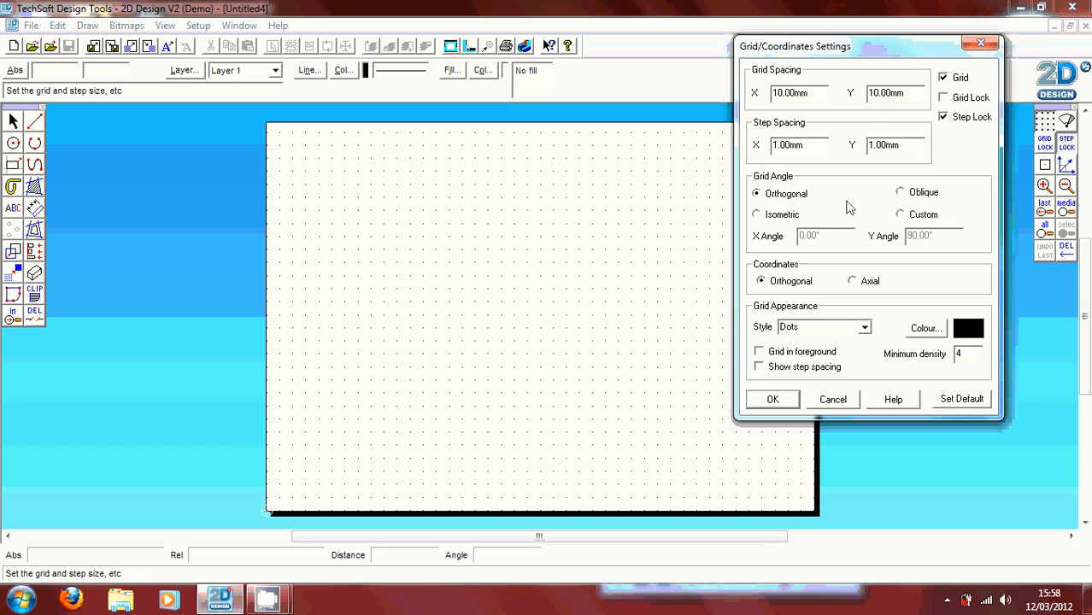
left_click(755, 213)
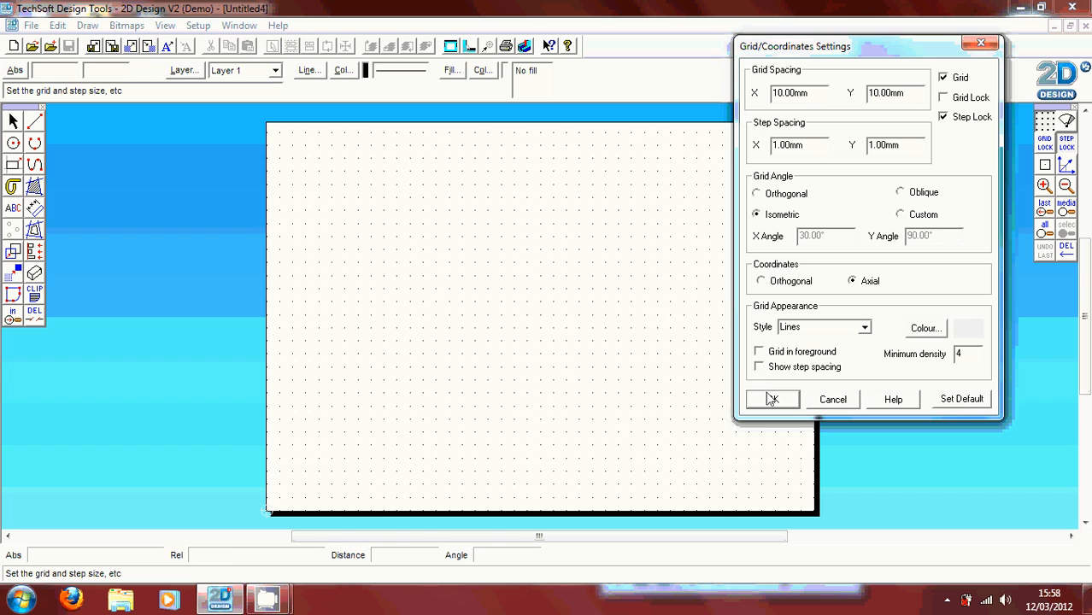
left_click(773, 400)
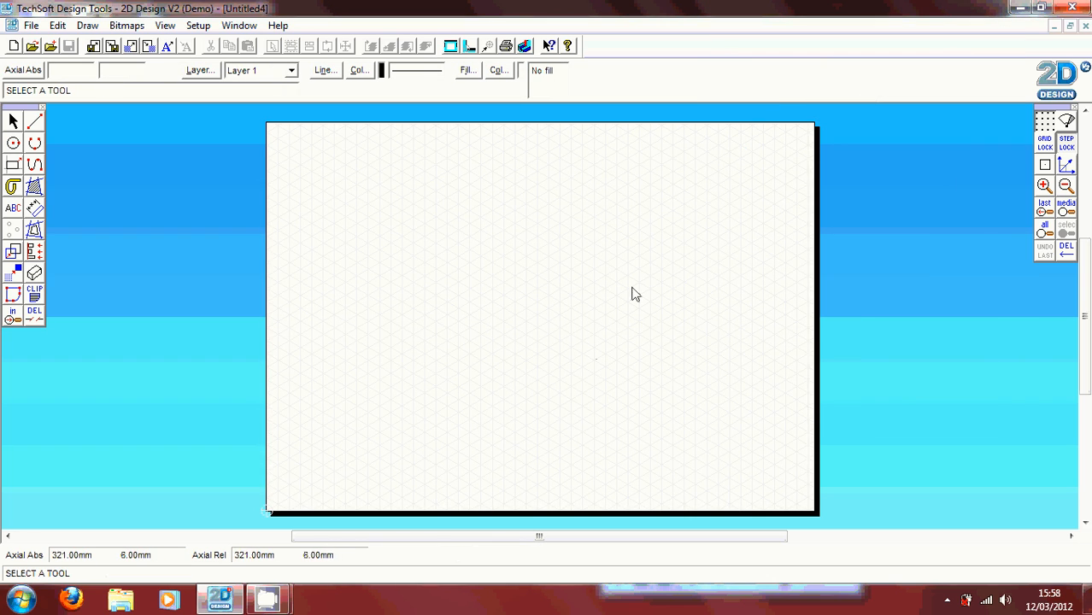
mouse_move(618, 288)
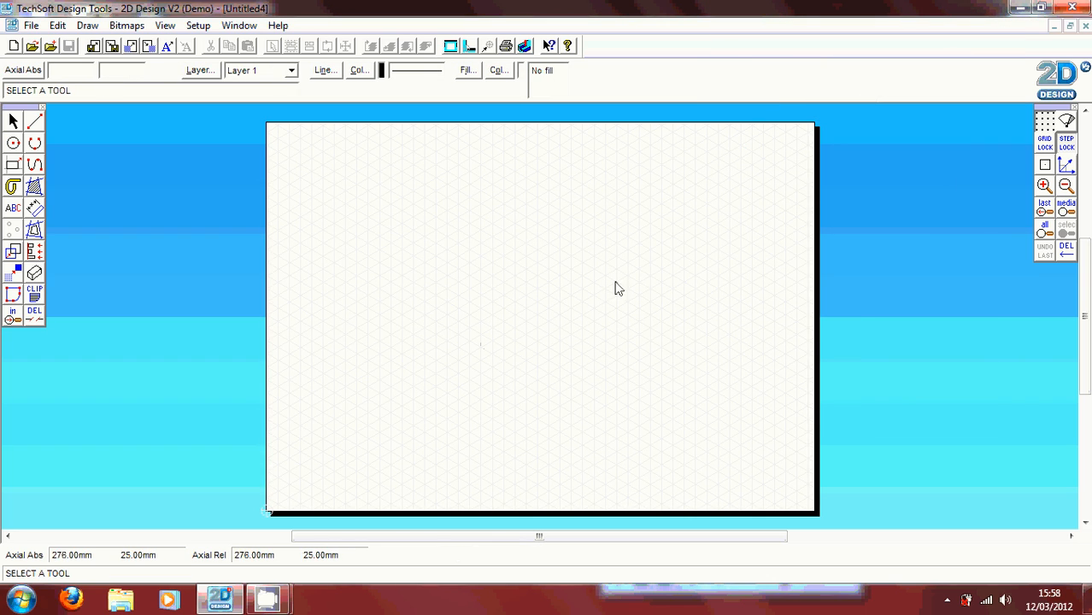
left_click(1046, 123)
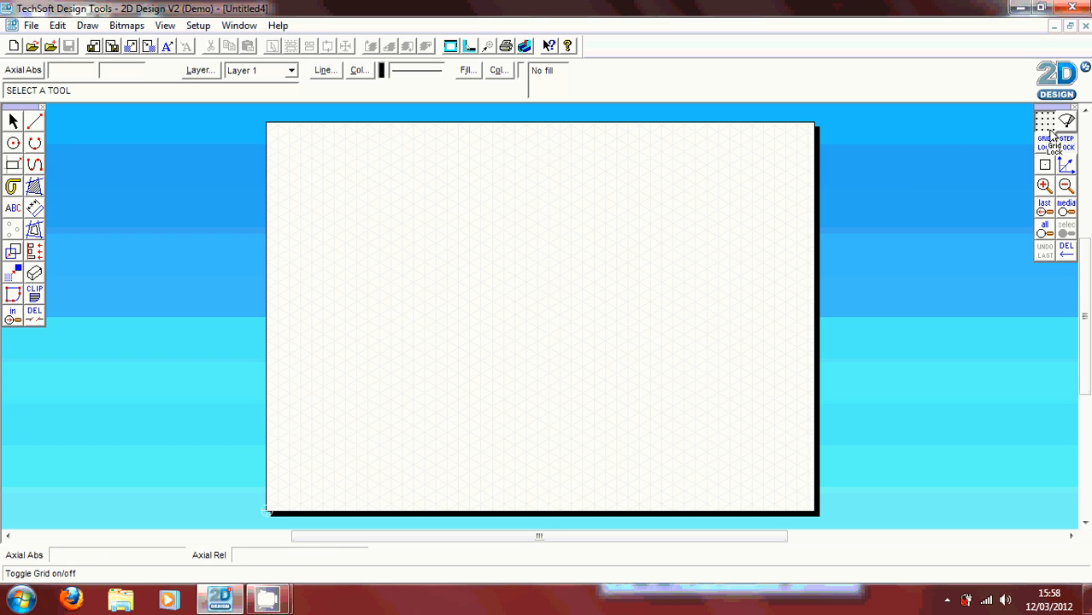
left_click(1044, 127)
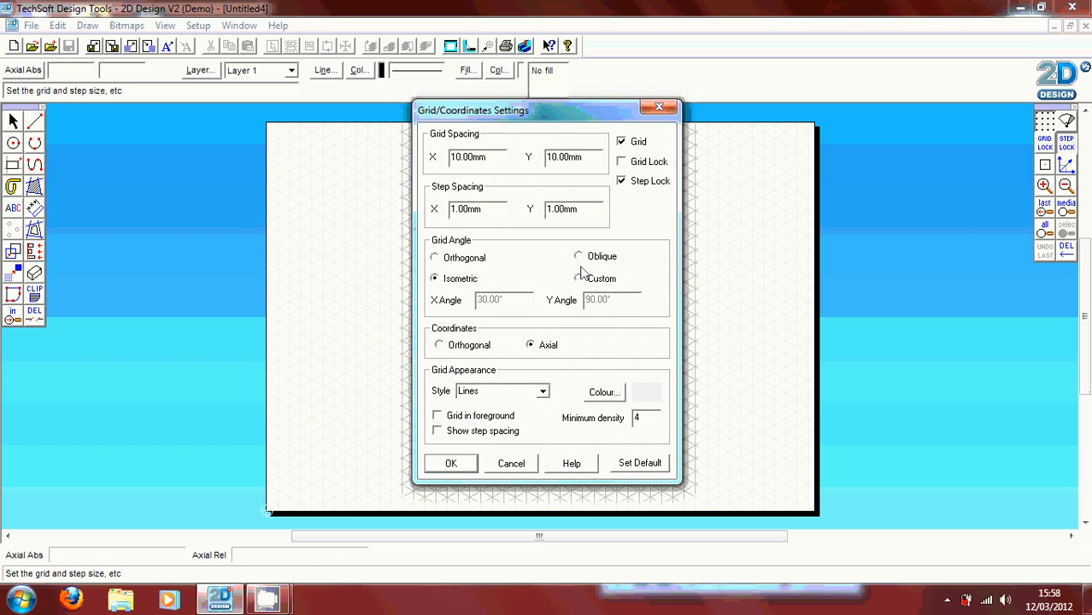
Try an Oblique grid, redraw, then set Grid Angle and Coordinates back to Orthogonal.
left_click(452, 462)
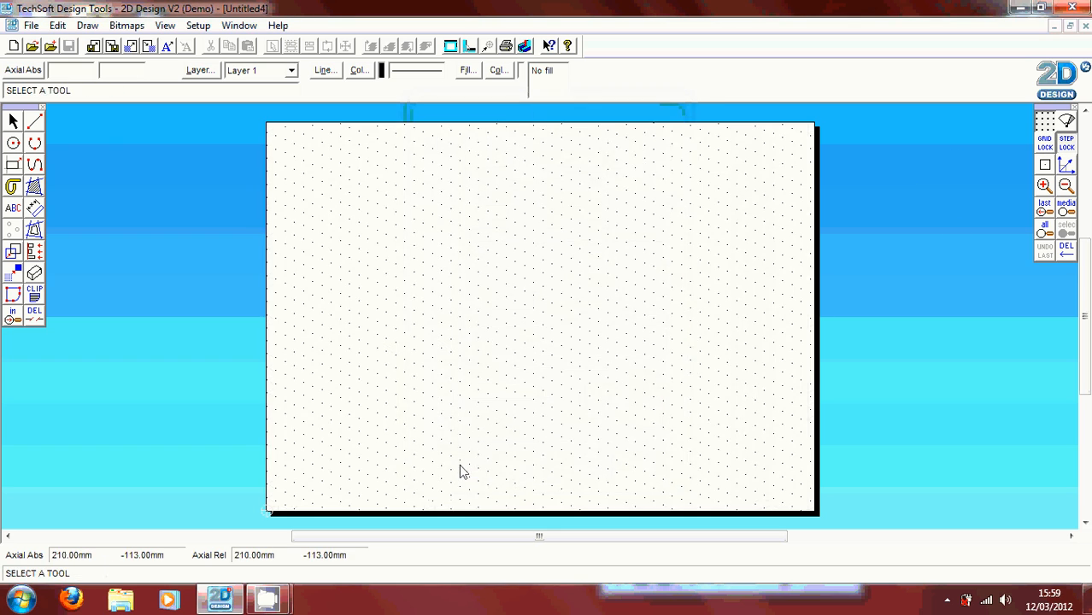
left_click(1067, 119)
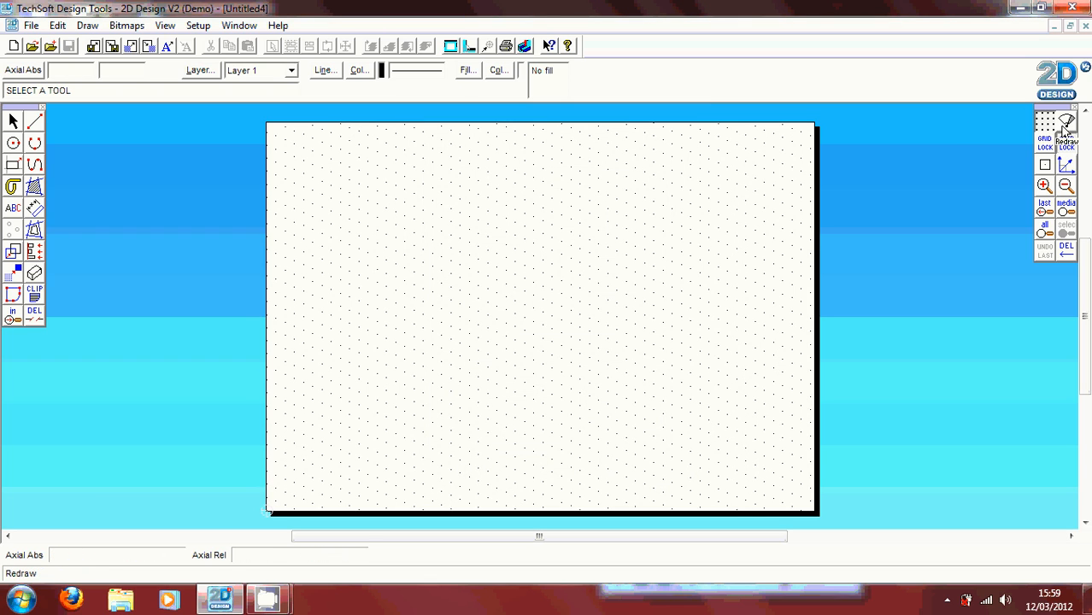
left_click(1045, 126)
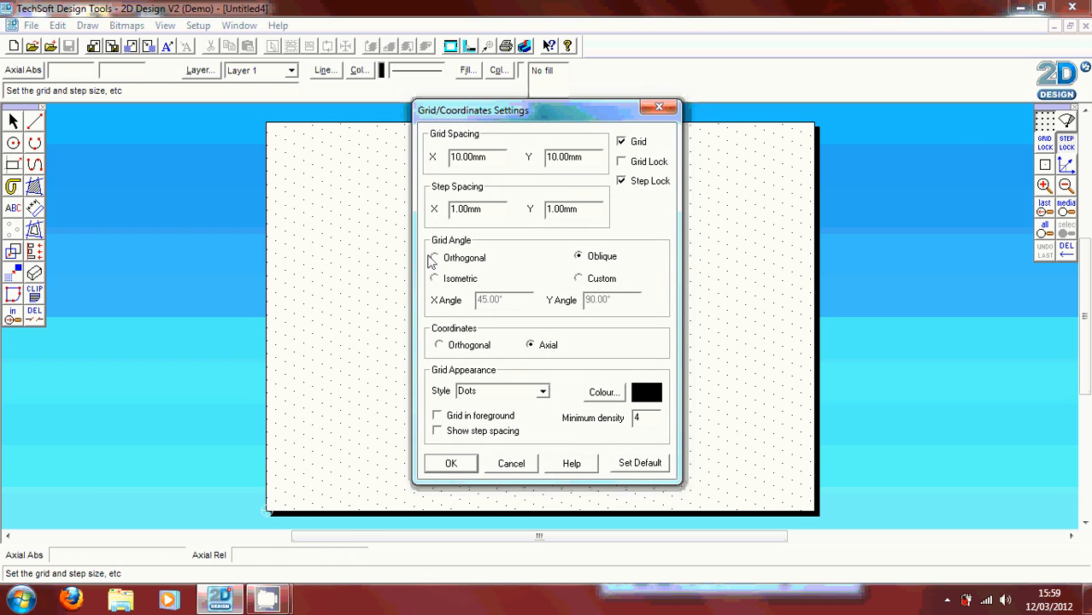
left_click(434, 257)
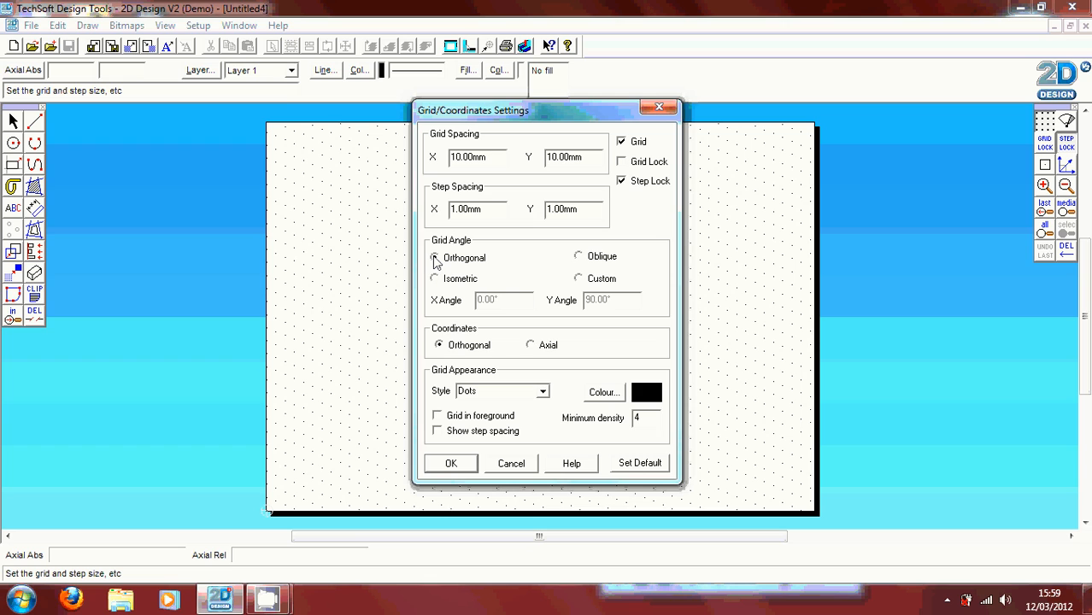
left_click(434, 256)
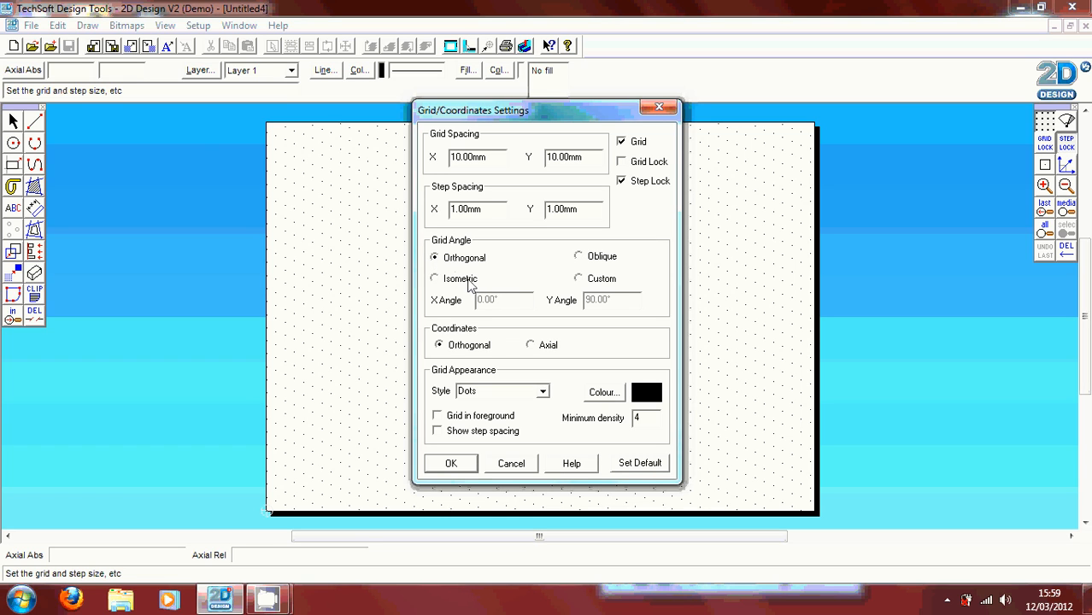
left_click(451, 462)
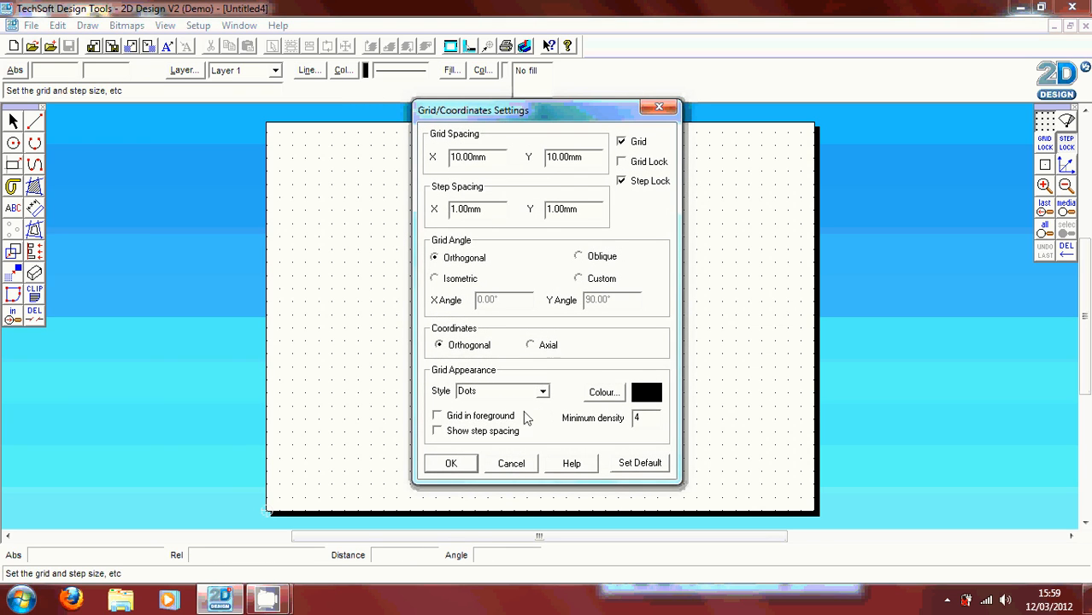
Try the grid as Medium crosses and Lines, then restore the Dots style and close the settings.
left_click(544, 392)
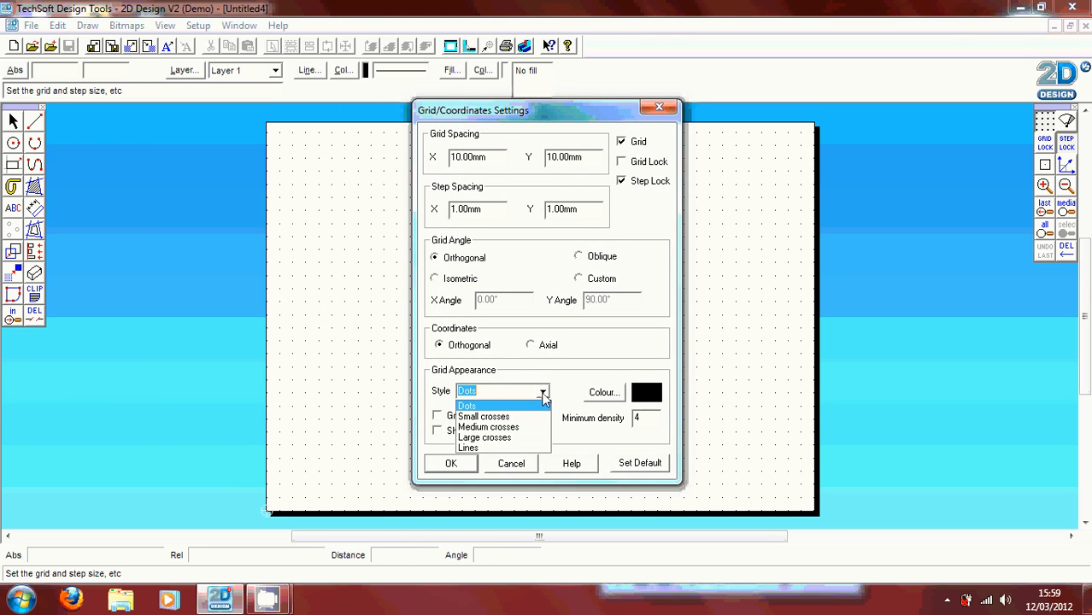
mouse_move(530, 417)
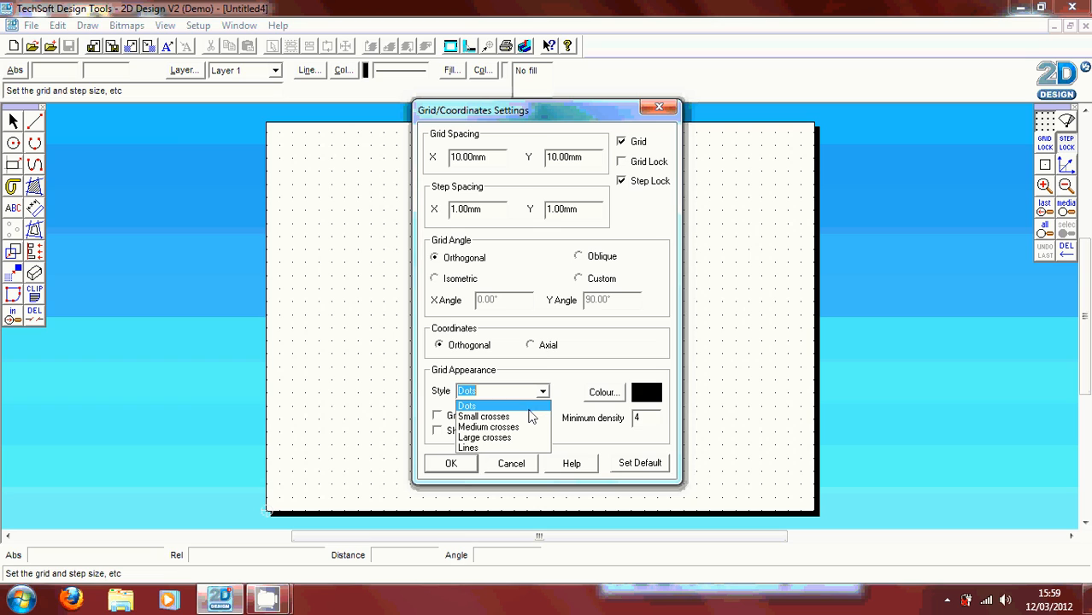
left_click(486, 437)
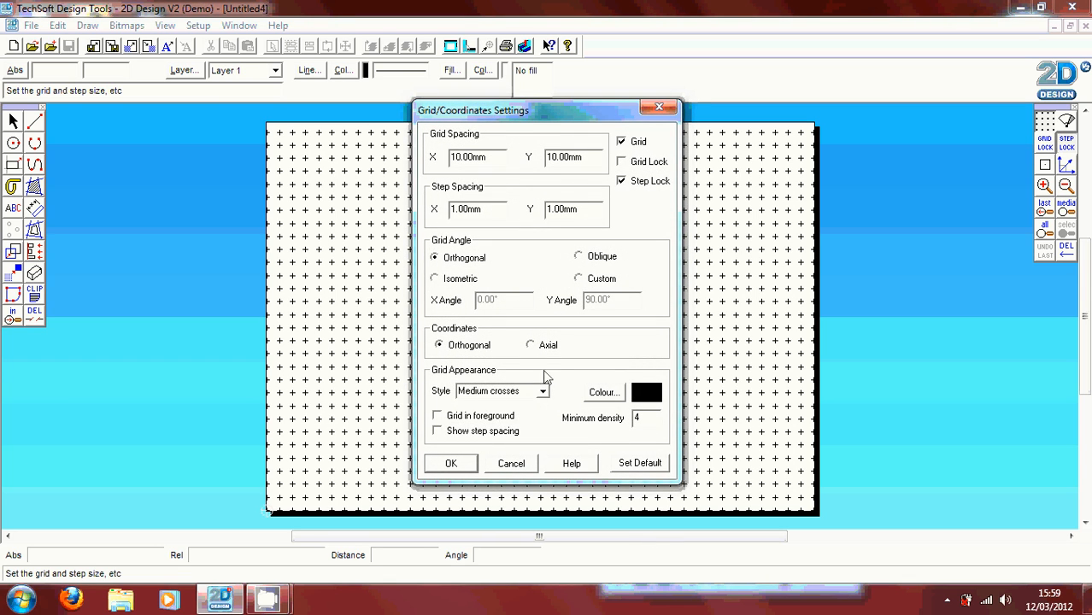
left_click(543, 390)
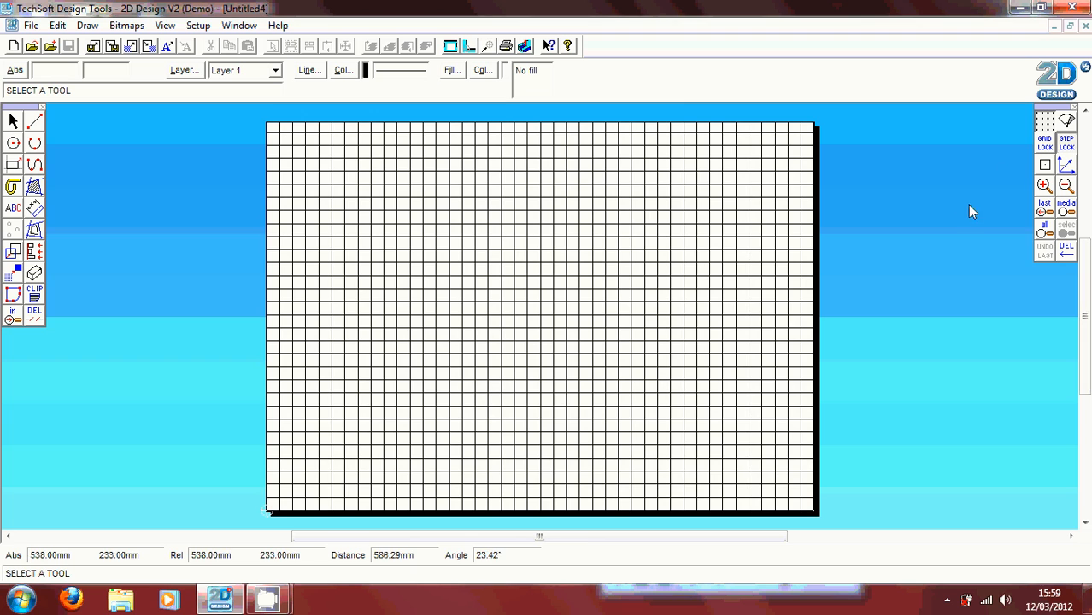
left_click(1044, 123)
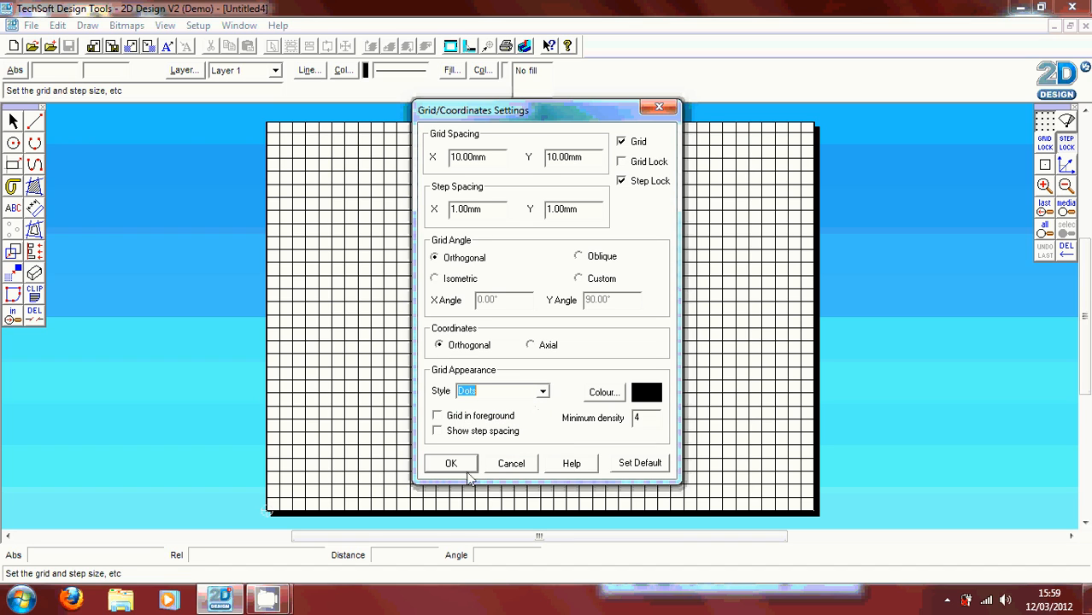
left_click(451, 463)
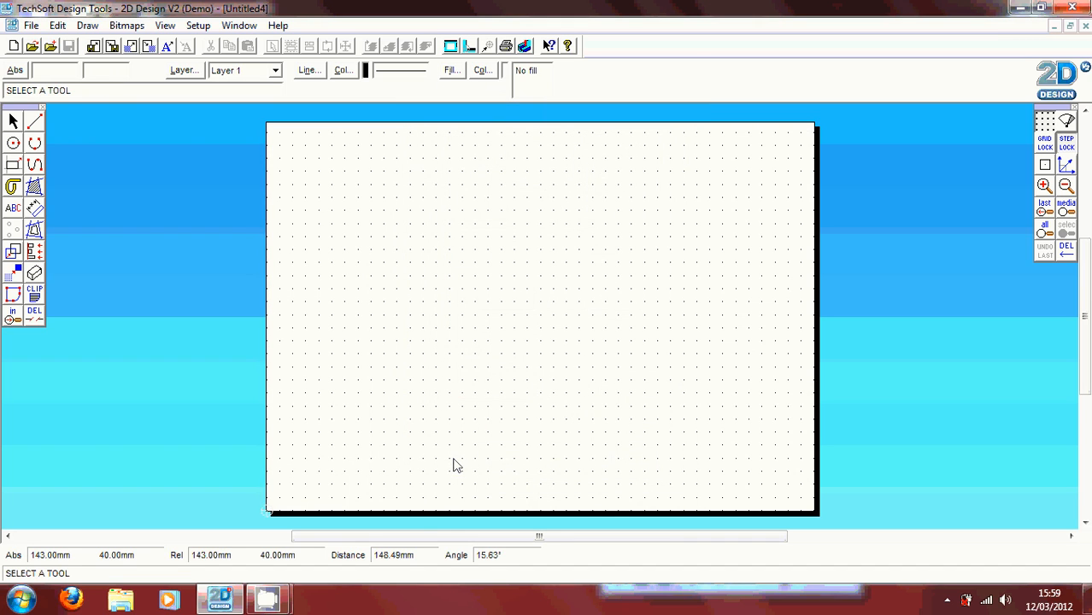
mouse_move(270, 281)
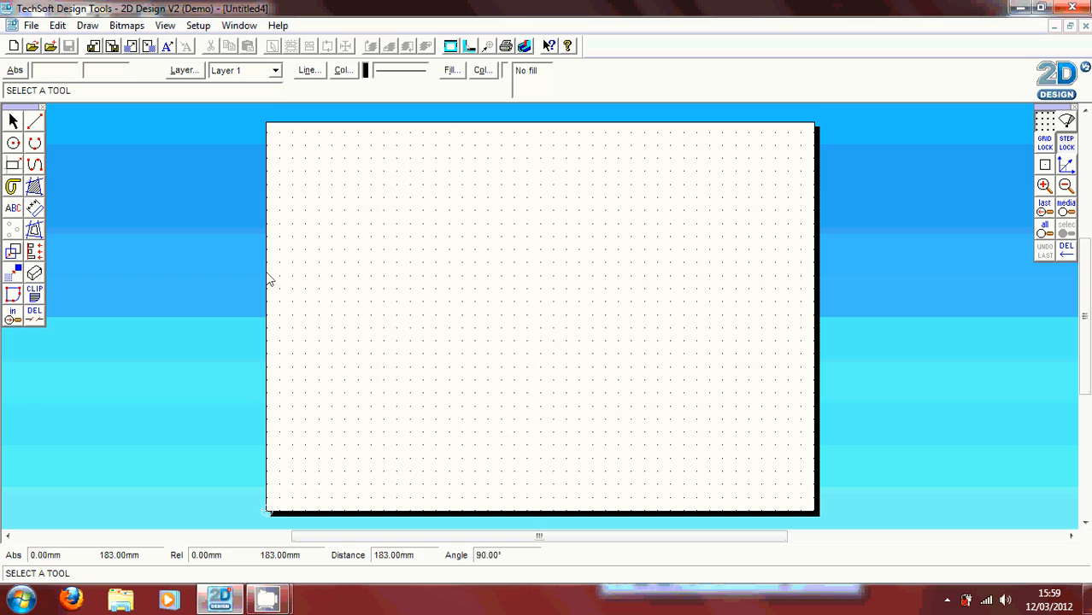
mouse_move(1046, 140)
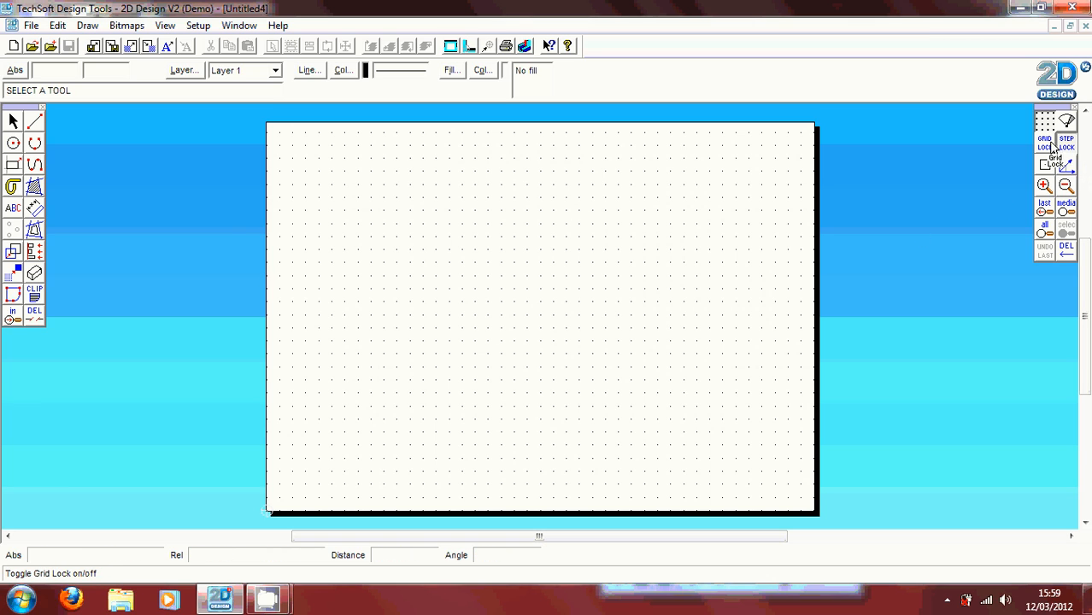
mouse_move(1057, 157)
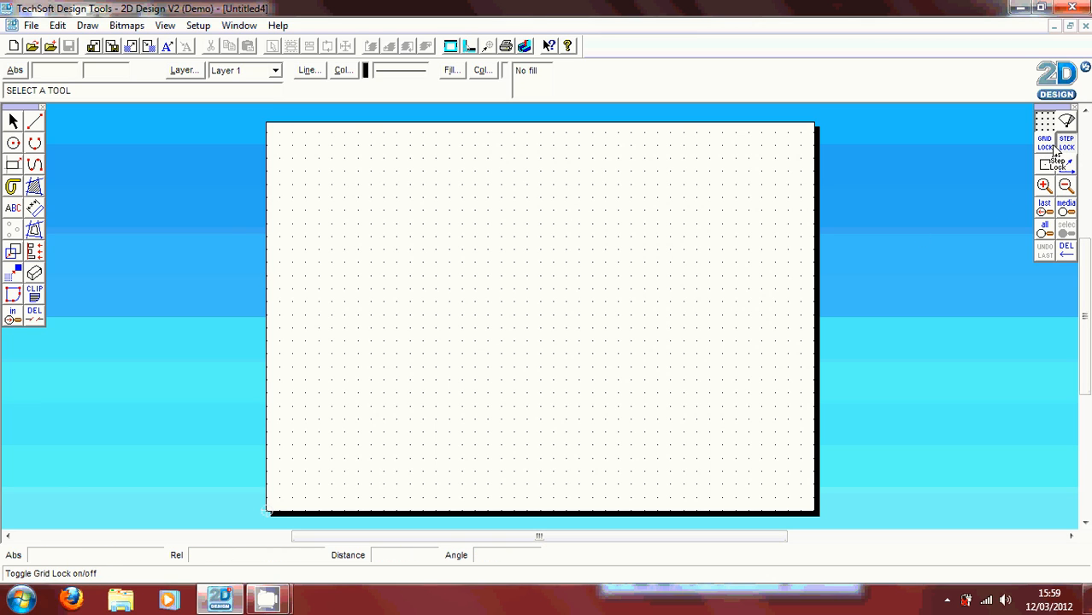
mouse_move(1051, 153)
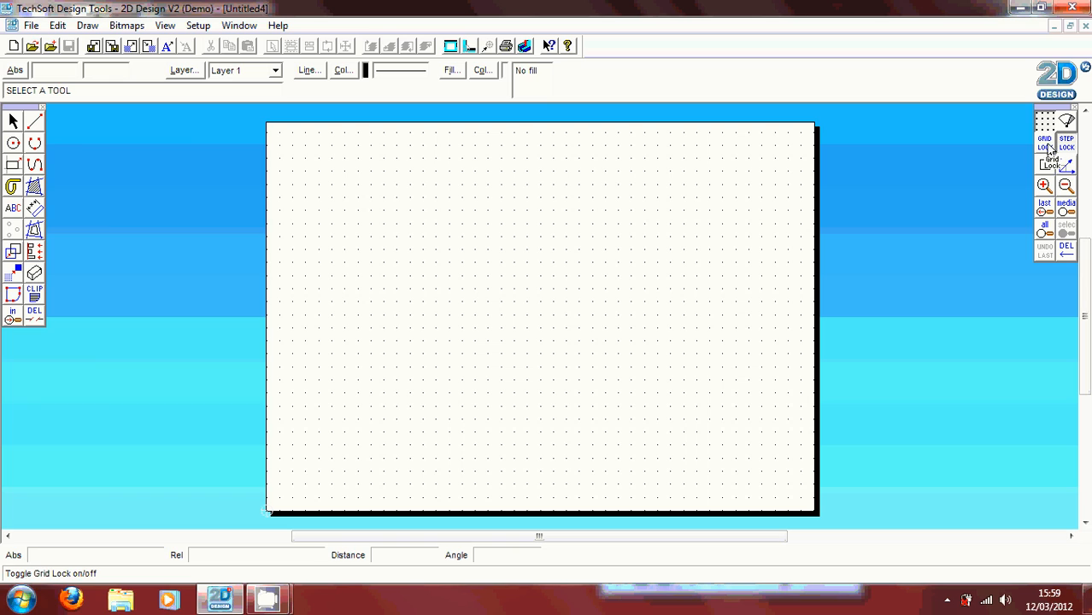
Draw six single straight lines at various angles across the dotted page.
left_click(34, 121)
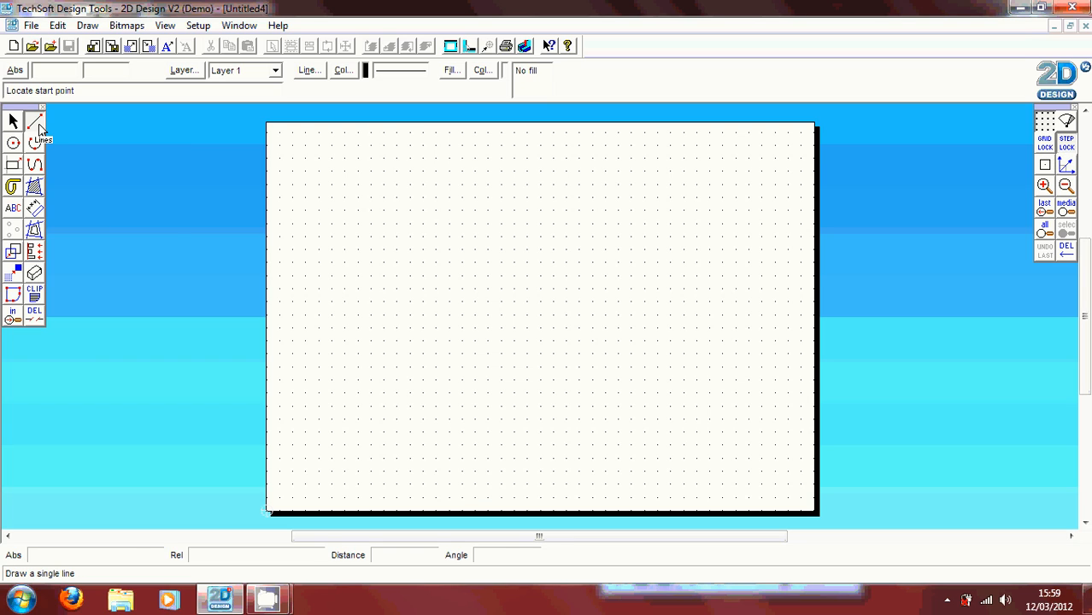
mouse_move(729, 232)
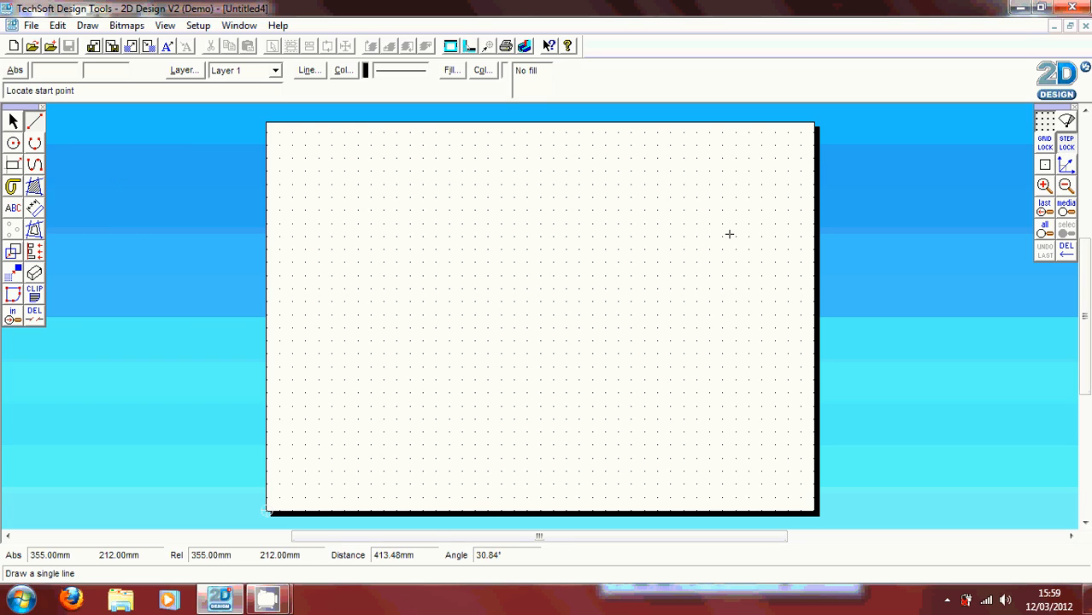
left_click(728, 234)
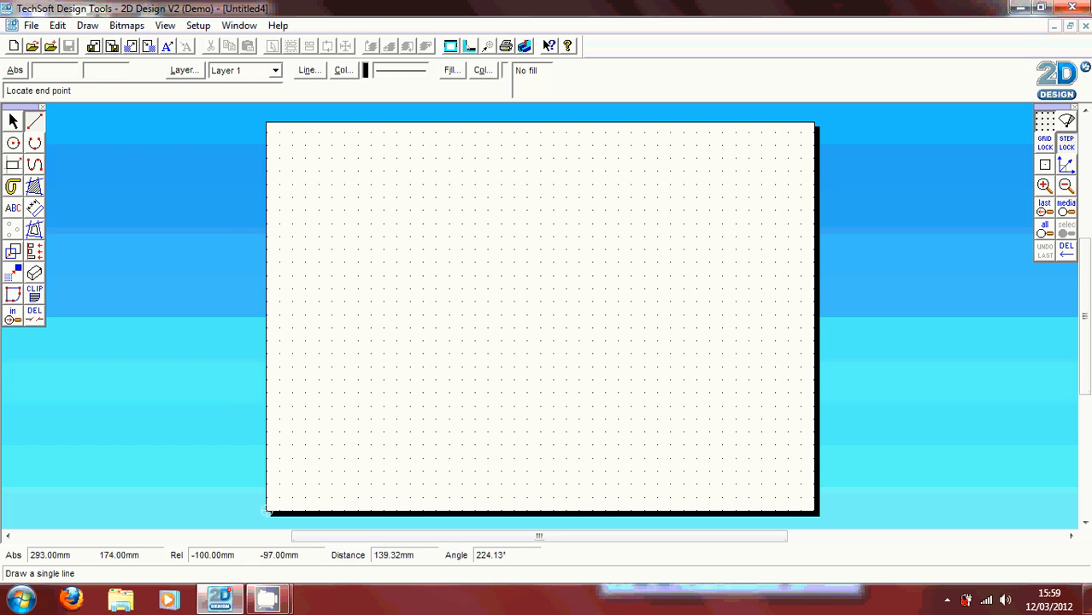
left_click(744, 335)
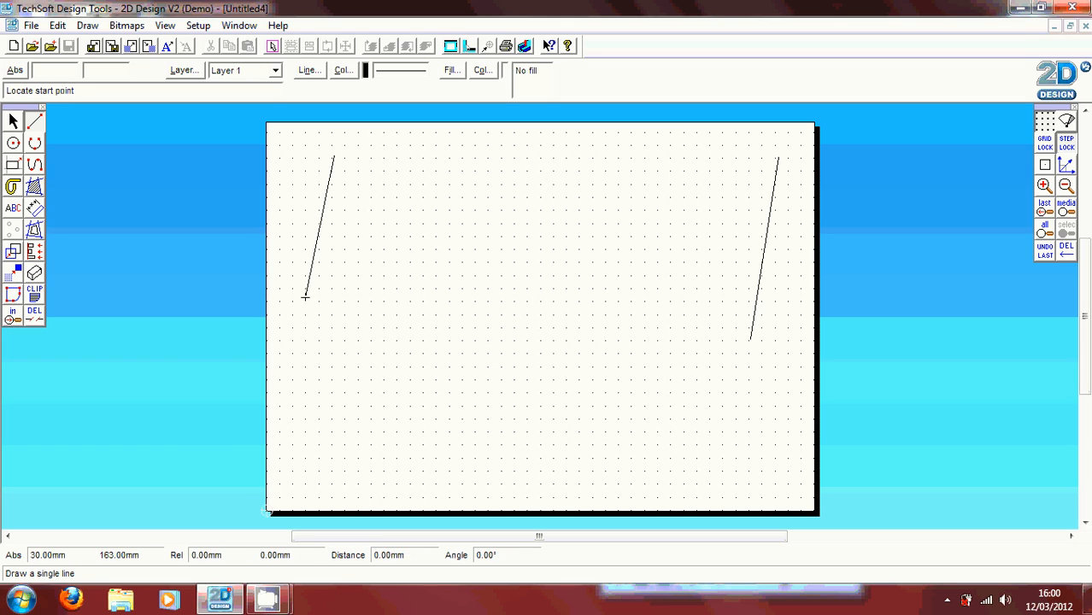
mouse_move(721, 250)
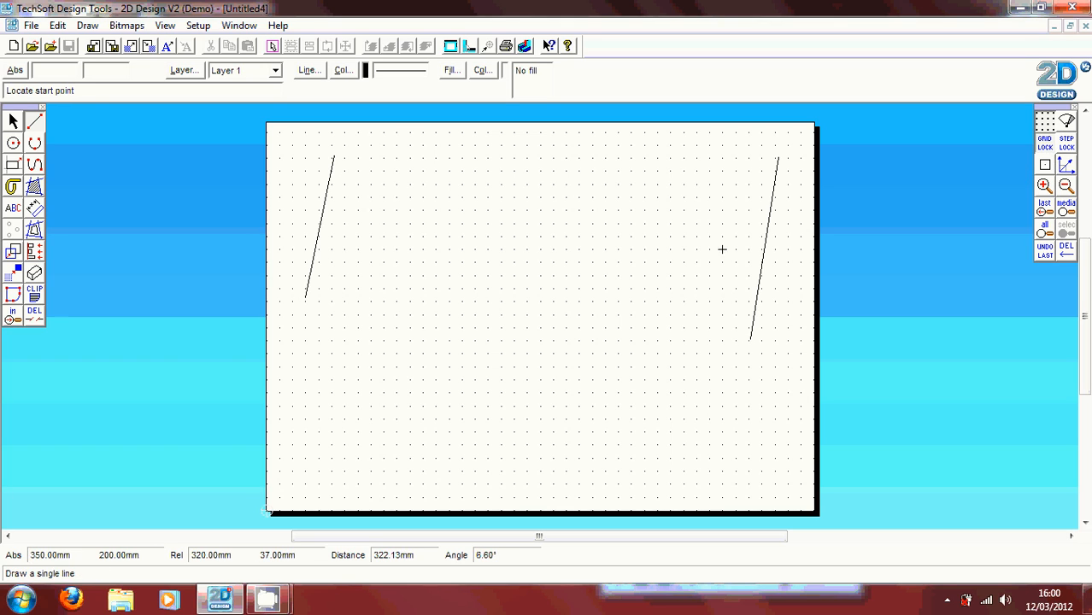
mouse_move(292, 459)
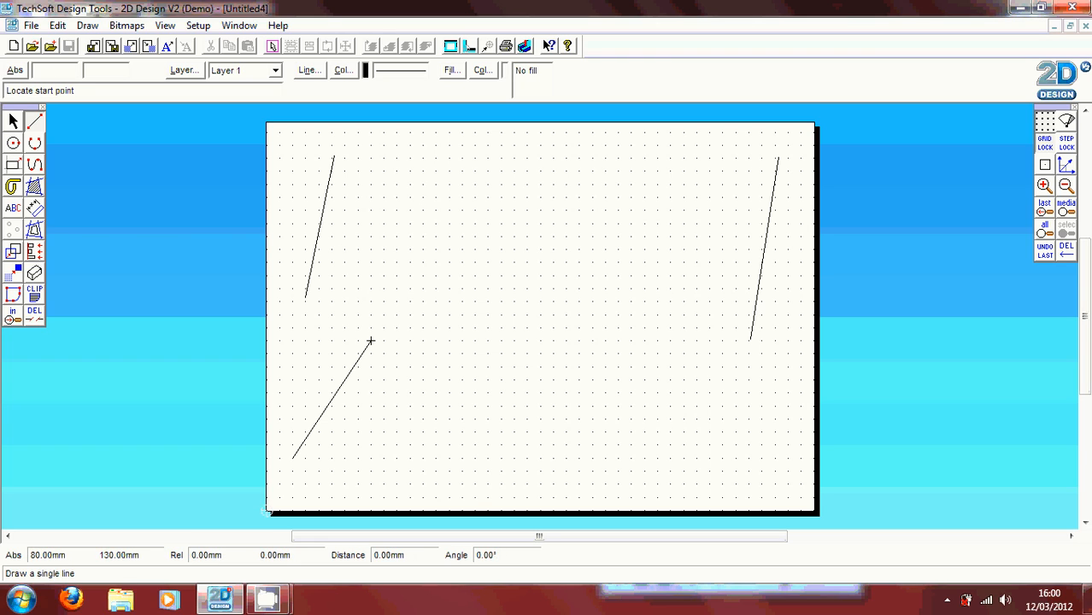
left_click(371, 342)
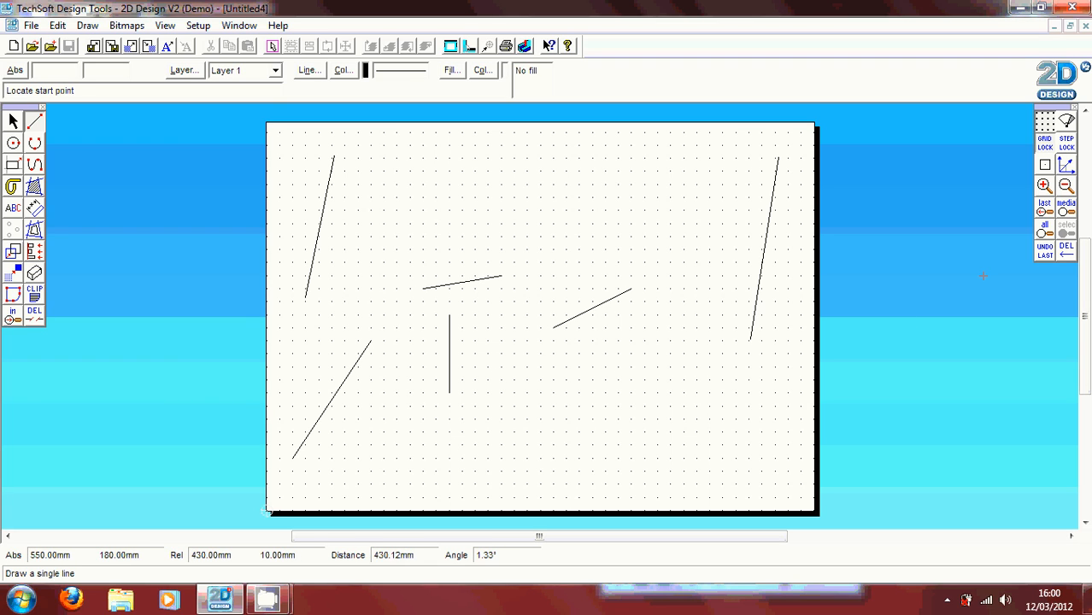
mouse_move(396, 250)
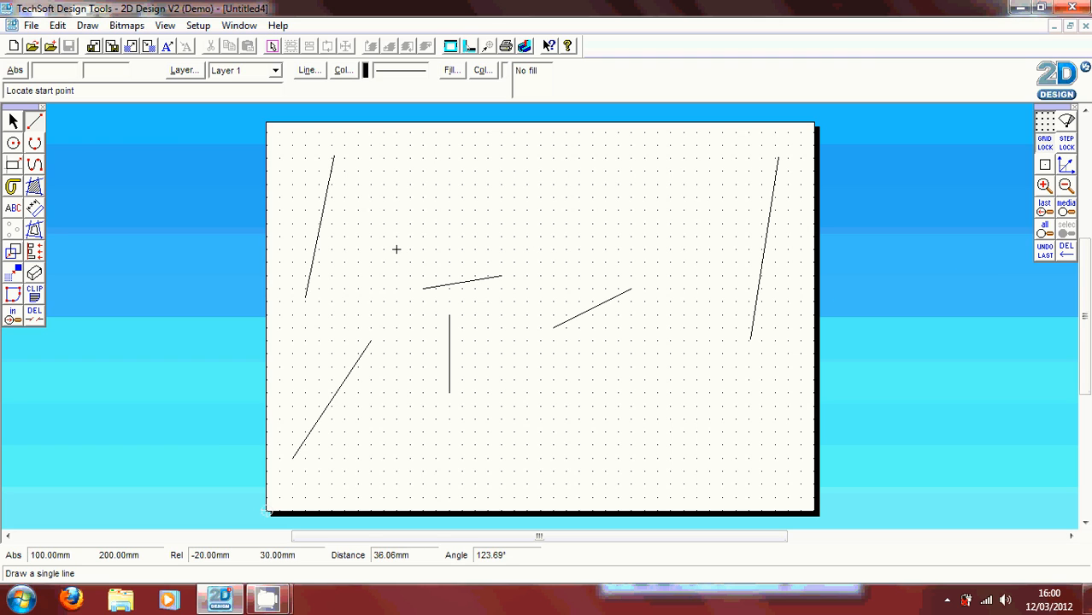
mouse_move(137, 275)
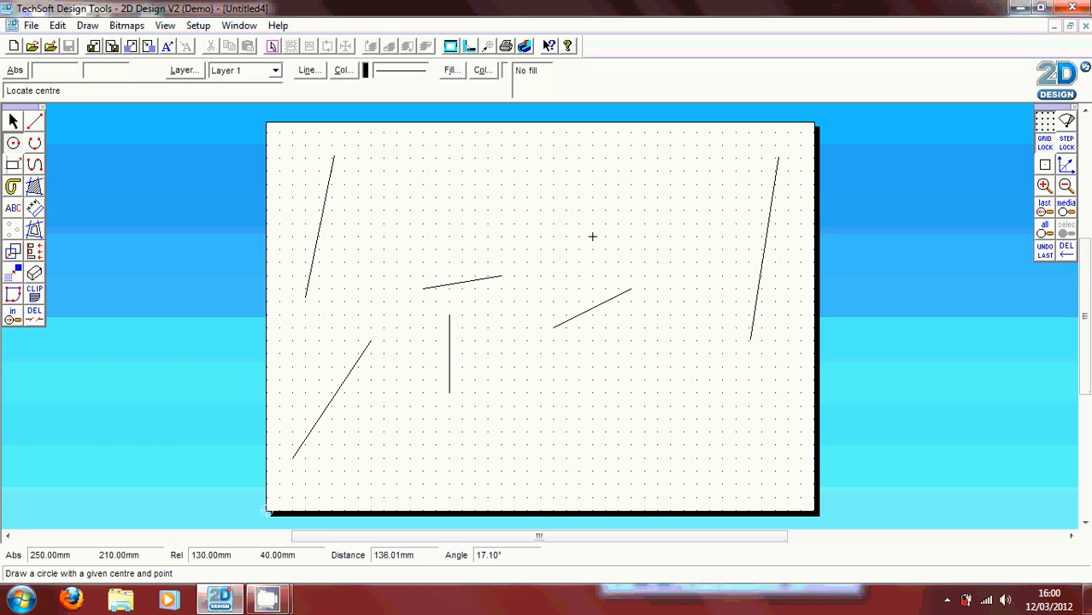
Draw a large circle upper right with four smaller circles overlapping its edge.
left_click(593, 236)
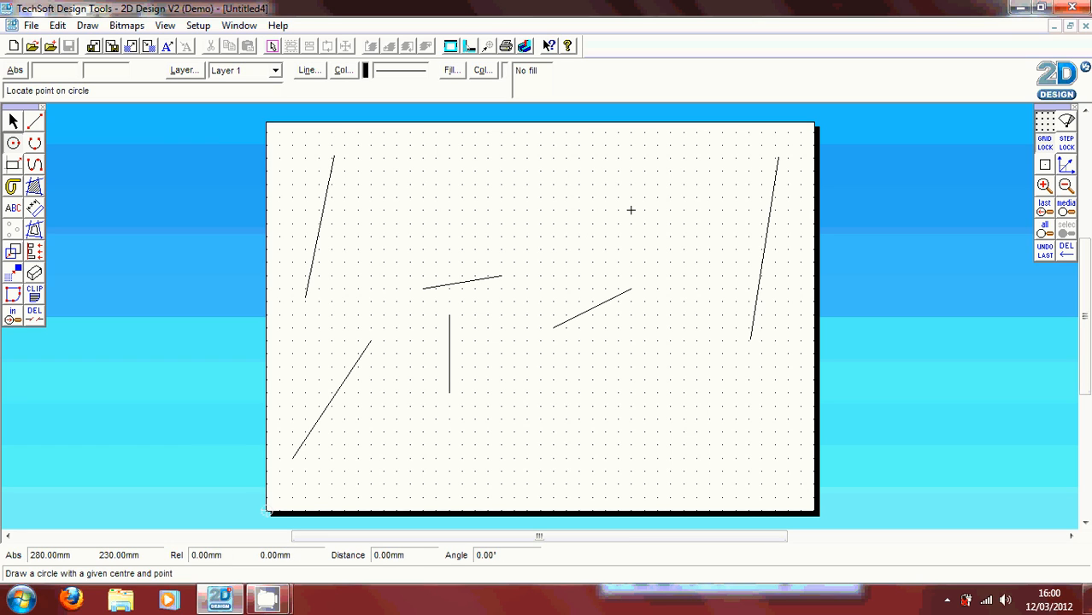
left_click(630, 211)
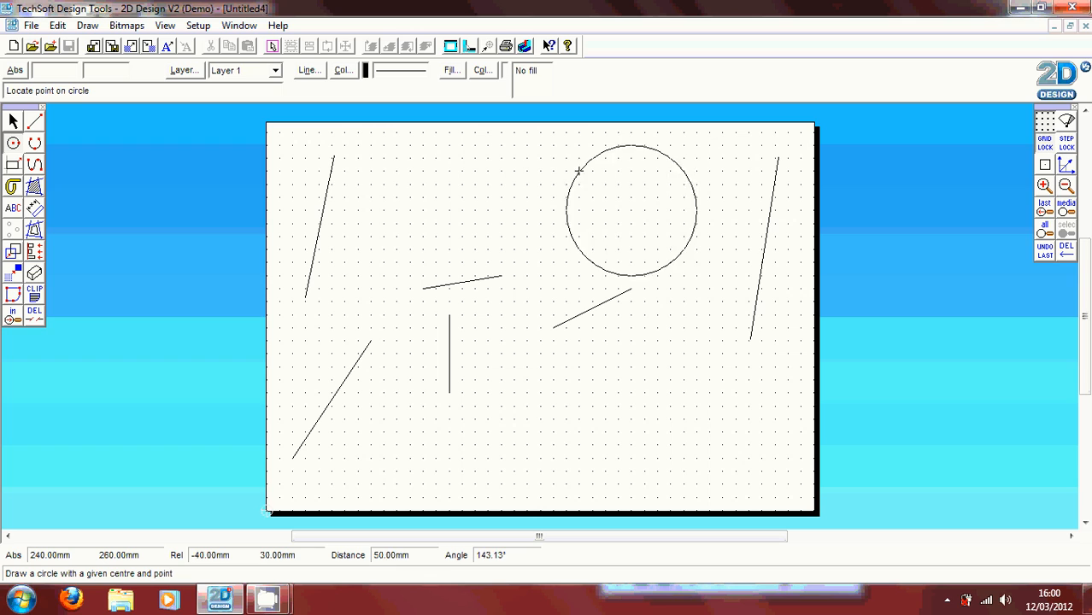
mouse_move(591, 144)
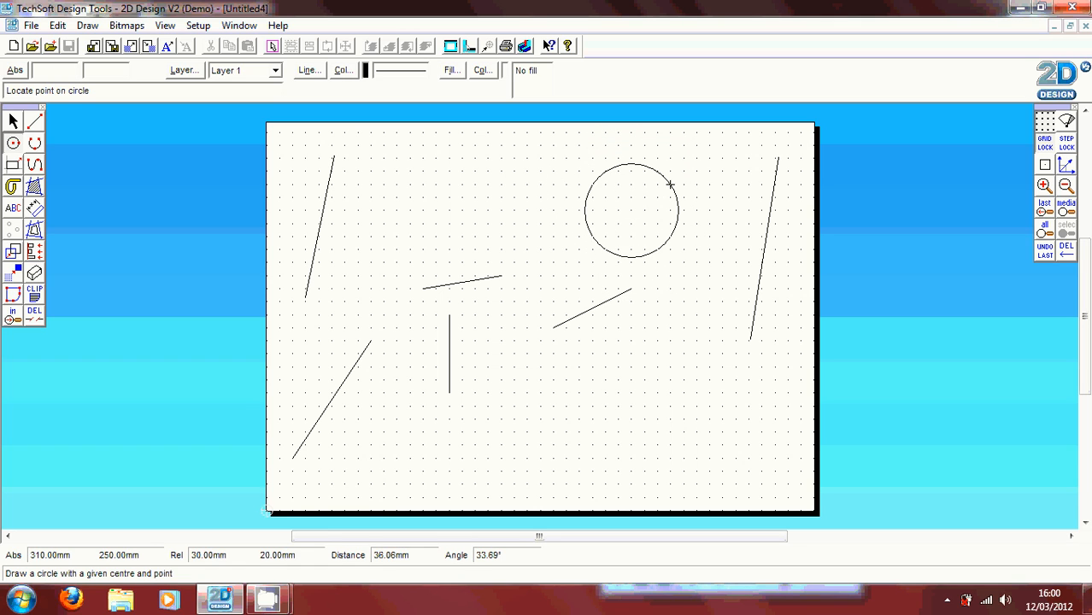
left_click(670, 185)
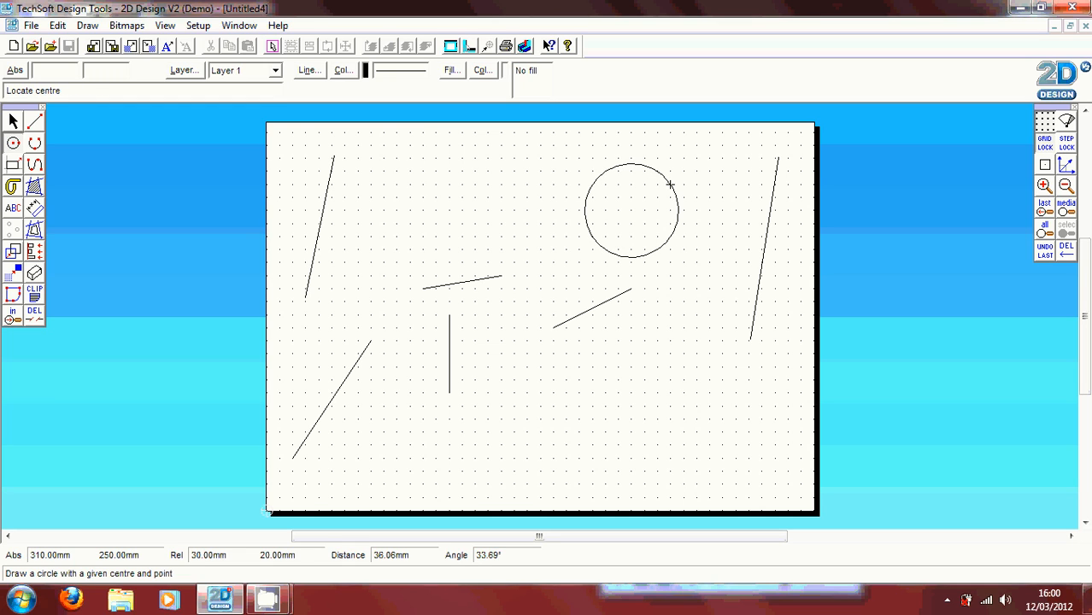
mouse_move(593, 185)
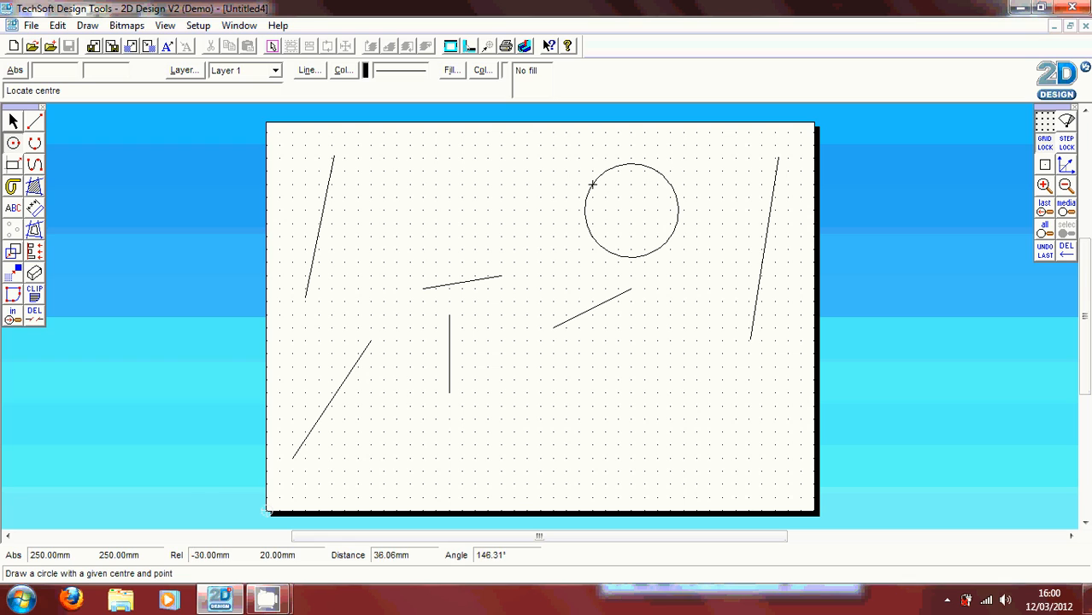
left_click(593, 184)
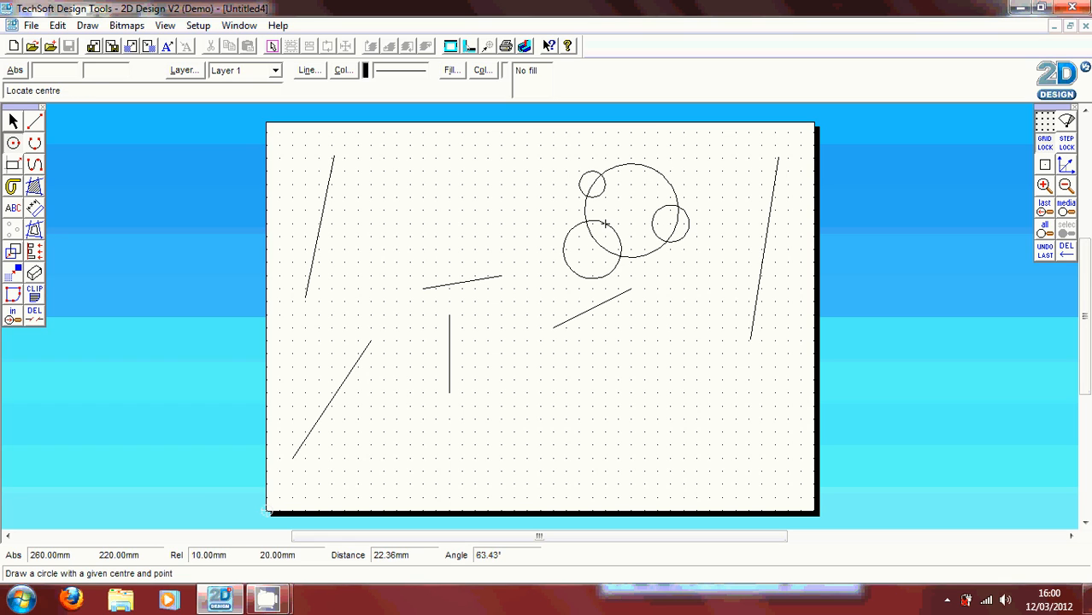
mouse_move(345, 157)
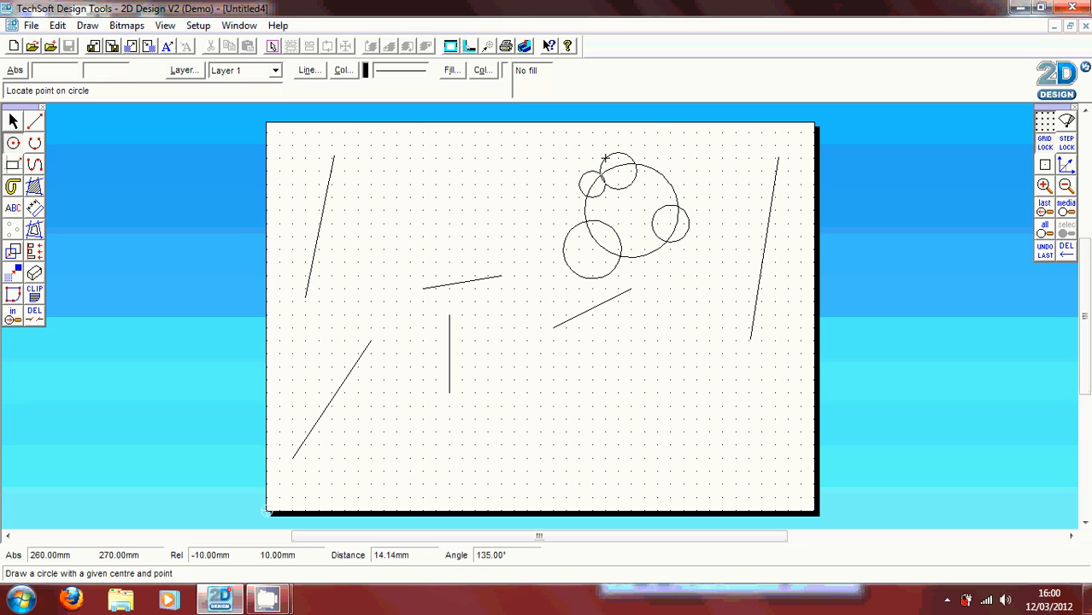
left_click(606, 159)
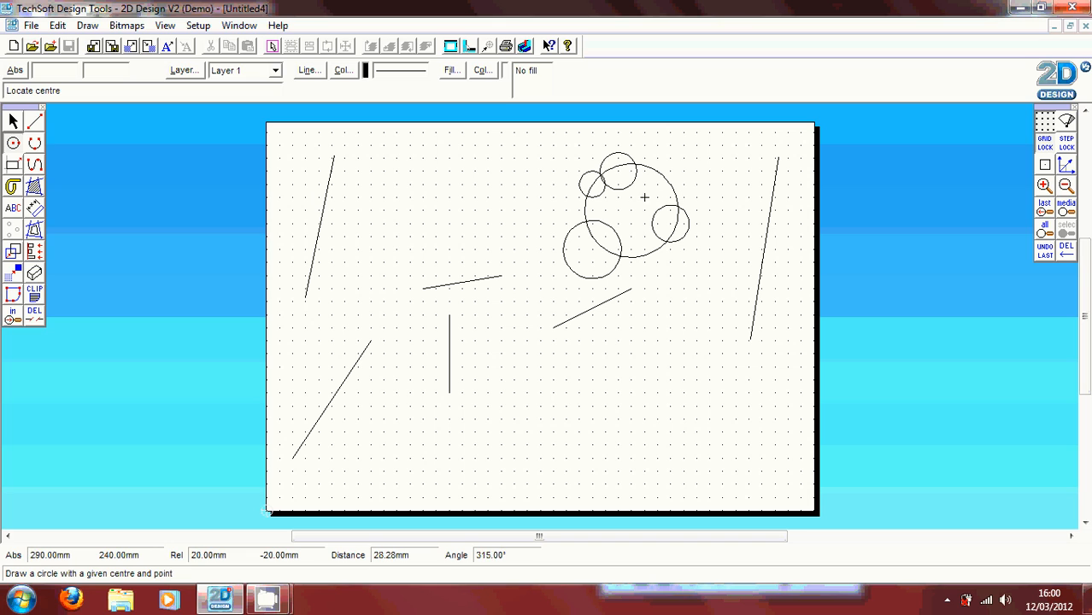
mouse_move(58, 157)
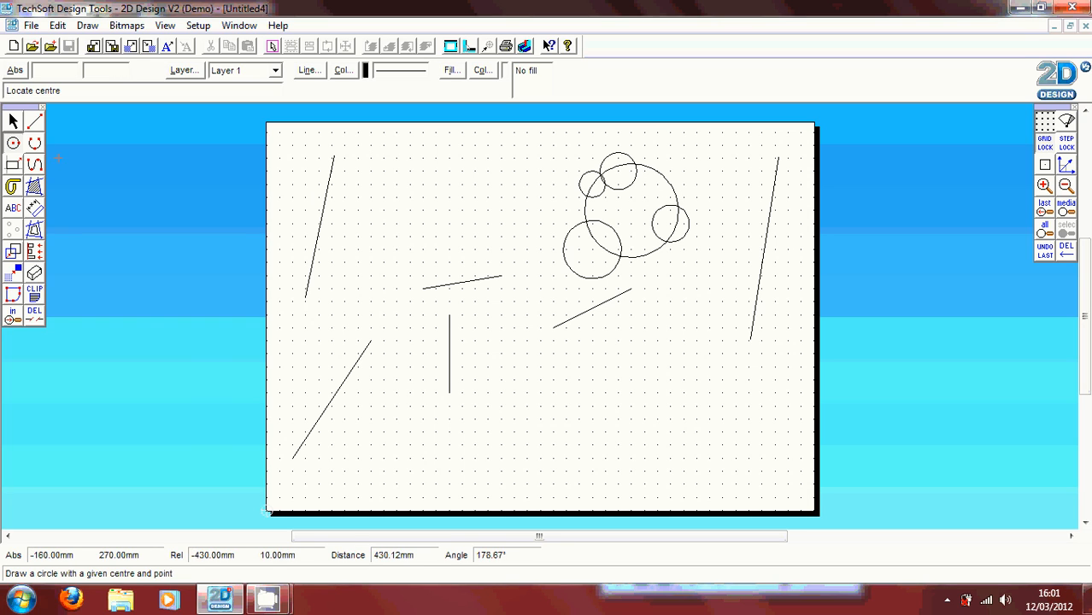
left_click(34, 143)
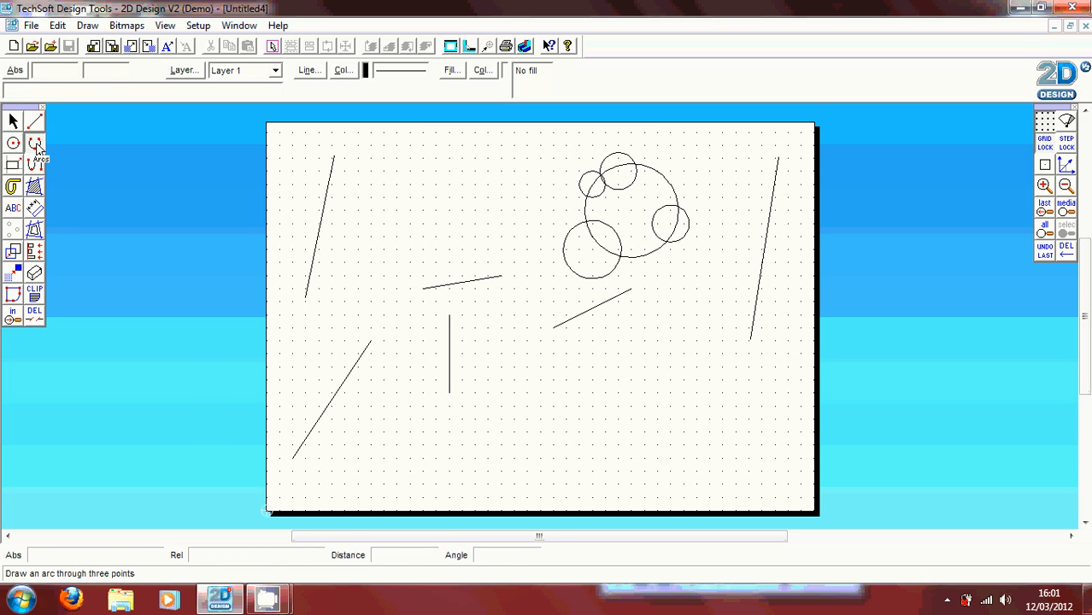
Draw three-point arcs curving between the lines, including a small hook-shaped arc on the left.
left_click(34, 144)
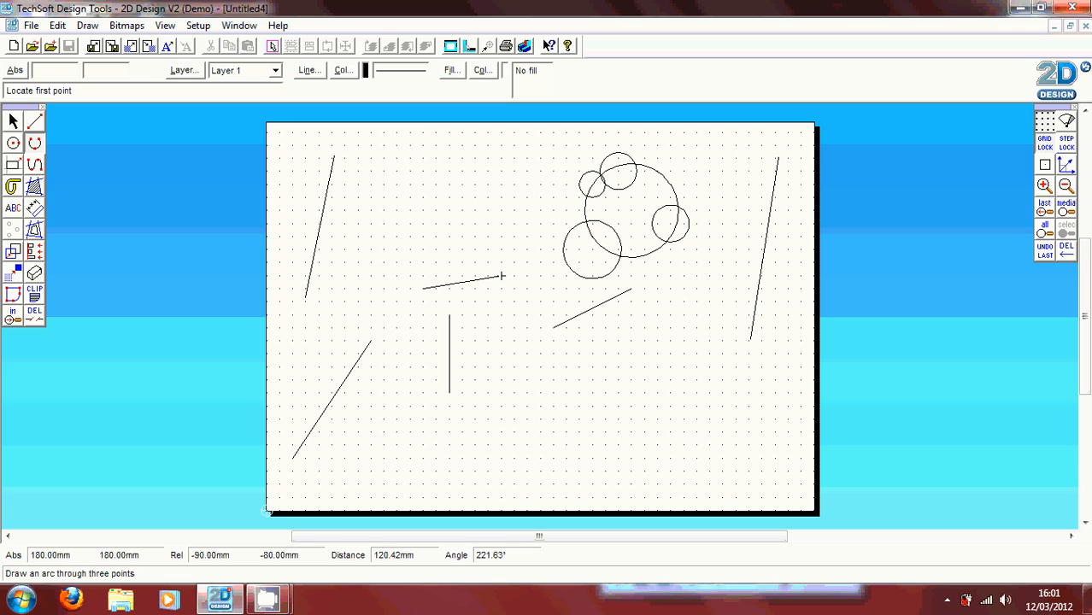
left_click(502, 277)
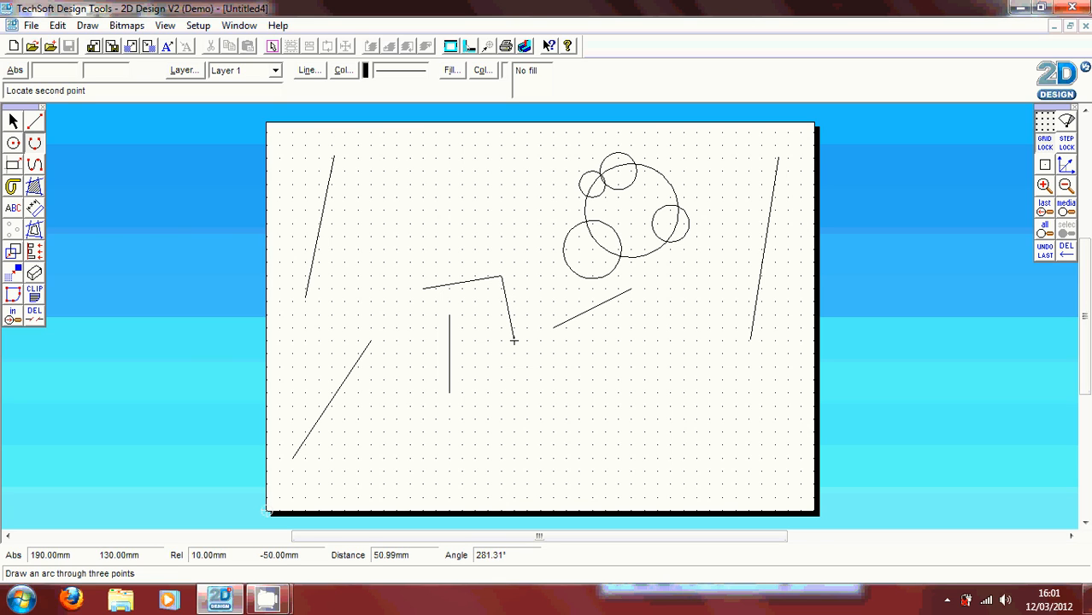
left_click(513, 342)
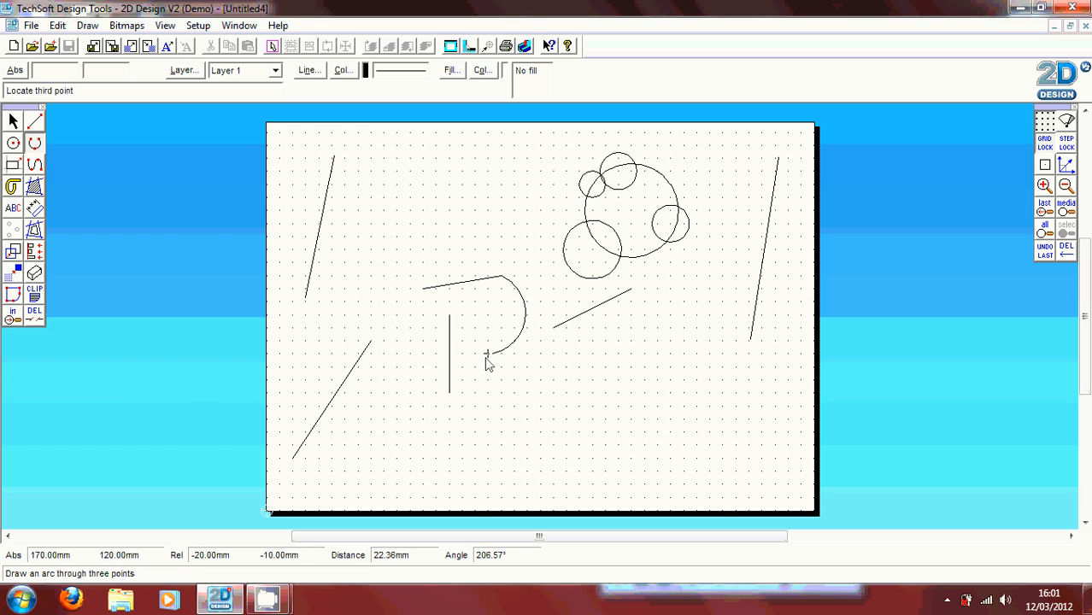
mouse_move(424, 321)
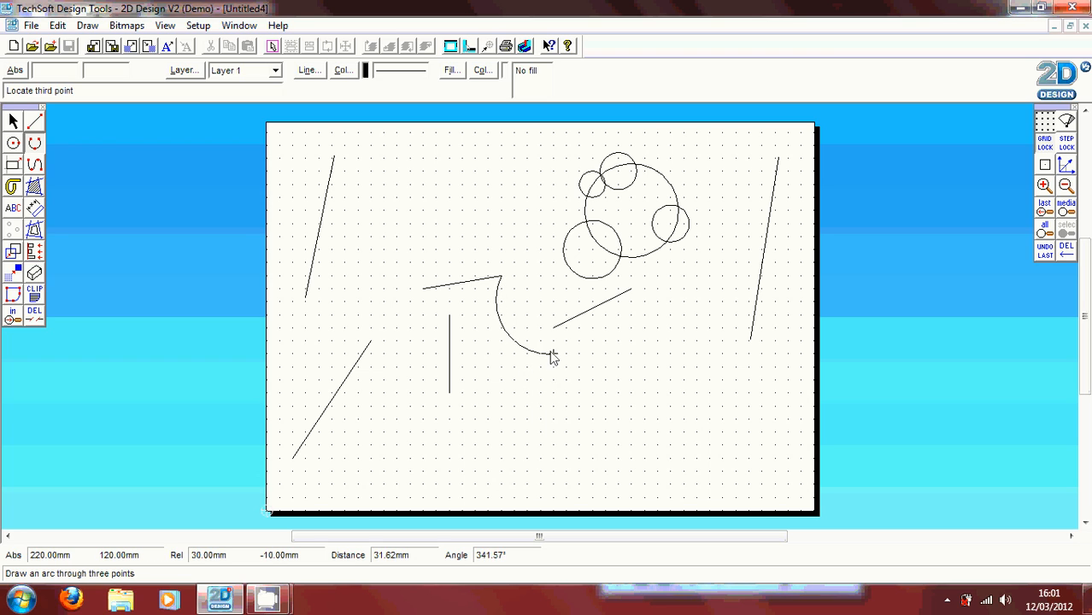
left_click(553, 352)
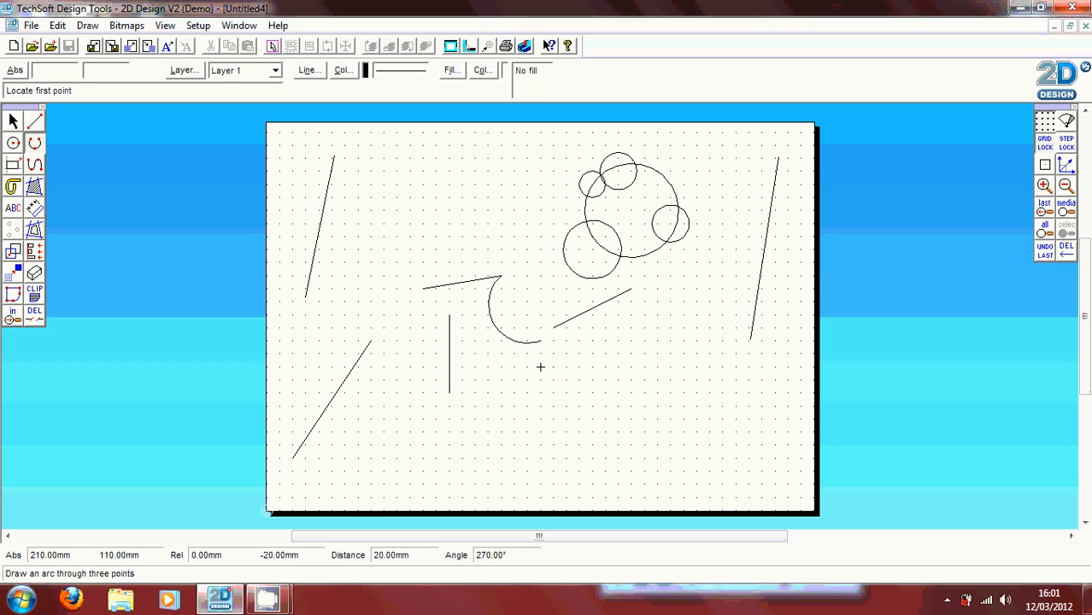
mouse_move(58, 185)
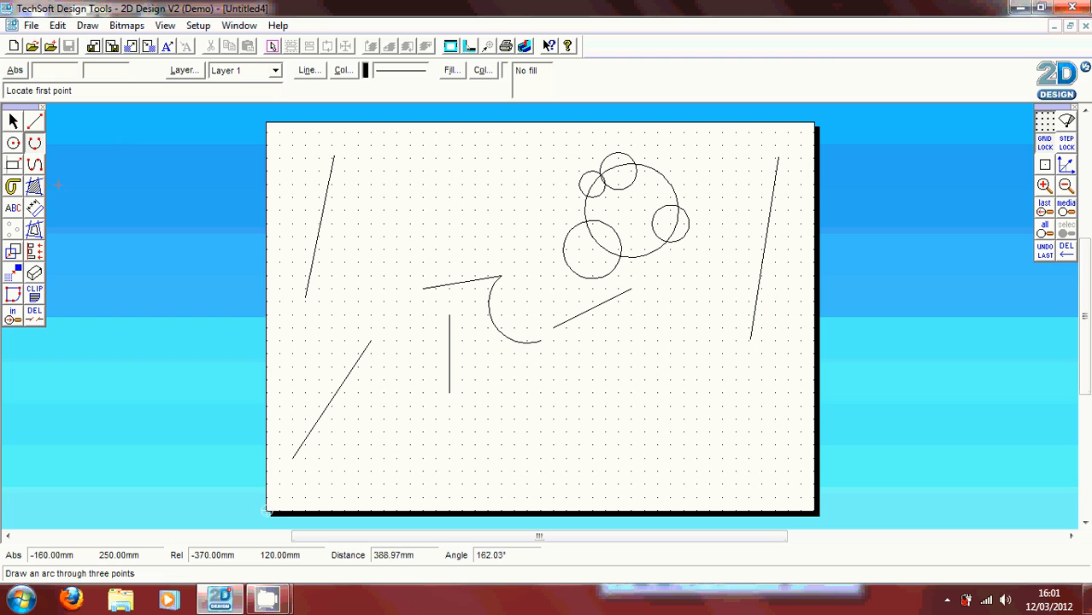
mouse_move(424, 287)
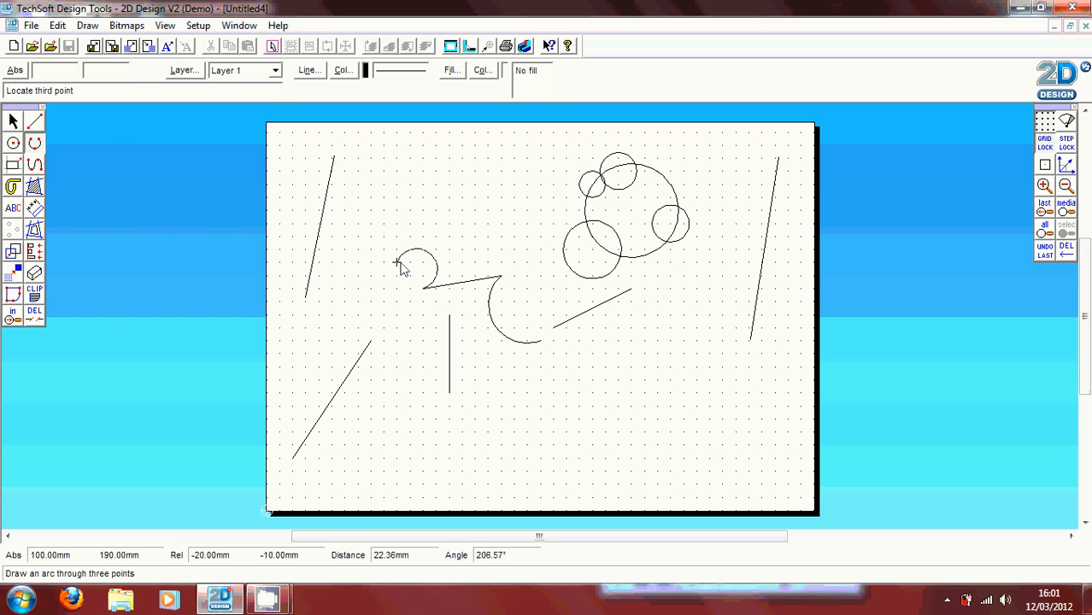
left_click(404, 265)
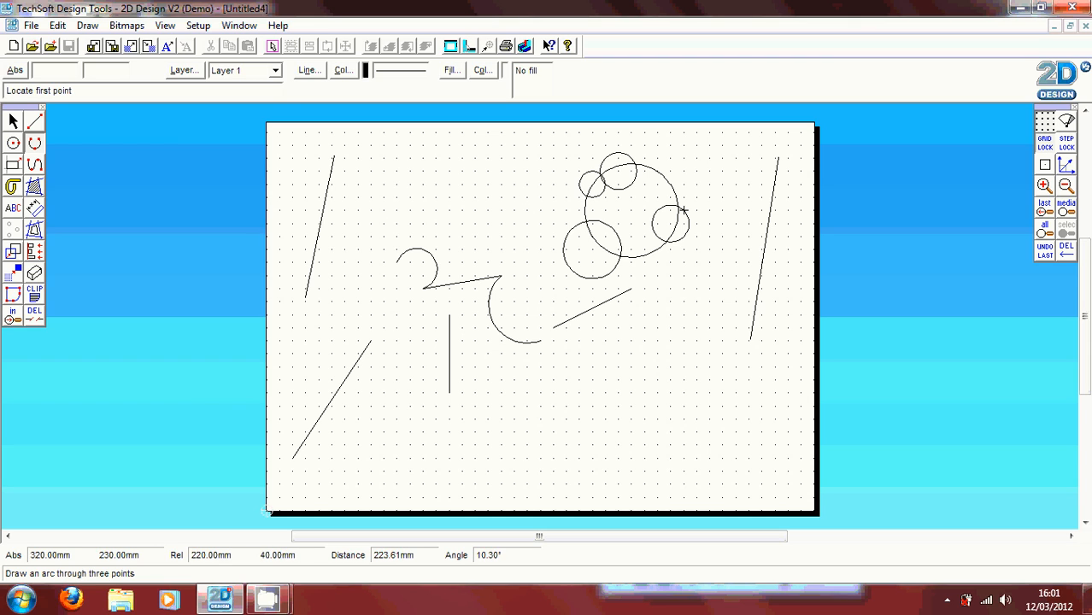
Draw two small arcs lower right and join them with straight lines into a closed slot shape.
left_click(684, 379)
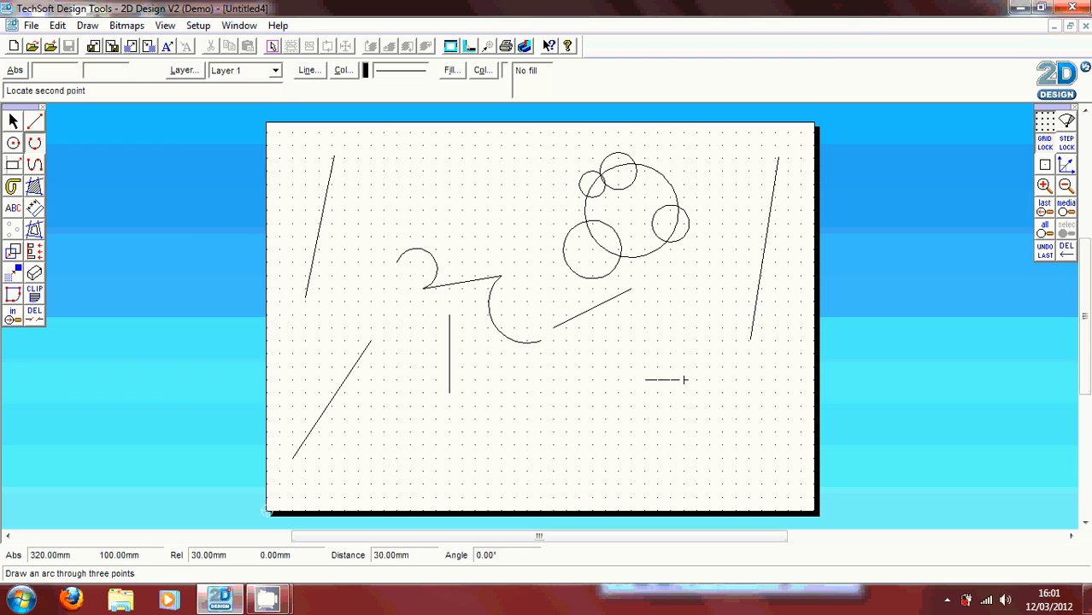
left_click(665, 379)
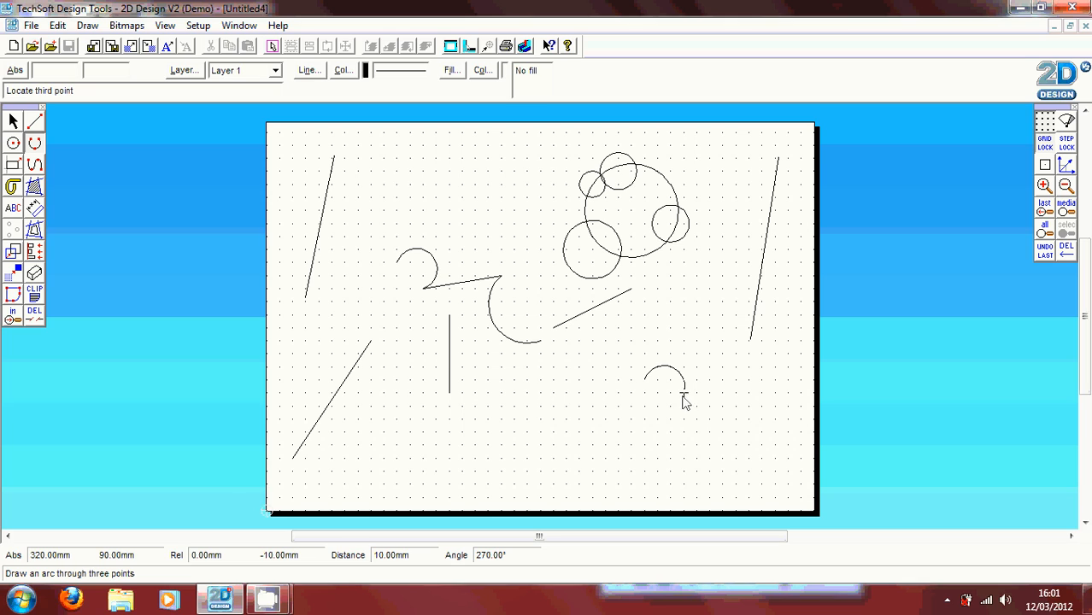
left_click(684, 402)
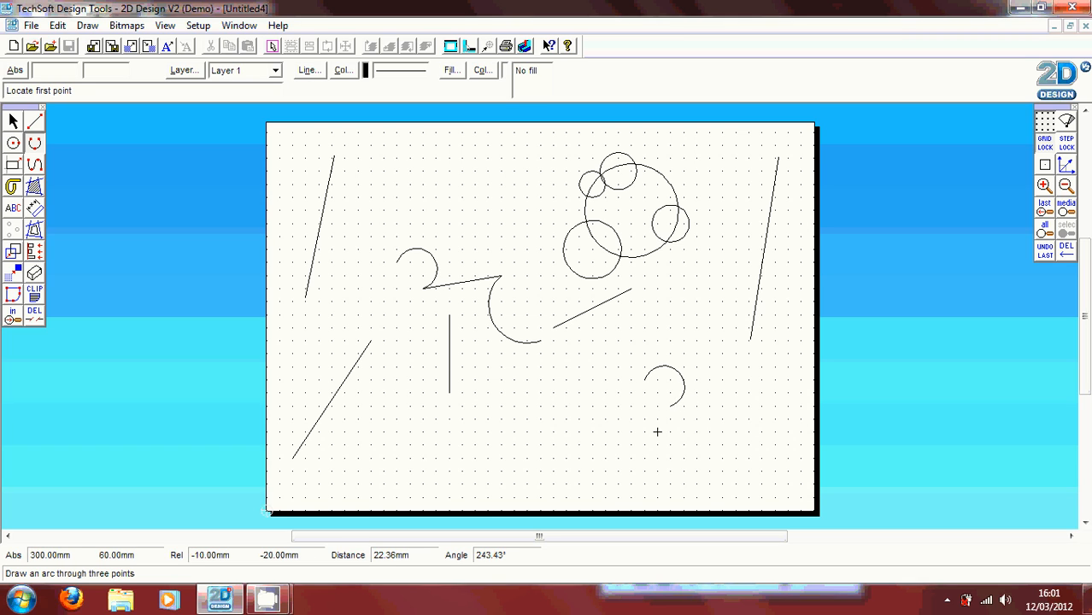
mouse_move(670, 445)
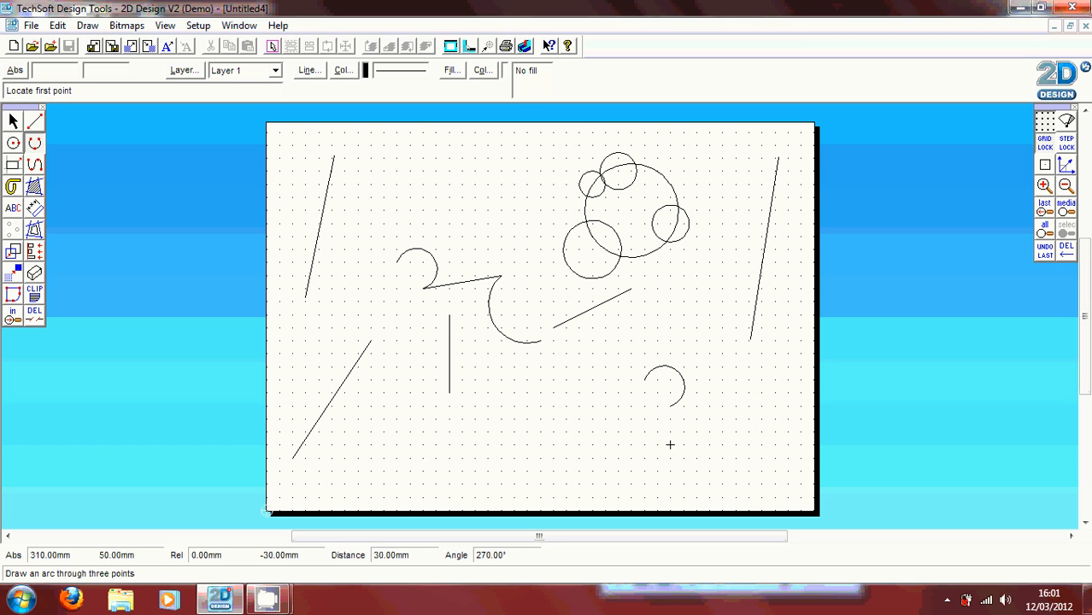
left_click(670, 445)
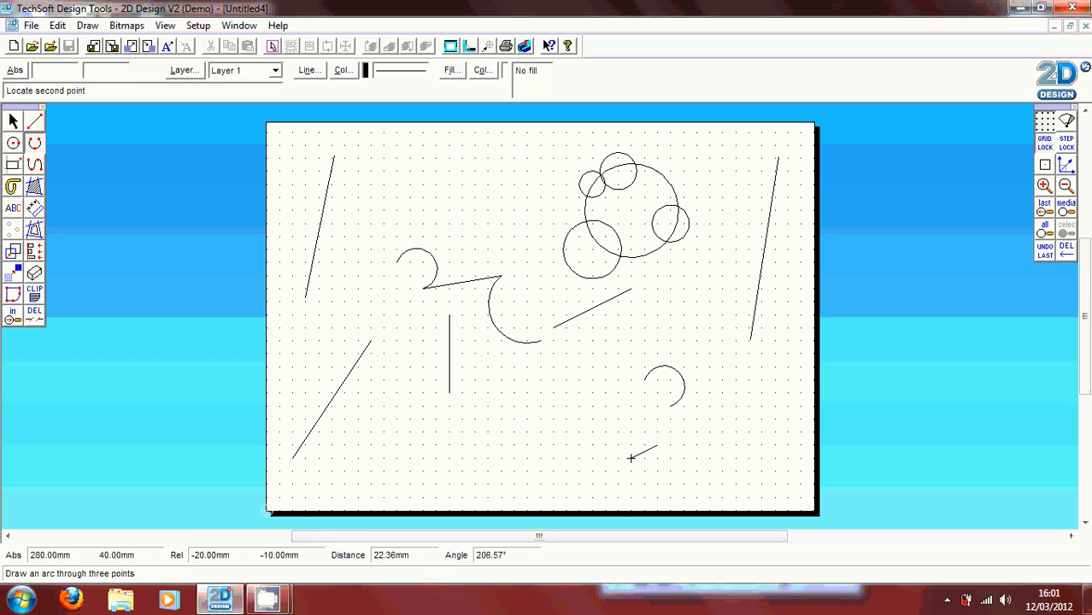
left_click(633, 458)
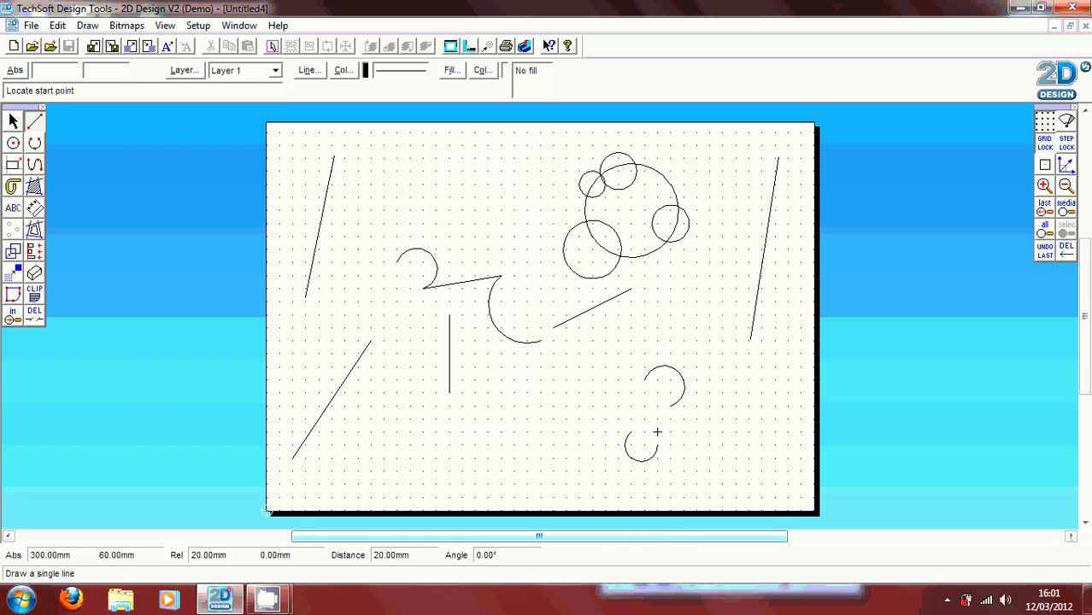
left_click(656, 430)
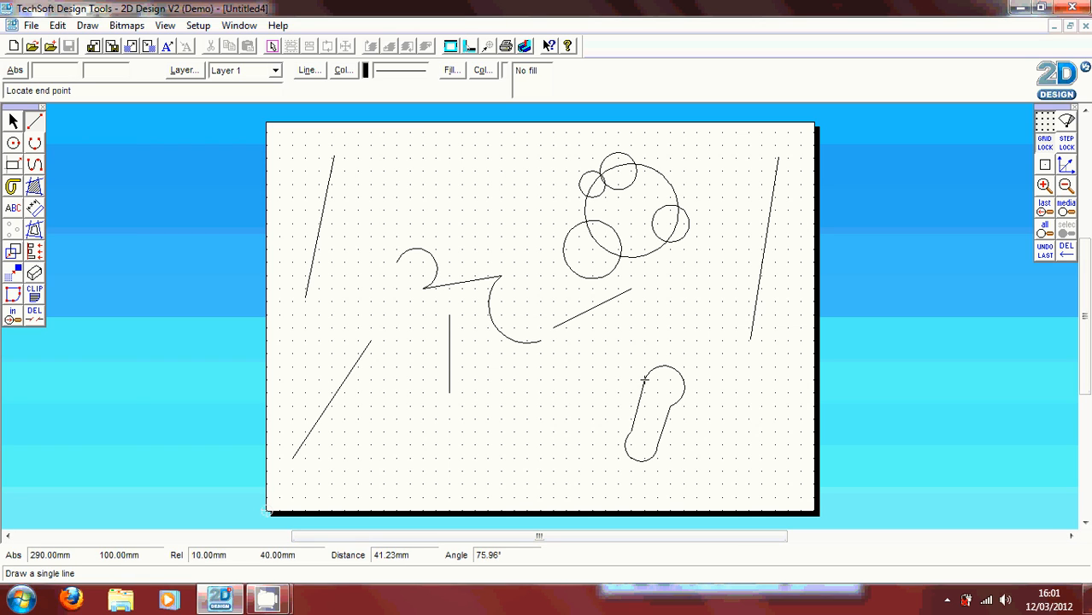
left_click(646, 379)
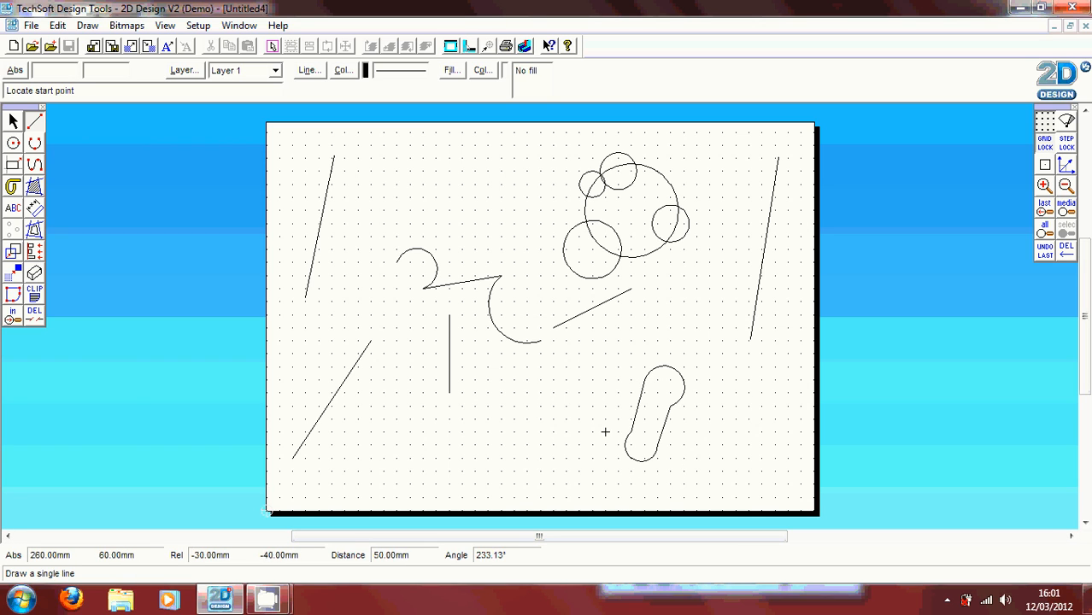
mouse_move(123, 249)
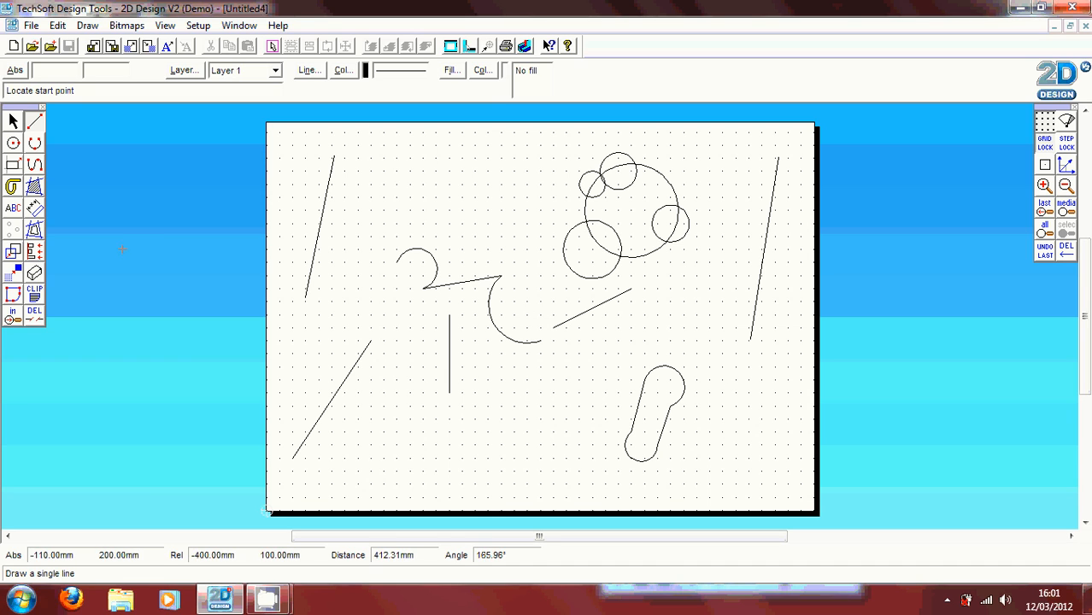
Draw four rectangles: a wide one, a top-centre square, a small bottom square and a thin bar.
left_click(14, 164)
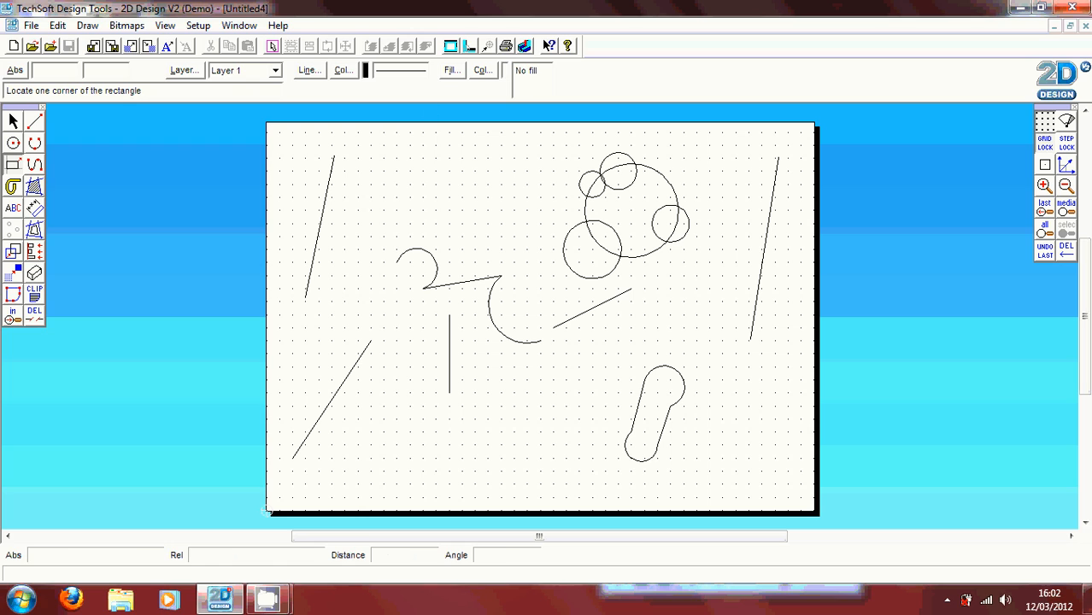
left_click(383, 161)
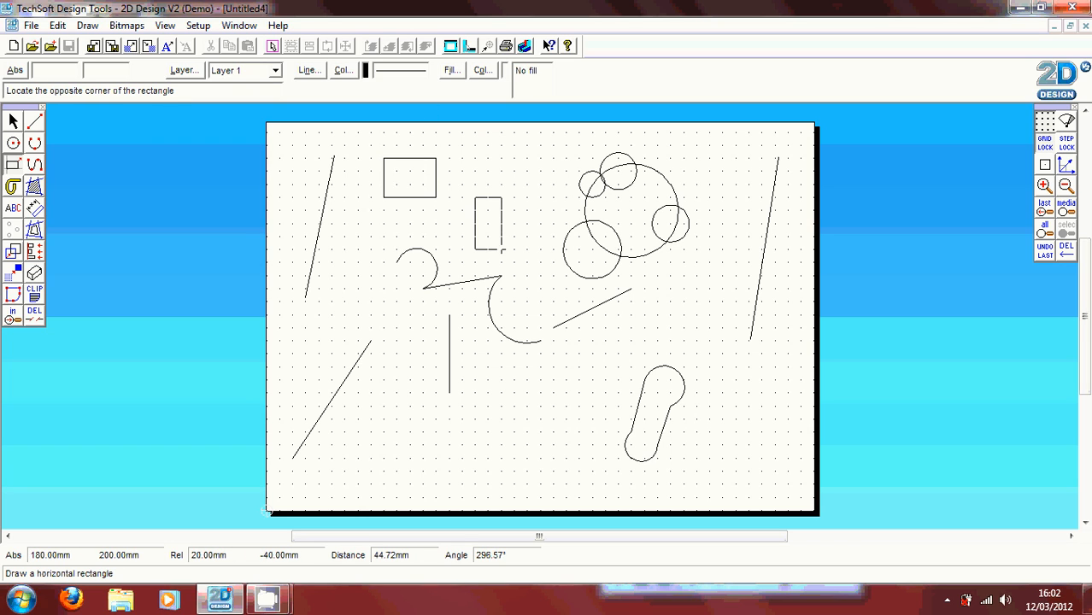
left_click(527, 248)
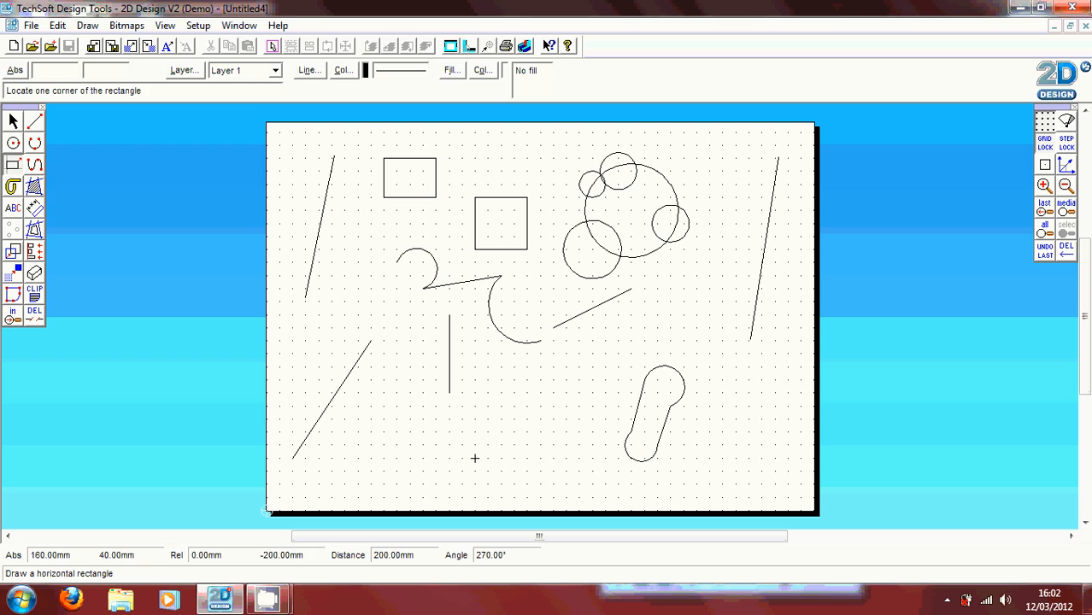
left_click(475, 458)
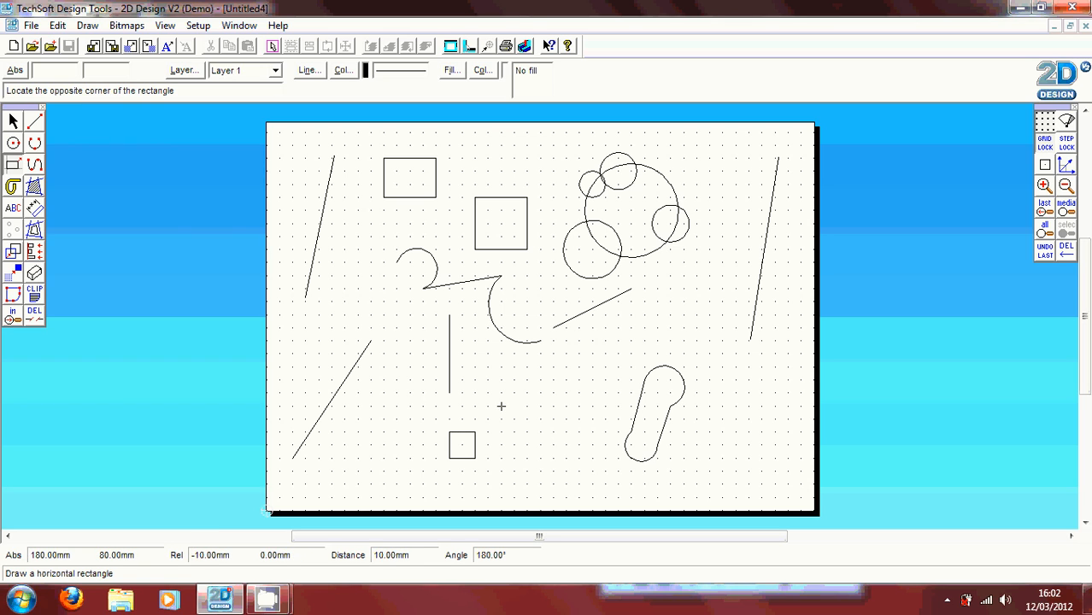
left_click(501, 400)
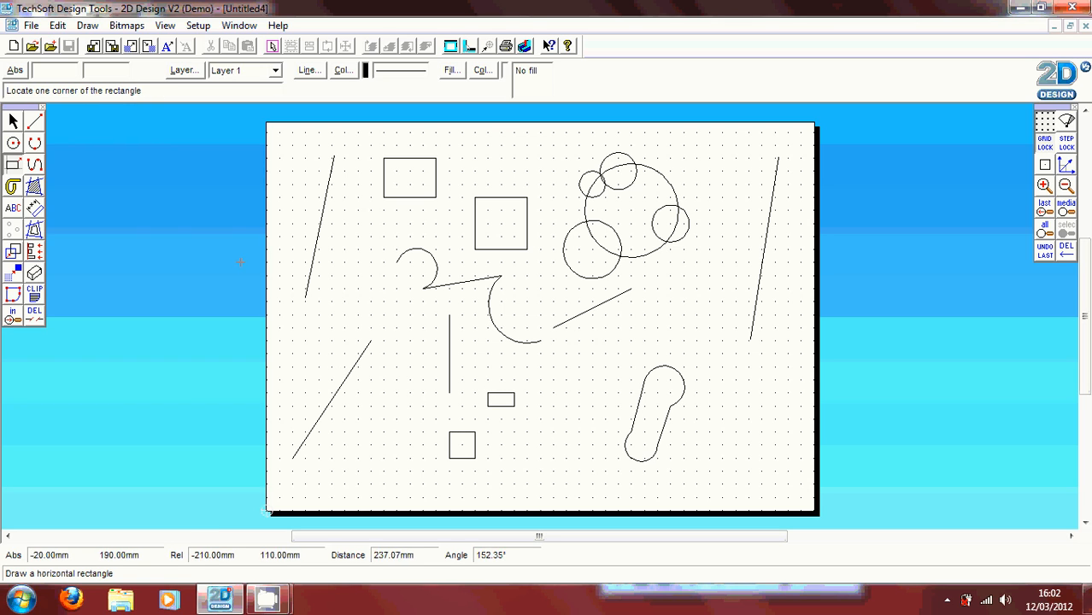
Draw a wavy open Bezier curve winding around the lower-left diagonal line.
left_click(35, 164)
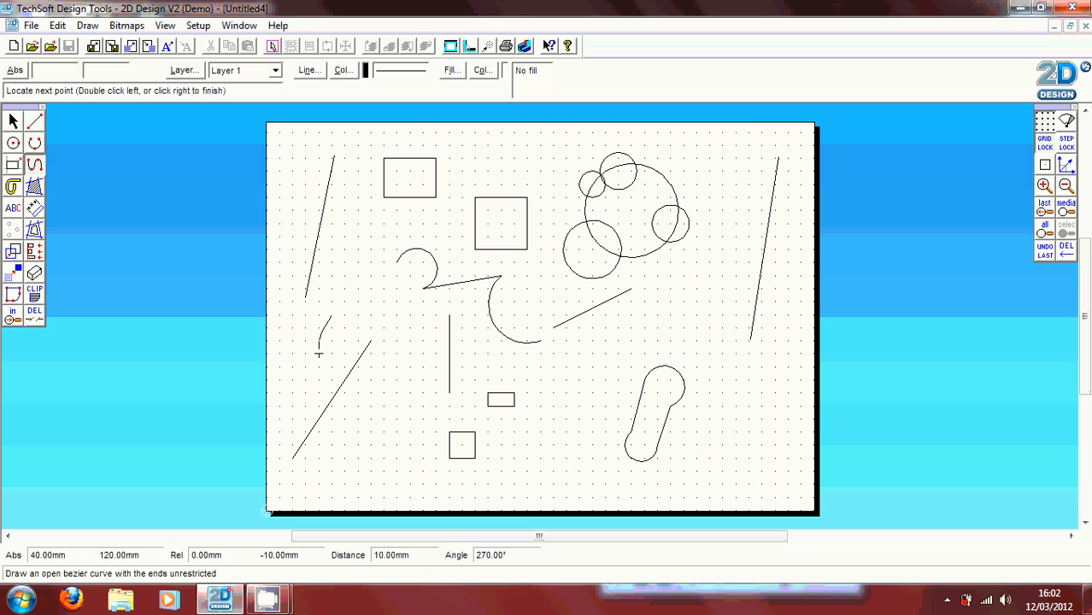
left_click(332, 419)
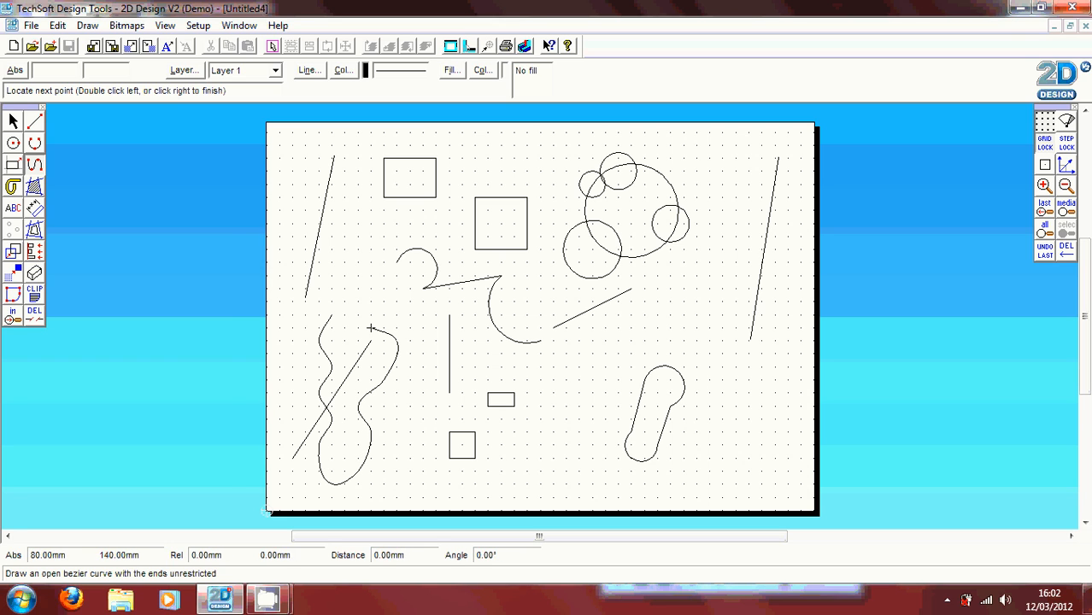
right_click(373, 328)
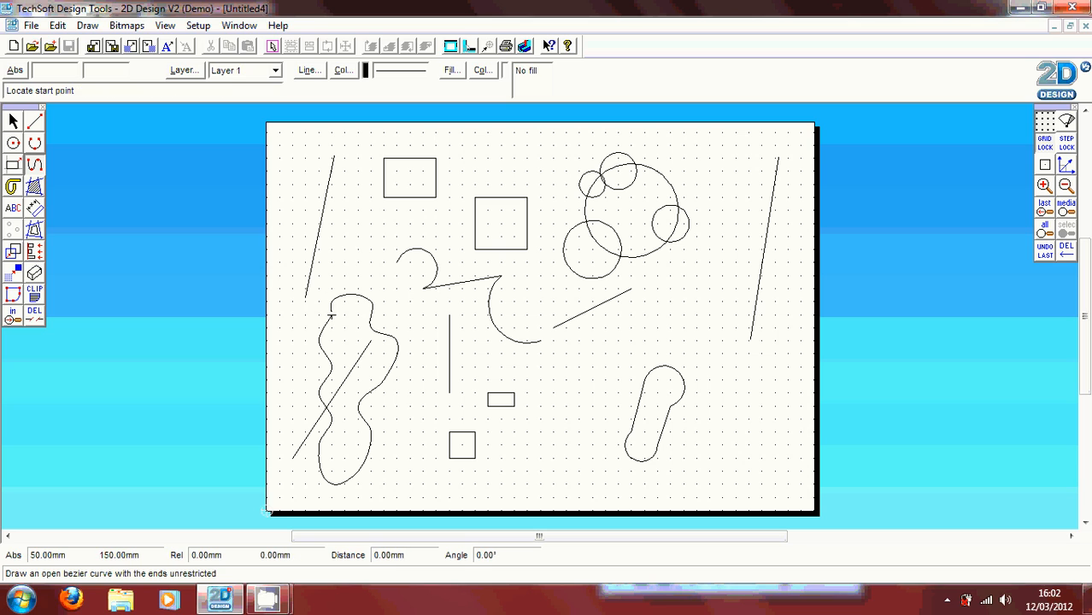
mouse_move(461, 430)
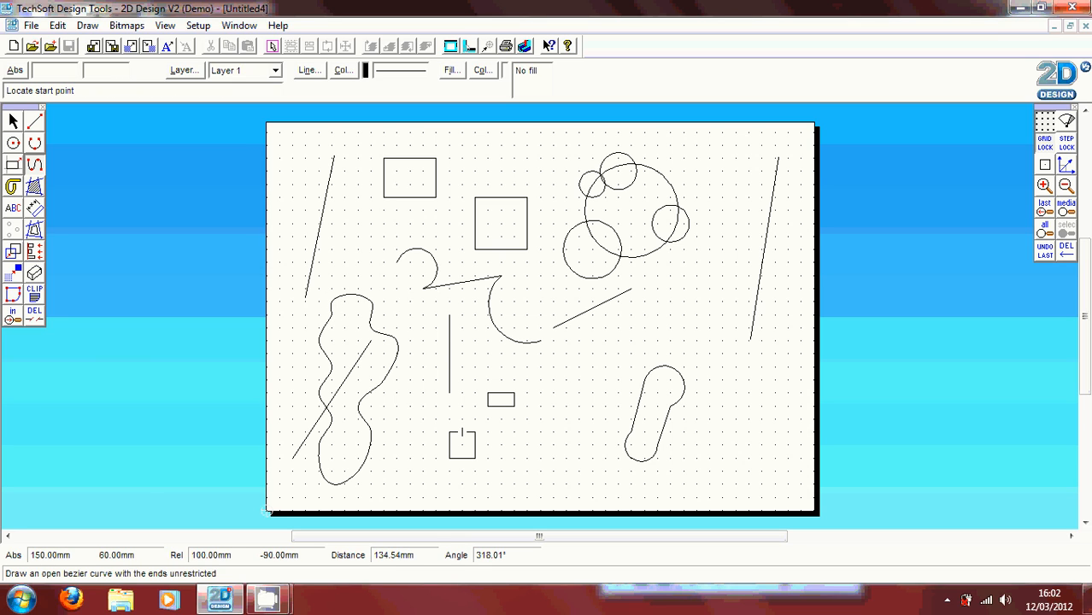
mouse_move(396, 485)
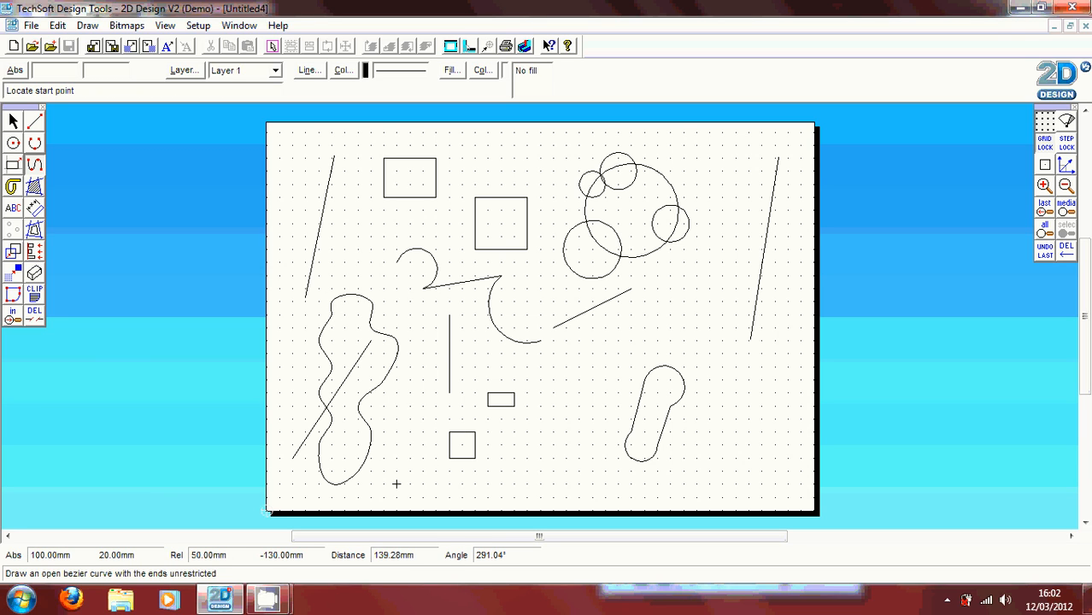
mouse_move(58, 185)
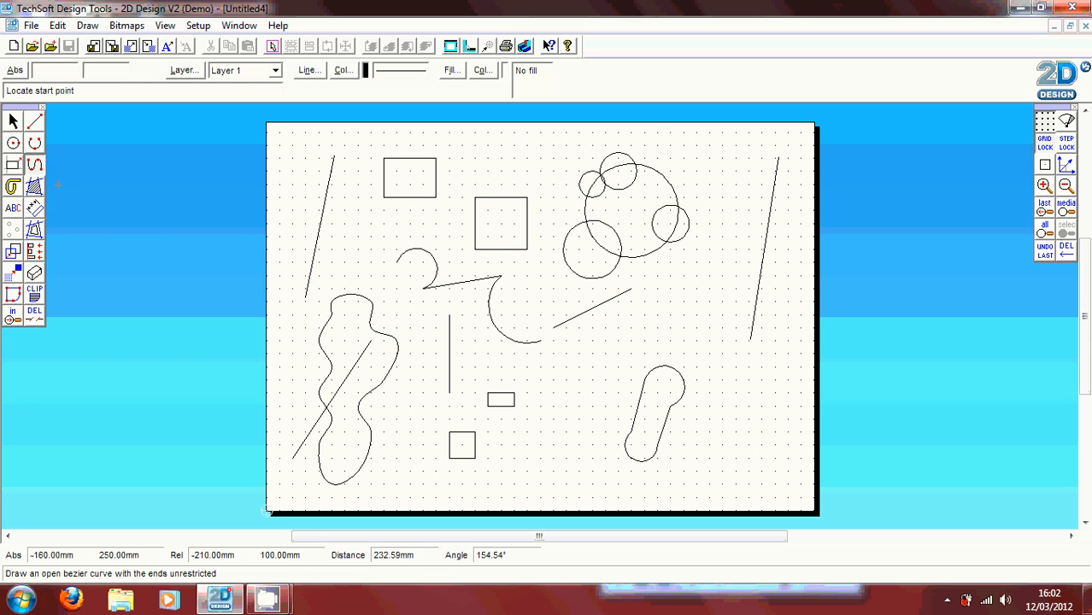
mouse_move(149, 289)
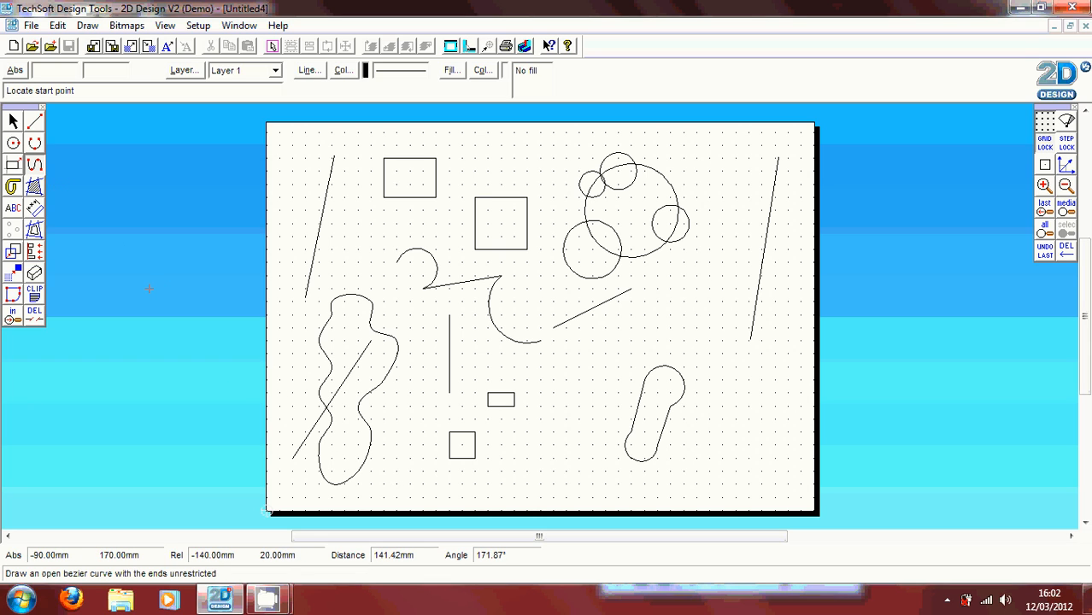
mouse_move(58, 184)
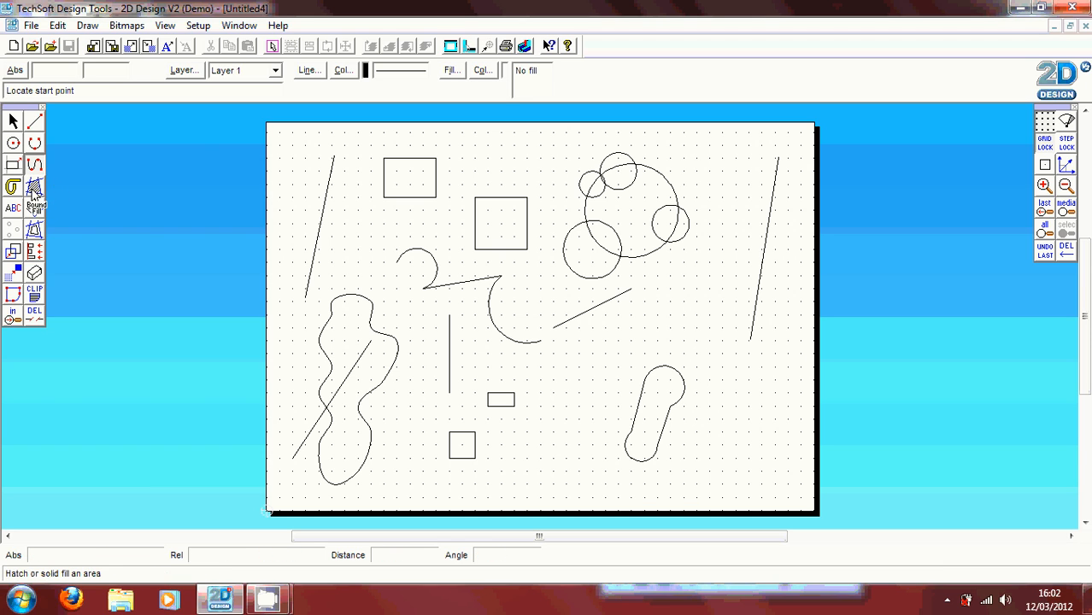
Set the boundary fill to solid with green as the fill colour.
left_click(34, 187)
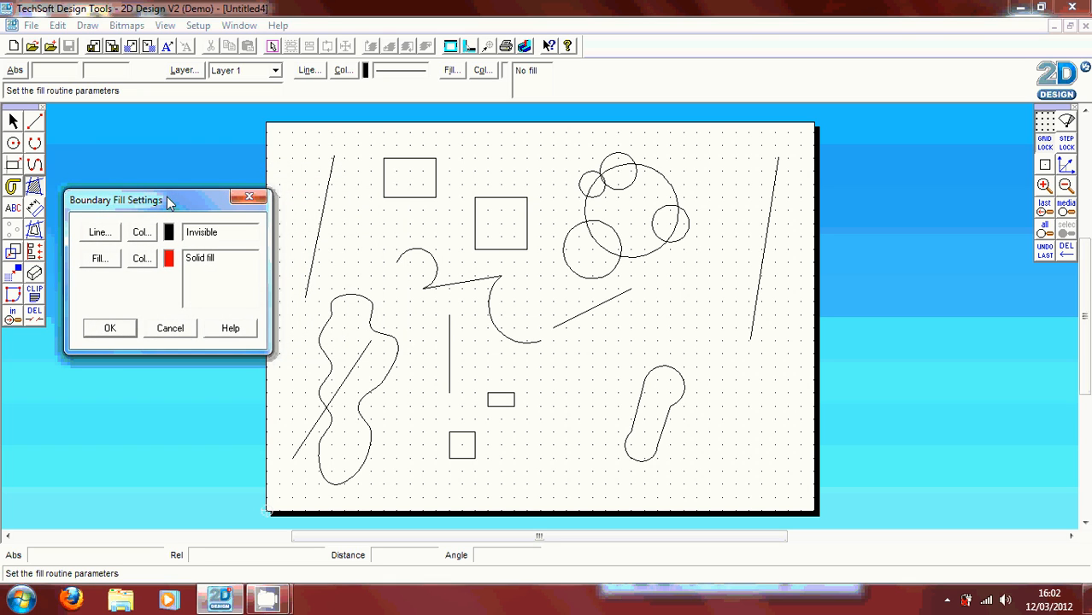
mouse_move(164, 209)
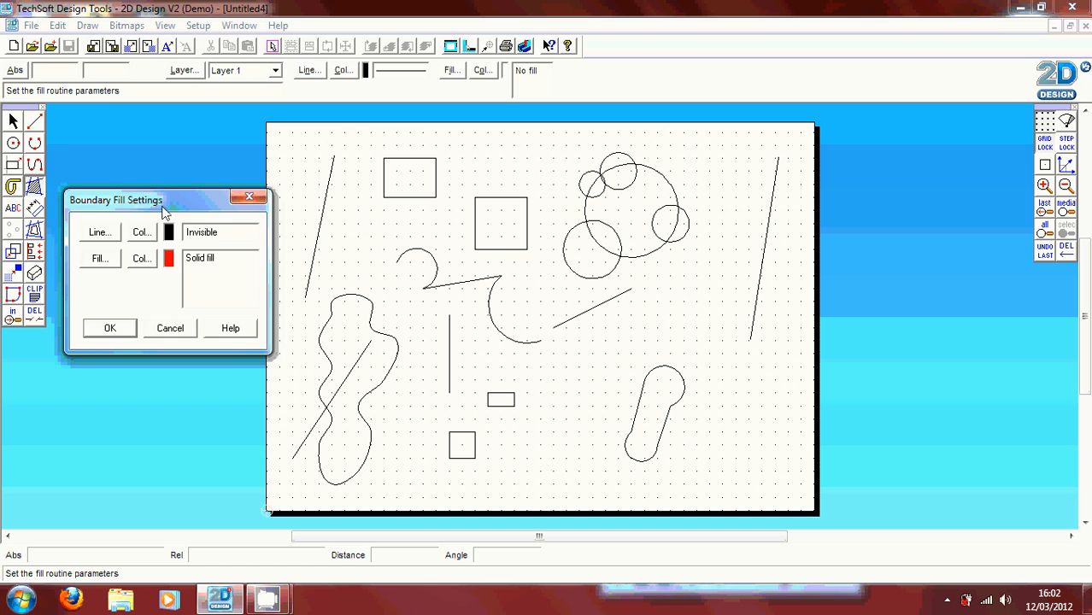
left_click(140, 258)
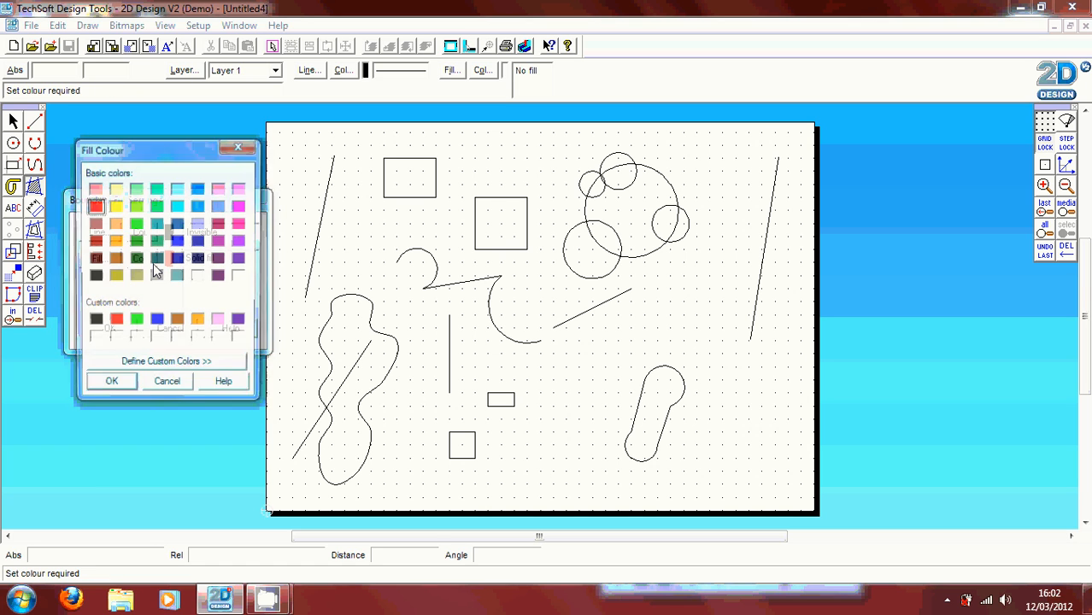
left_click_drag(128, 151, 171, 41)
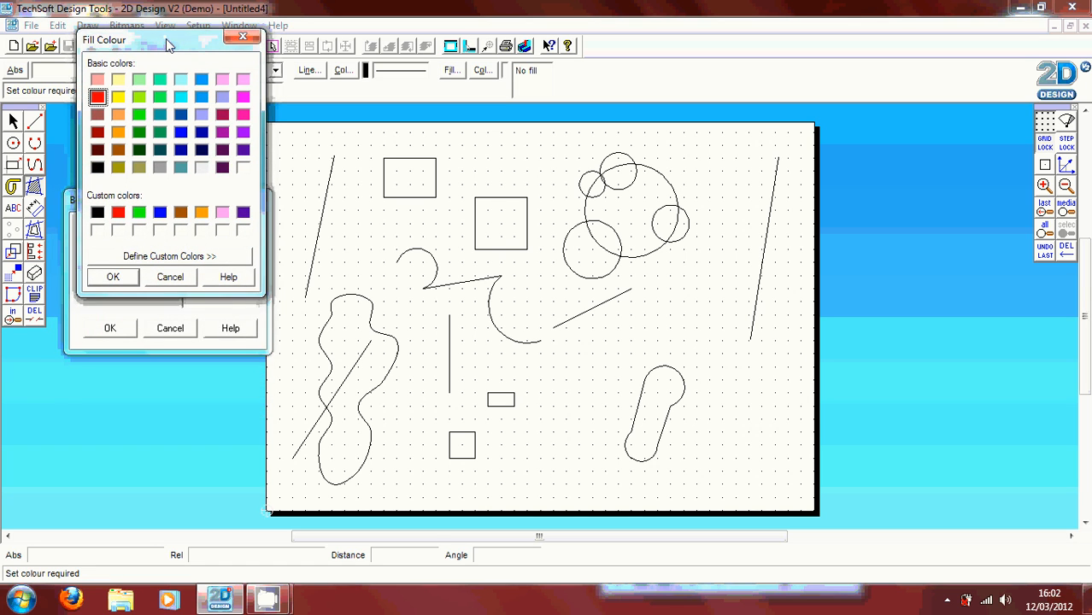
mouse_move(94, 186)
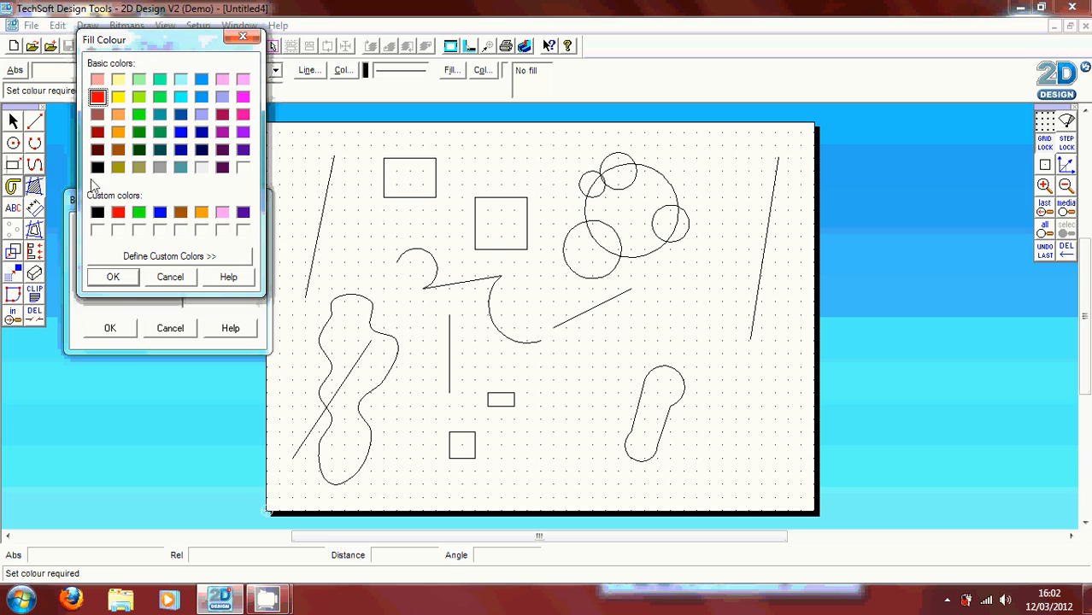
mouse_move(188, 68)
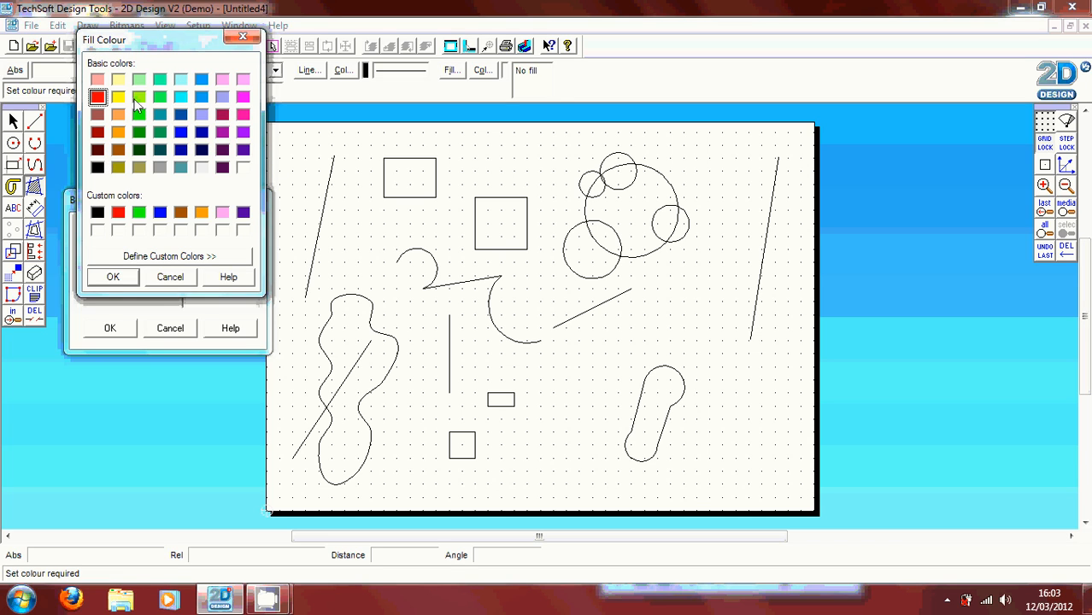
left_click(139, 113)
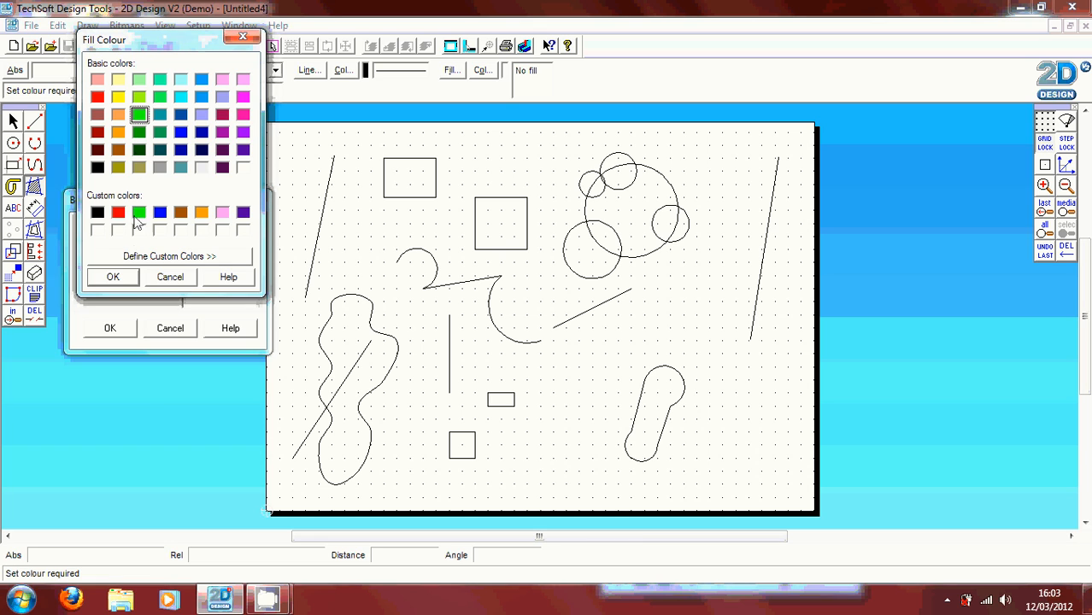
mouse_move(139, 283)
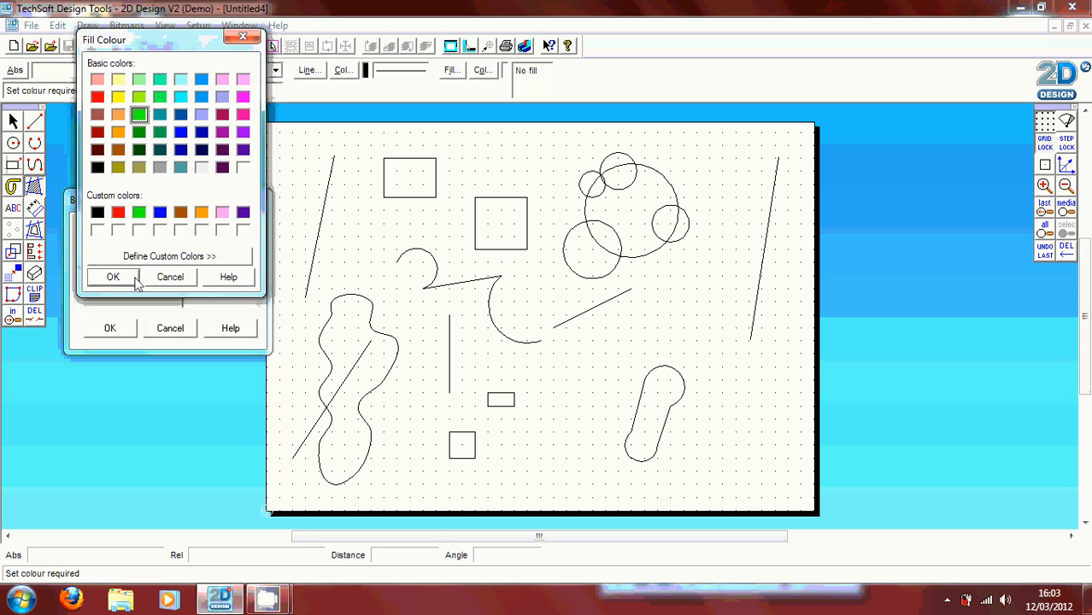
left_click(140, 114)
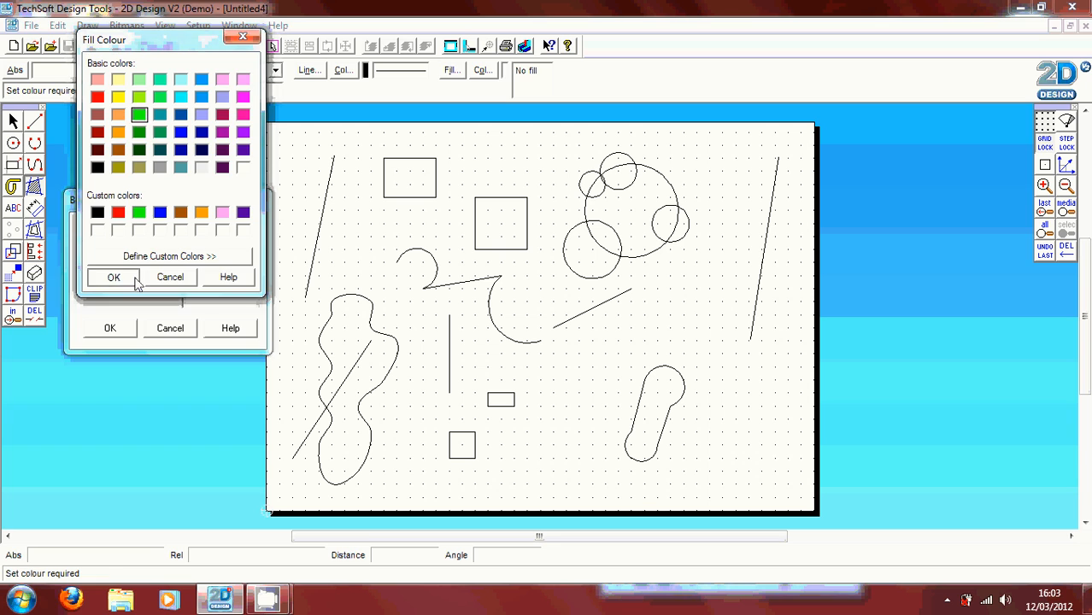
left_click(113, 276)
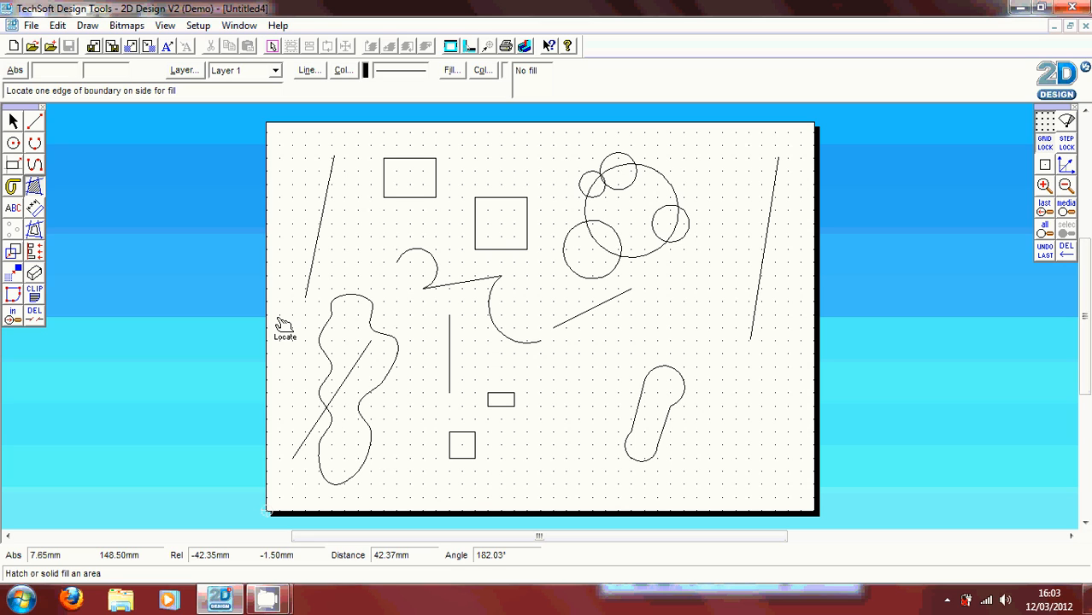
mouse_move(348, 344)
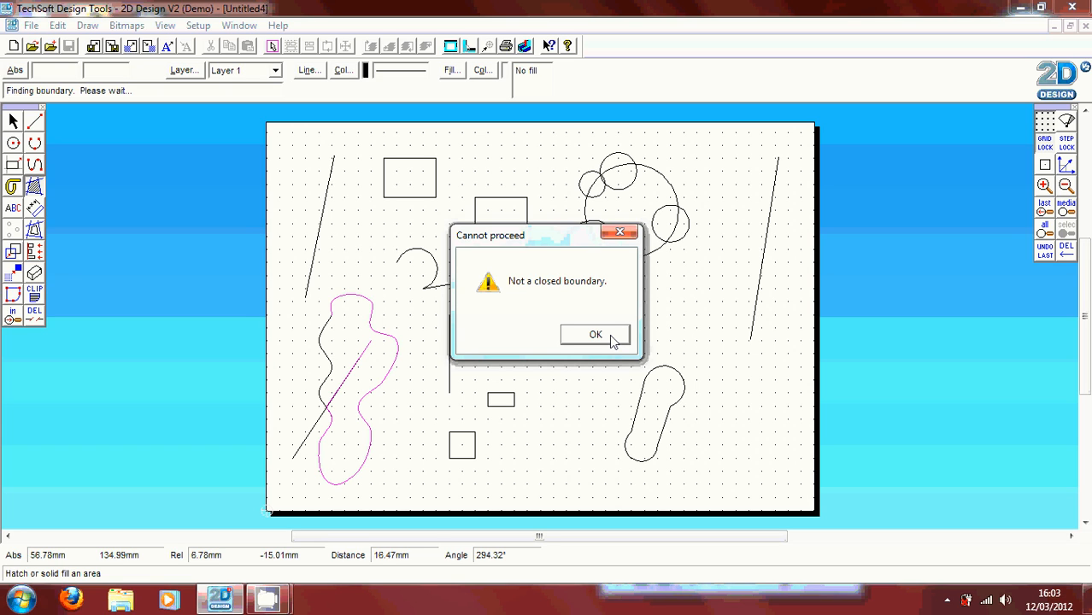
left_click(595, 333)
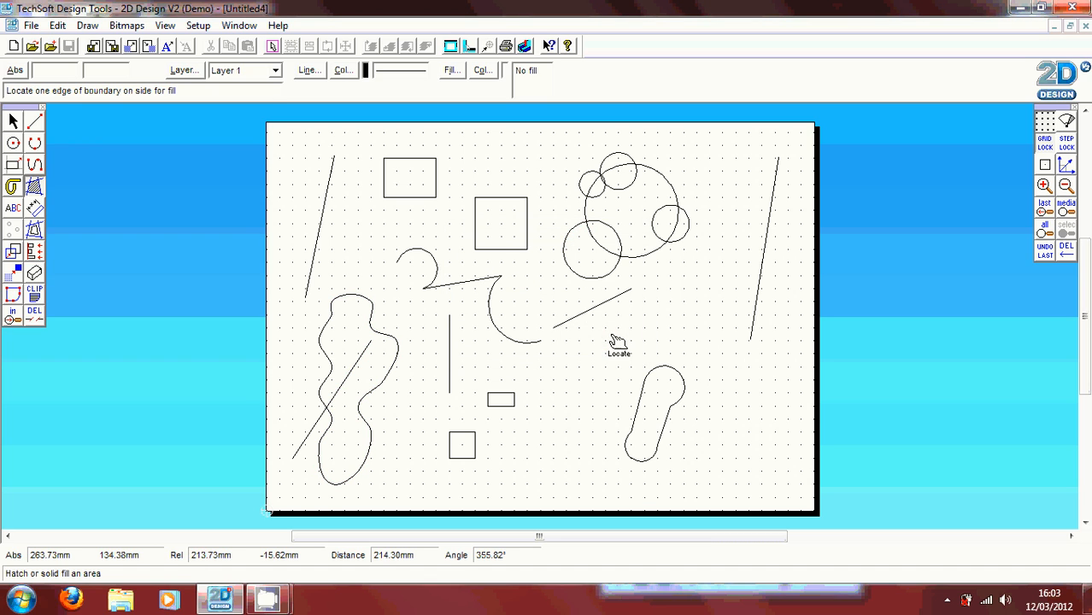
Fill the large circle's area outside the small circles solid green, answering No to islands.
left_click(646, 233)
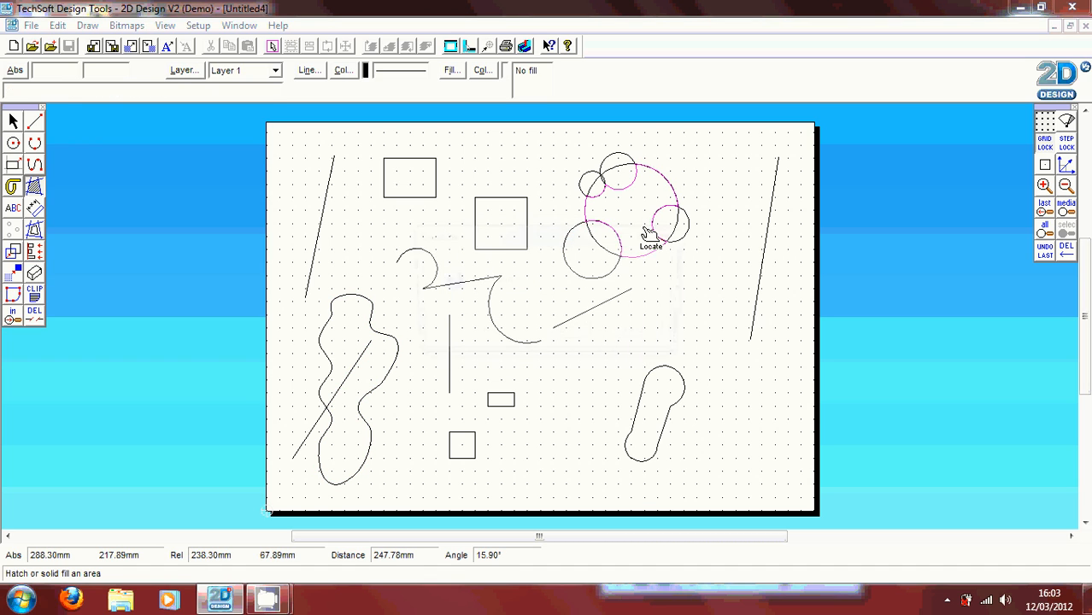
left_click(650, 231)
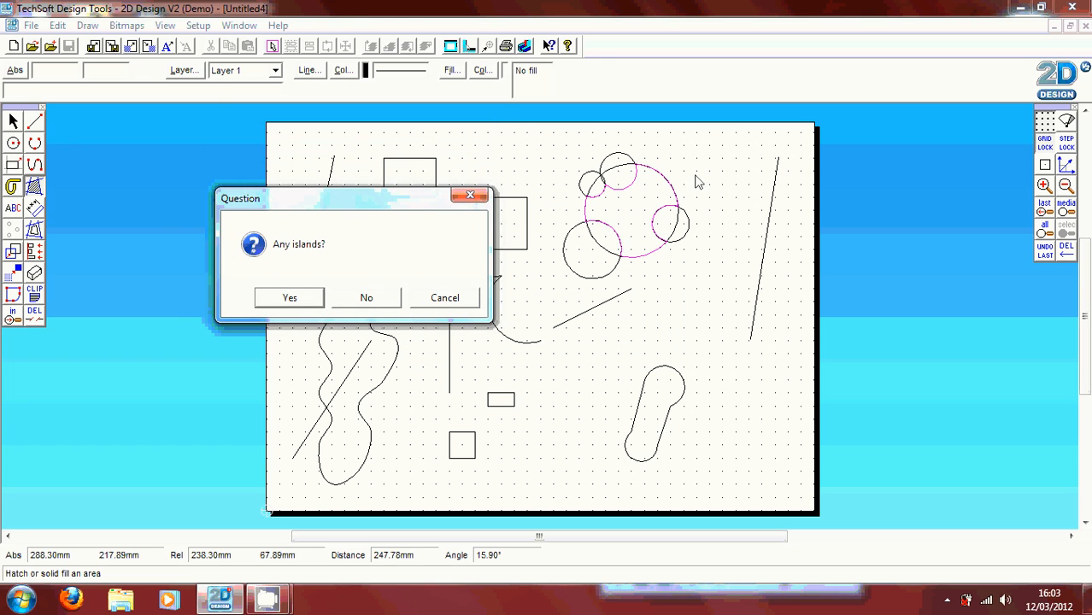
mouse_move(584, 233)
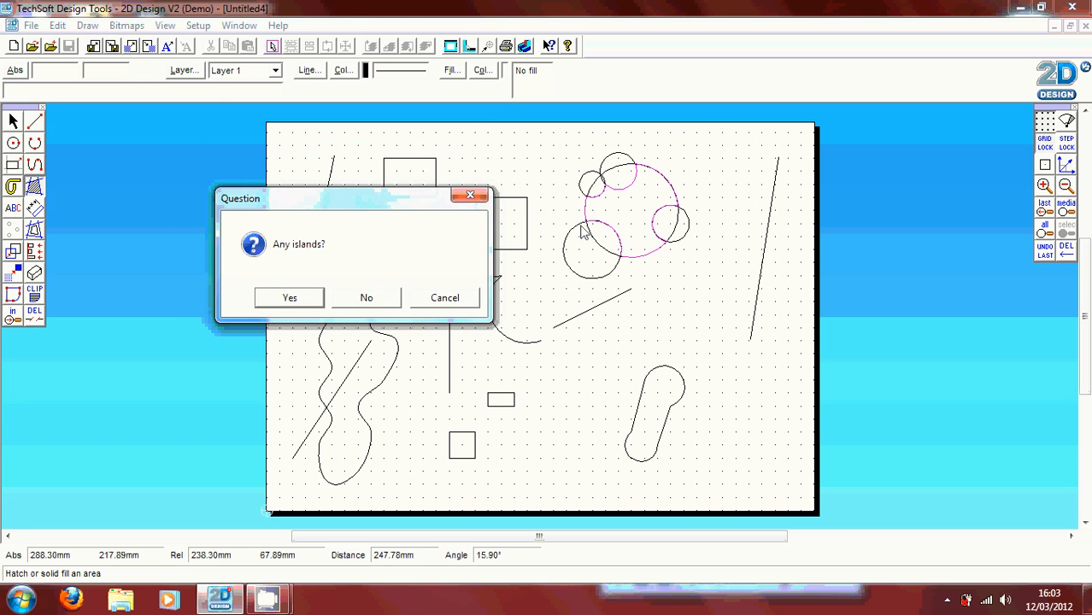
mouse_move(677, 154)
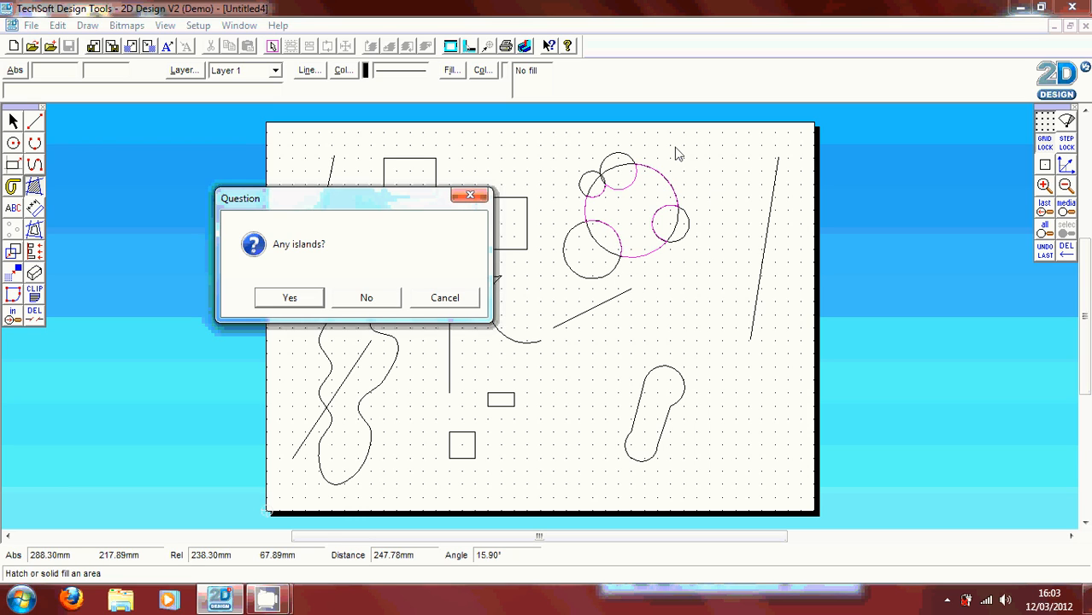
mouse_move(554, 186)
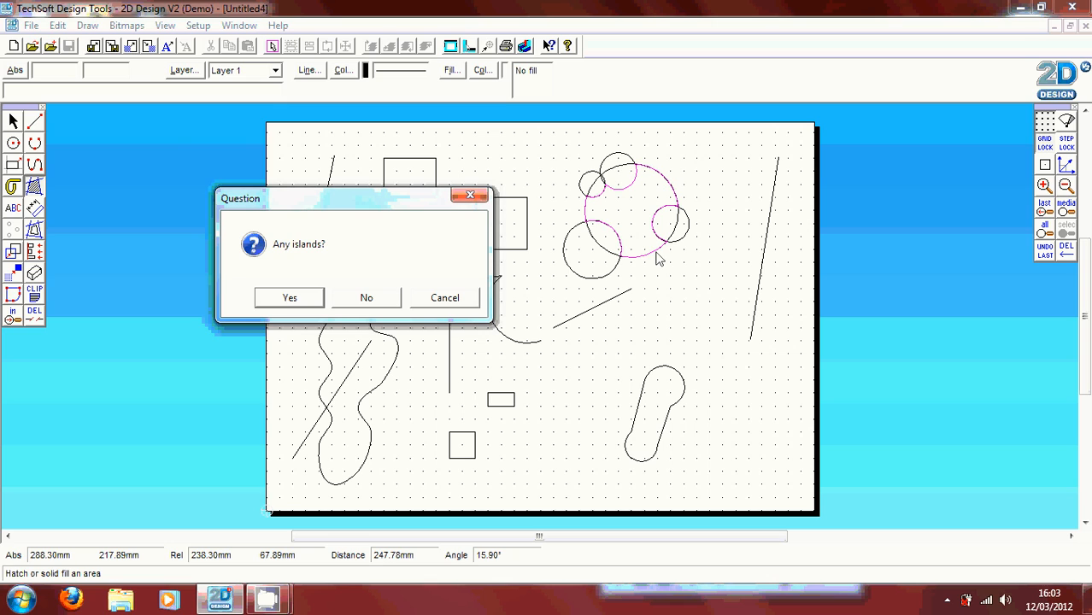
mouse_move(523, 203)
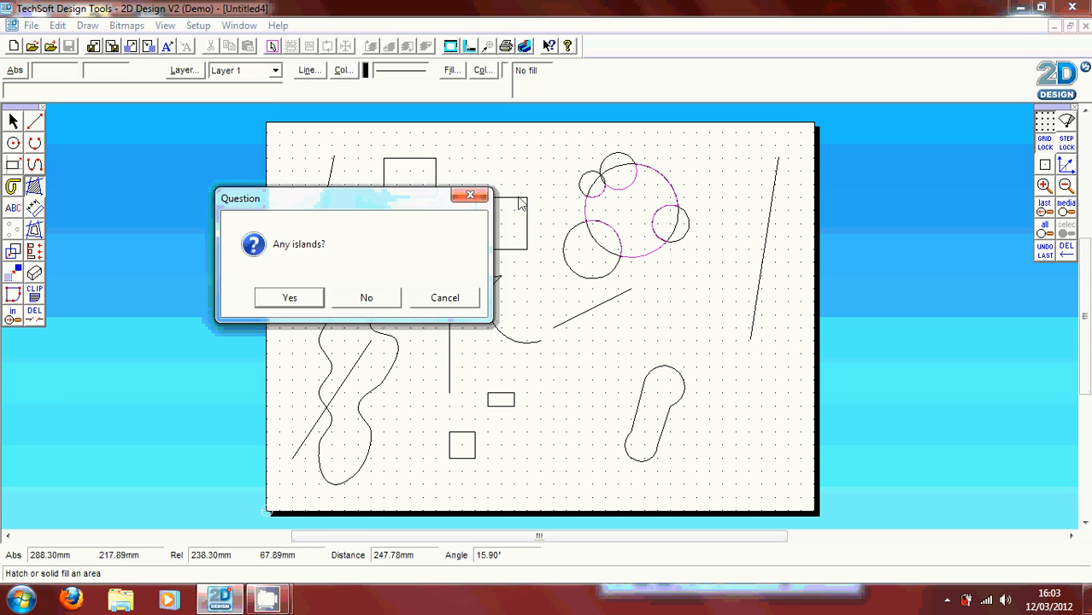
mouse_move(313, 198)
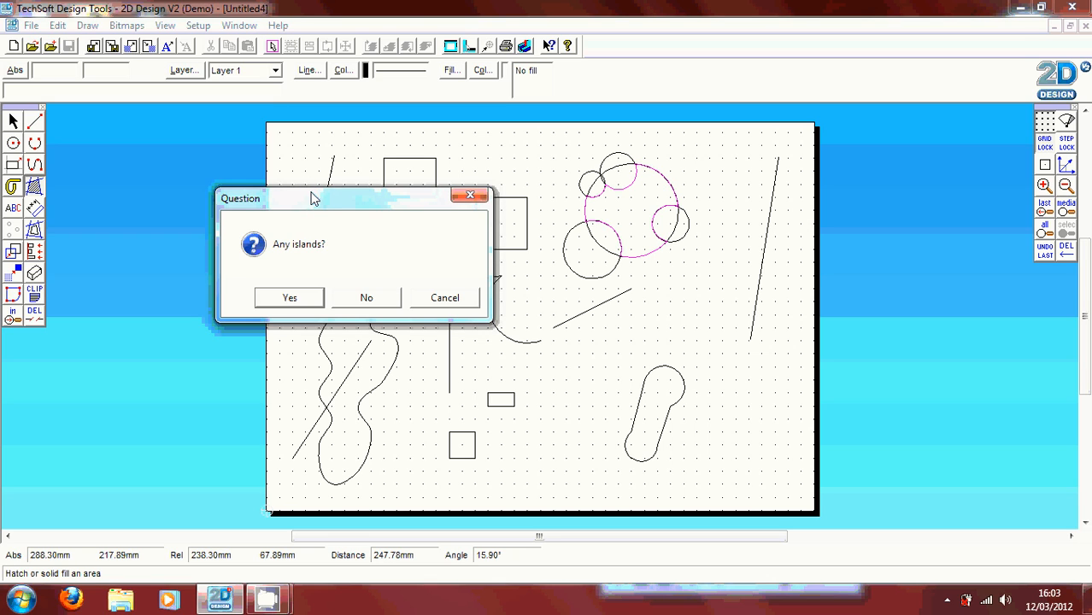
mouse_move(345, 253)
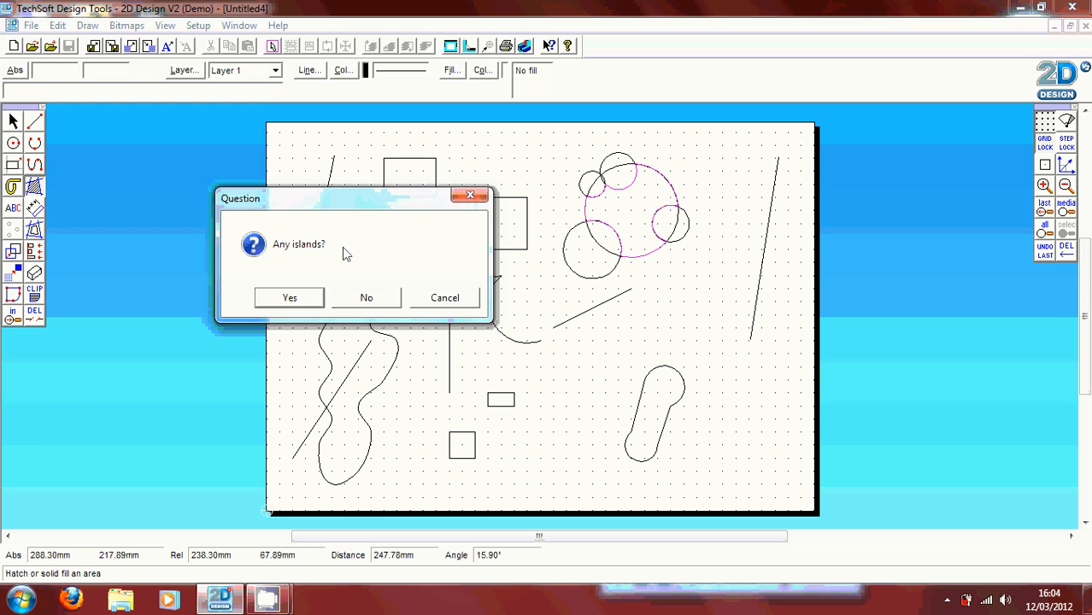
mouse_move(334, 258)
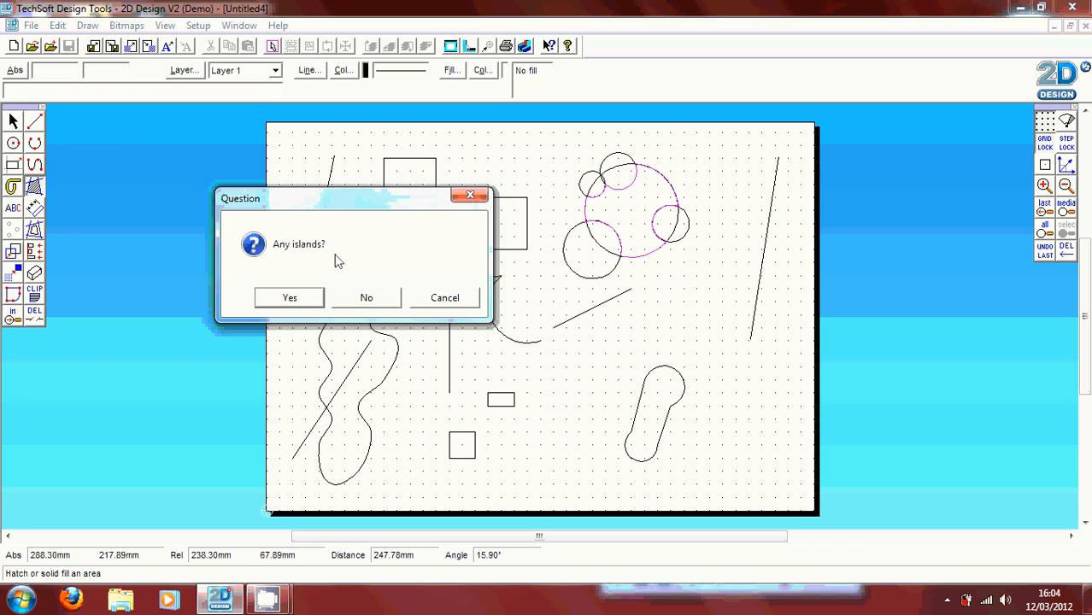
mouse_move(366, 297)
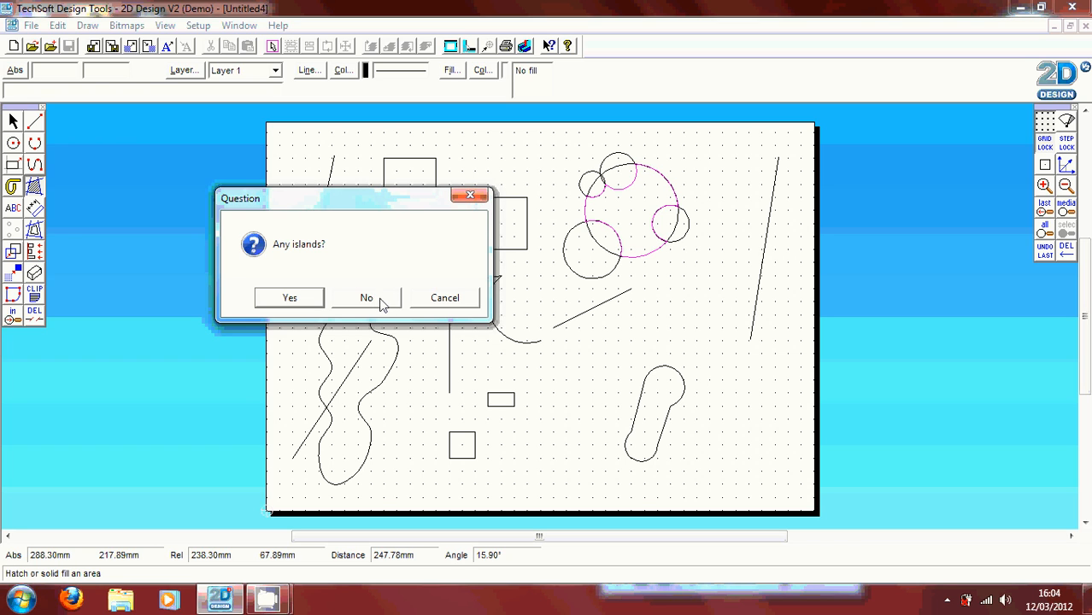
left_click(366, 298)
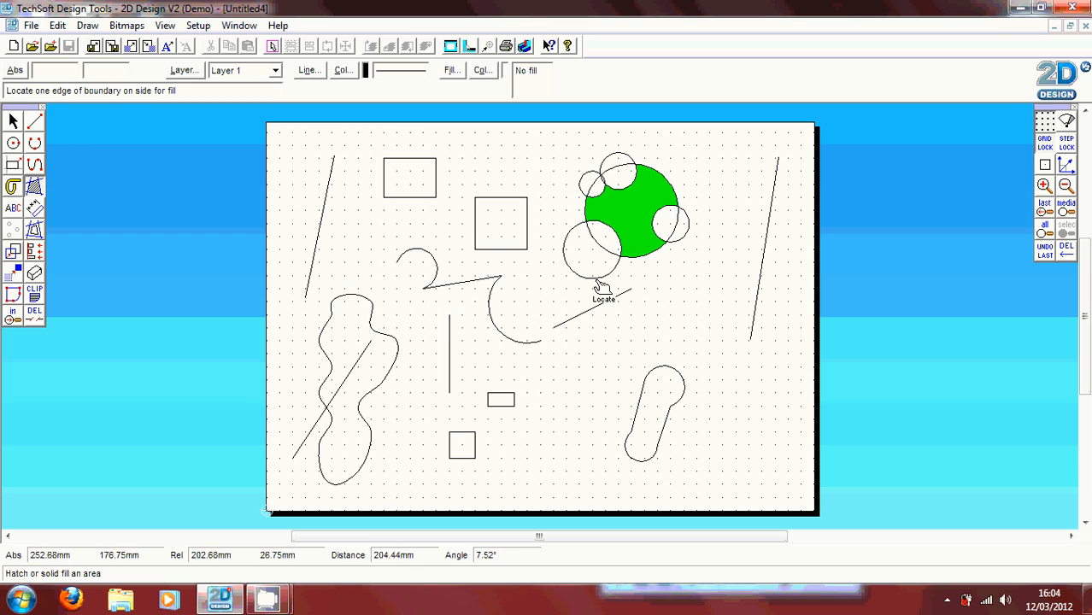
mouse_move(670, 212)
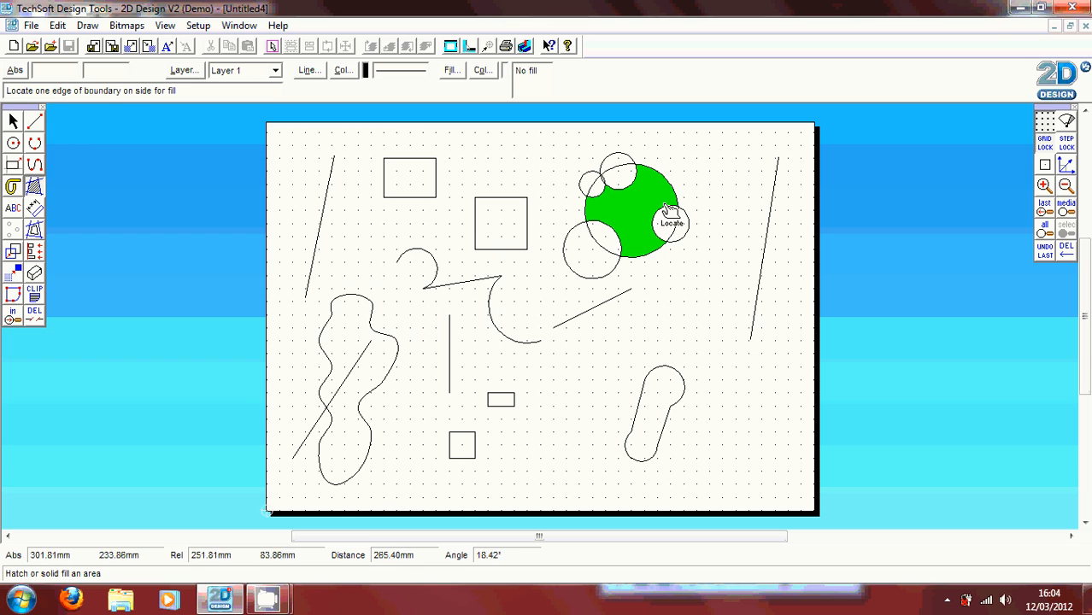
mouse_move(660, 248)
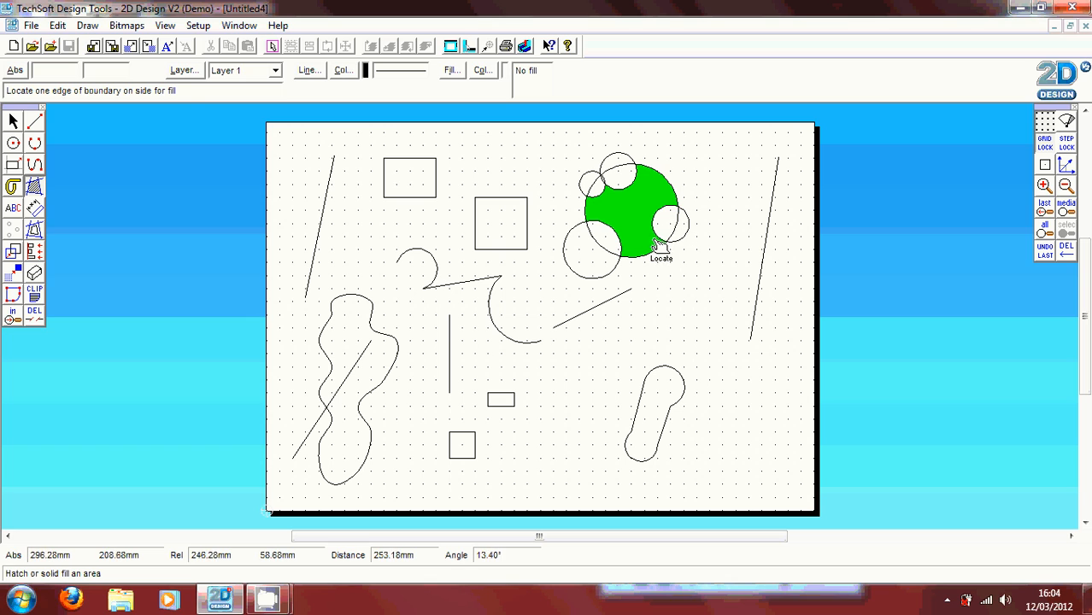
mouse_move(141, 161)
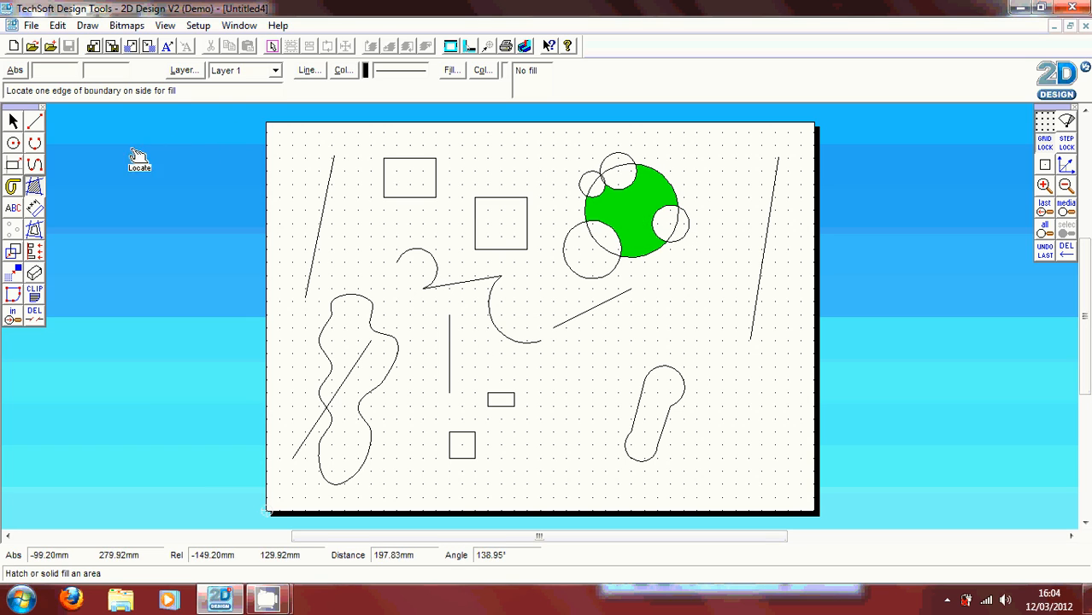
left_click(35, 187)
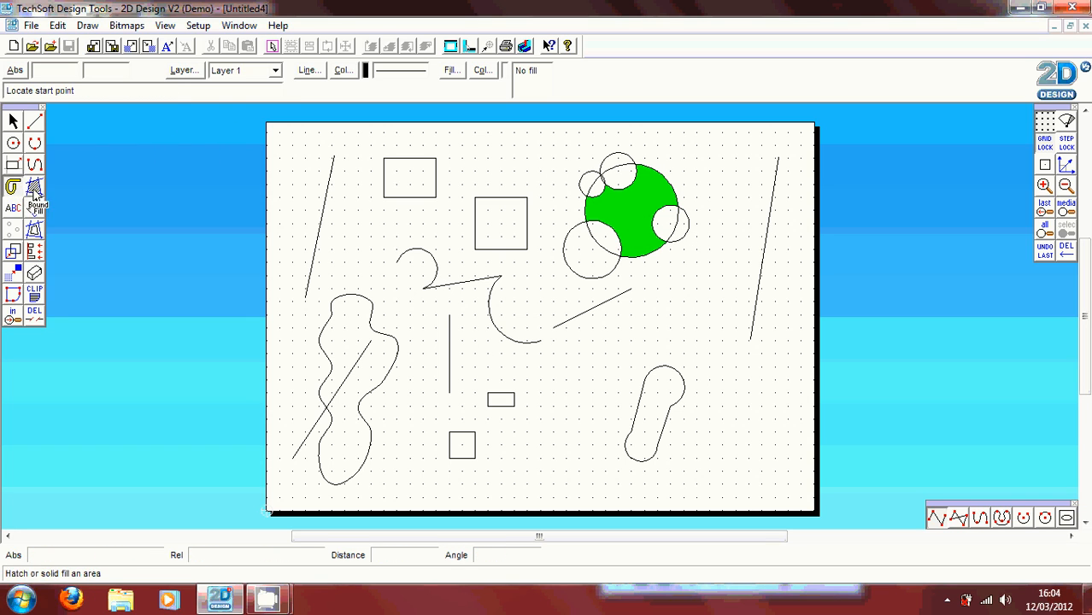
Boundary-fill the crescent overlaps beside the green circle in yellow, without island checking.
left_click(34, 187)
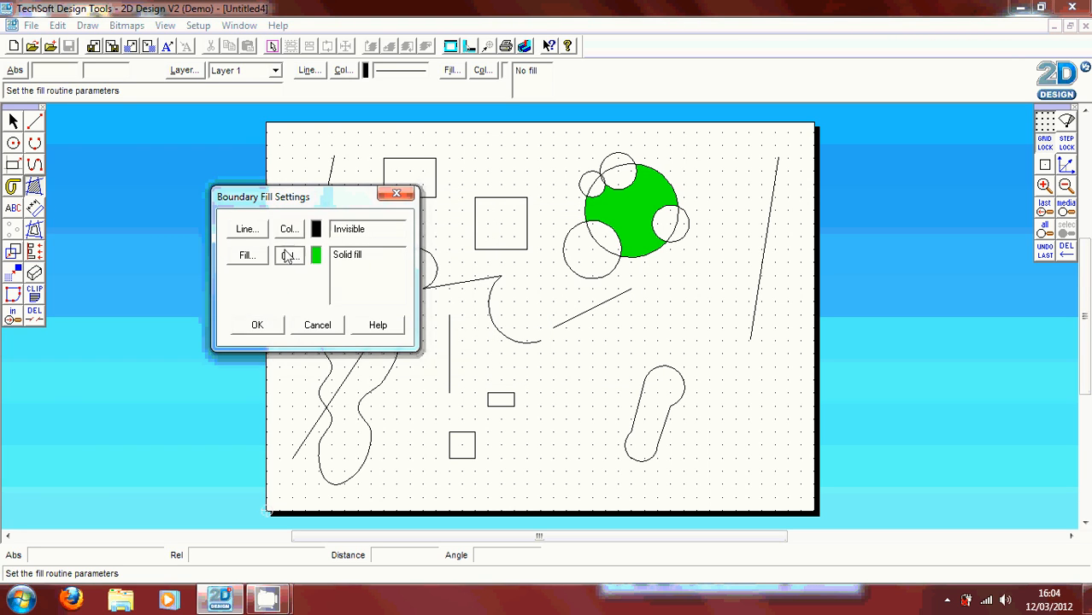
left_click(289, 254)
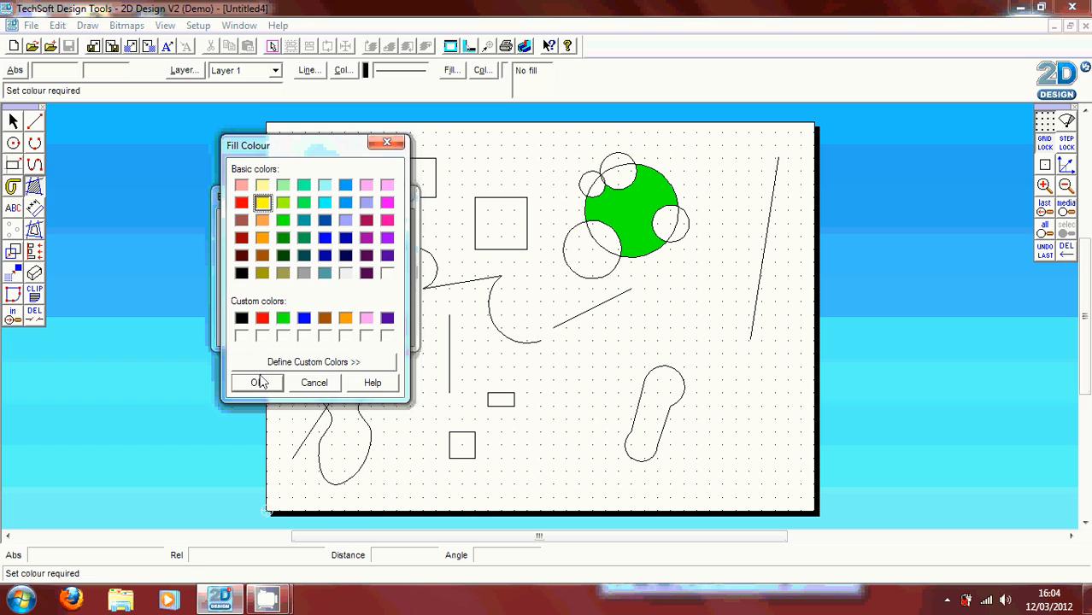
left_click(257, 383)
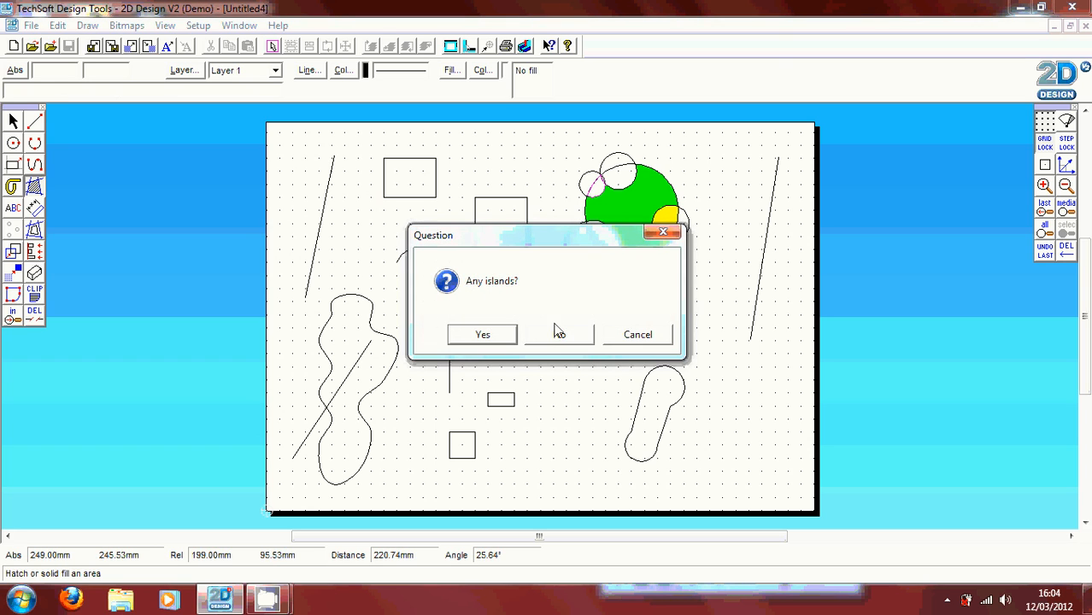
left_click(559, 334)
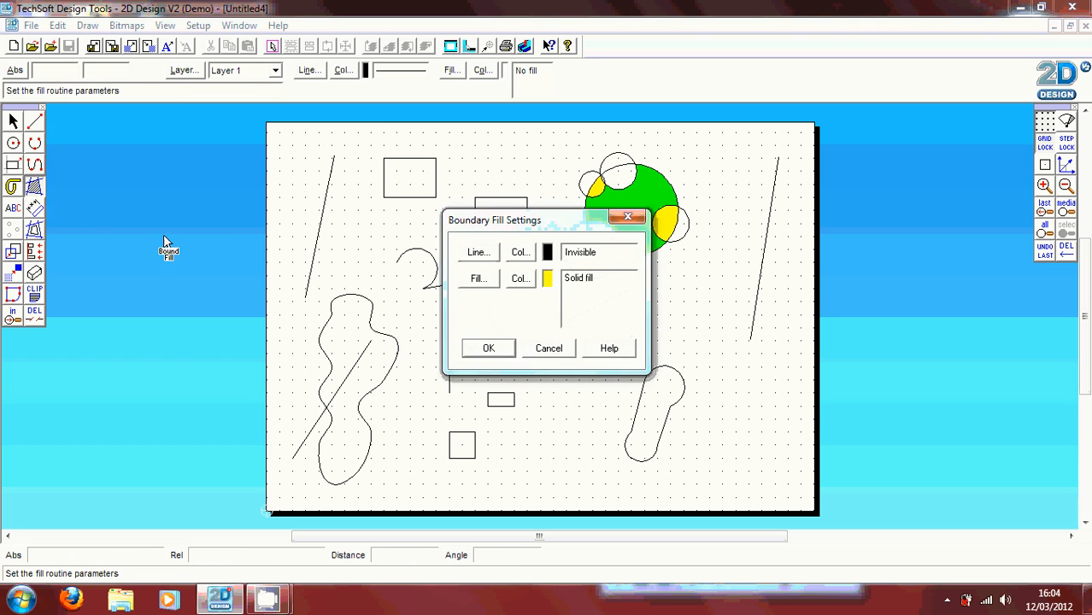
Switch the fill colour to blue and fill the lower-left circle and the square.
left_click(520, 277)
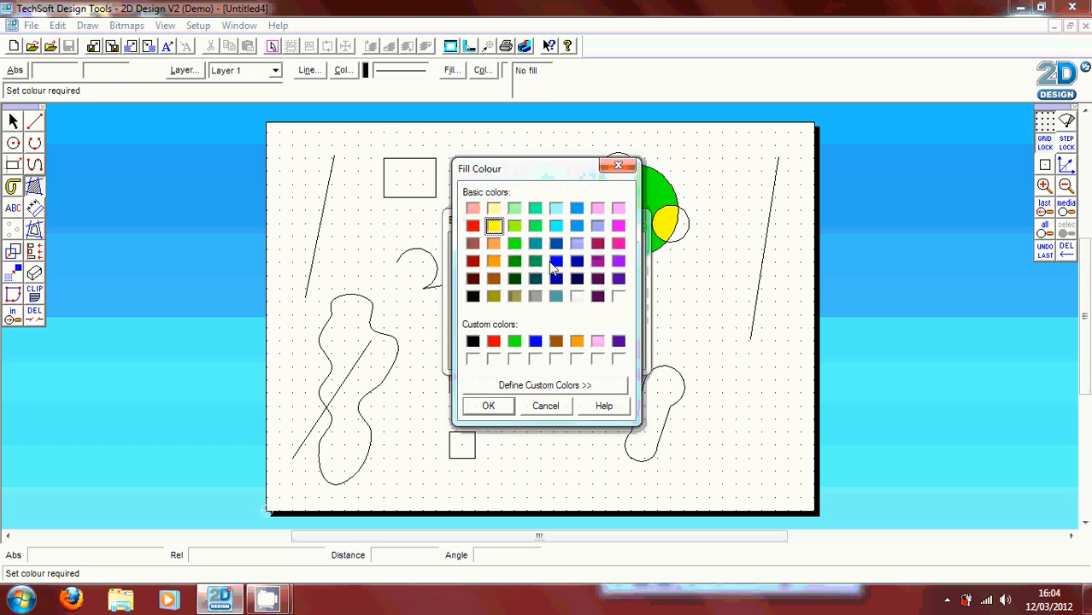
left_click(488, 407)
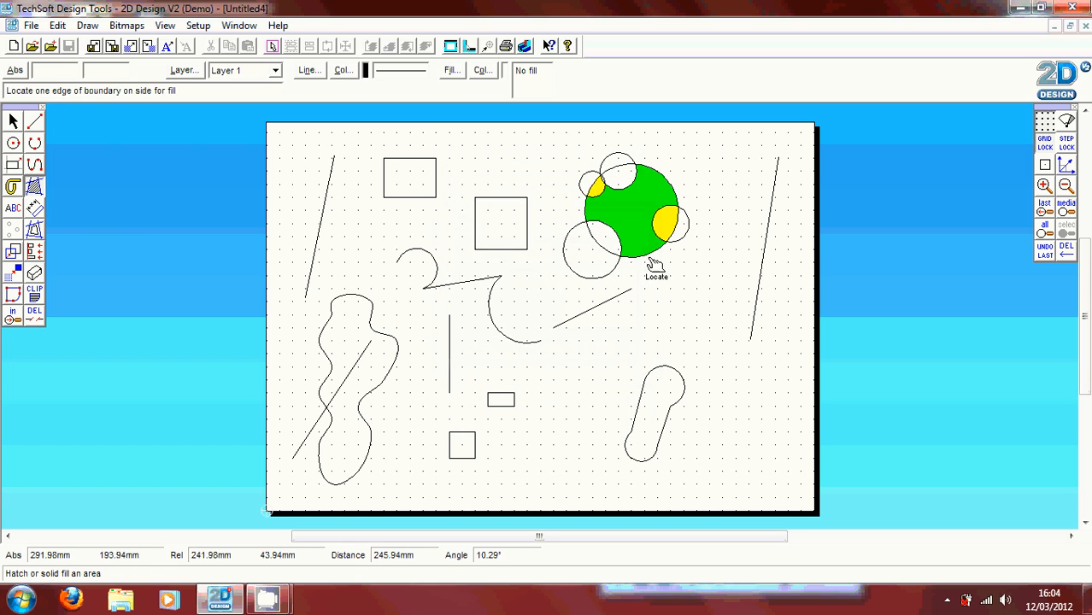
left_click(653, 259)
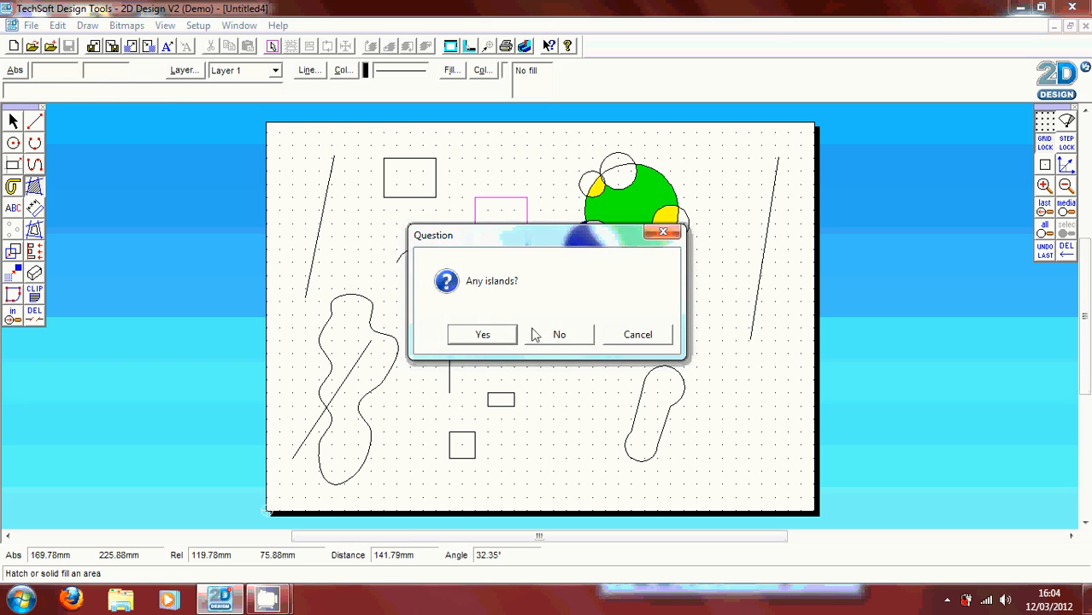
left_click(559, 334)
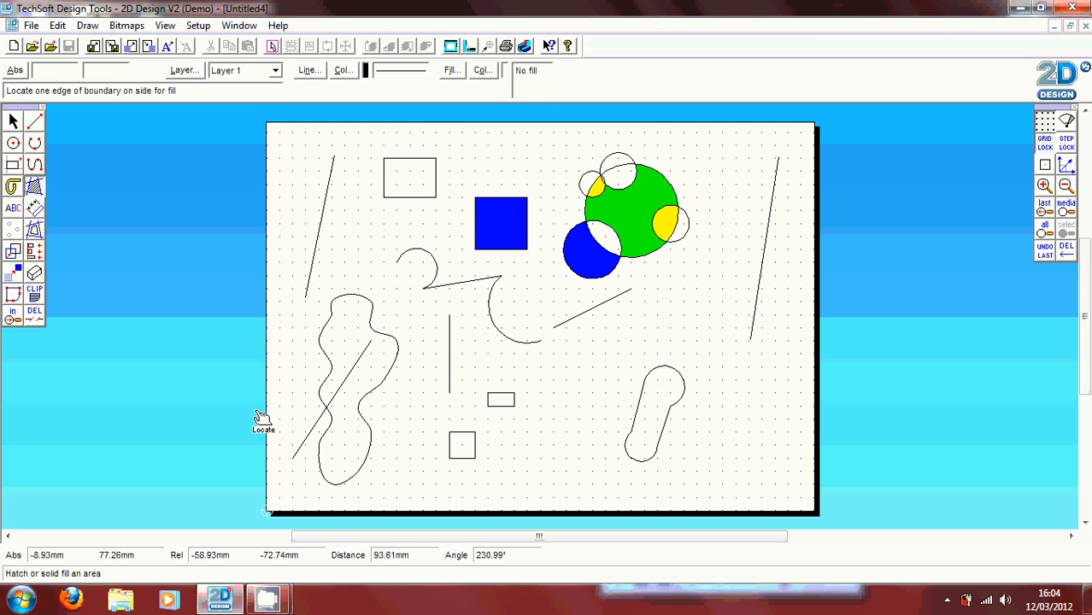
left_click(14, 209)
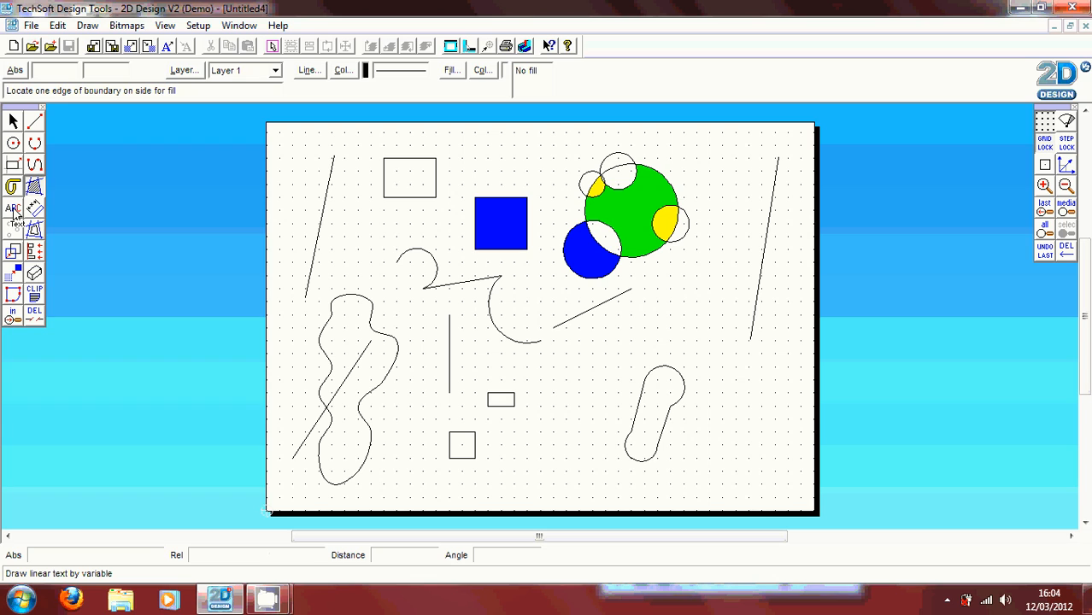
Start a linear text item on the page and enter the words 'I love ICT'.
left_click(14, 208)
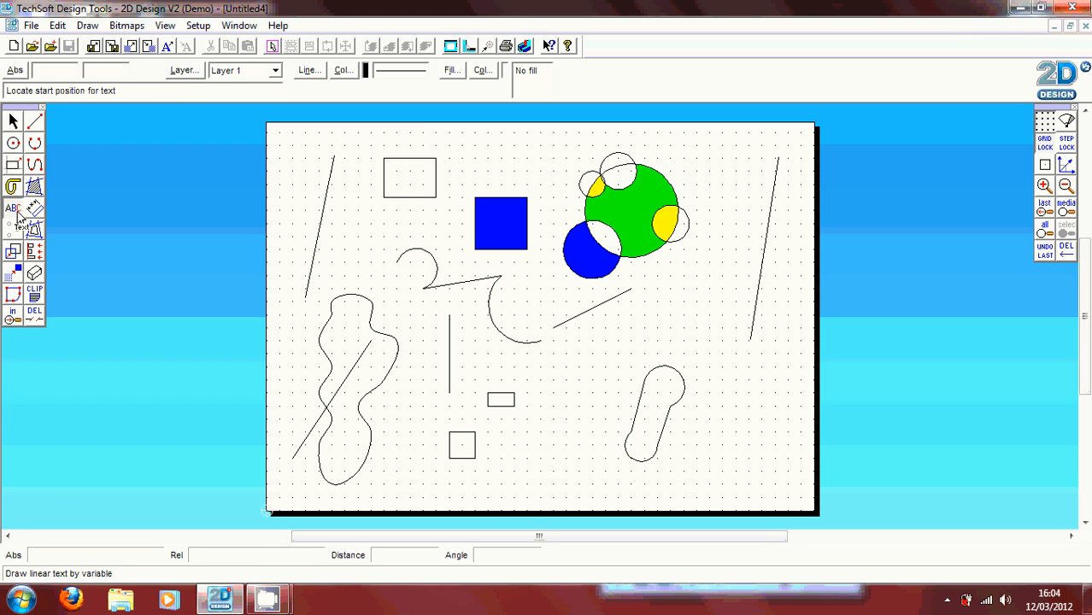
mouse_move(319, 198)
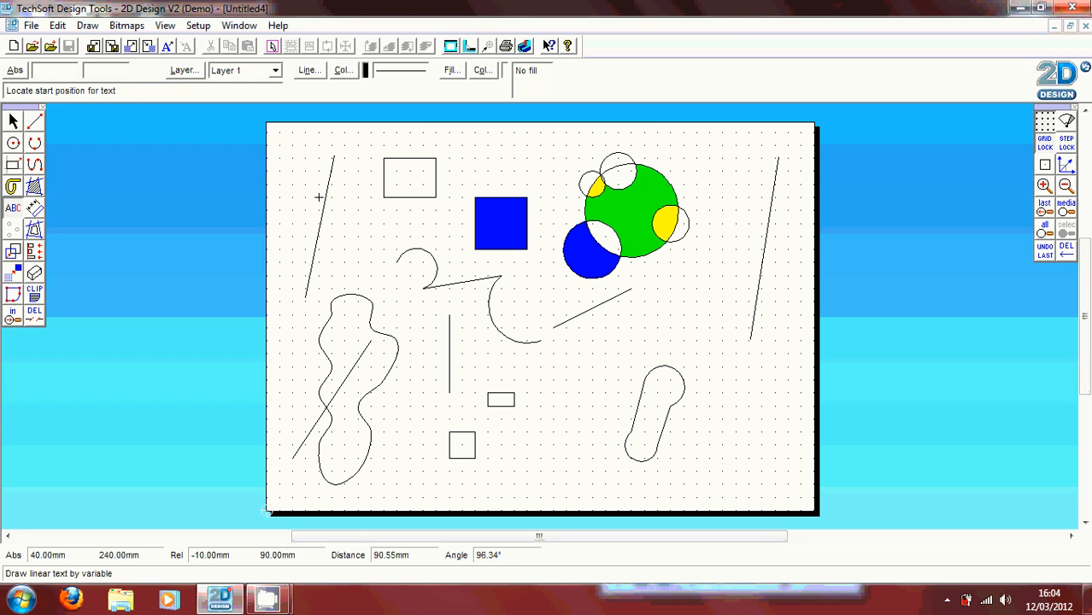
mouse_move(578, 328)
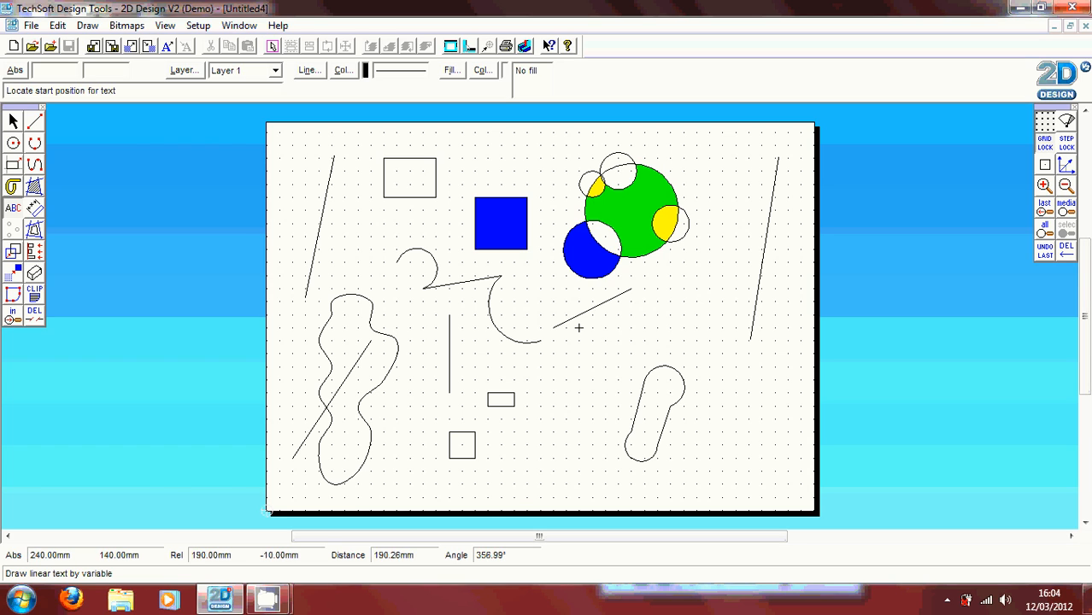
left_click(577, 329)
type("I love")
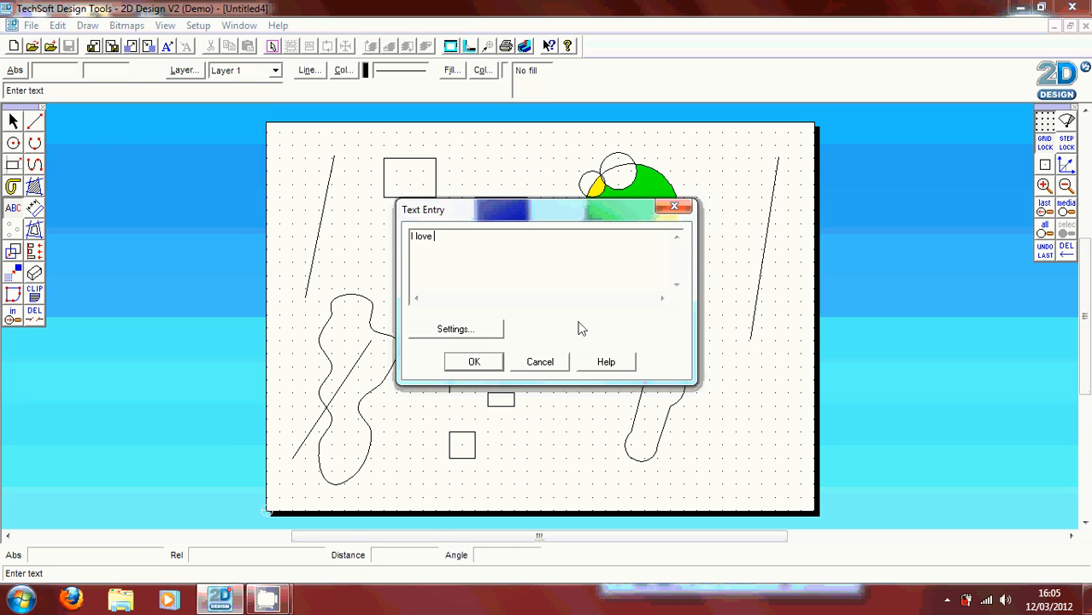
type("ICT")
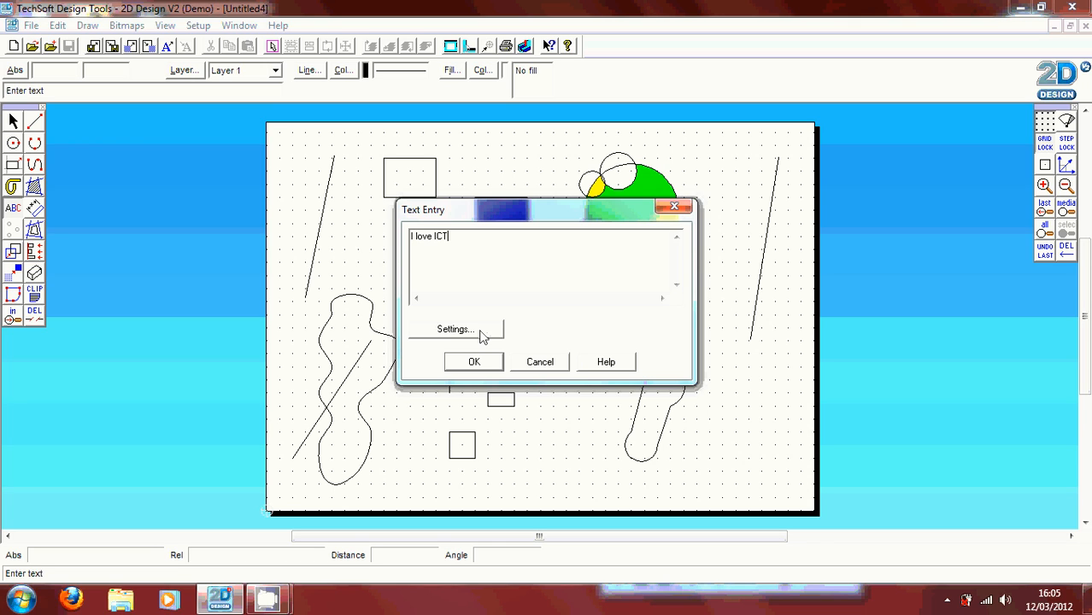
left_click(455, 328)
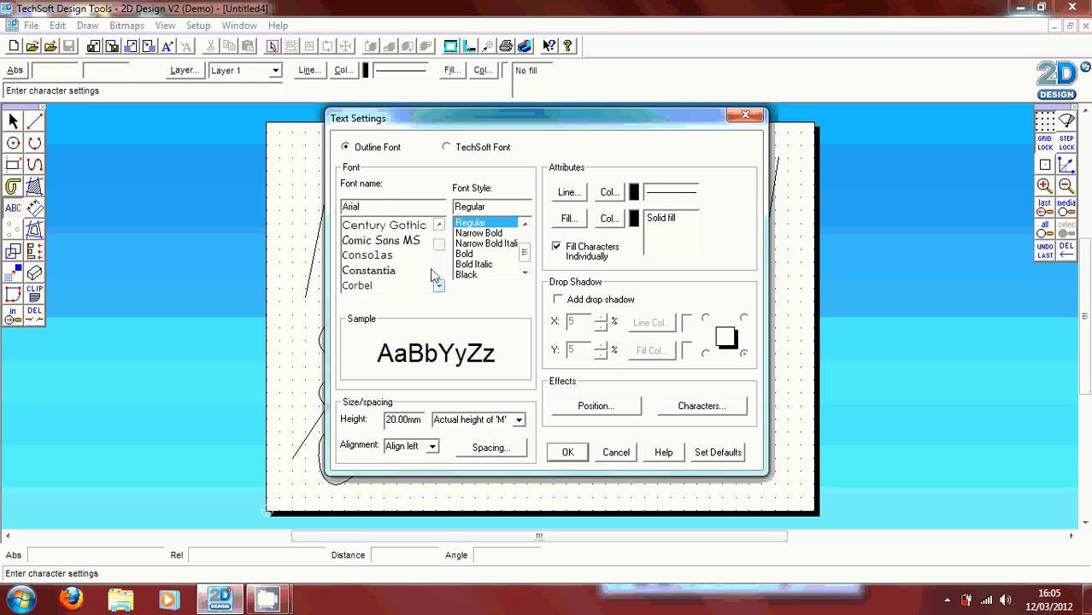
Choose Comic Sans MS Bold with a red fill colour for the text.
left_click(380, 240)
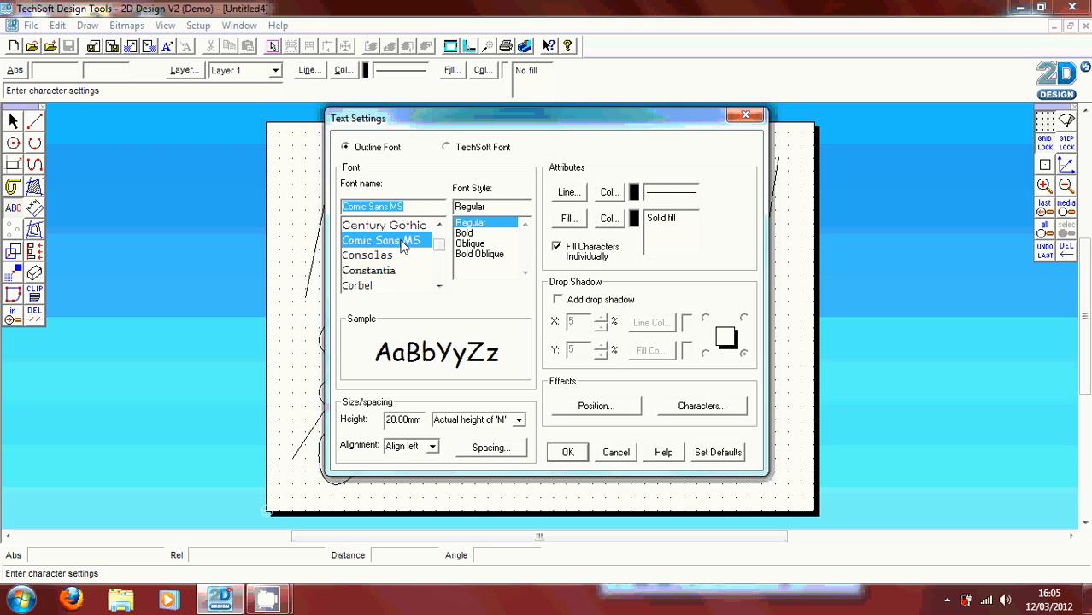
left_click(465, 232)
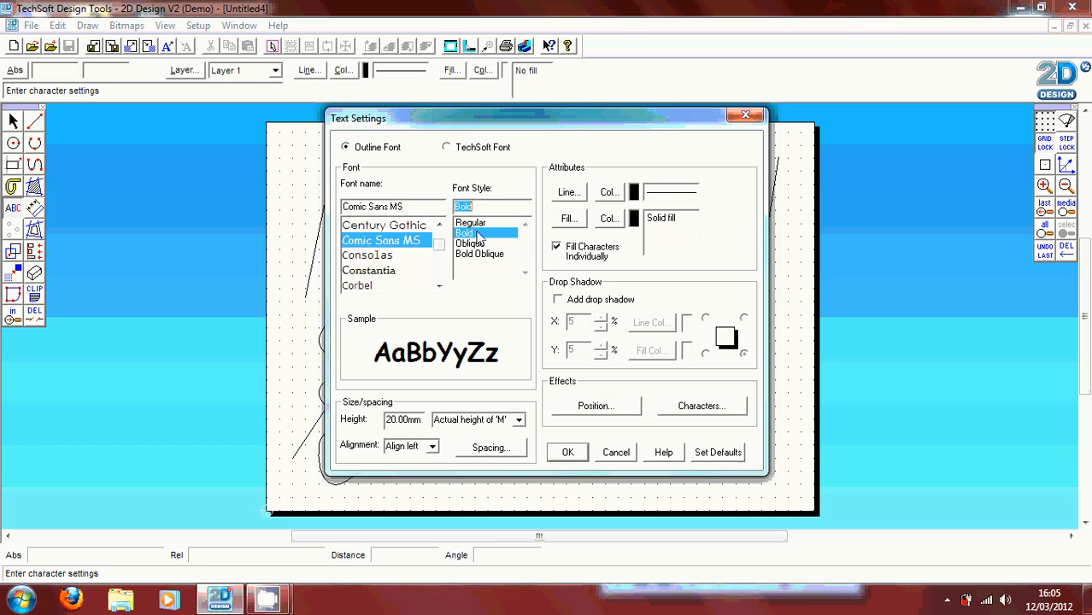
mouse_move(617, 231)
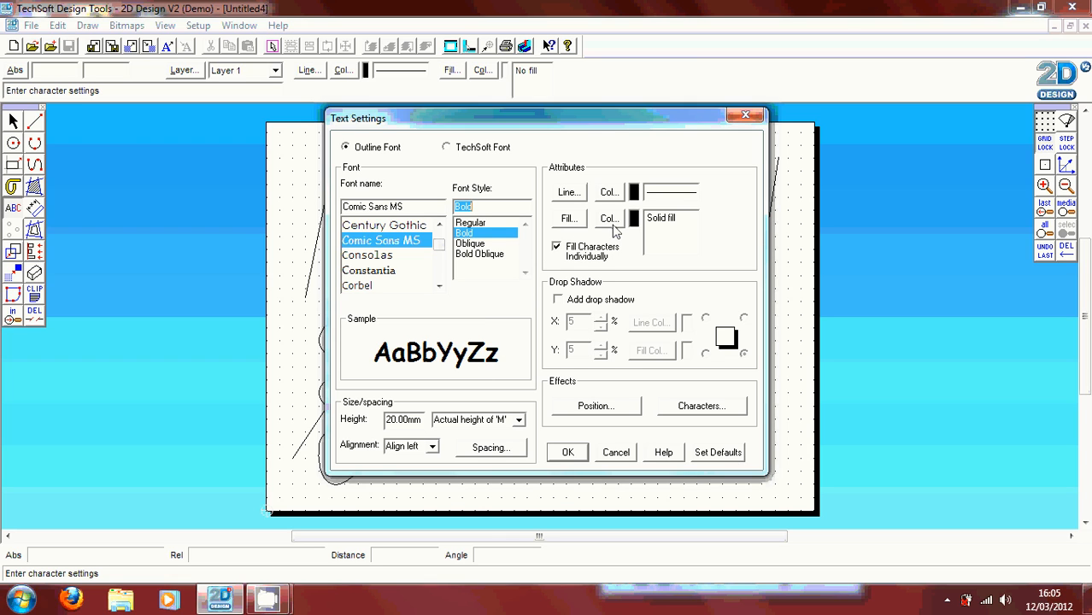
left_click(609, 219)
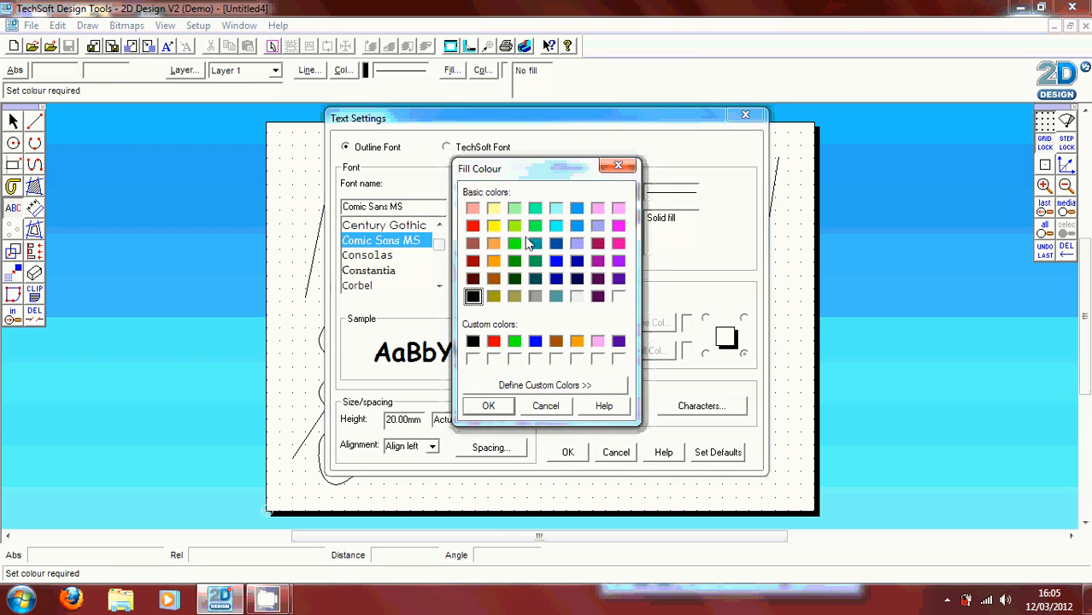
left_click(473, 225)
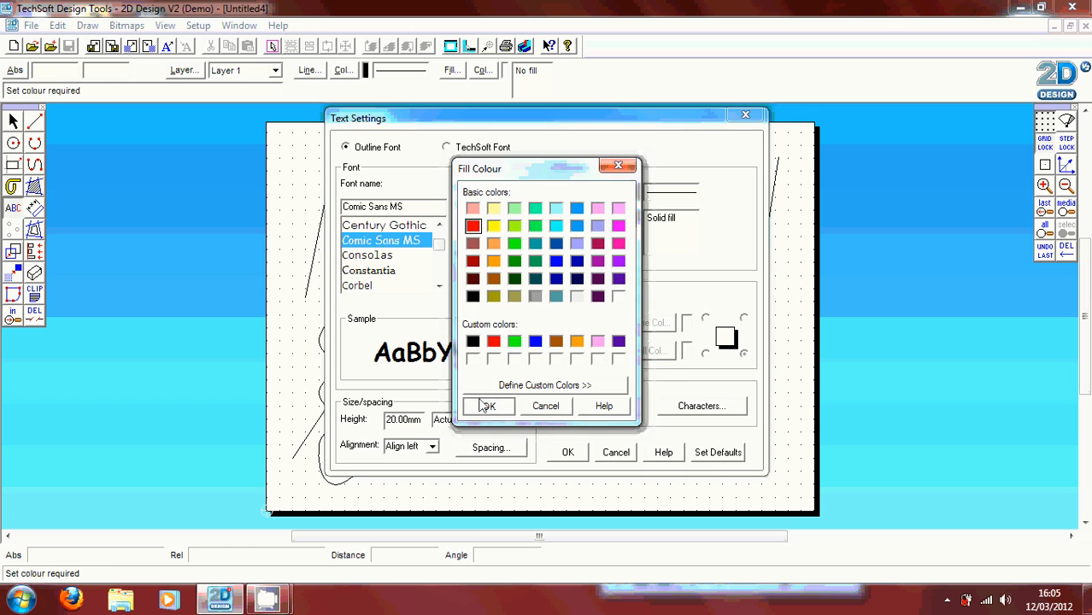
left_click(489, 406)
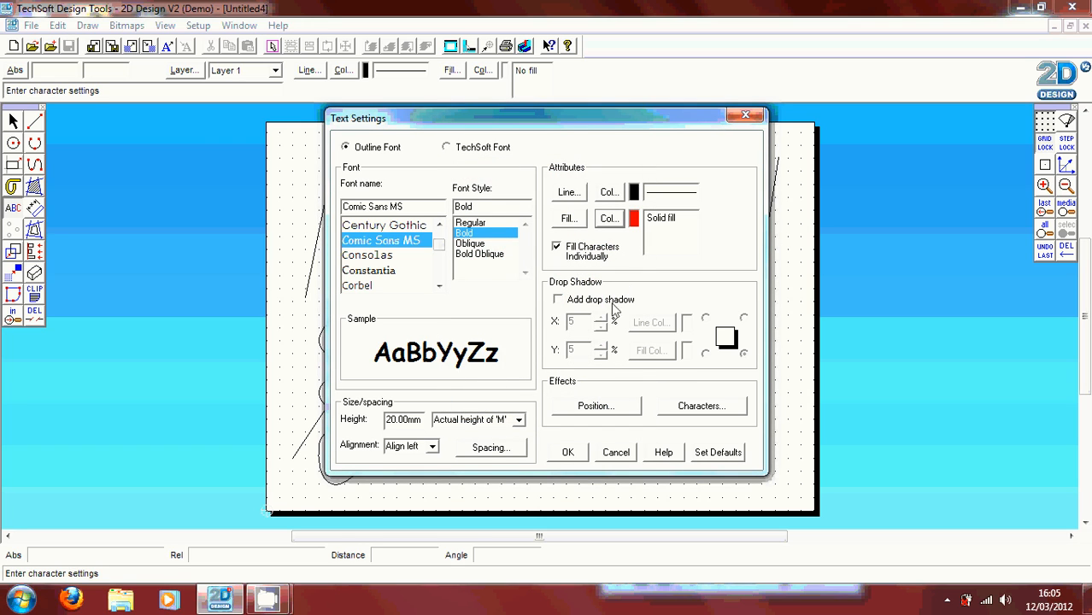
Add a drop shadow, keep red character fill, and confirm the text settings.
left_click(559, 299)
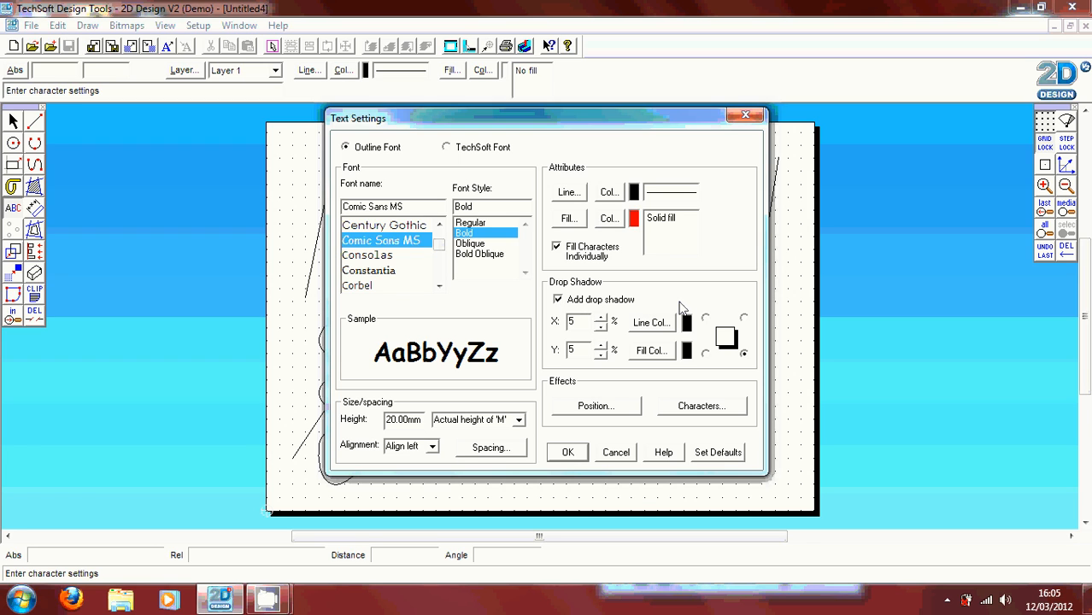
mouse_move(677, 345)
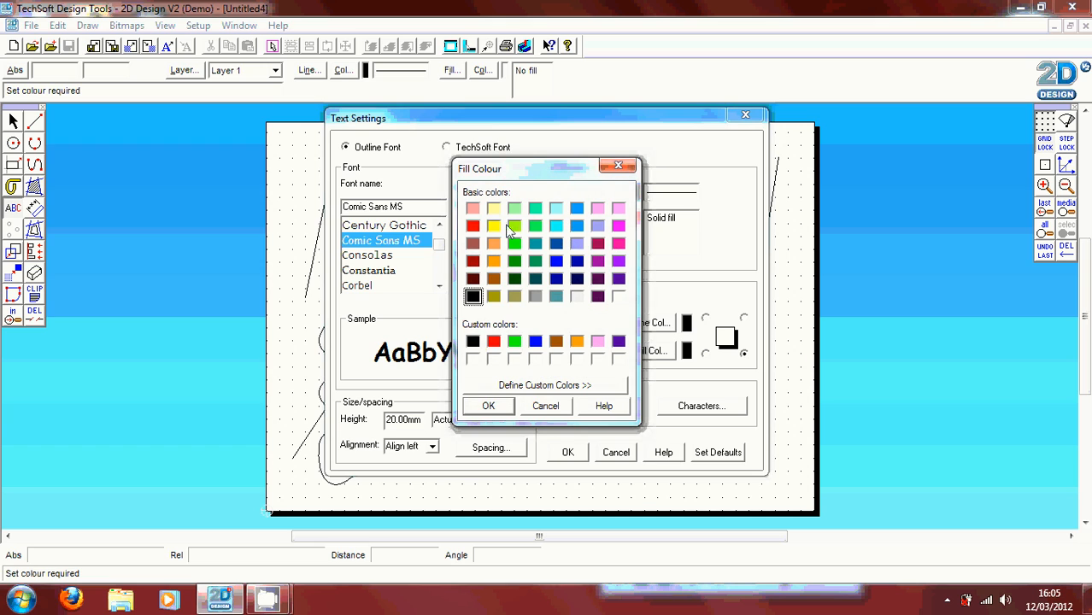
left_click(471, 260)
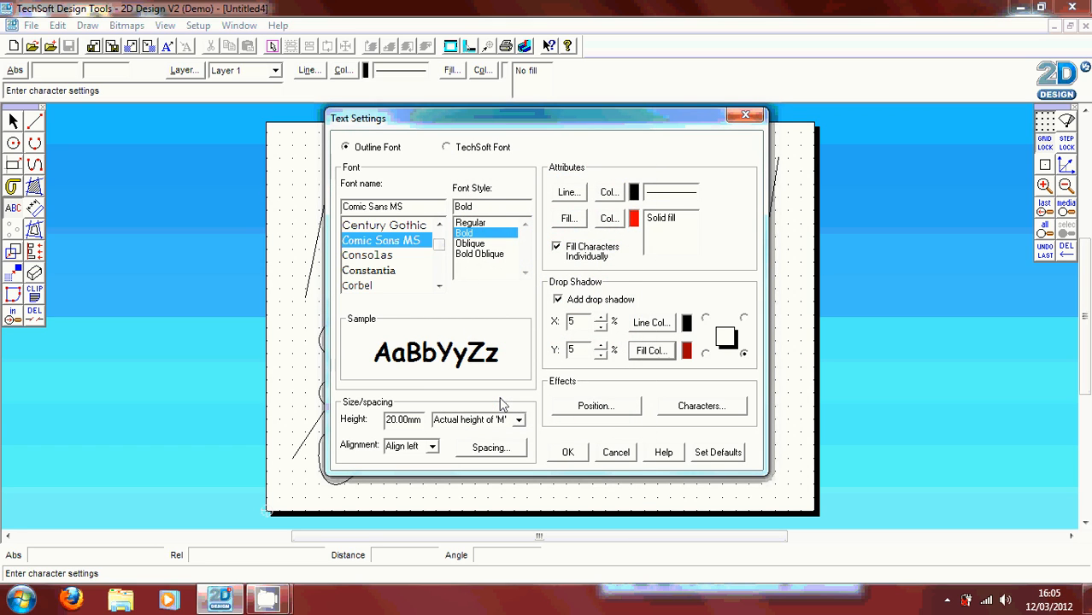
mouse_move(704, 348)
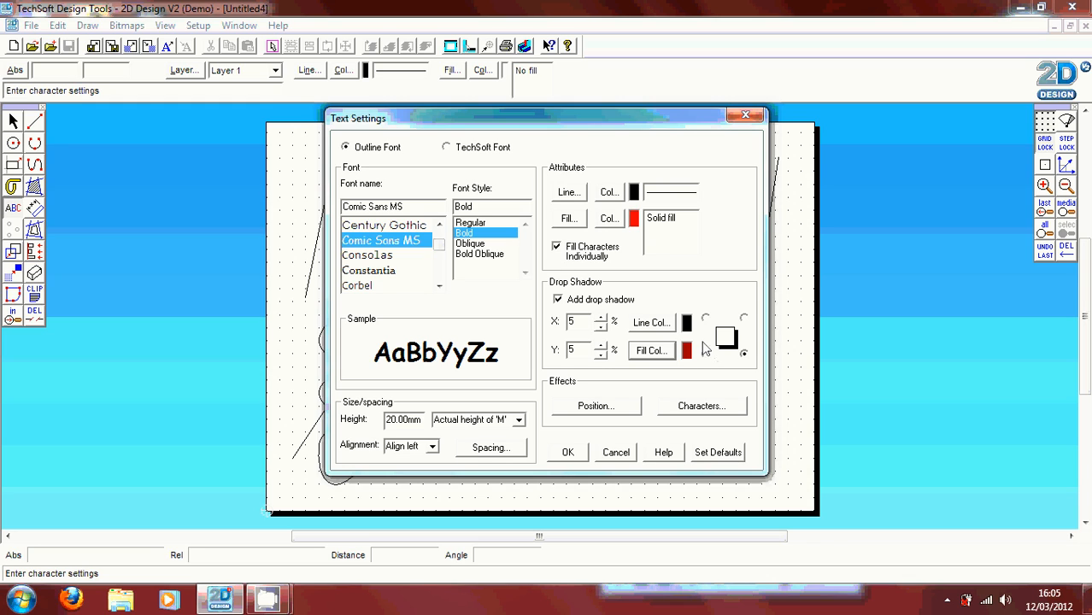
mouse_move(749, 321)
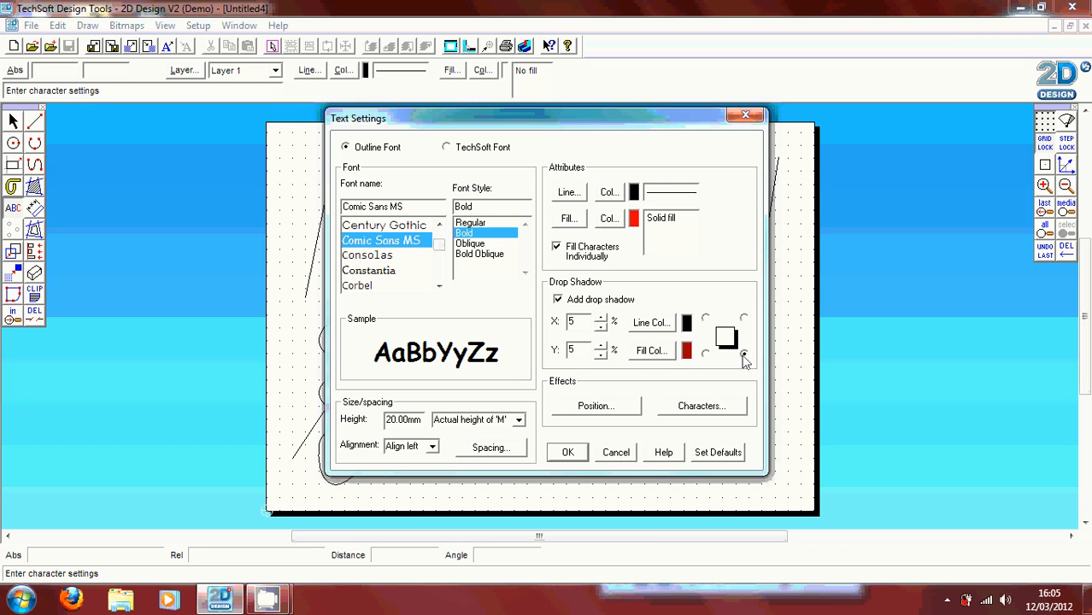
mouse_move(749, 366)
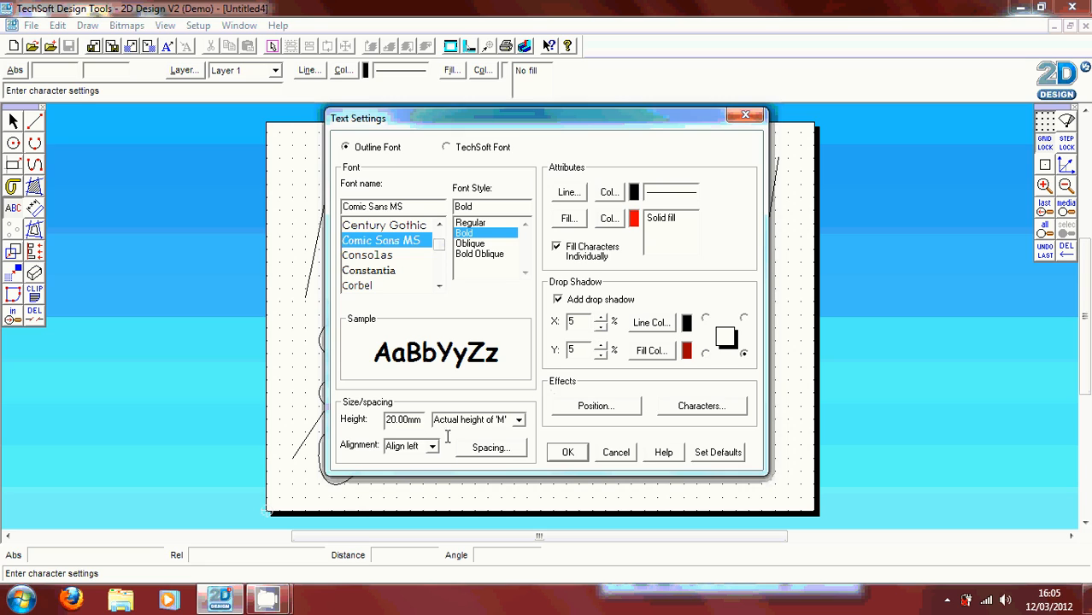
mouse_move(499, 405)
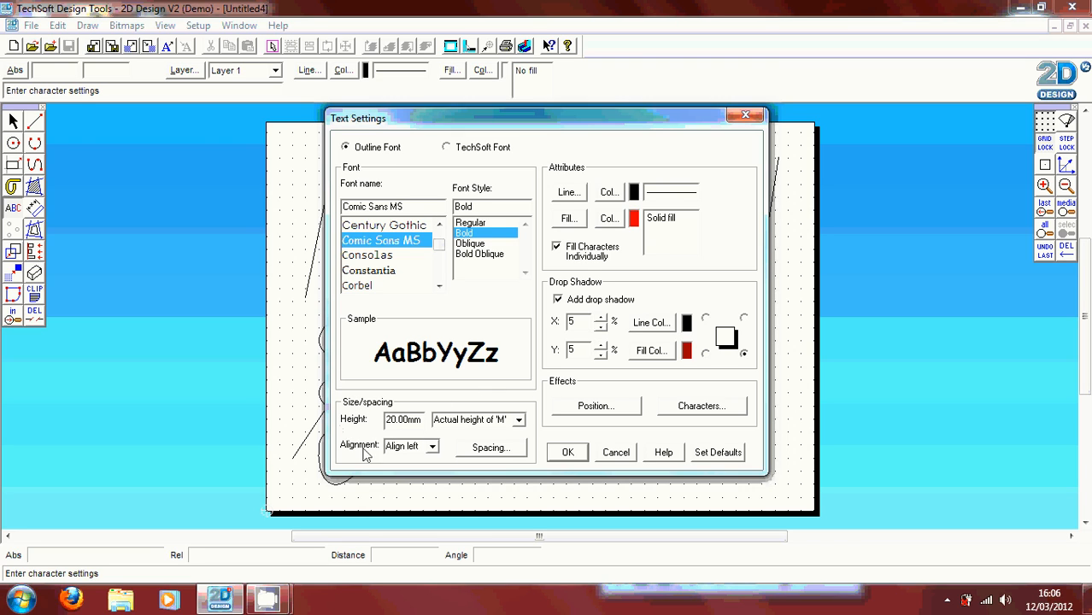
mouse_move(368, 469)
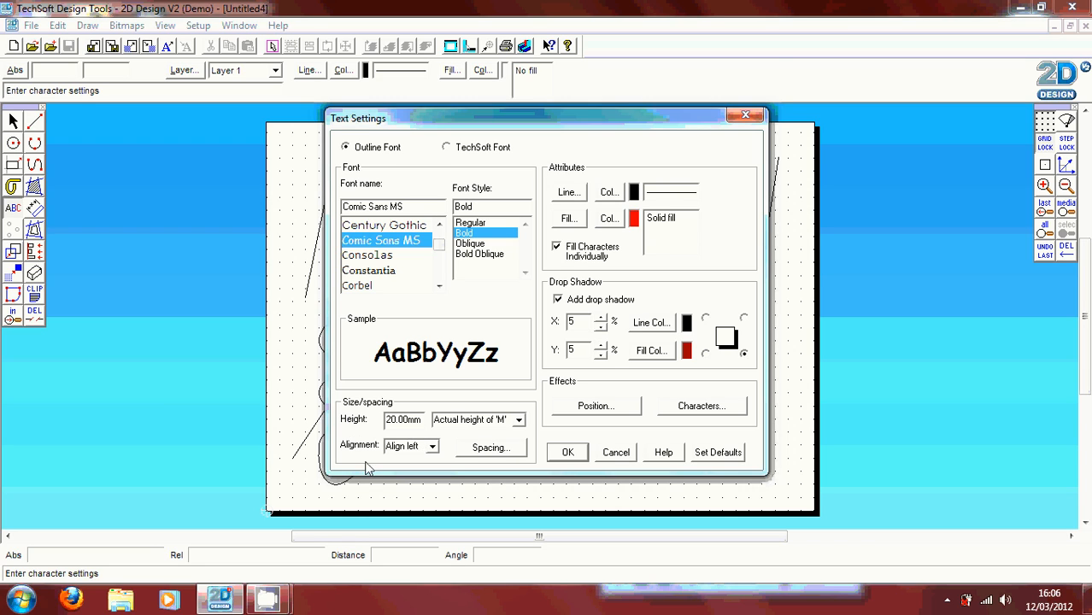
mouse_move(428, 419)
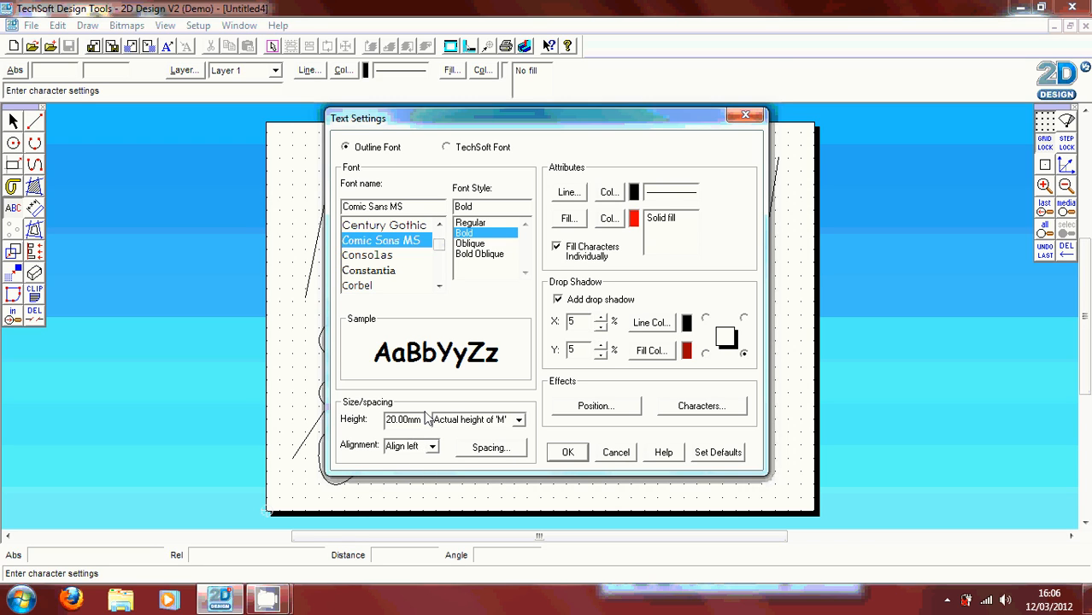
mouse_move(547, 406)
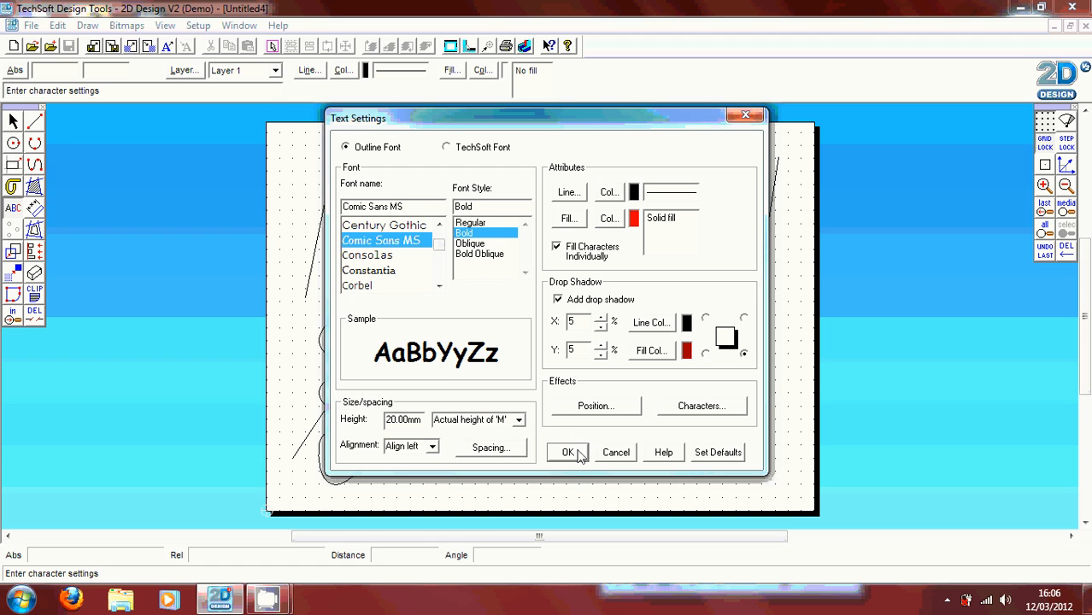
left_click(568, 452)
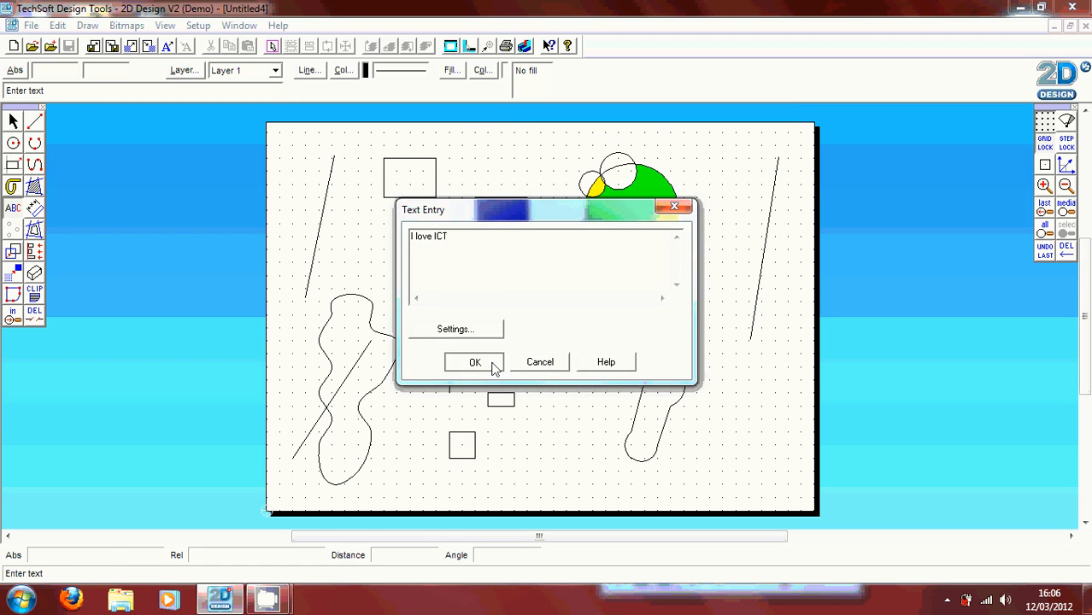
Place the red bold 'I love ICT' text on the page and return to selection.
left_click(475, 362)
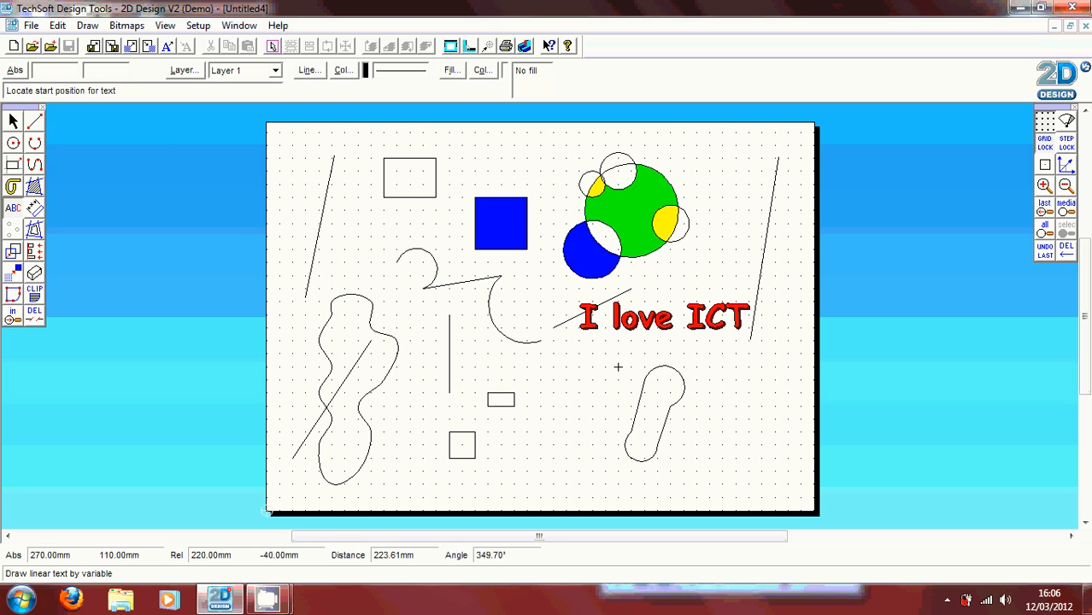
mouse_move(709, 289)
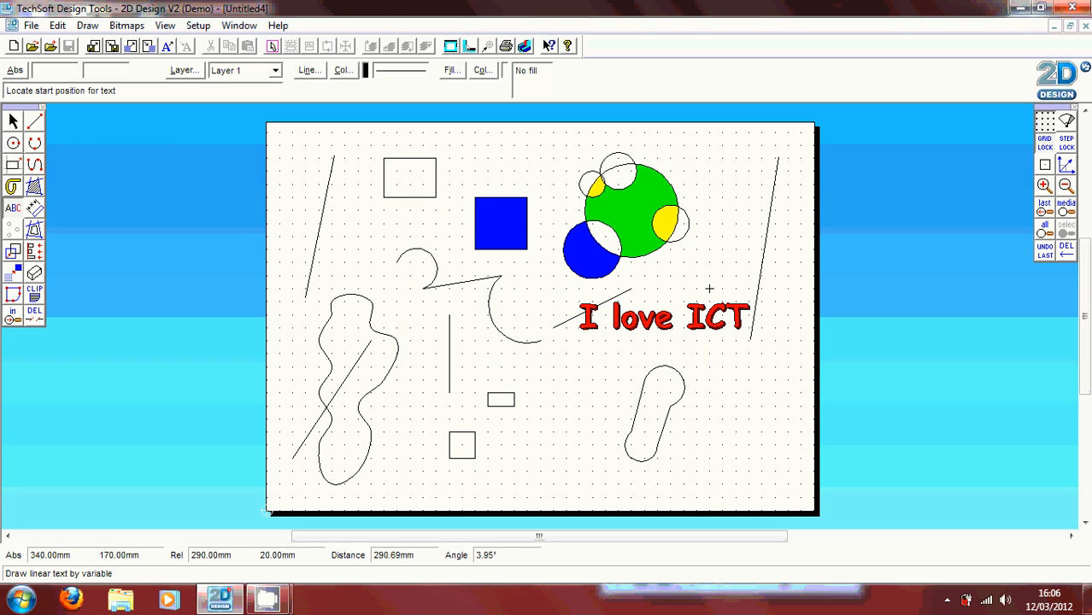
mouse_move(566, 342)
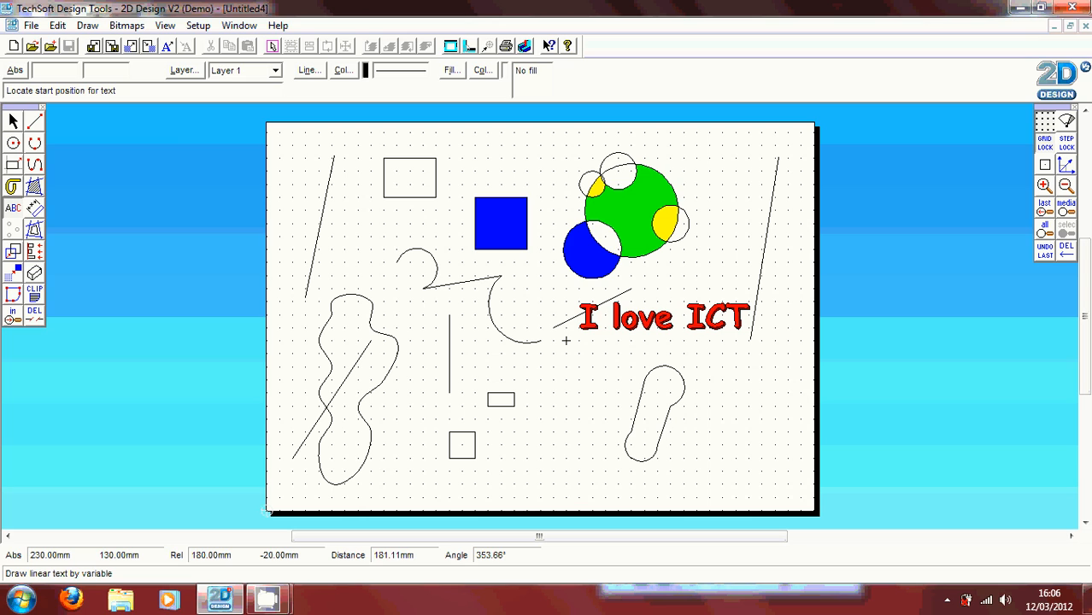
mouse_move(540, 328)
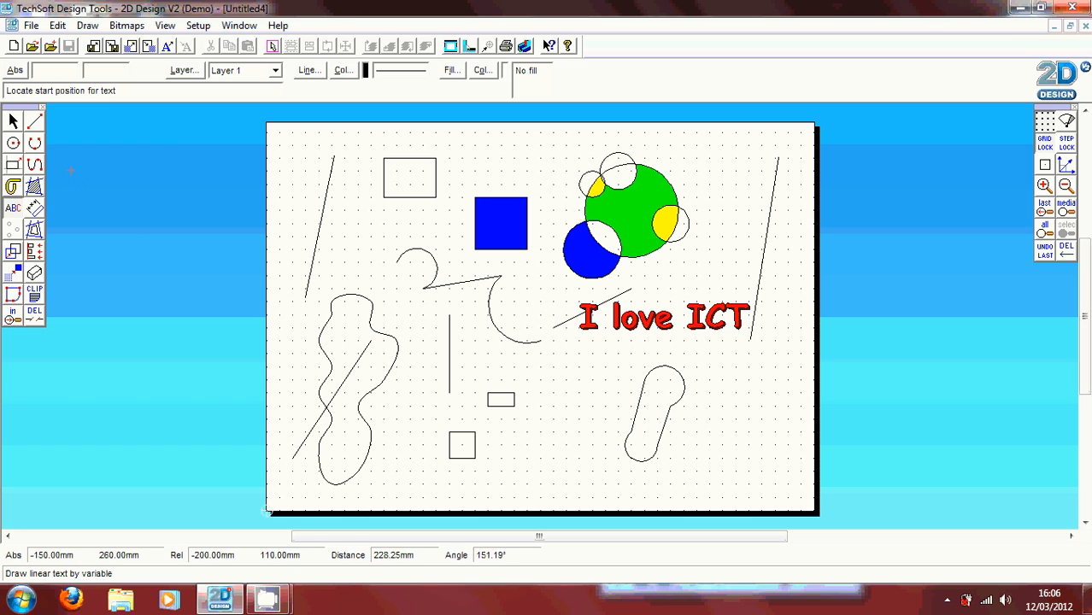
left_click(14, 119)
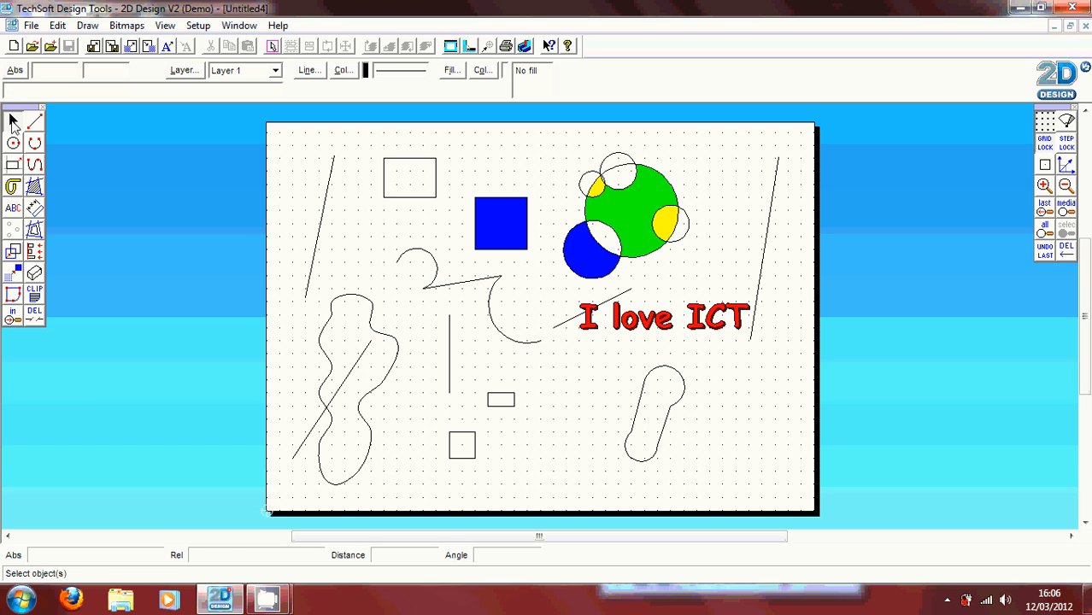
mouse_move(462, 198)
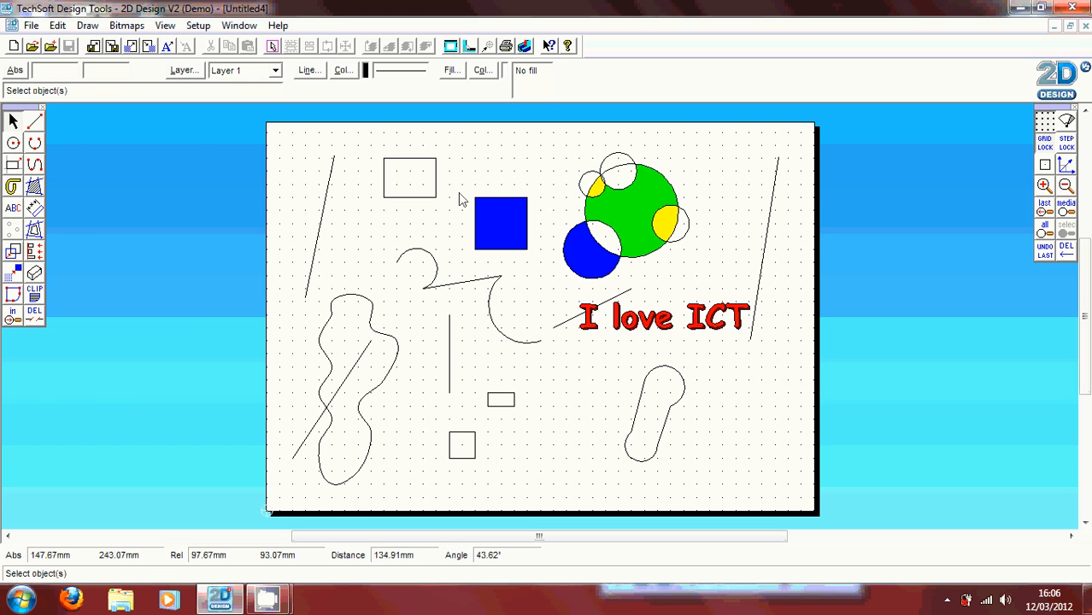
Drag the blue square down below the text, then pick the text to move it upper left.
left_click(499, 222)
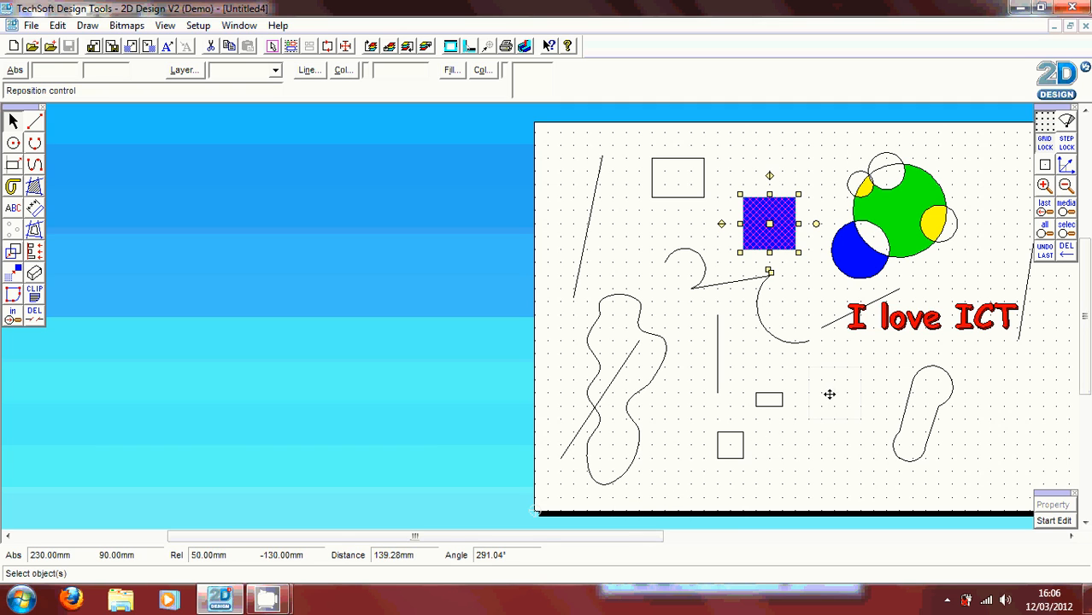
left_click_drag(769, 223, 834, 393)
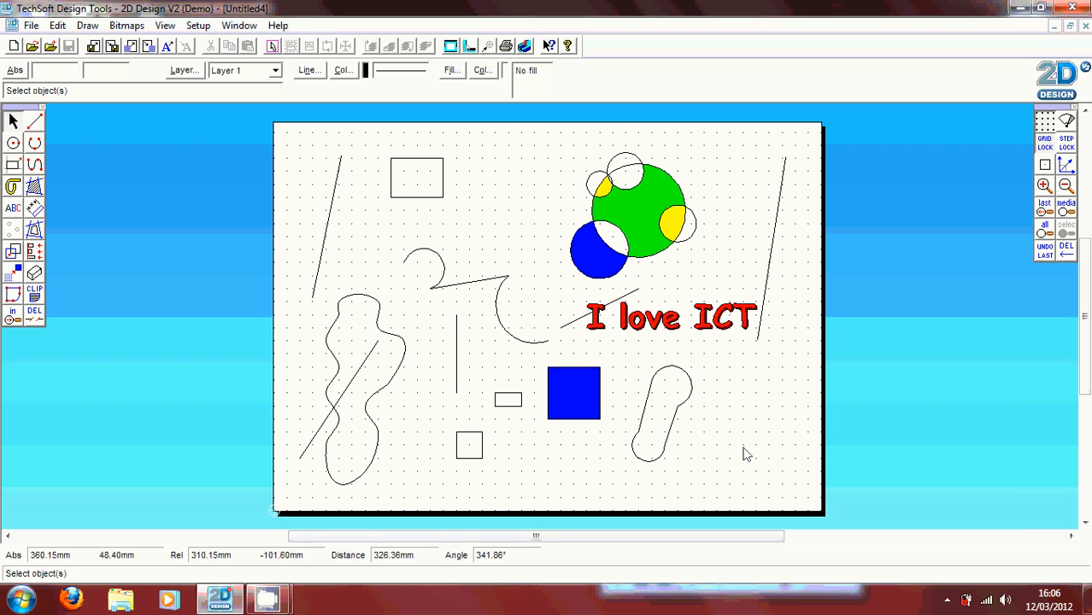
mouse_move(554, 301)
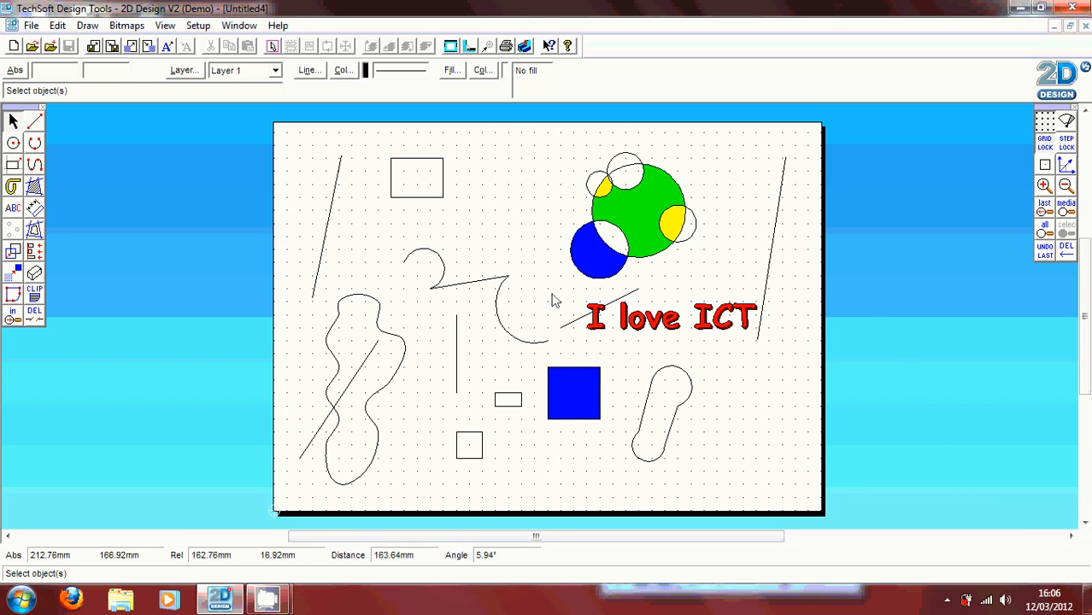
left_click(670, 318)
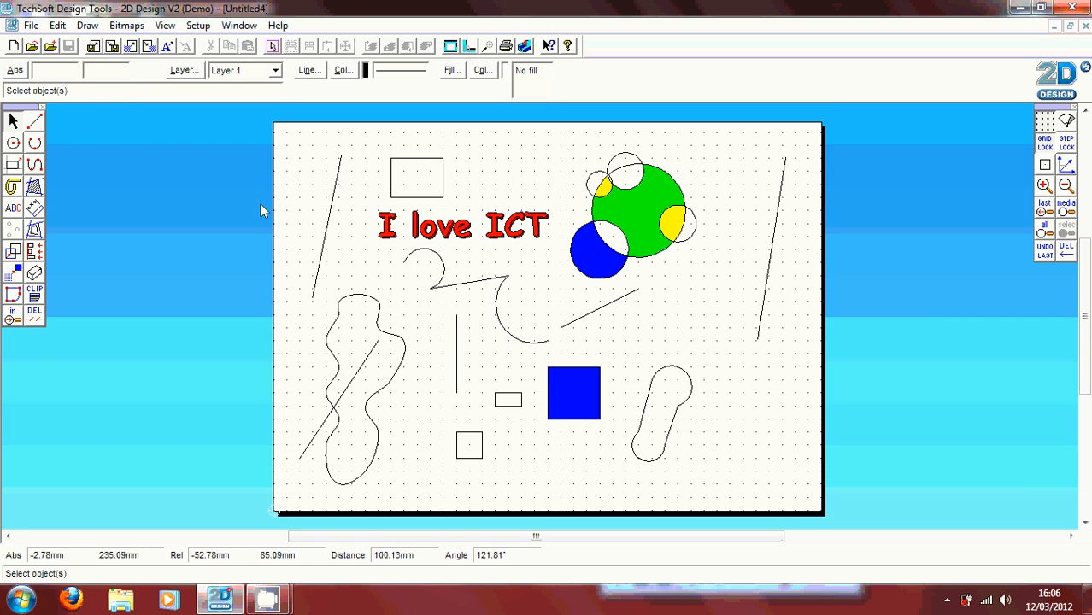
mouse_move(34, 209)
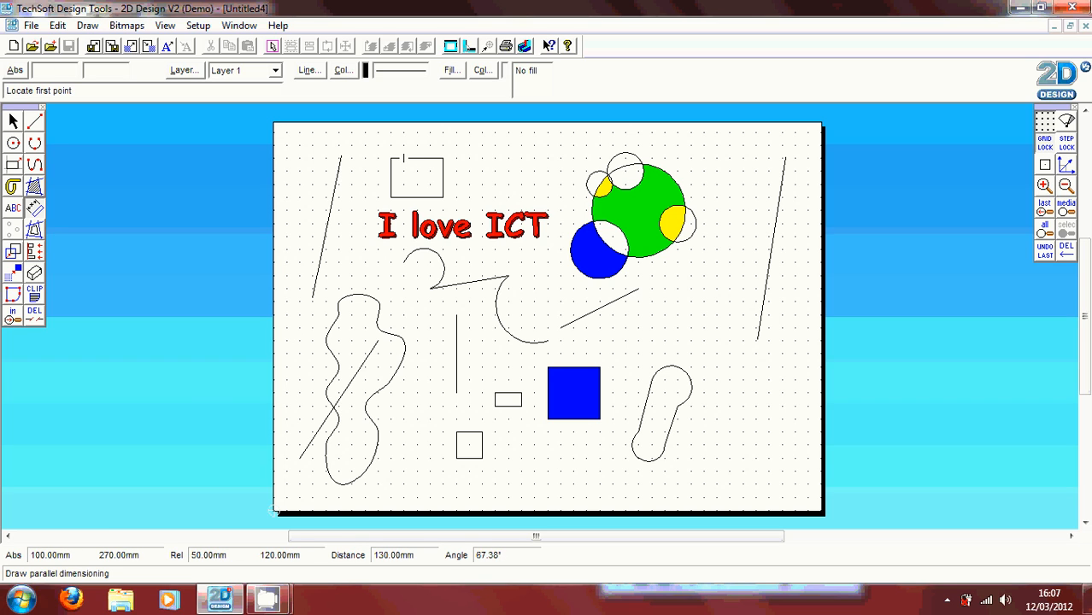
mouse_move(431, 157)
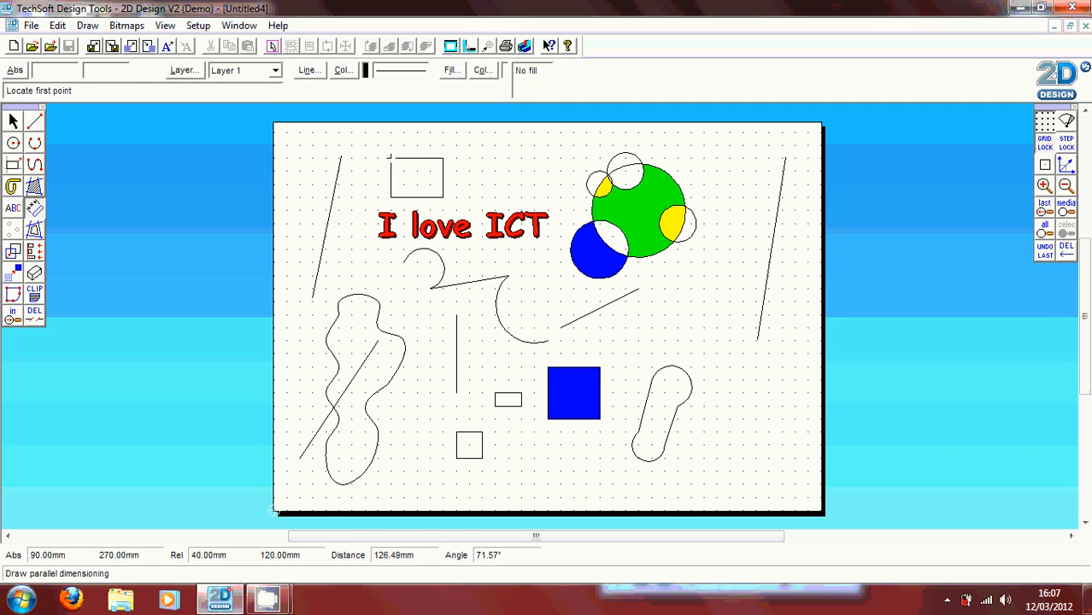
Dimension the rectangle's top edge as 40 and zoom in on the upper drawing.
left_click(417, 157)
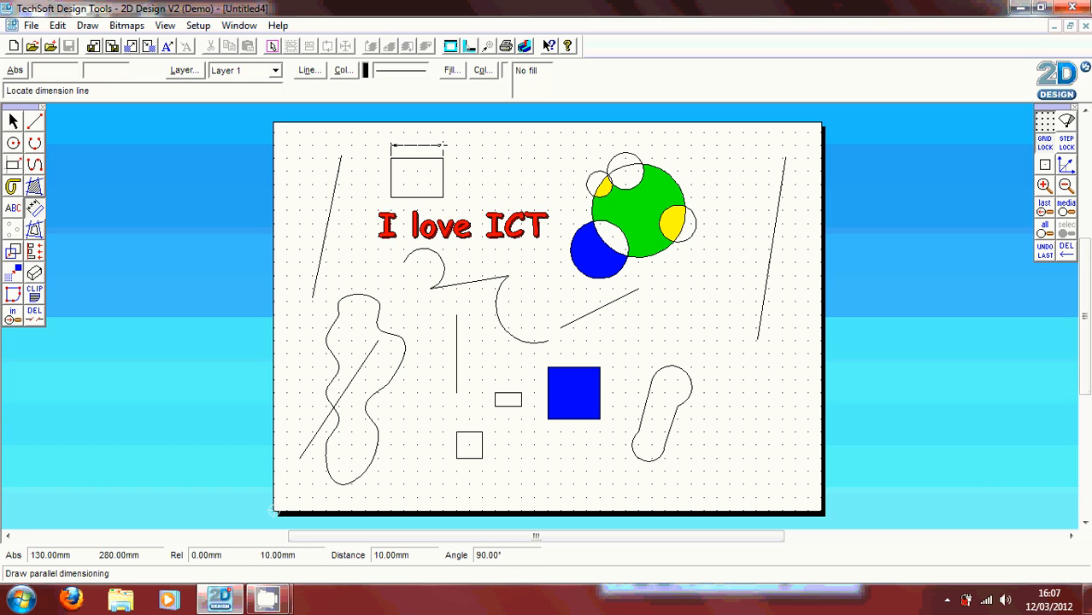
left_click(1066, 185)
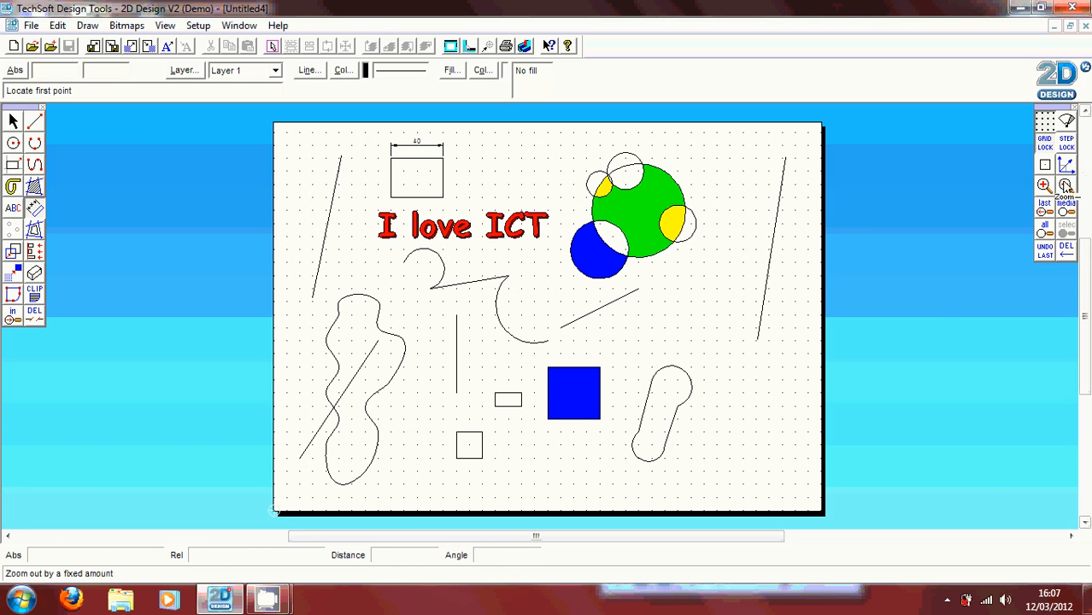
left_click(1043, 185)
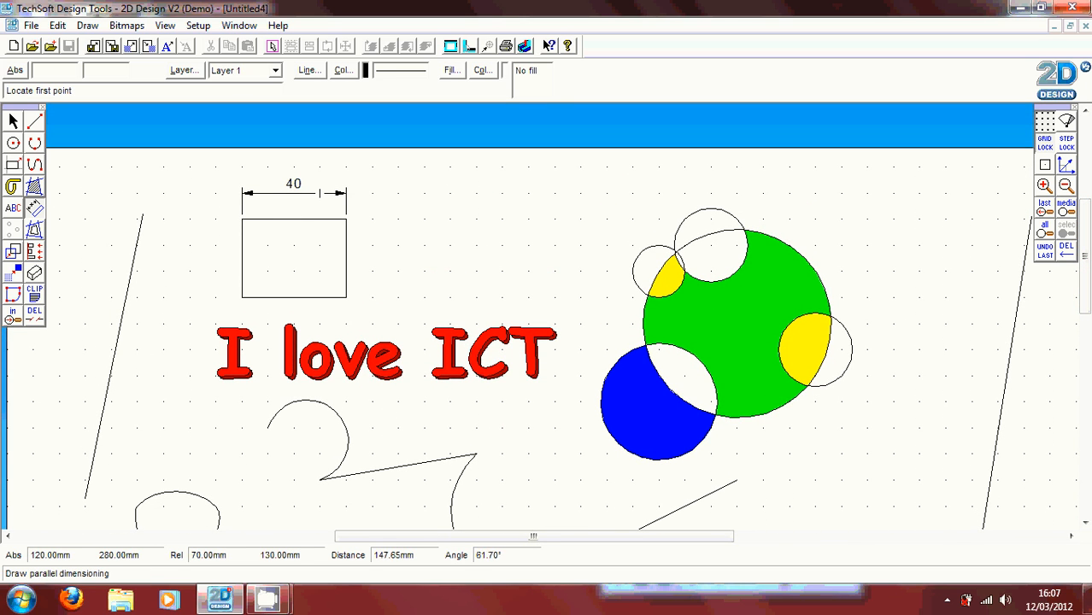
mouse_move(452, 195)
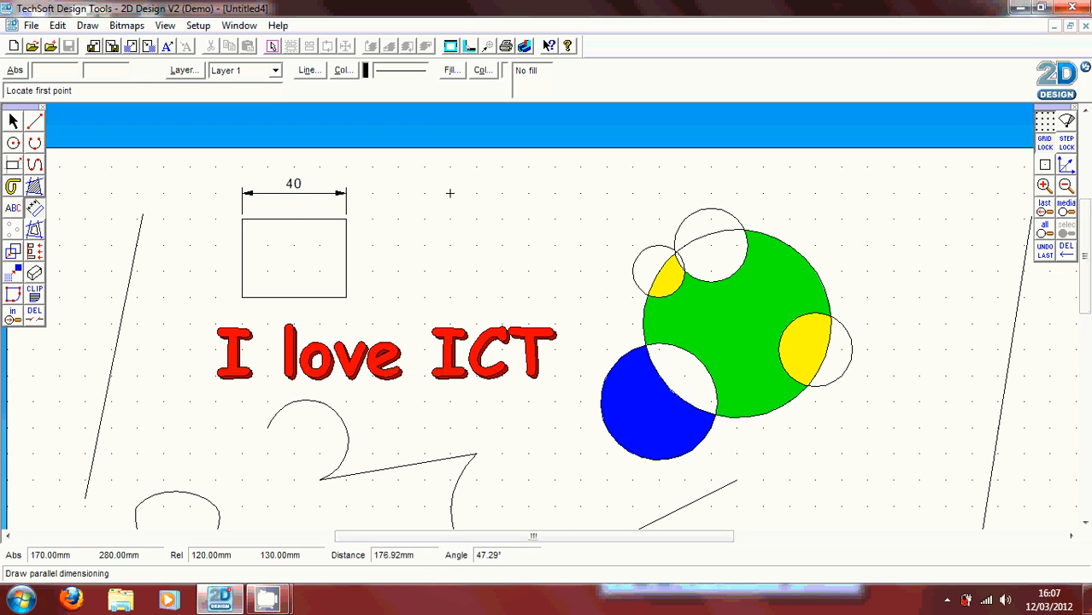
mouse_move(660, 377)
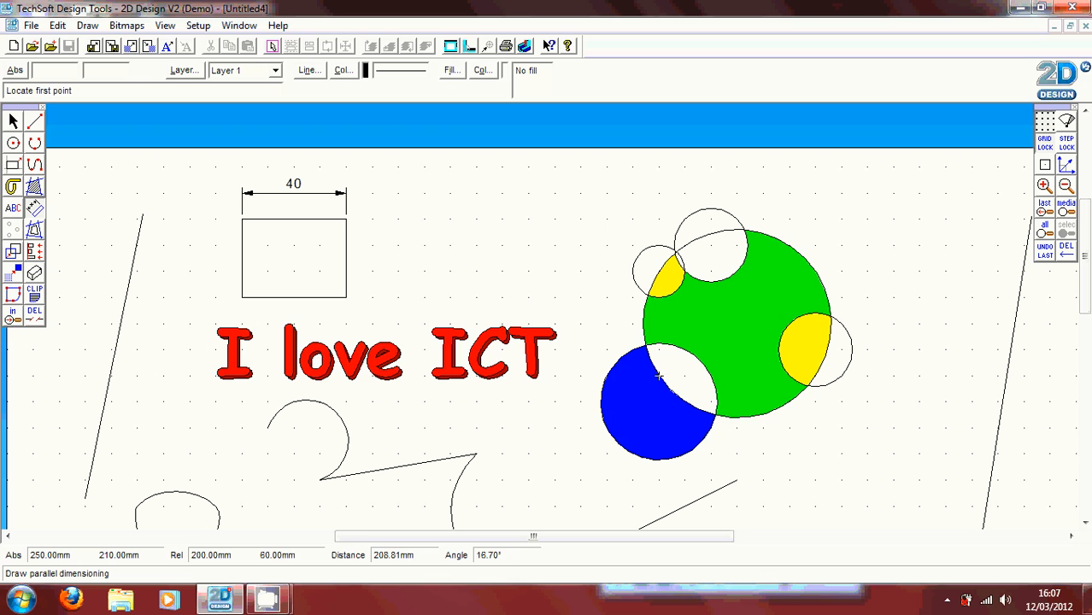
Add a 72.11 parallel dimension diagonally from the blue circle across the green circle.
left_click(660, 376)
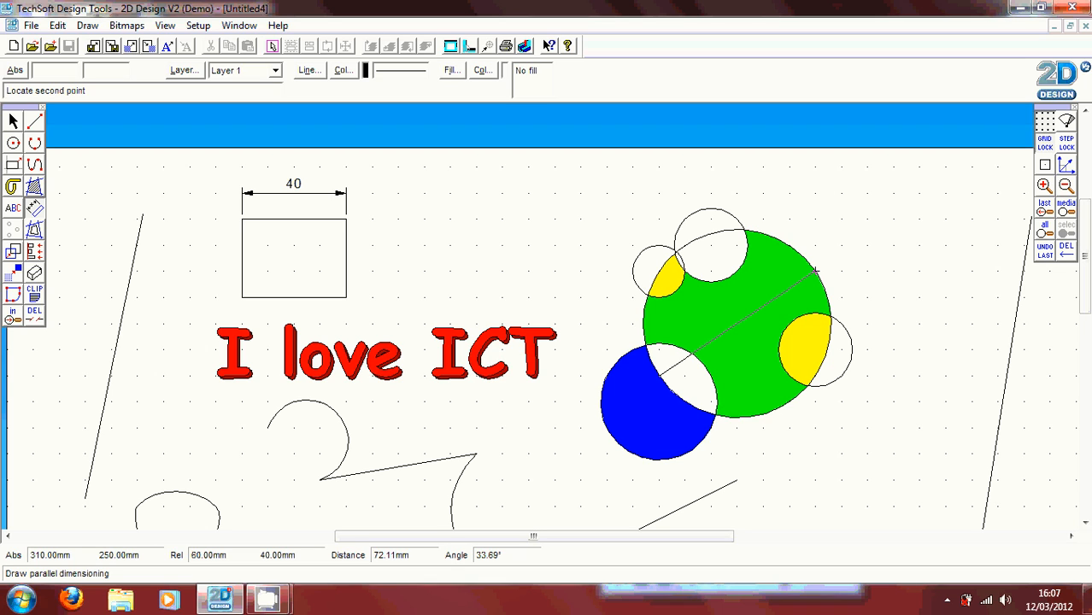
left_click(815, 271)
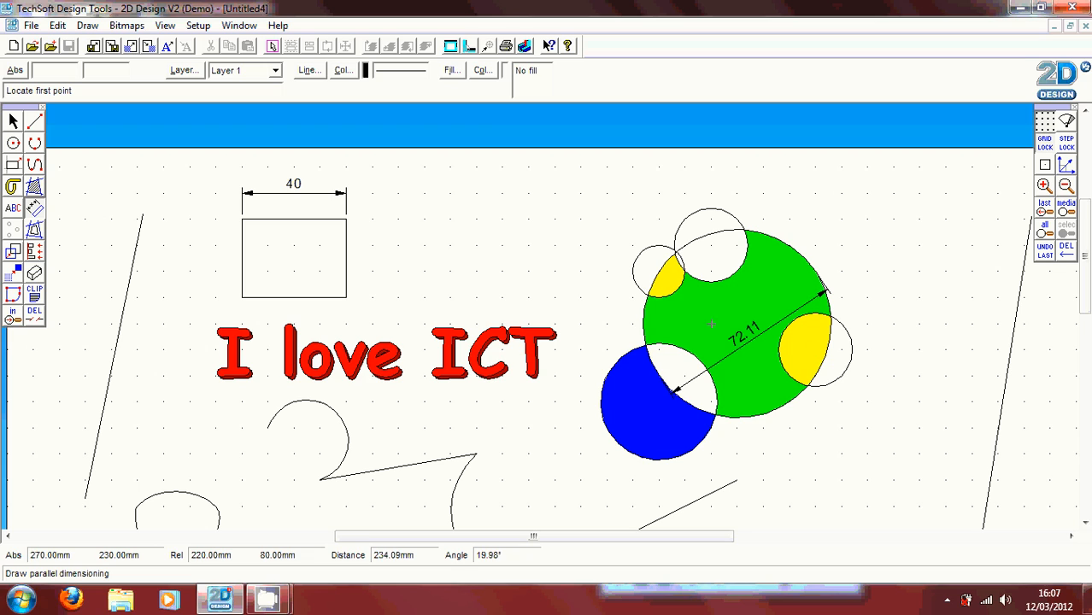
mouse_move(711, 350)
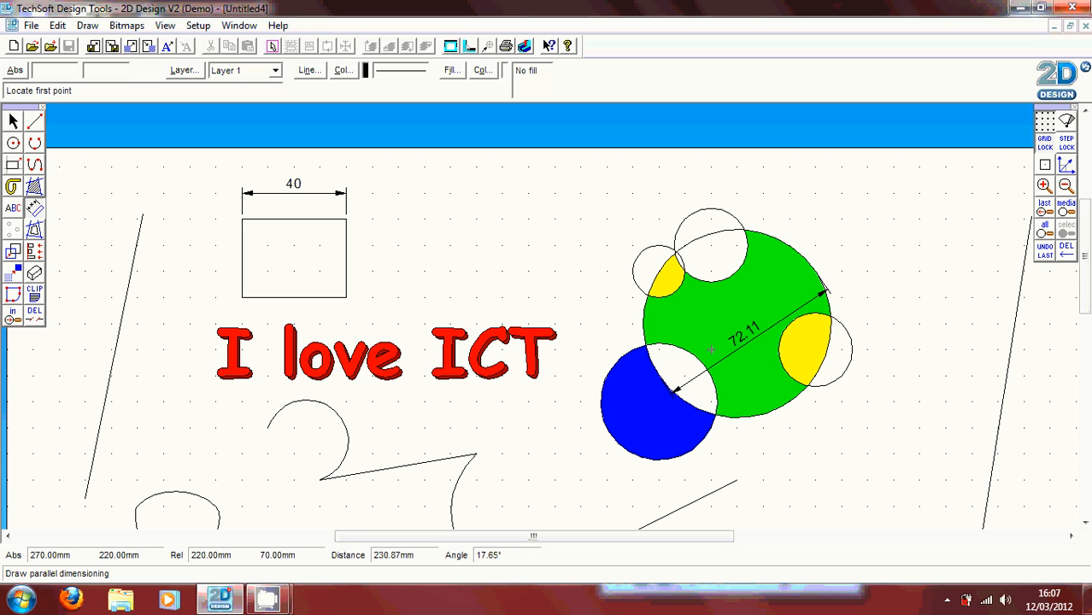
mouse_move(817, 272)
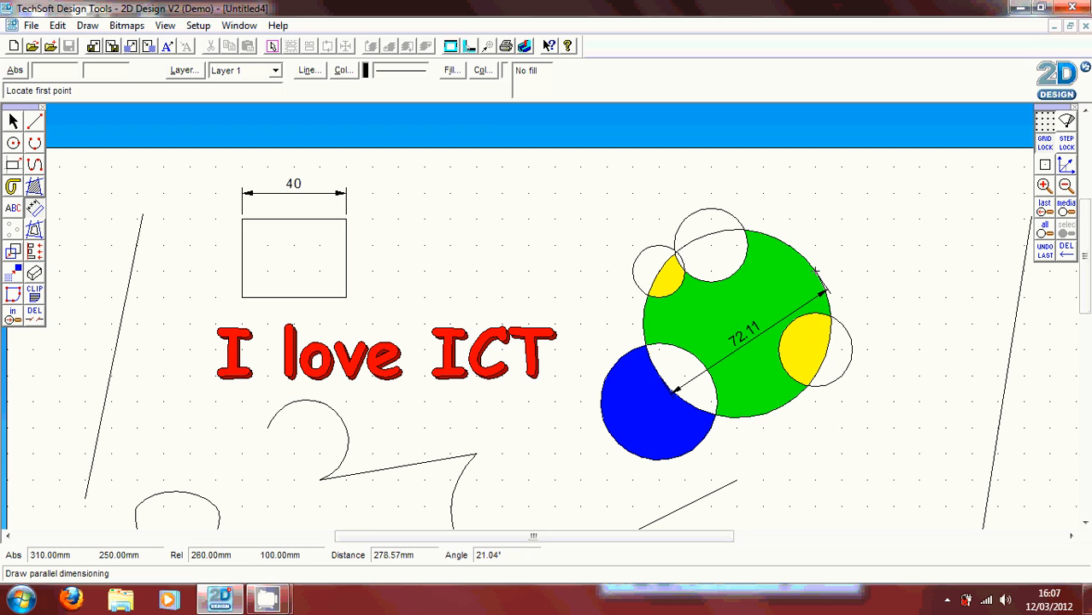
mouse_move(345, 246)
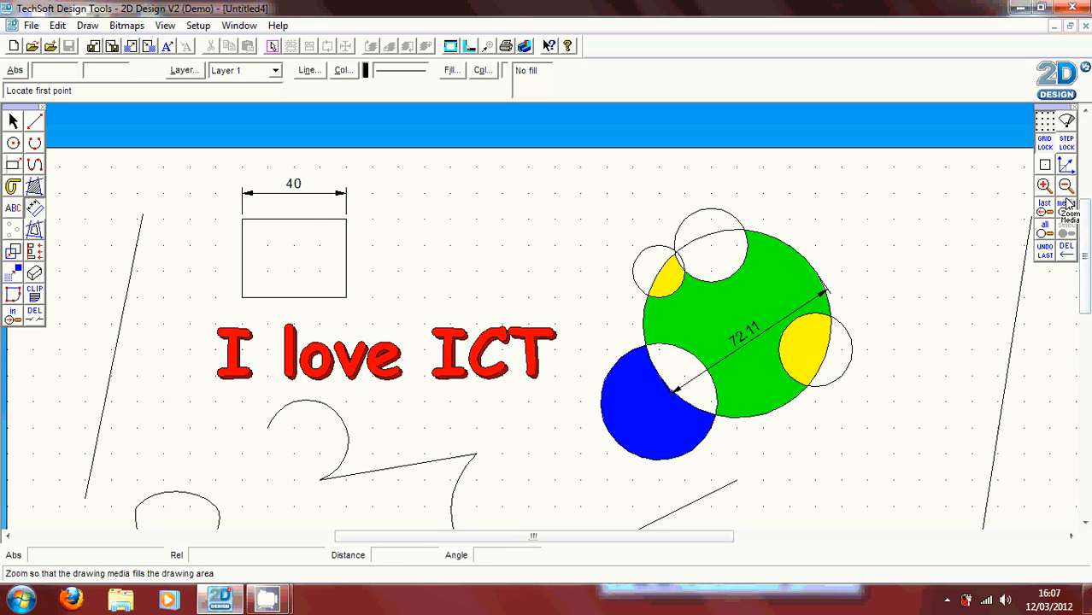
Scroll down to the blue square area and choose the single straight line tool.
left_click(1045, 212)
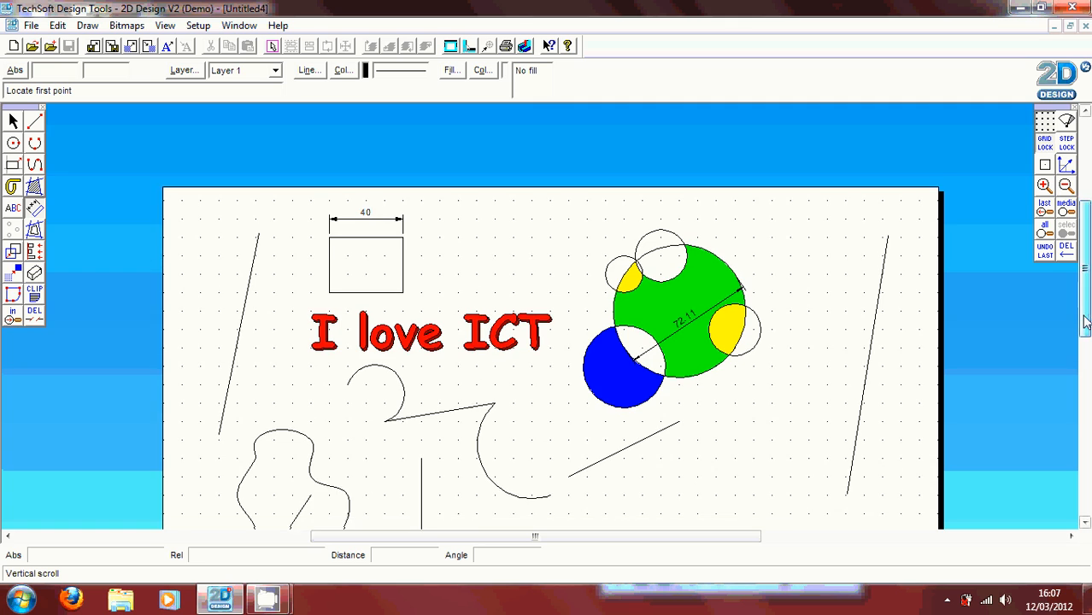
scroll("down", 3)
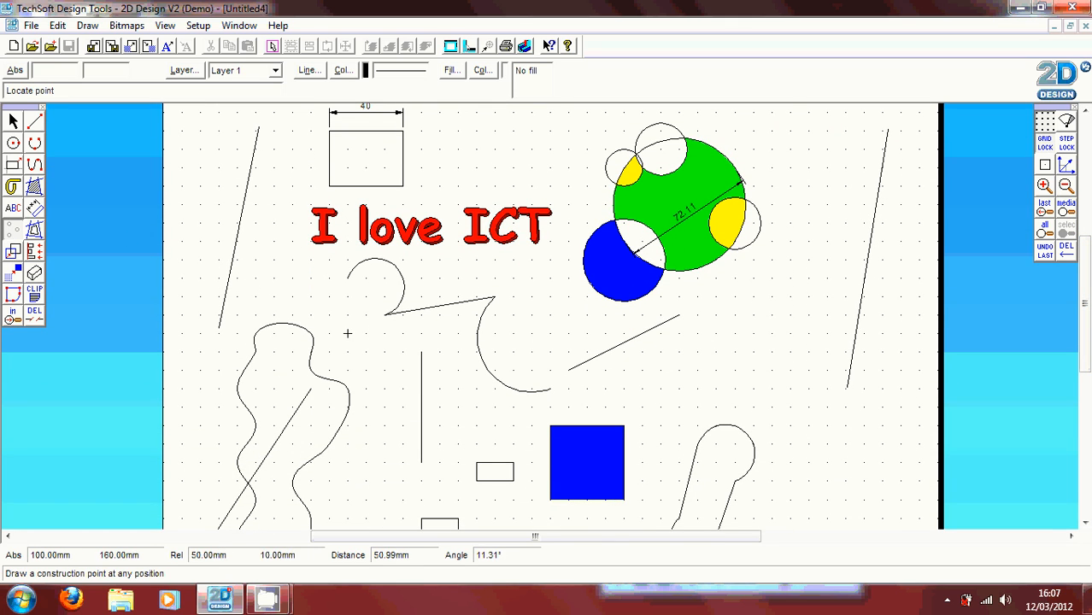
mouse_move(679, 369)
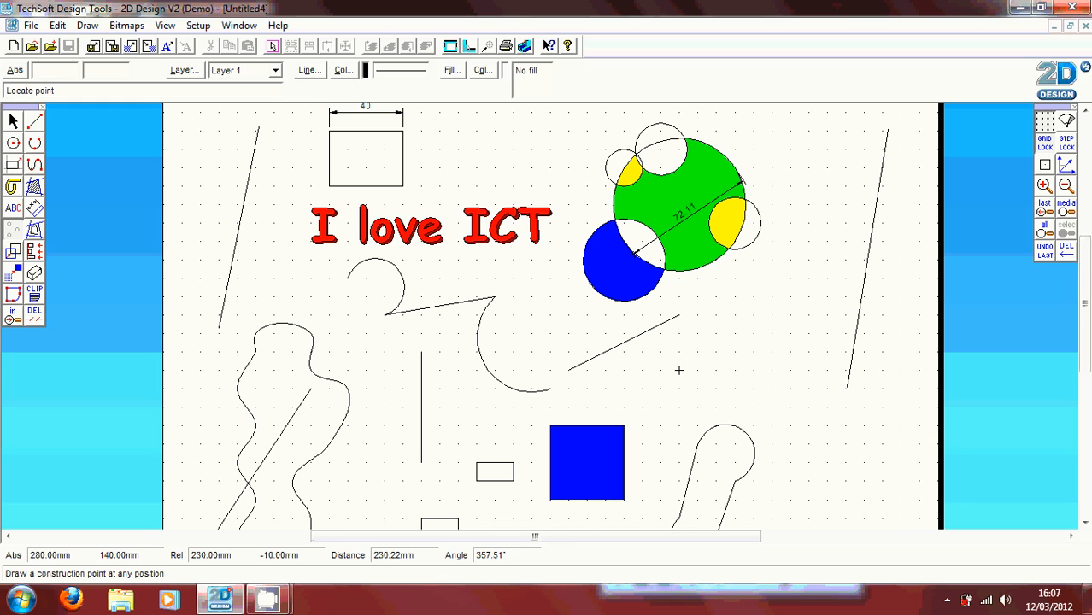
mouse_move(716, 369)
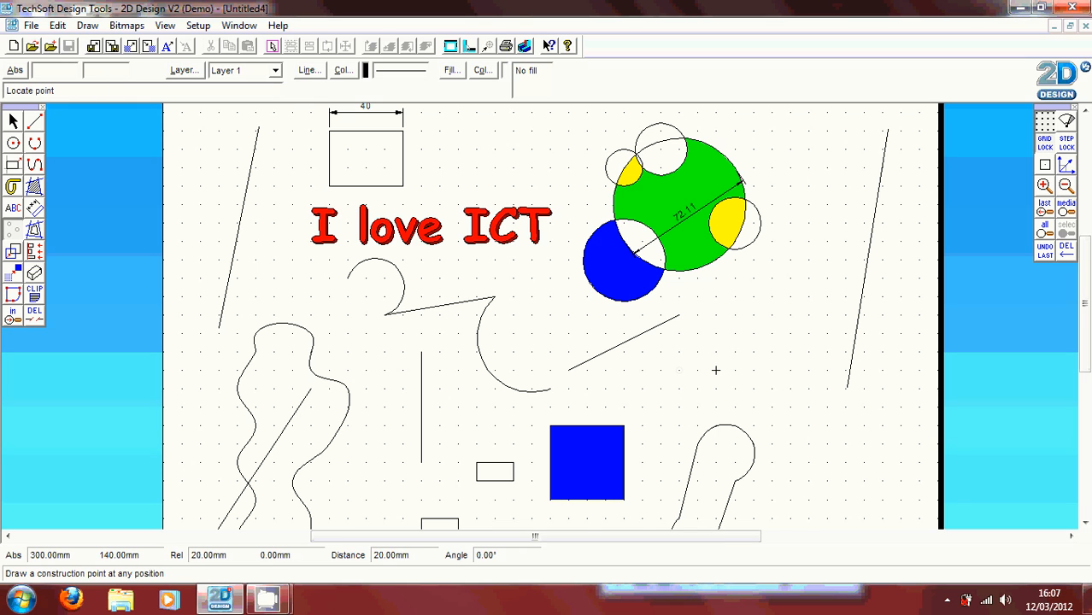
mouse_move(772, 389)
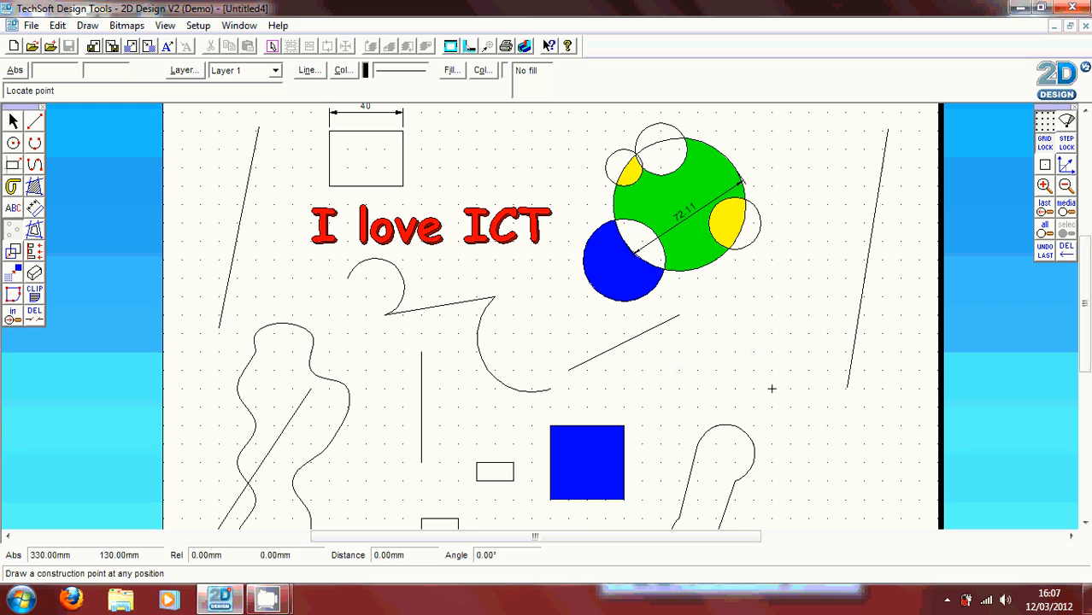
mouse_move(735, 370)
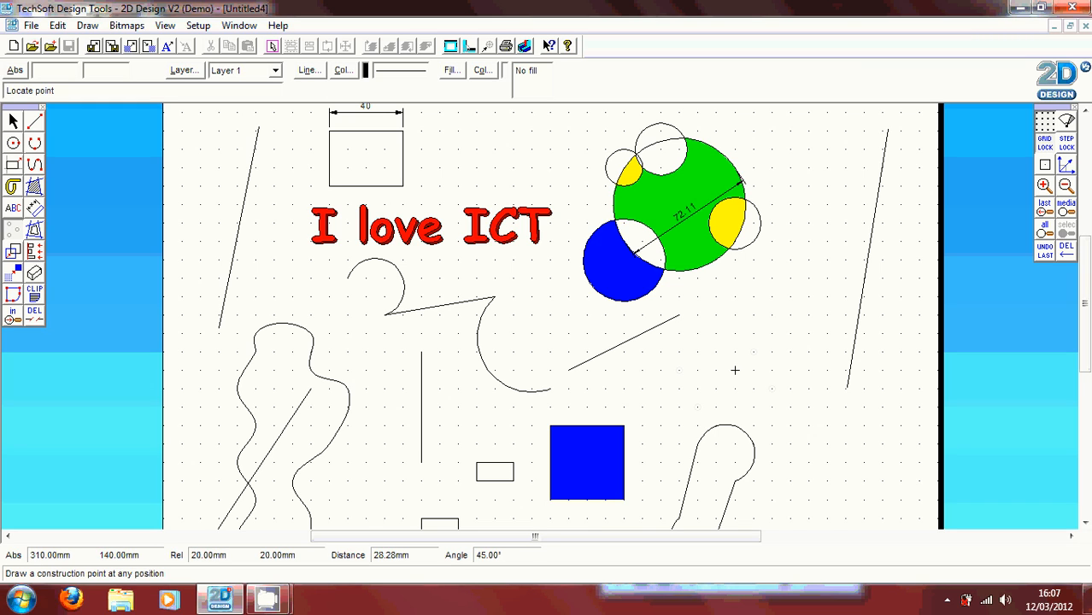
mouse_move(697, 352)
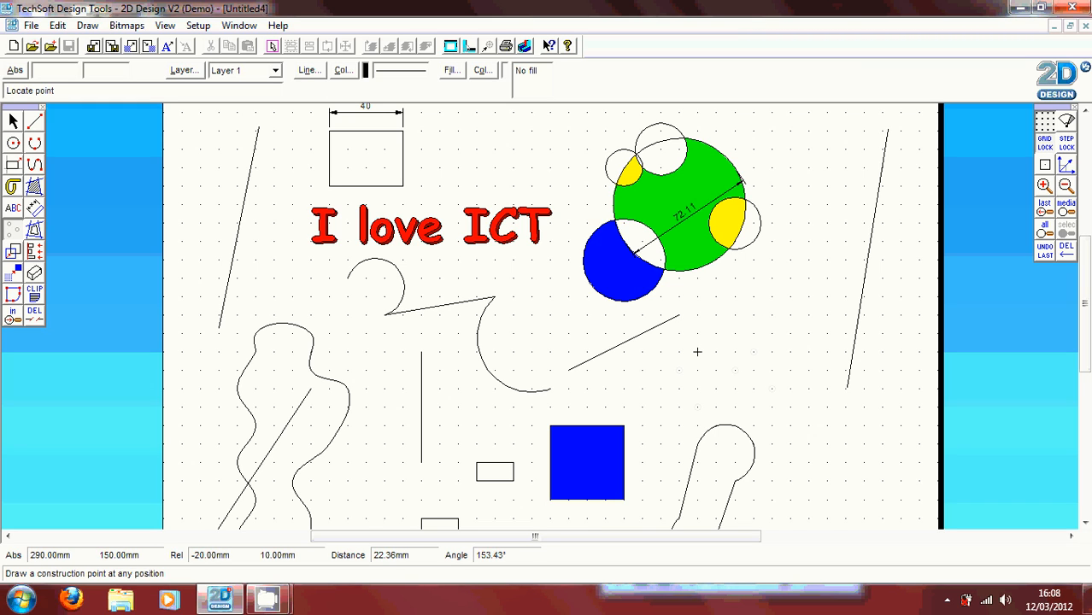
left_click(34, 120)
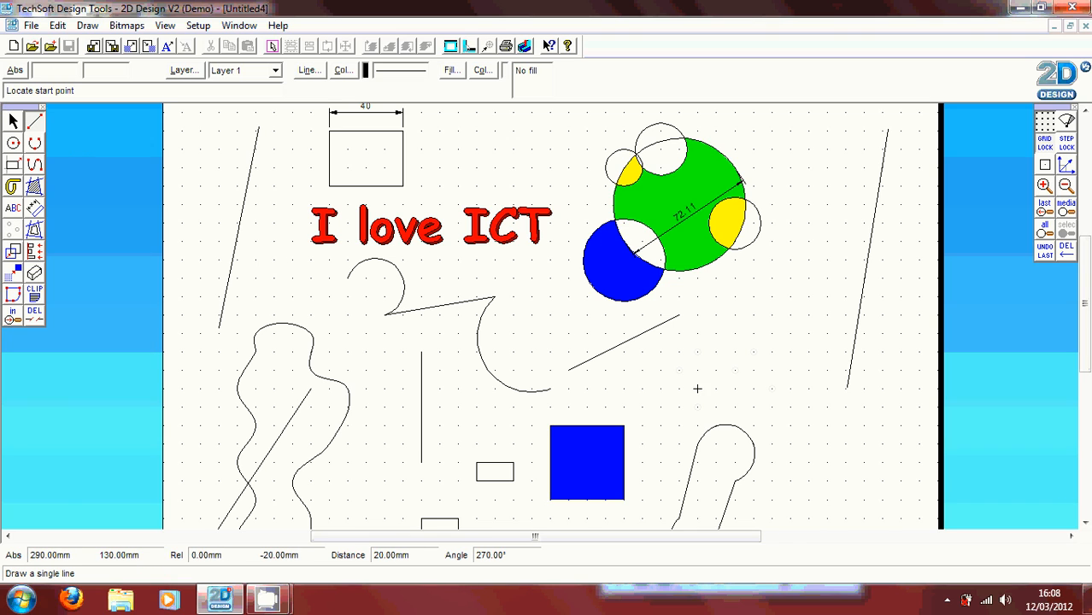
Draw a closed irregular polygon of straight lines right of the long diagonal line.
left_click(698, 390)
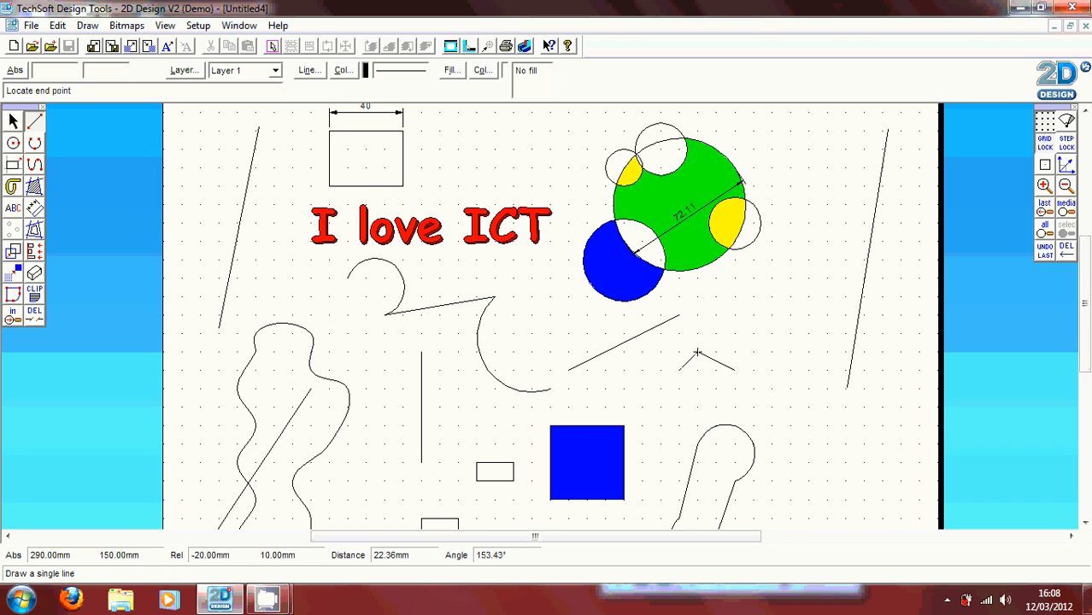
left_click(752, 371)
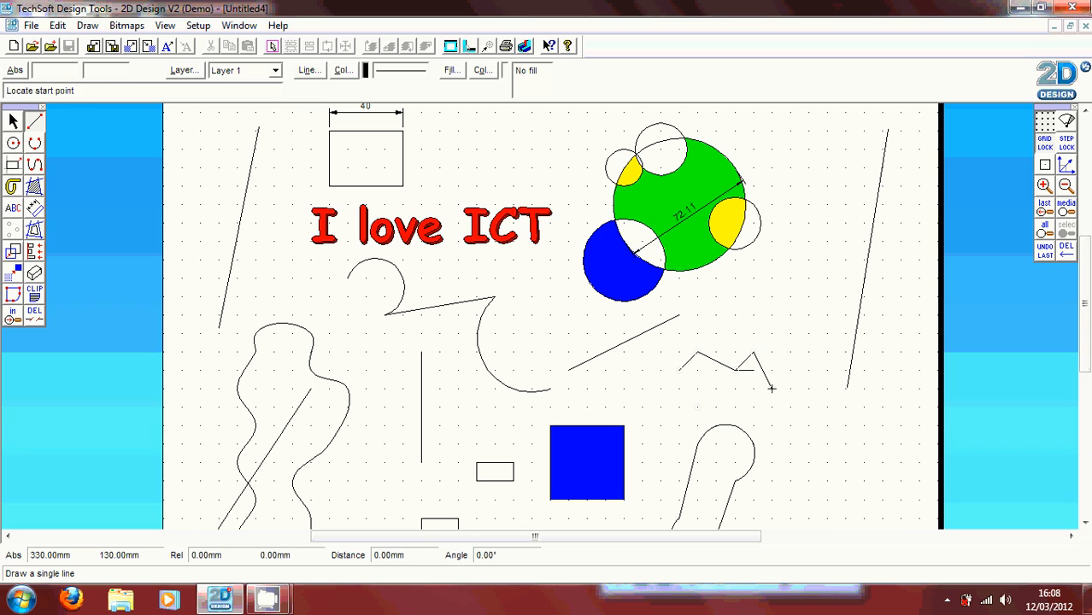
left_click(772, 390)
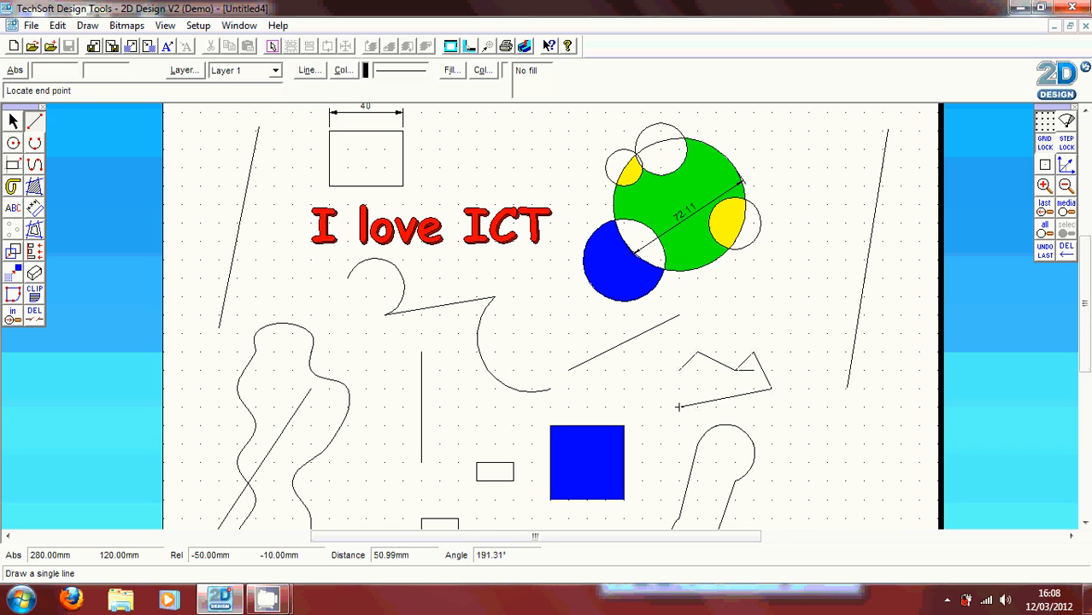
mouse_move(680, 389)
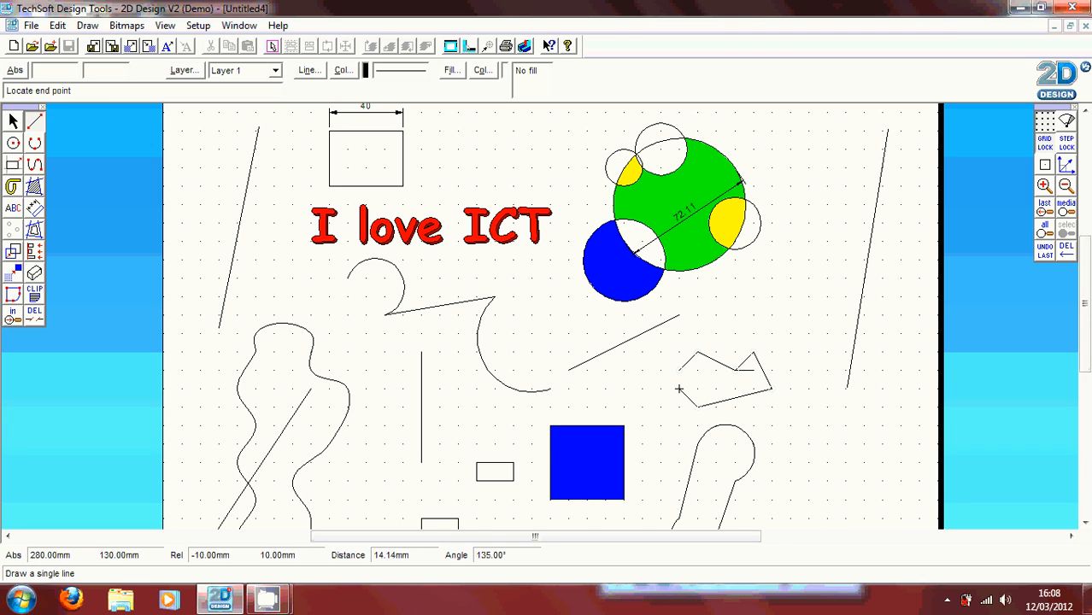
left_click(681, 390)
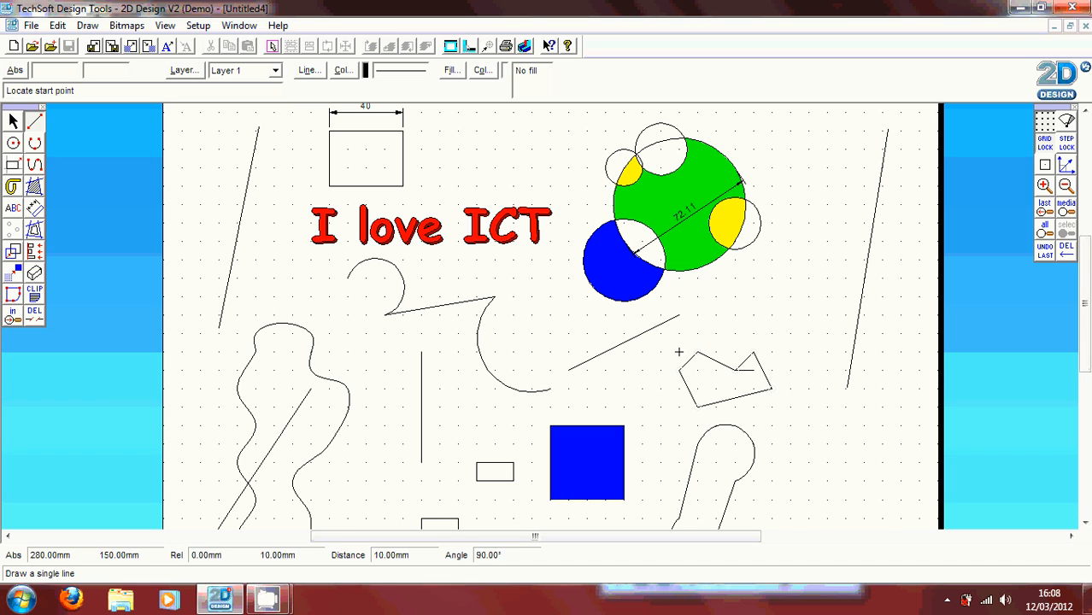
mouse_move(754, 369)
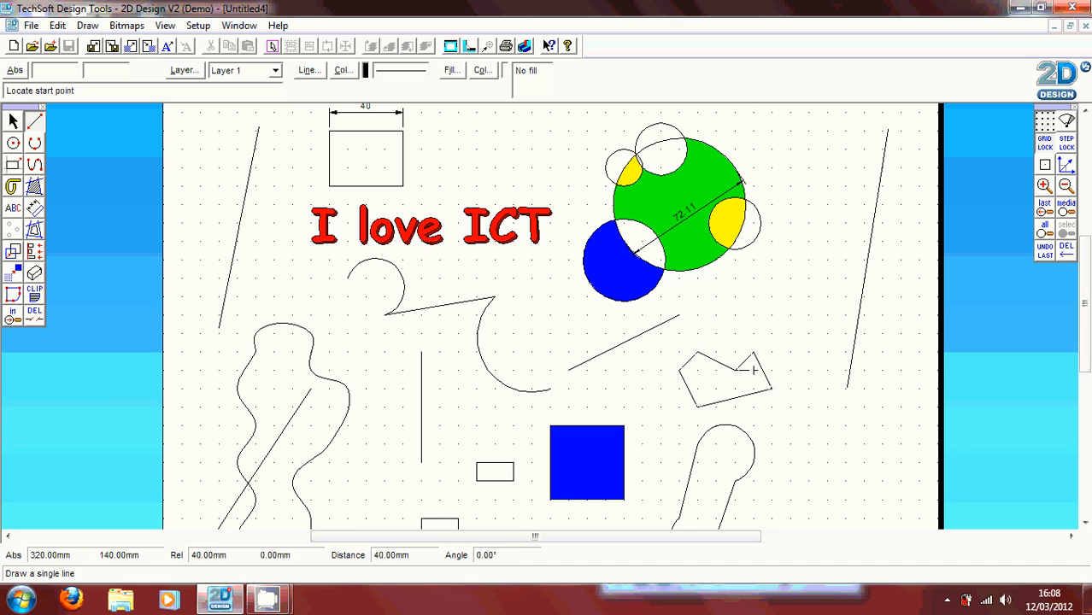
left_click(13, 250)
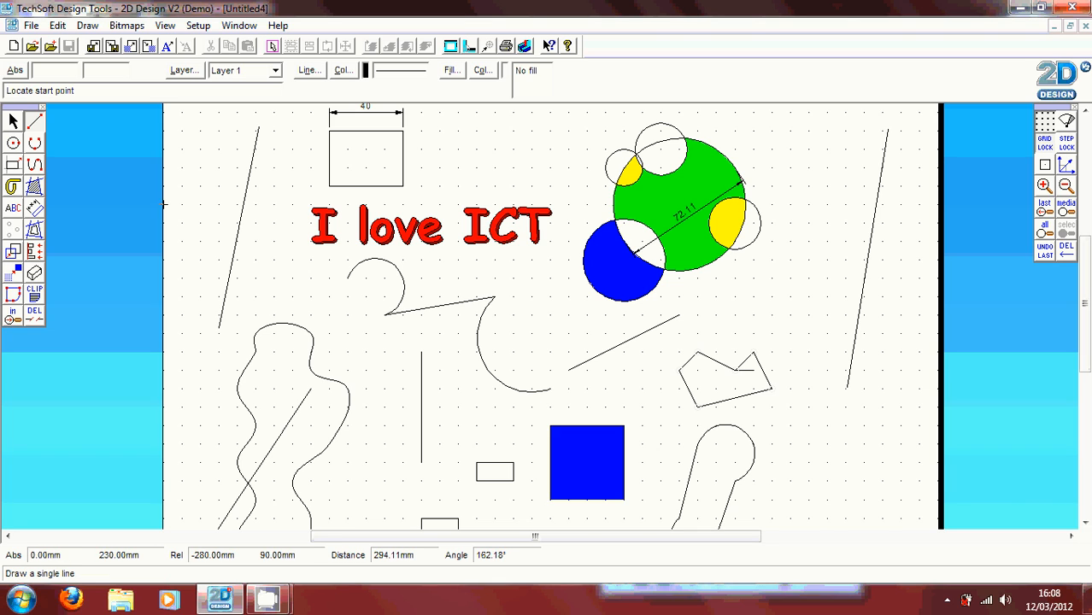
mouse_move(790, 407)
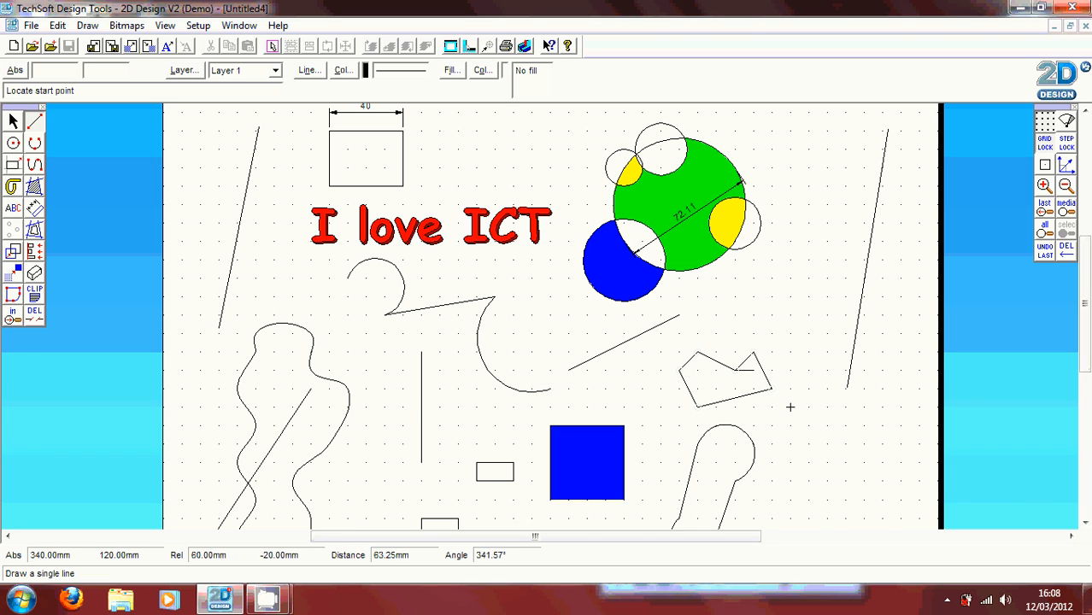
mouse_move(714, 390)
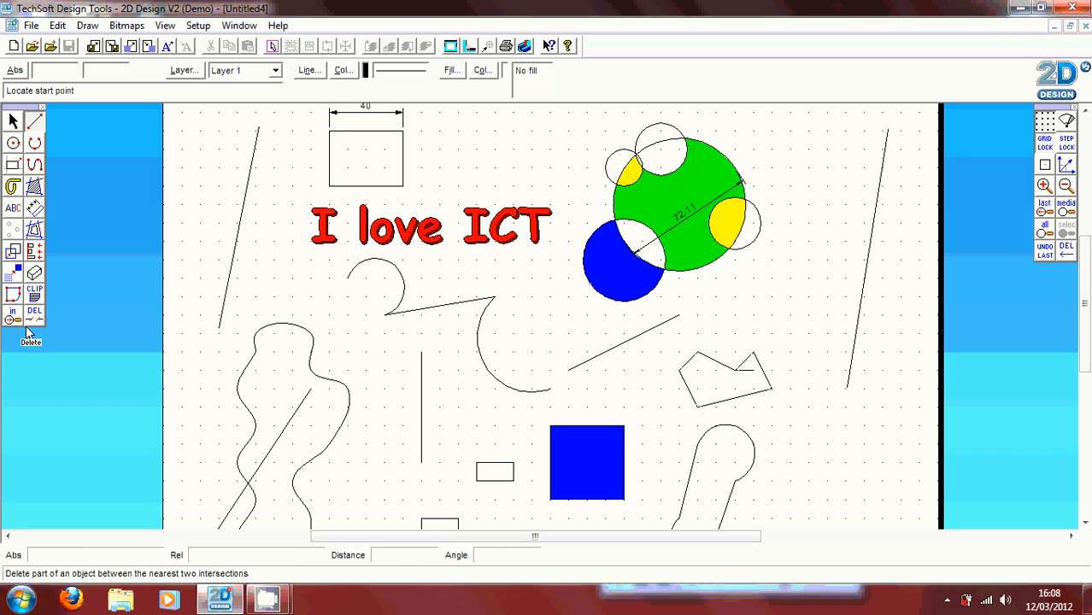
mouse_move(34, 329)
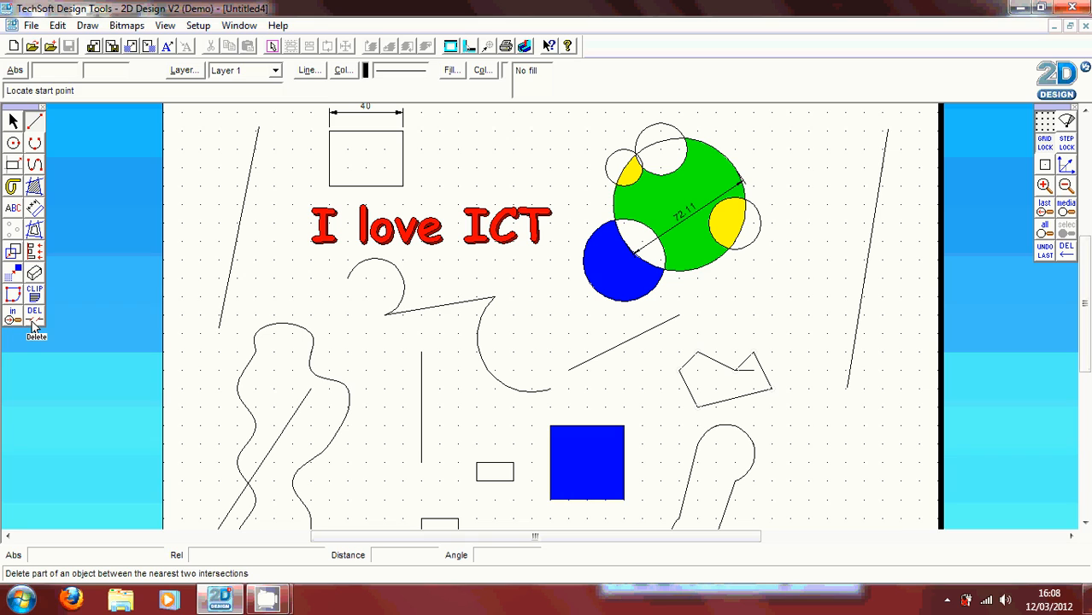
Choose Delete part between intersections from the DEL flyout.
left_click(34, 311)
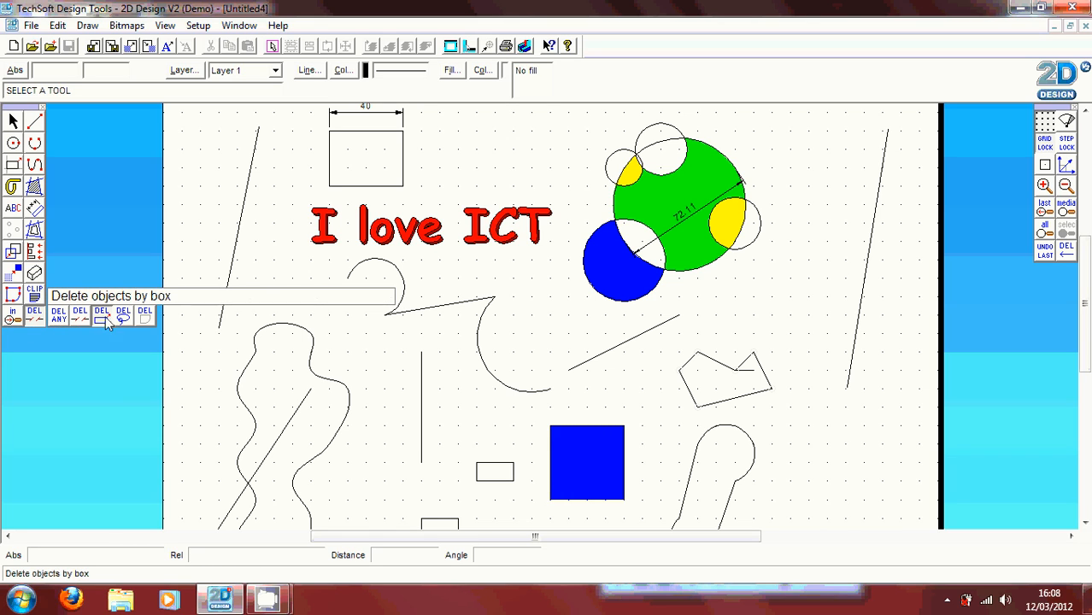
mouse_move(144, 318)
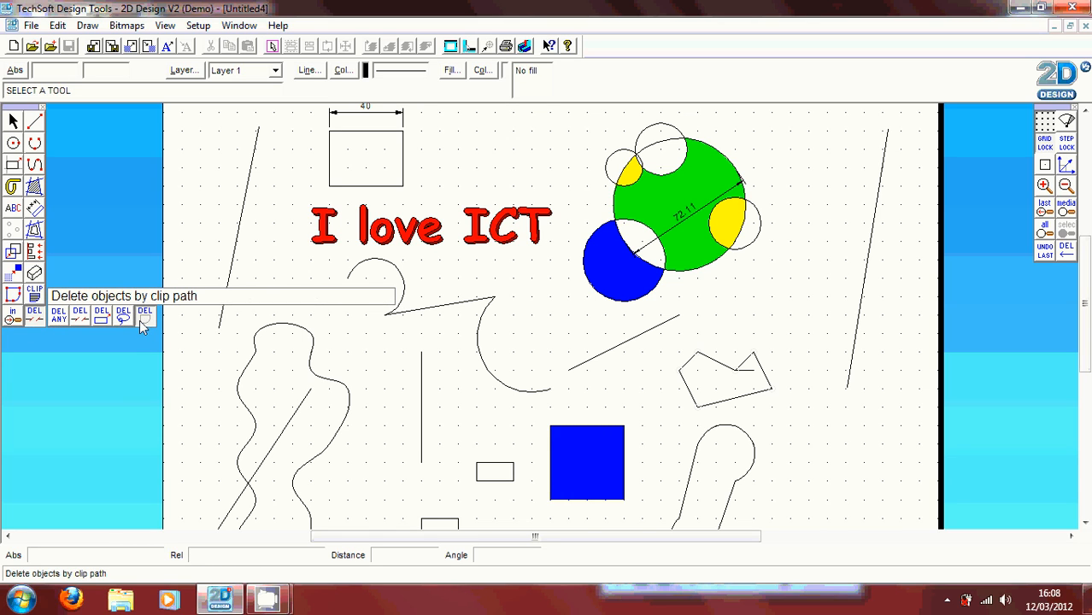
mouse_move(58, 314)
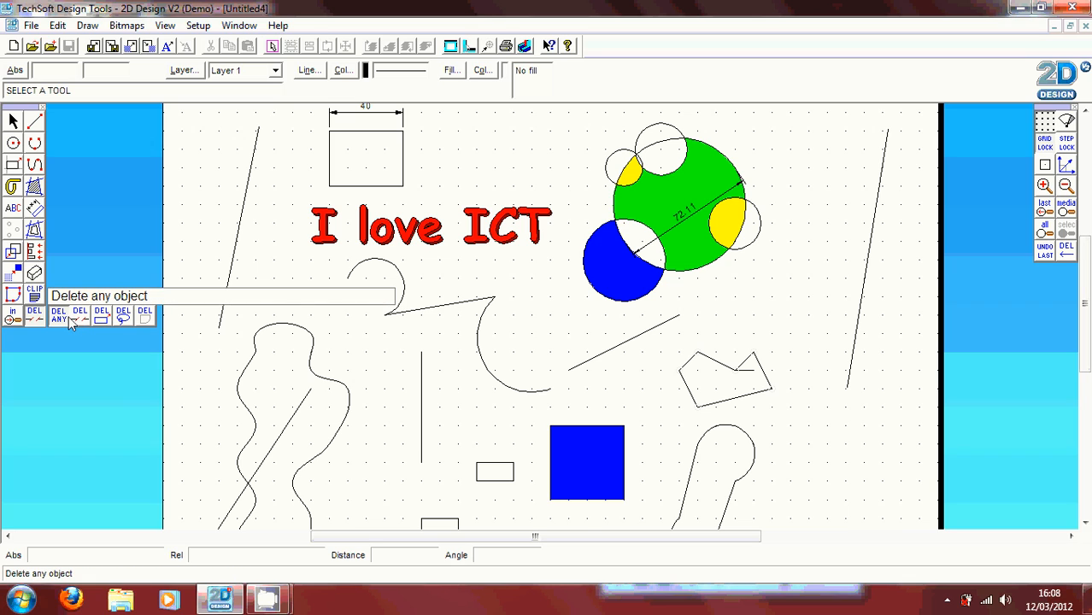
mouse_move(79, 318)
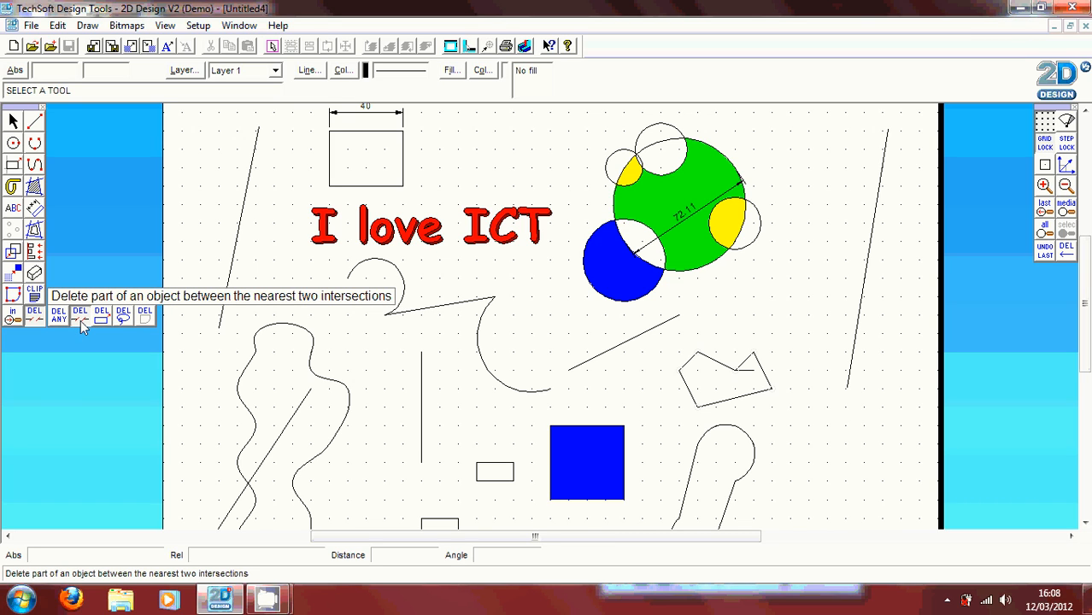
mouse_move(101, 318)
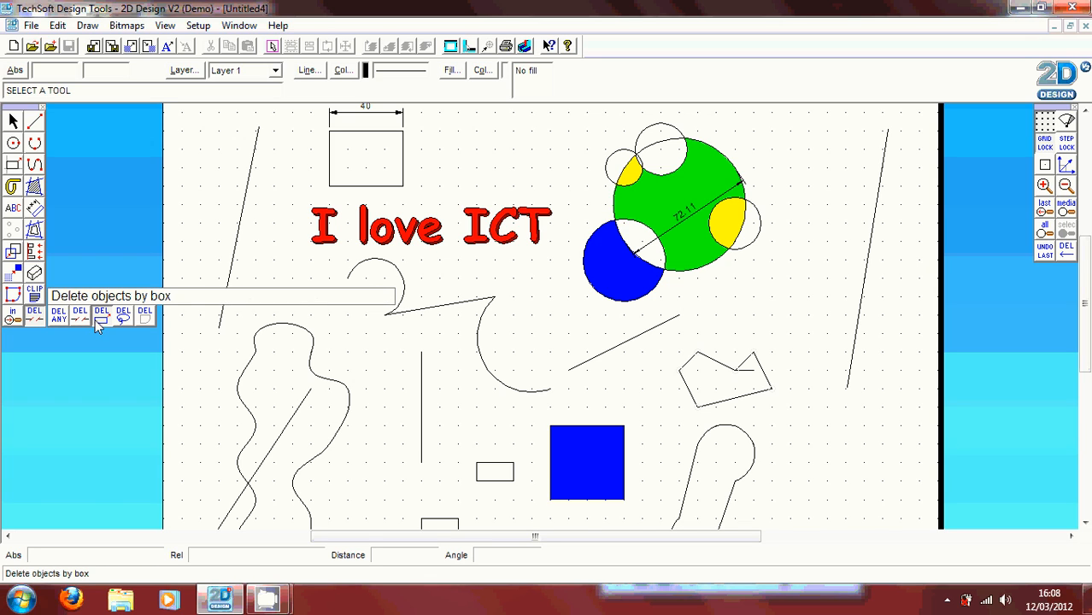
mouse_move(111, 328)
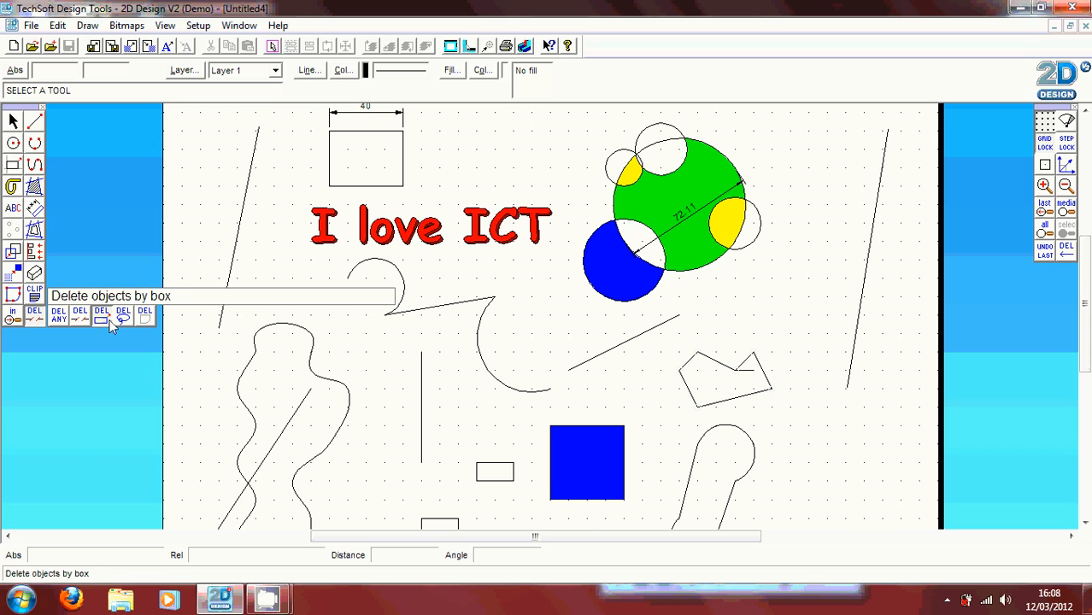
mouse_move(145, 318)
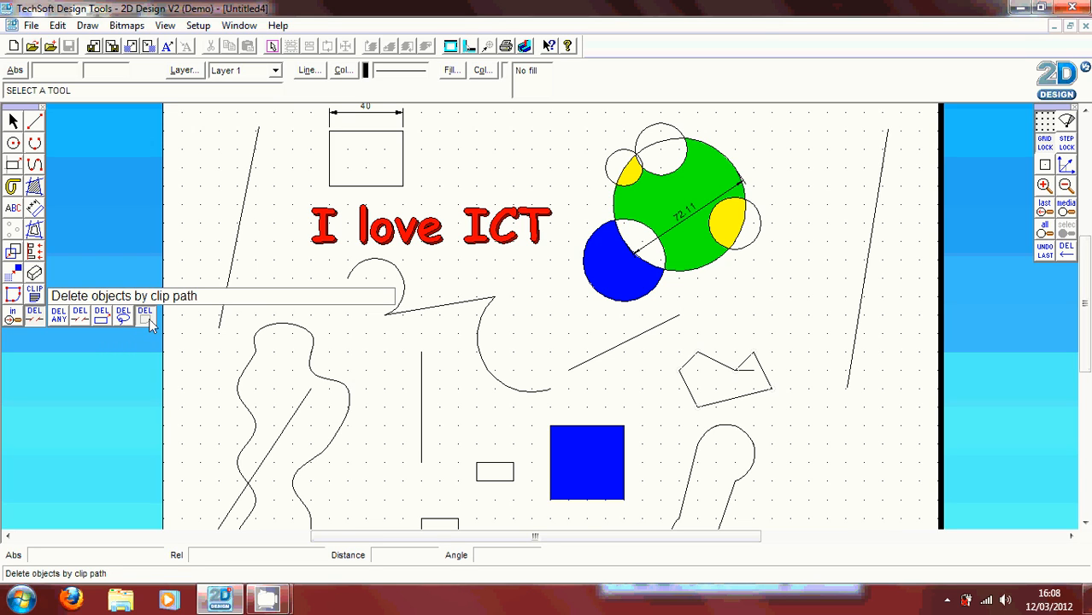
mouse_move(79, 318)
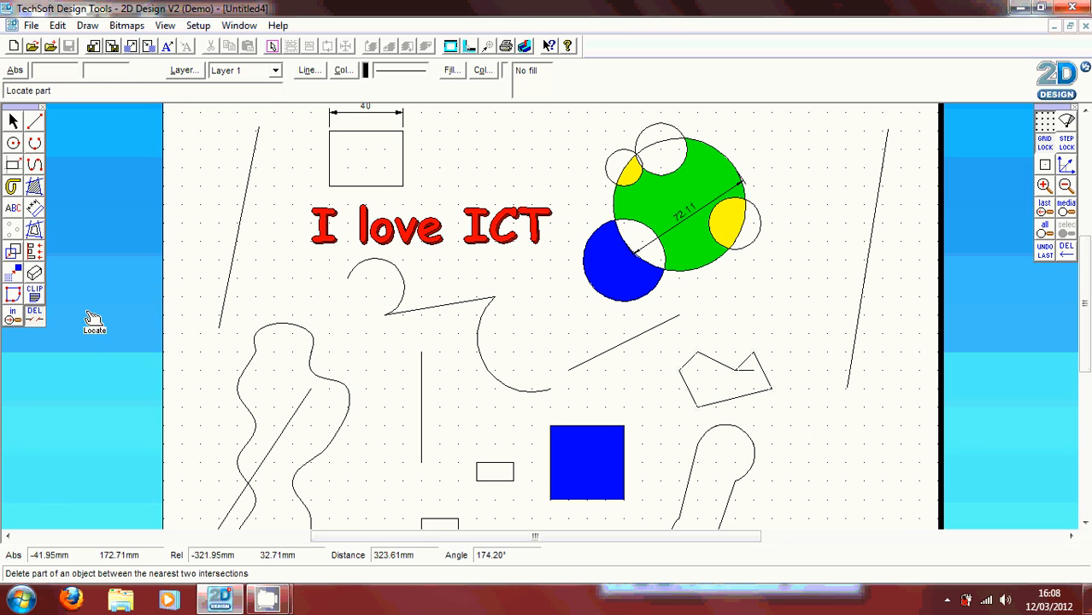
mouse_move(85, 326)
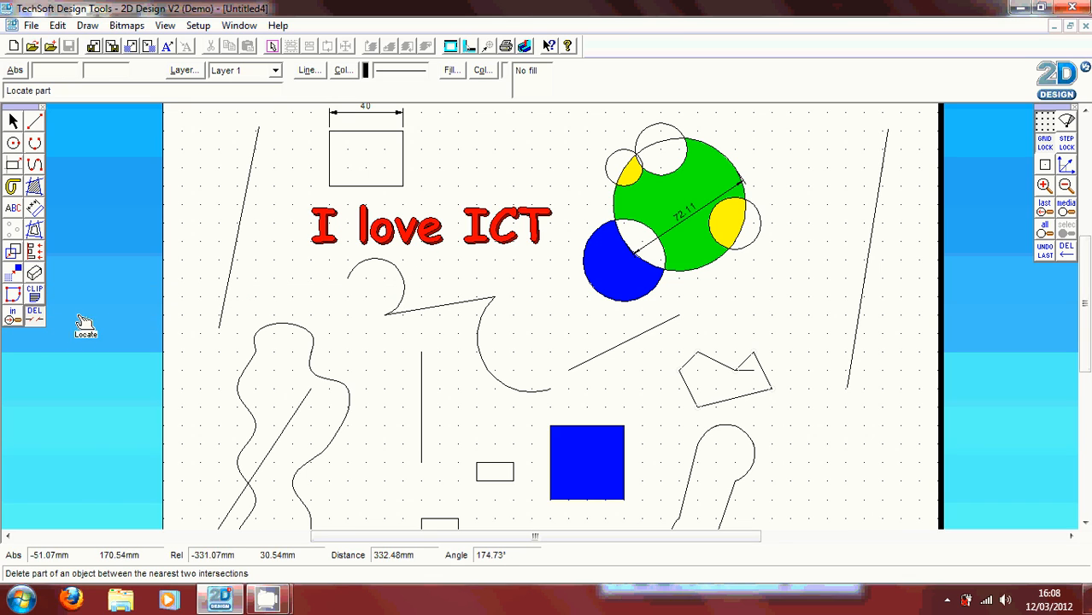
mouse_move(140, 325)
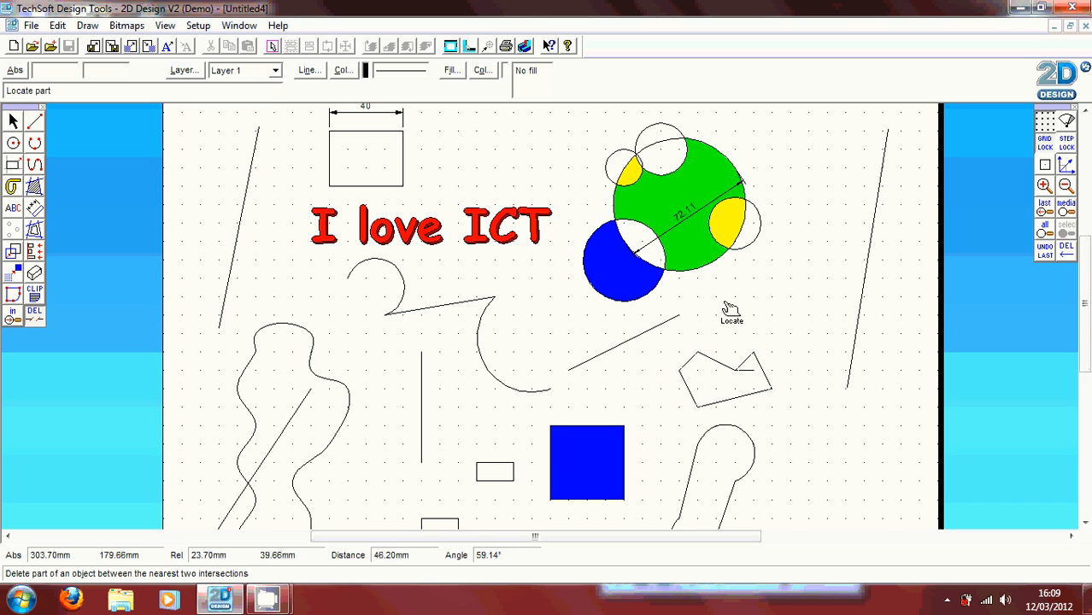
mouse_move(752, 373)
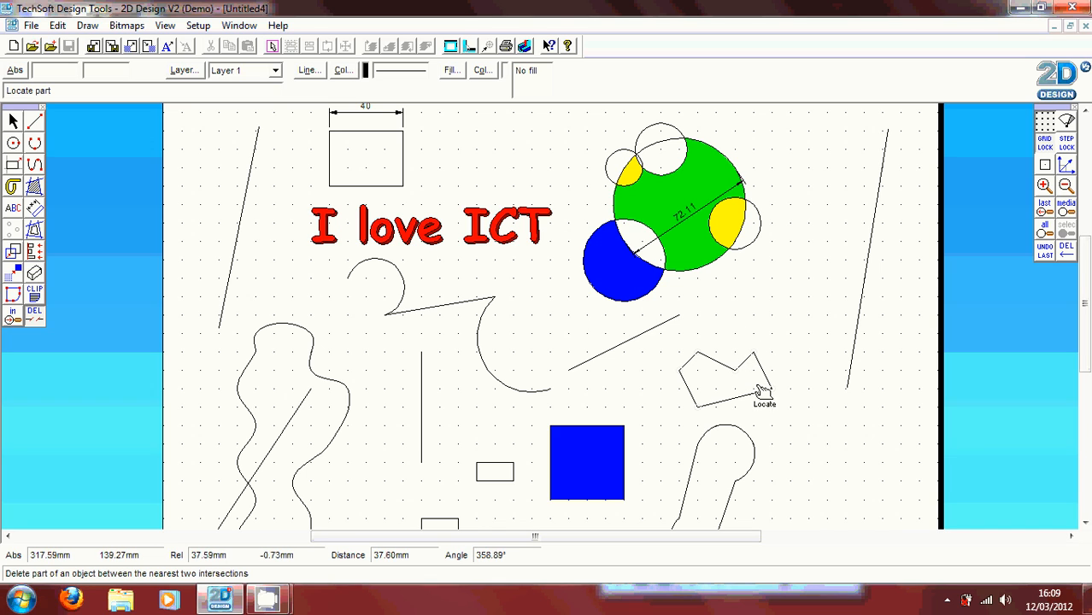
mouse_move(409, 323)
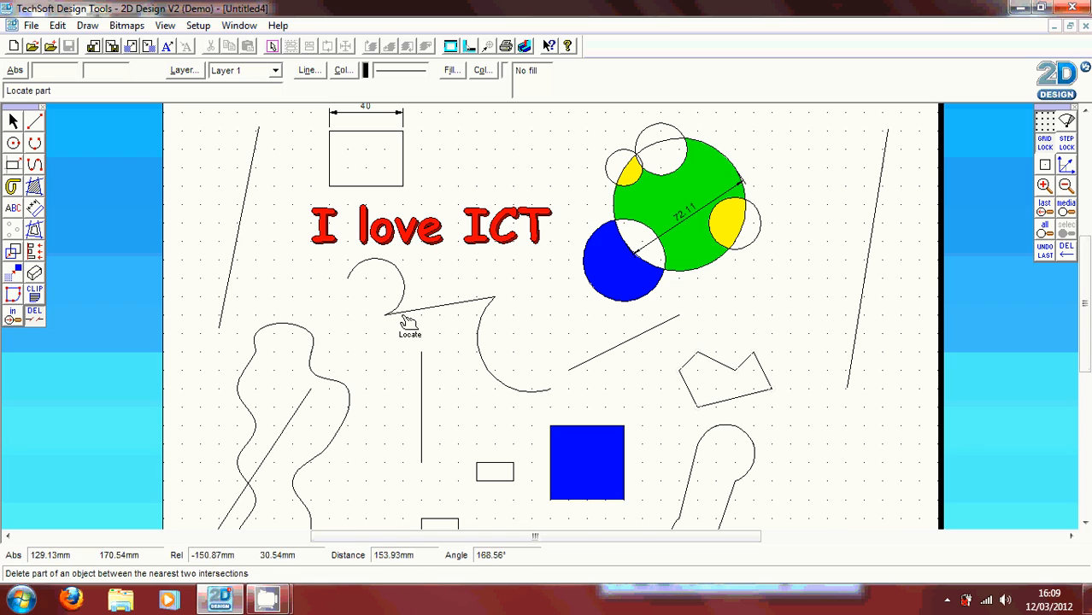
mouse_move(650, 236)
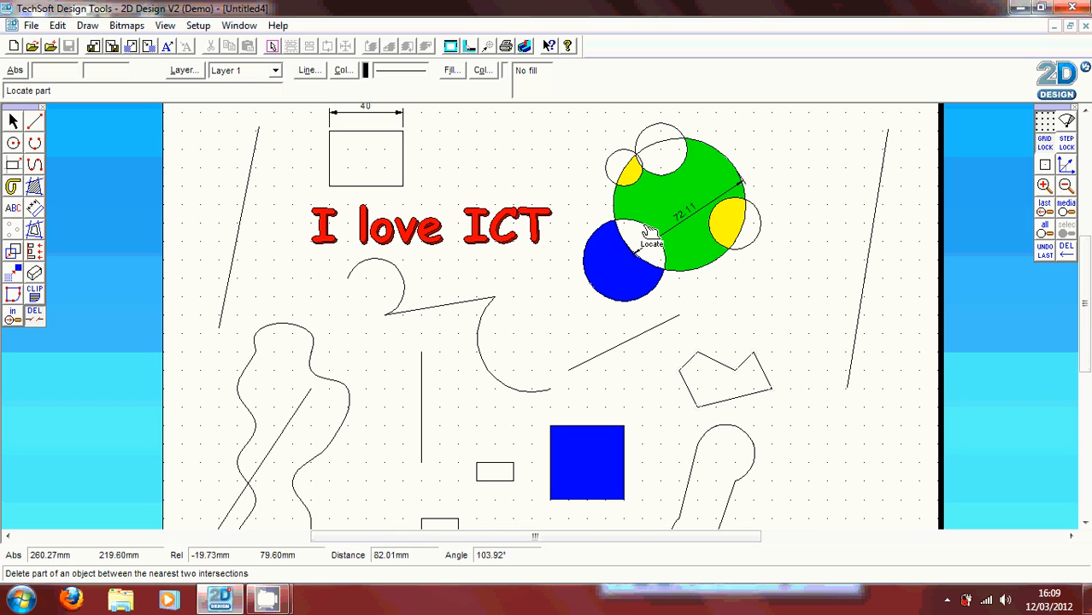
mouse_move(670, 257)
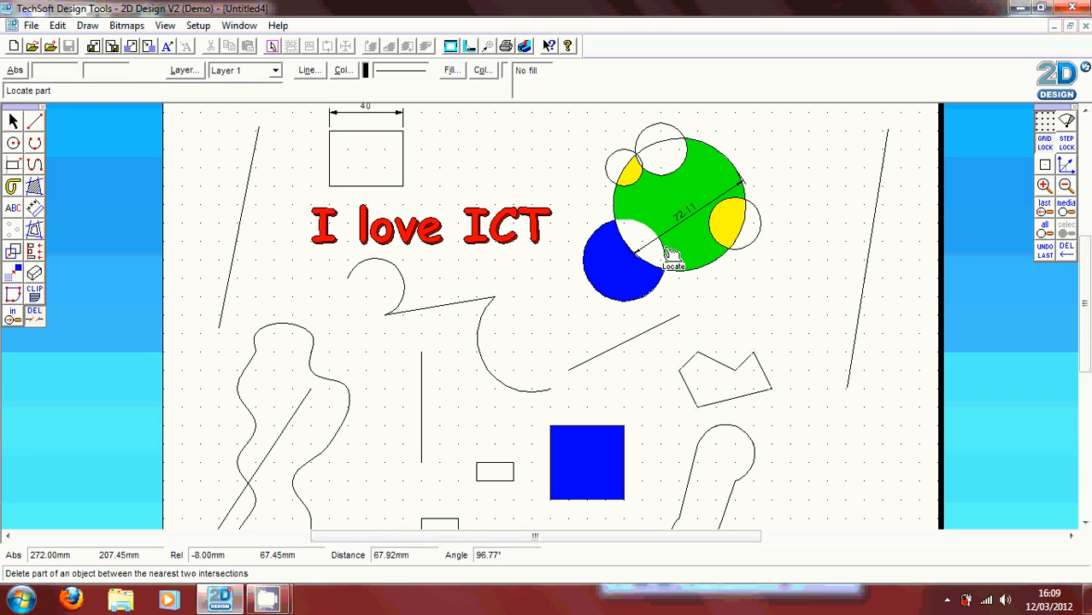
mouse_move(646, 186)
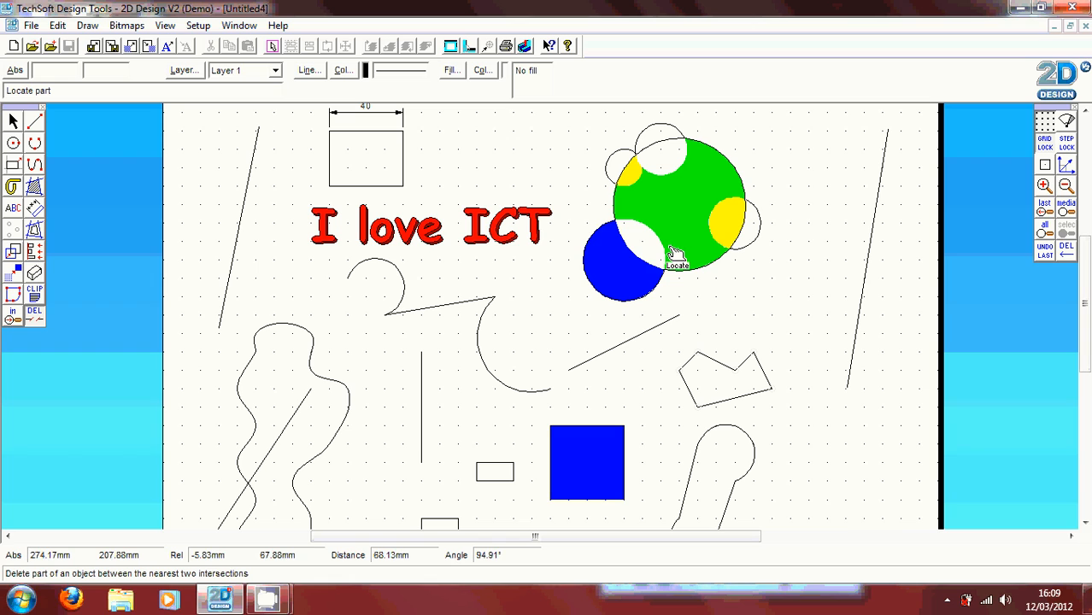
mouse_move(537, 311)
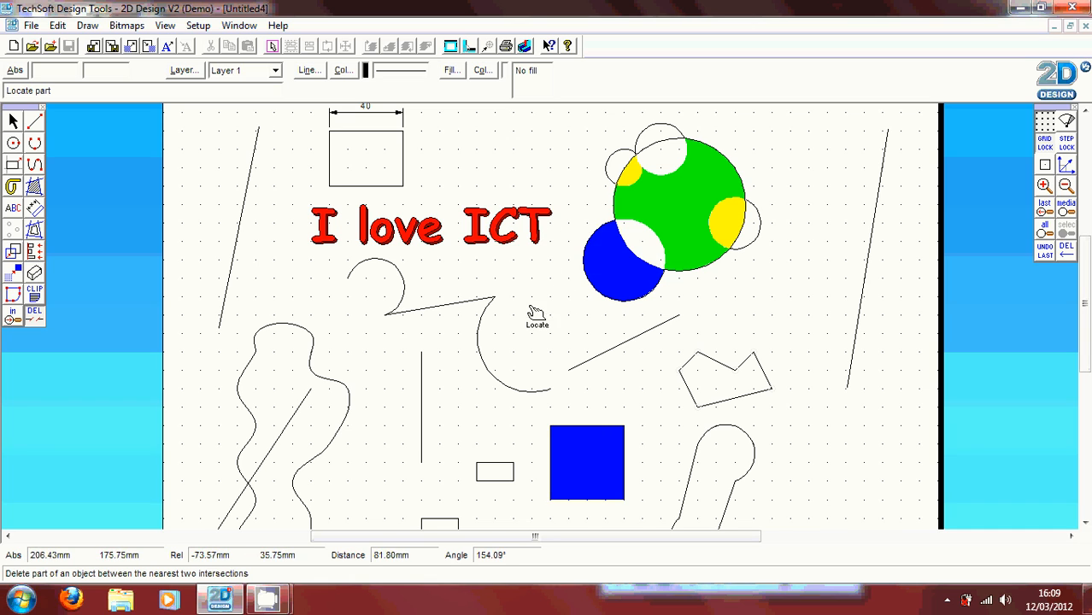
mouse_move(154, 248)
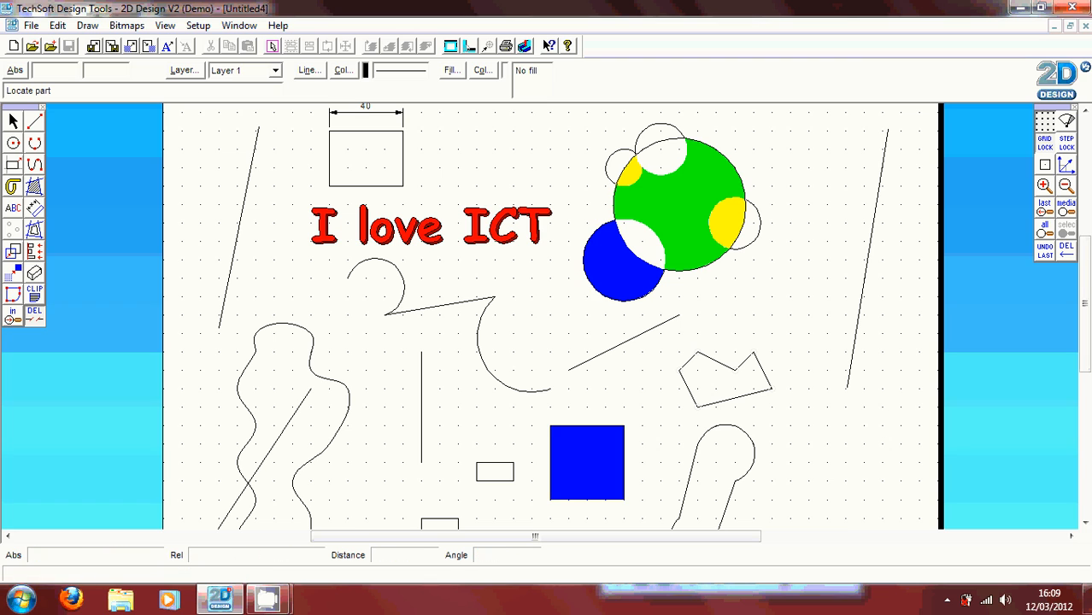
Zoom to the whole page and select the solid blue square for editing.
left_click(1067, 185)
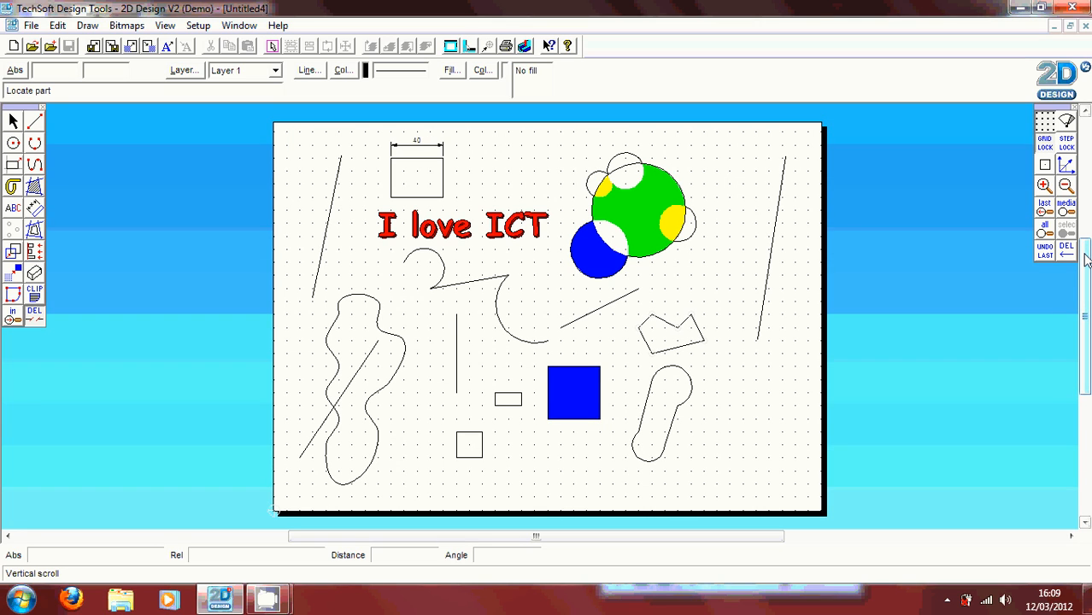
mouse_move(1066, 253)
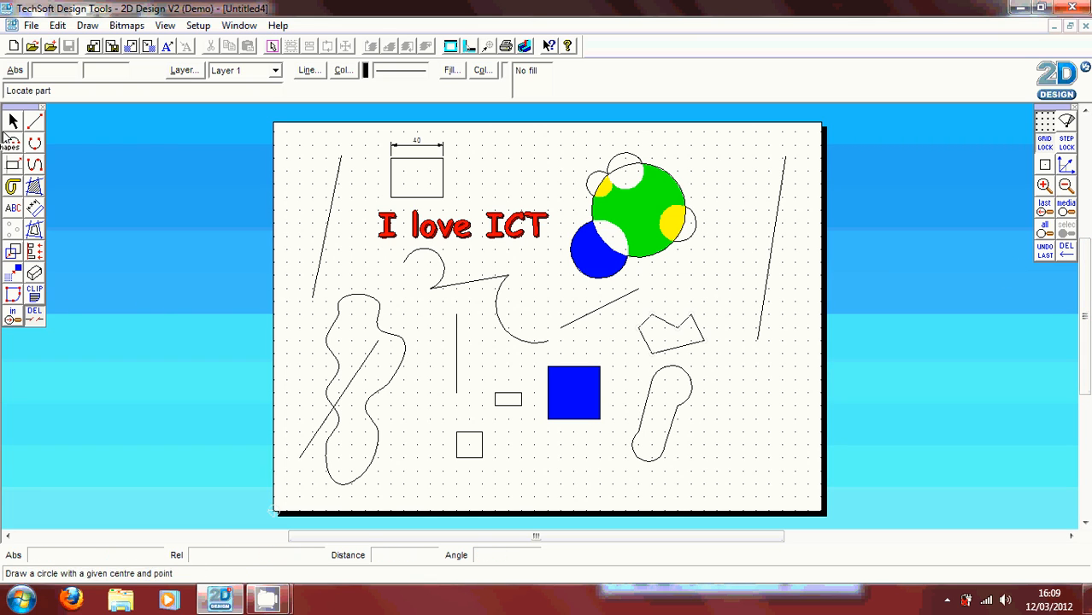
left_click(13, 121)
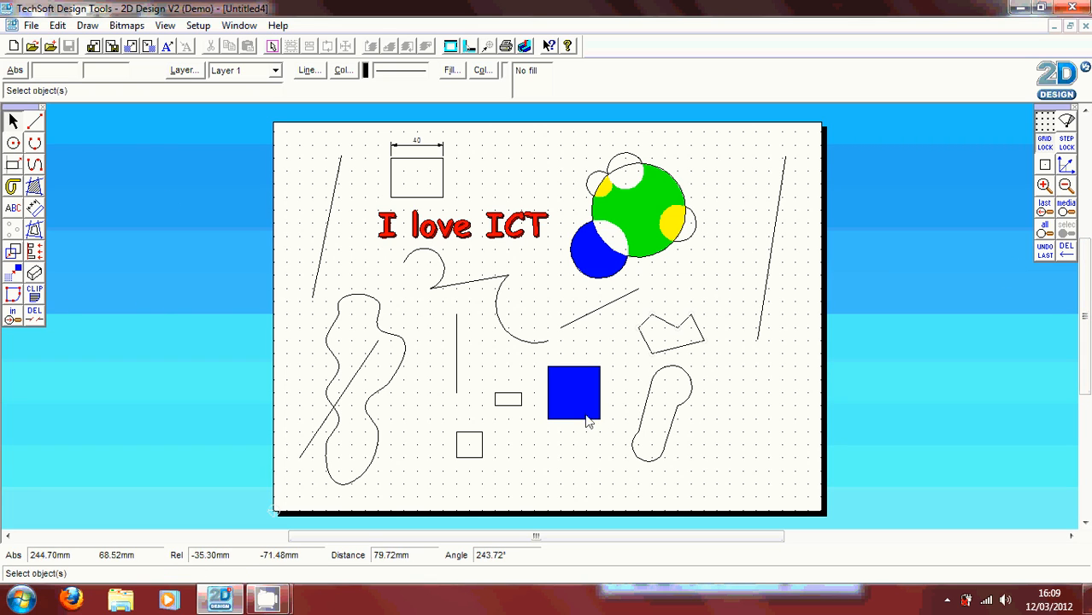
mouse_move(538, 365)
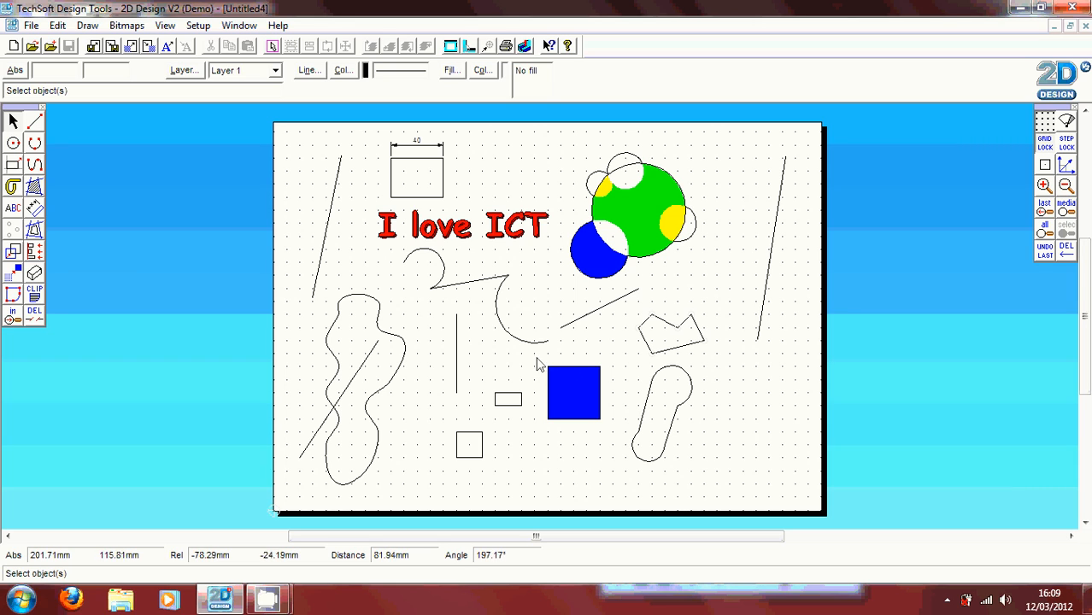
left_click(574, 392)
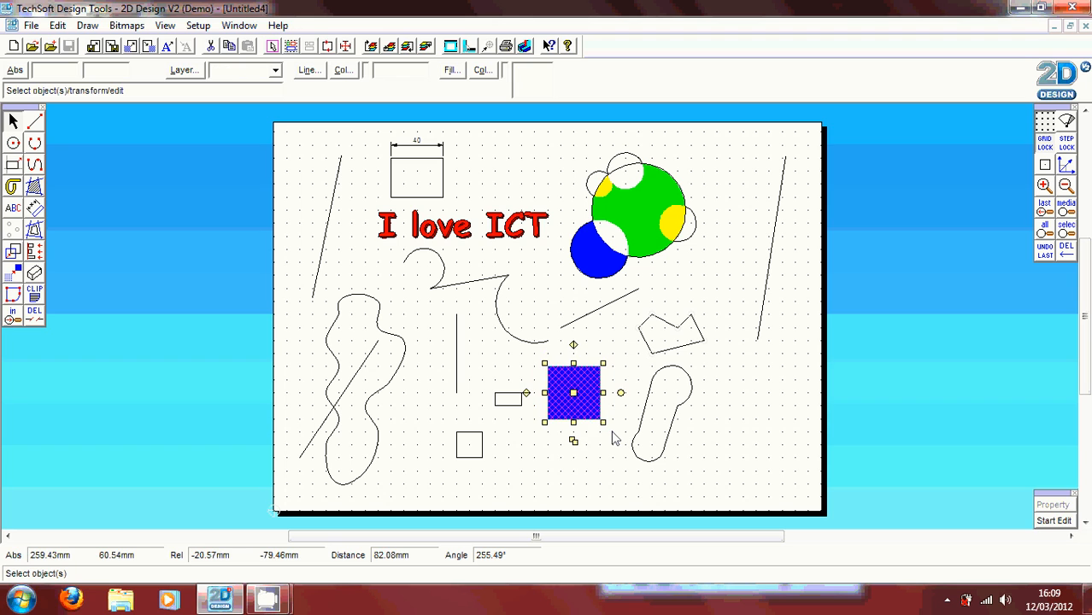
Set Move/Copy to Repeat with 3 repeats for the blue square and confirm.
left_click(14, 252)
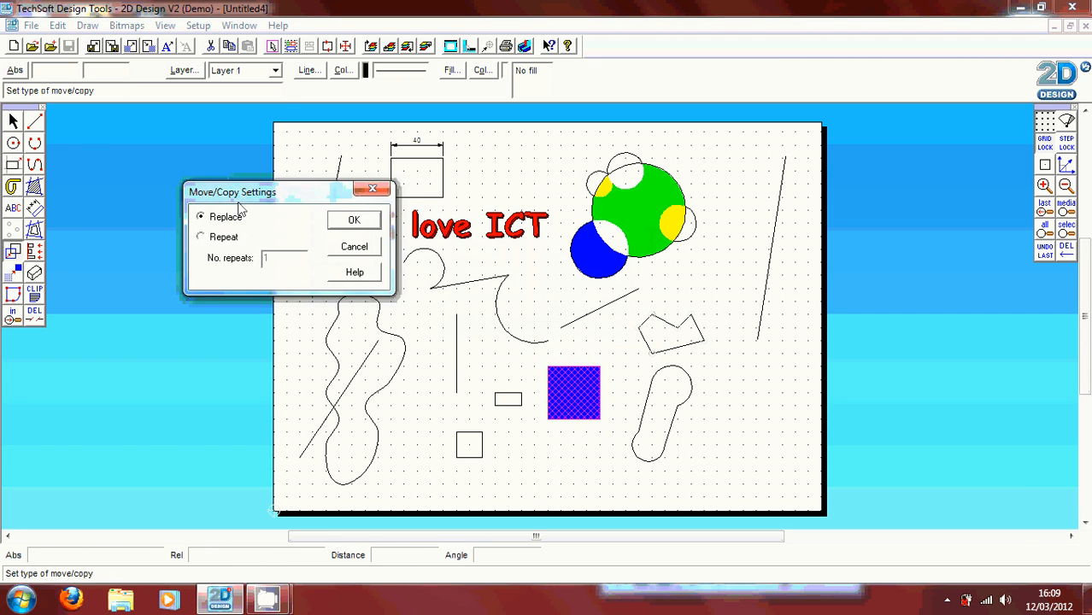
left_click(202, 236)
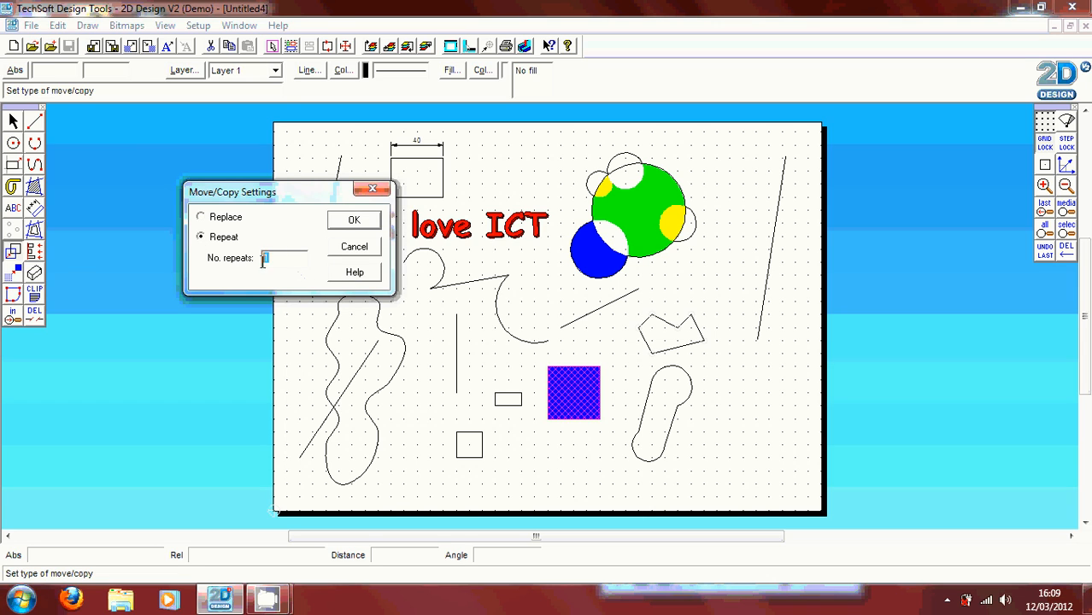
type("3")
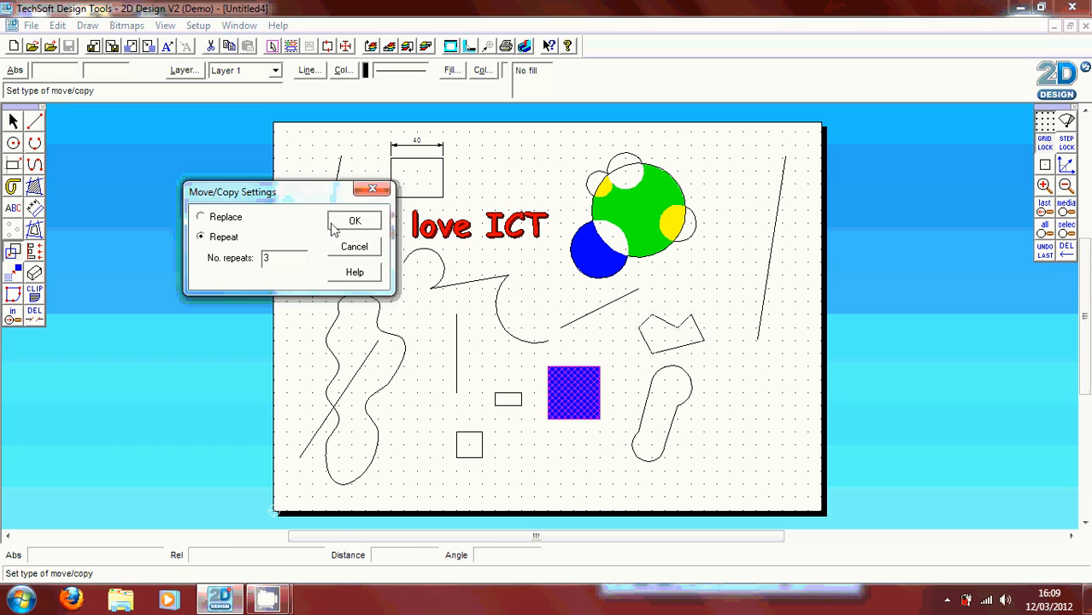
left_click(354, 221)
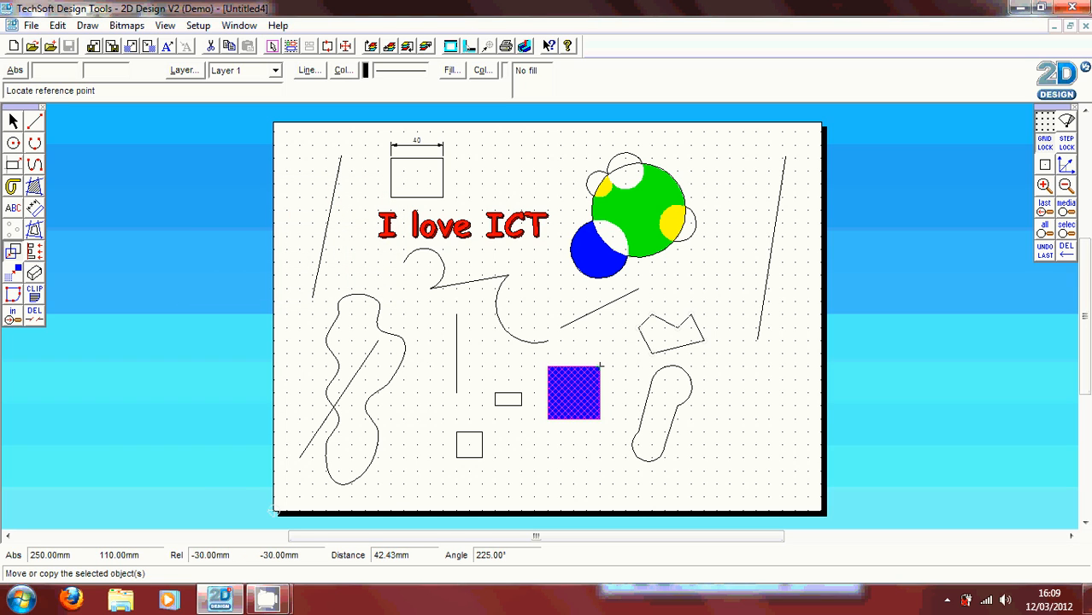
mouse_move(612, 380)
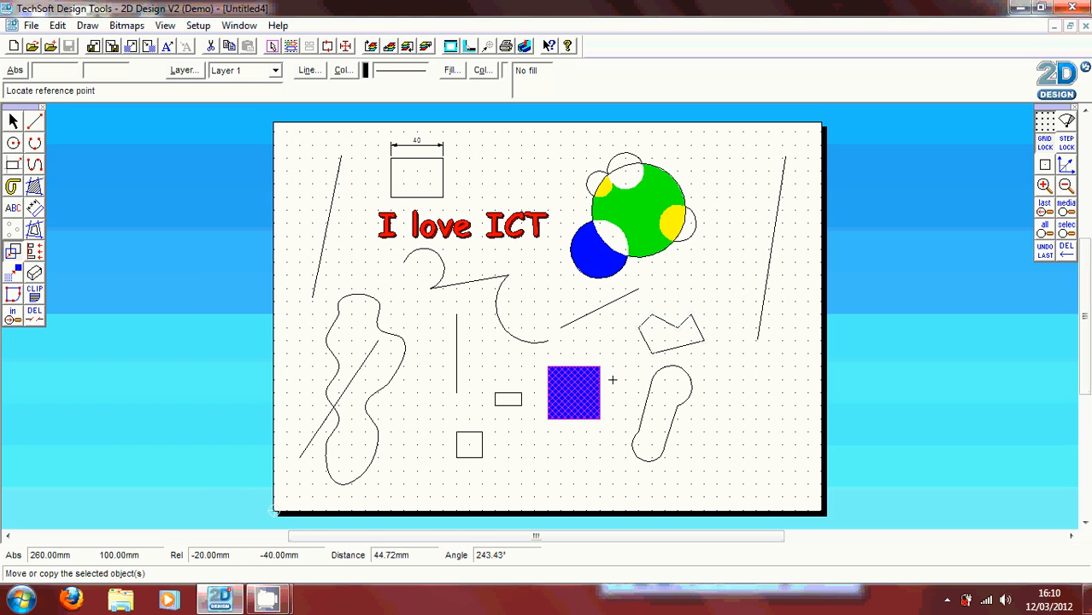
mouse_move(612, 354)
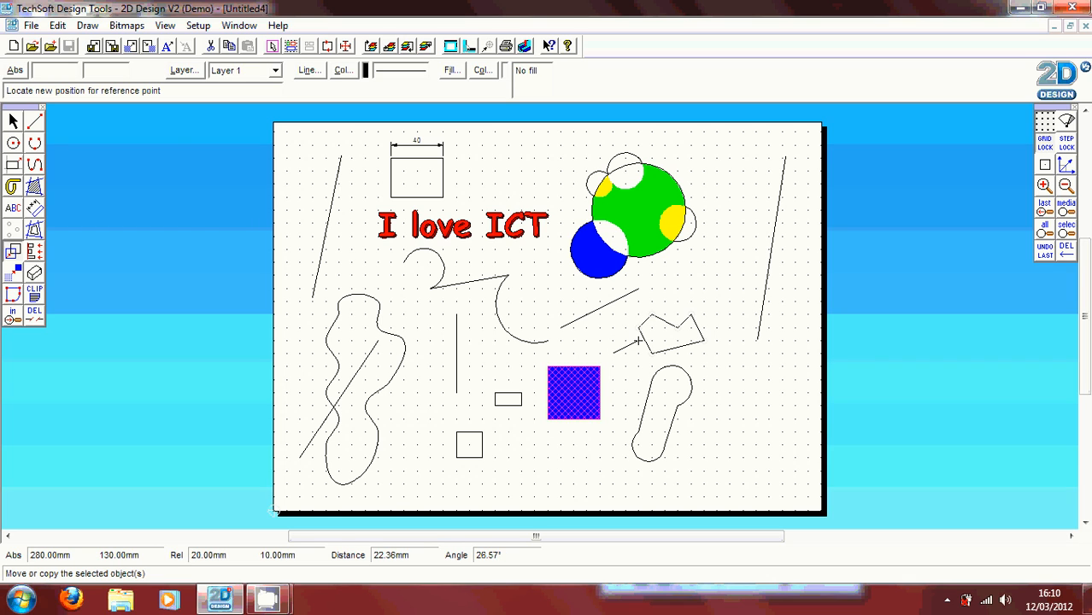
mouse_move(665, 315)
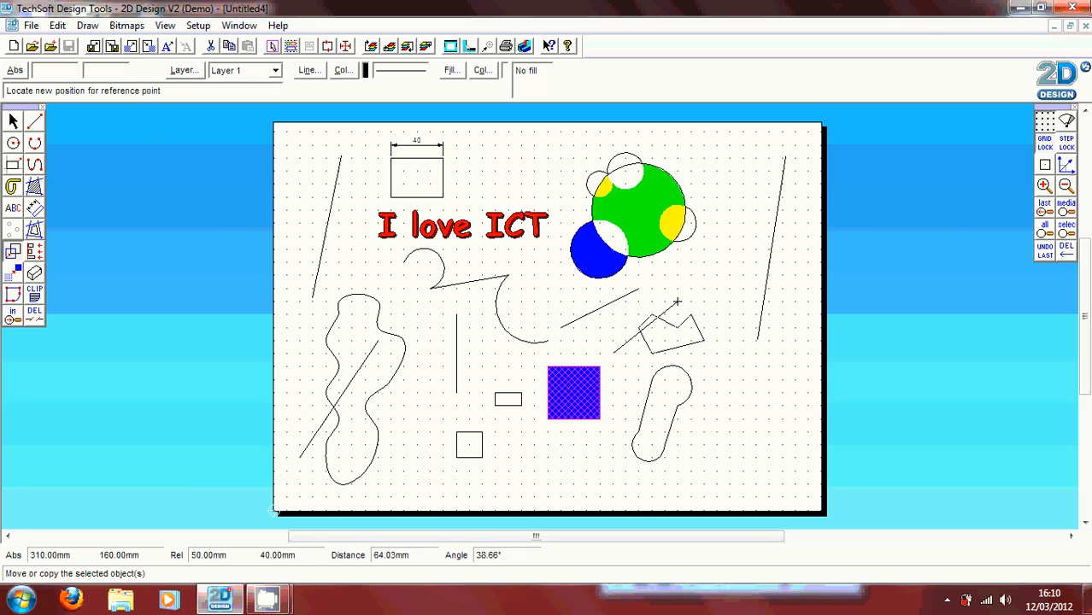
mouse_move(624, 342)
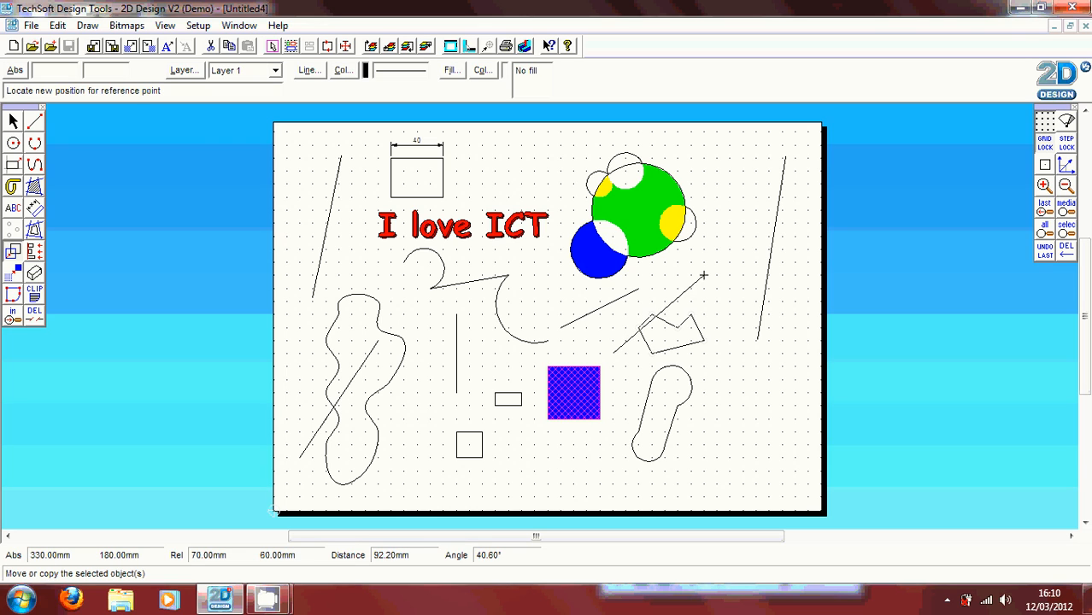
mouse_move(677, 304)
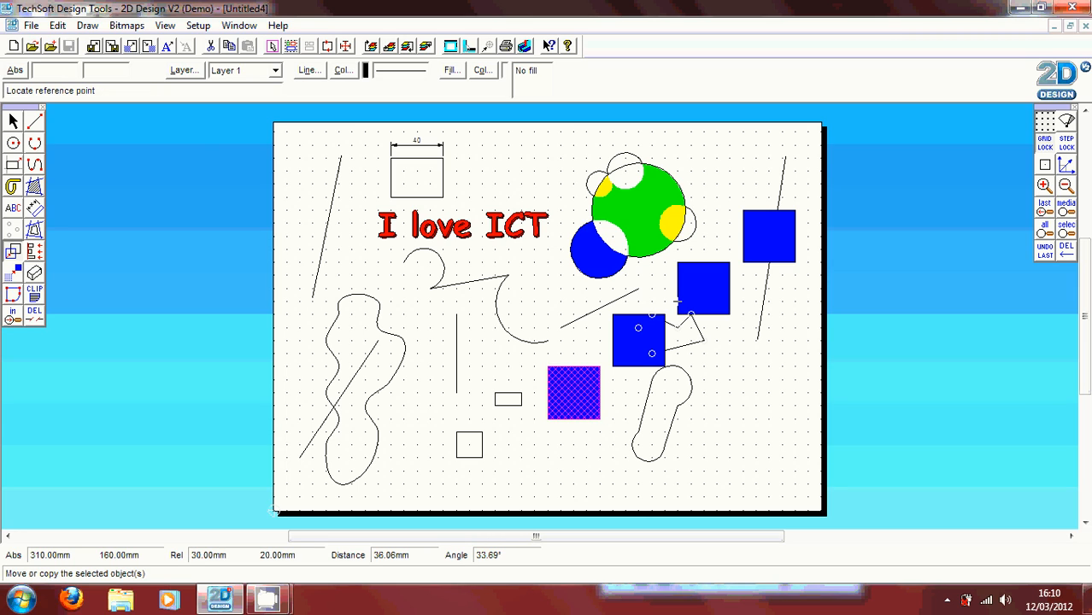
mouse_move(820, 236)
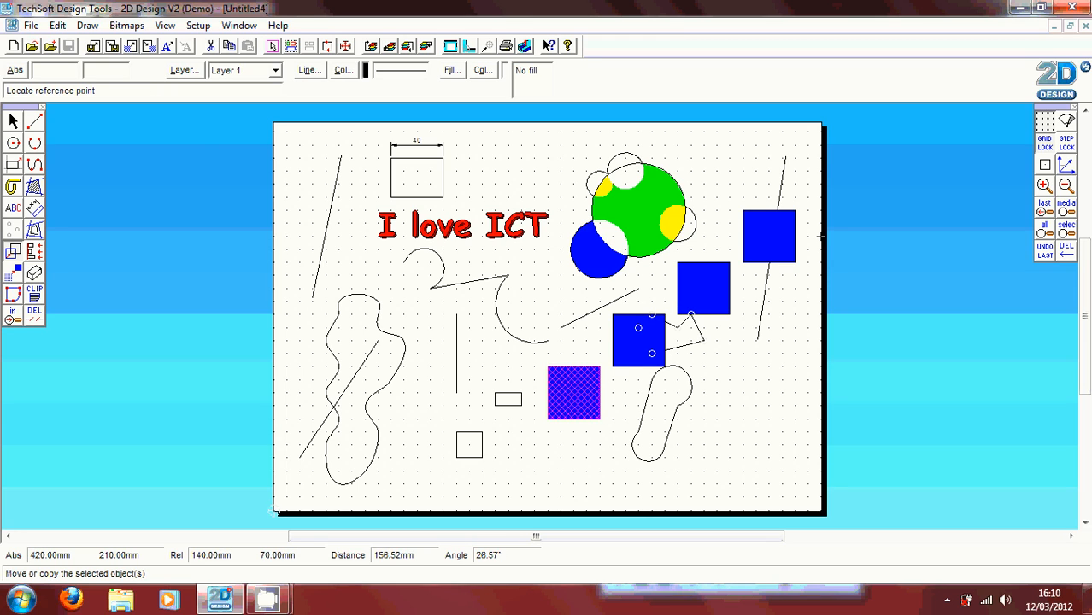
mouse_move(807, 250)
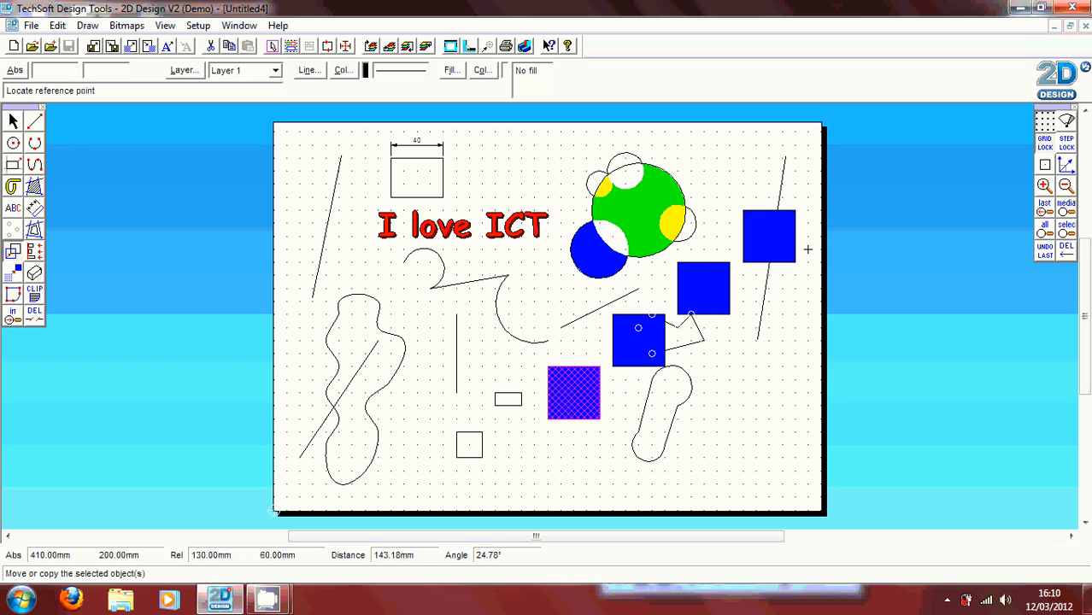
mouse_move(639, 421)
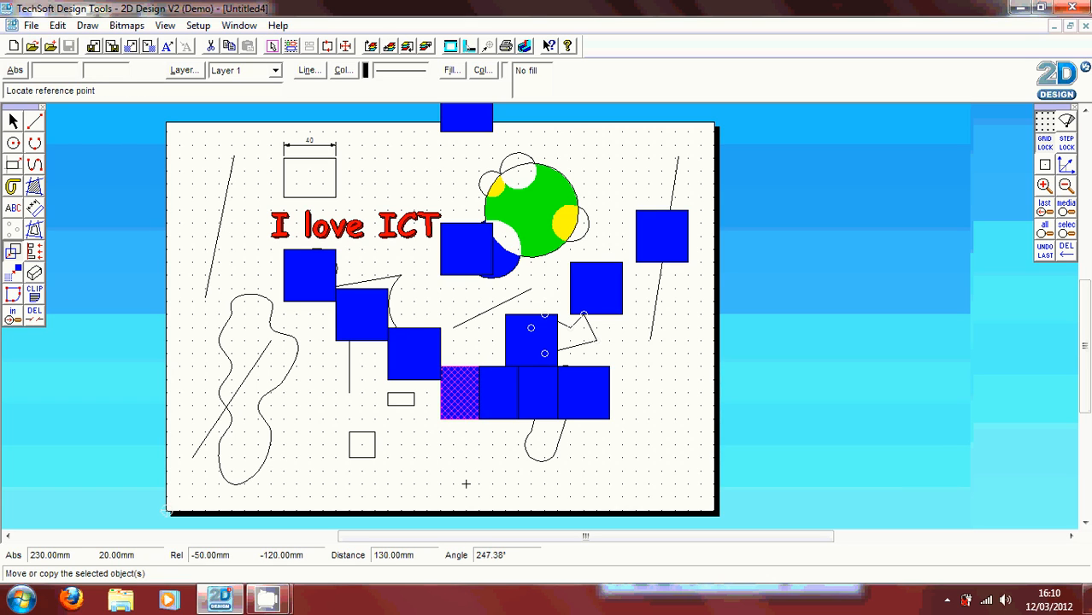
mouse_move(89, 236)
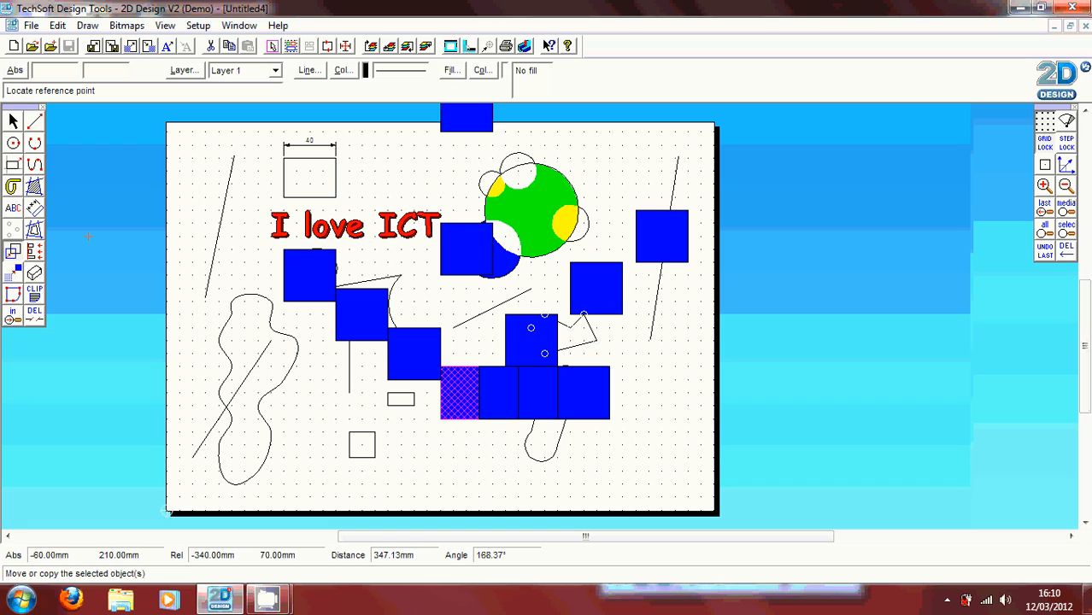
mouse_move(48, 236)
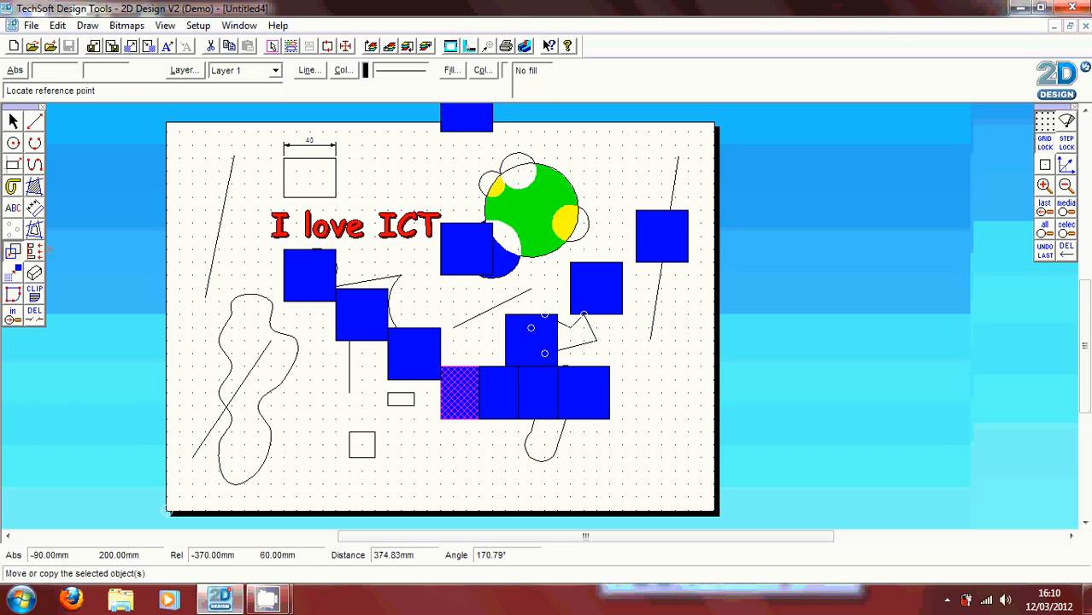
Select the right-hand square and bring up the Align settings, moved aside to see the squares.
left_click(14, 120)
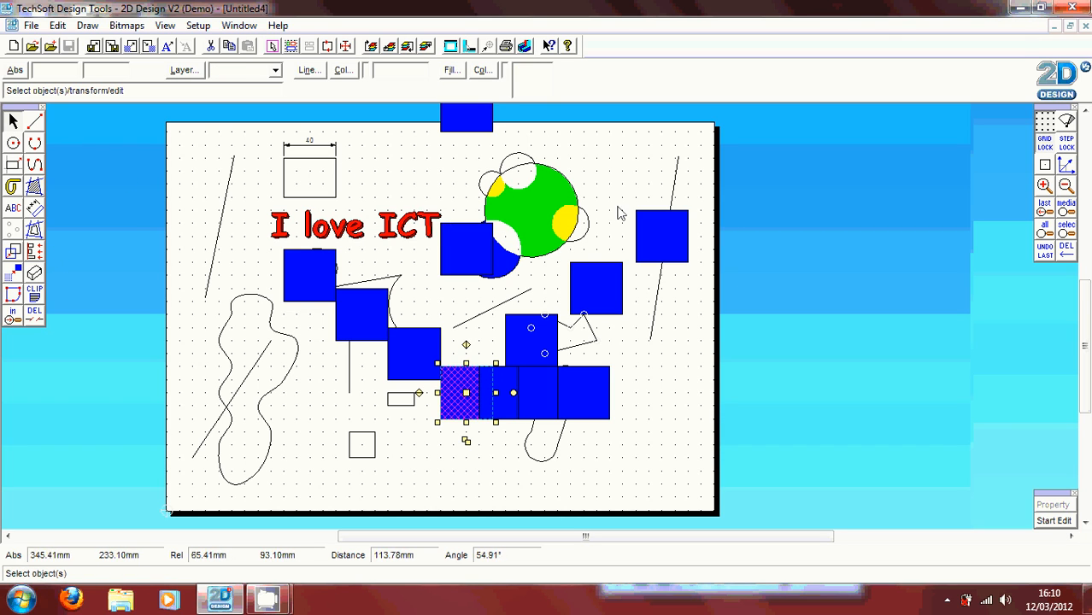
left_click(663, 236)
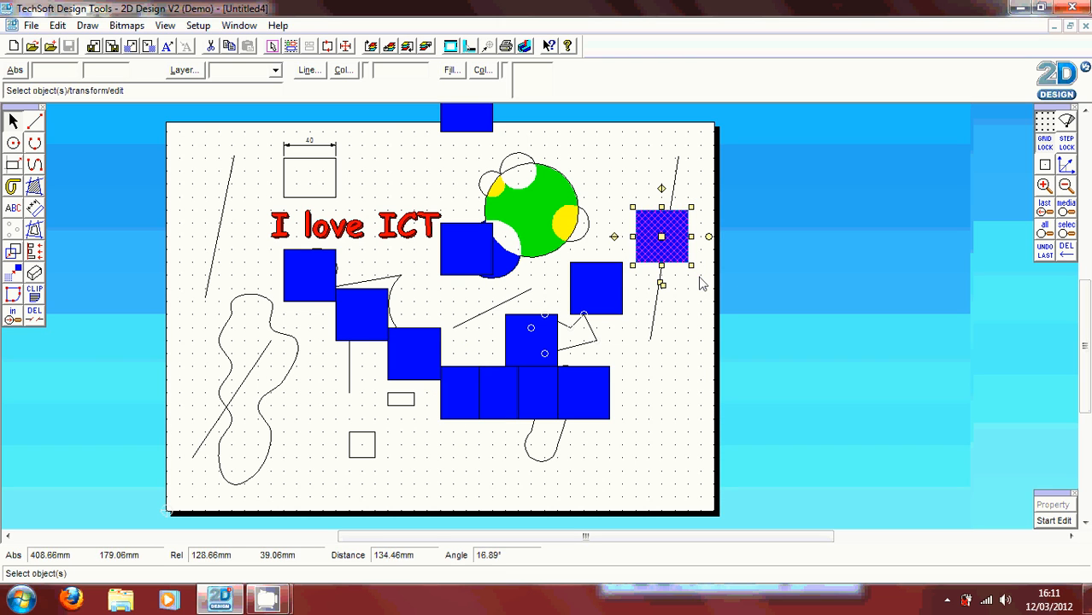
left_click(14, 251)
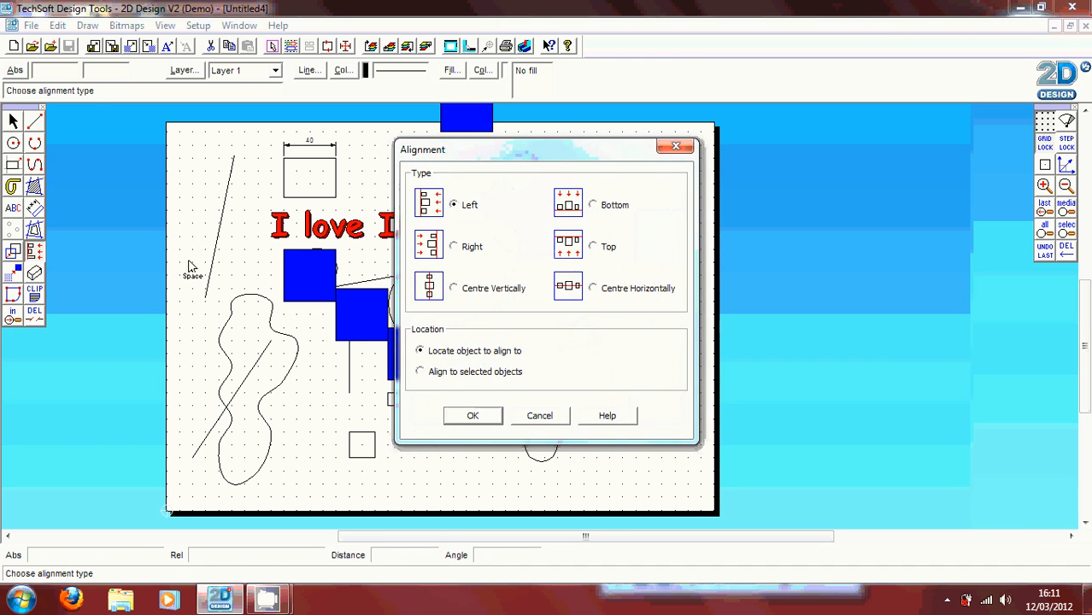
left_click_drag(547, 150, 231, 92)
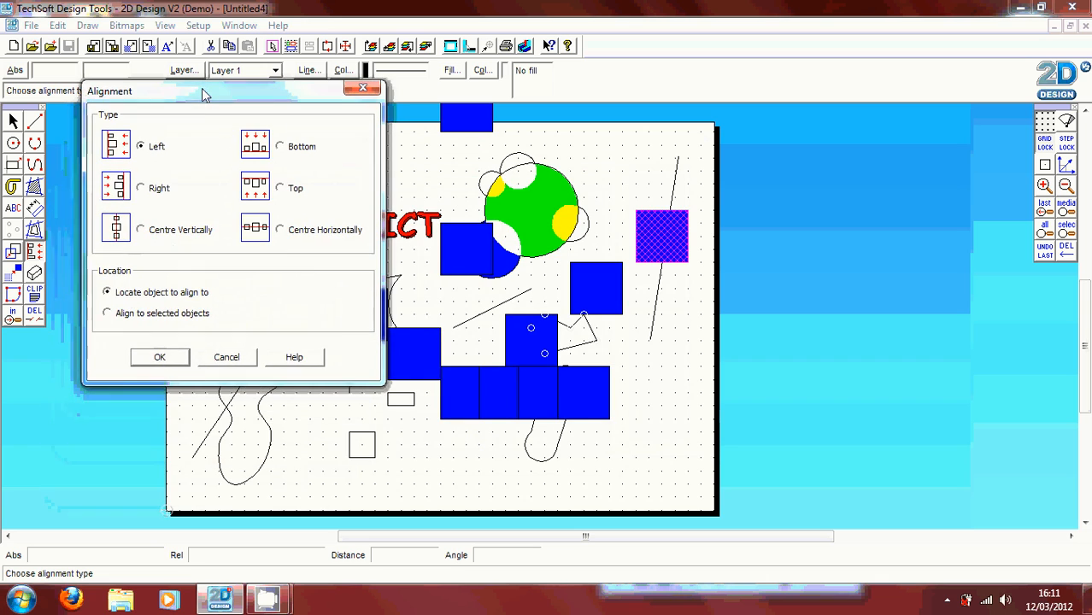
mouse_move(188, 184)
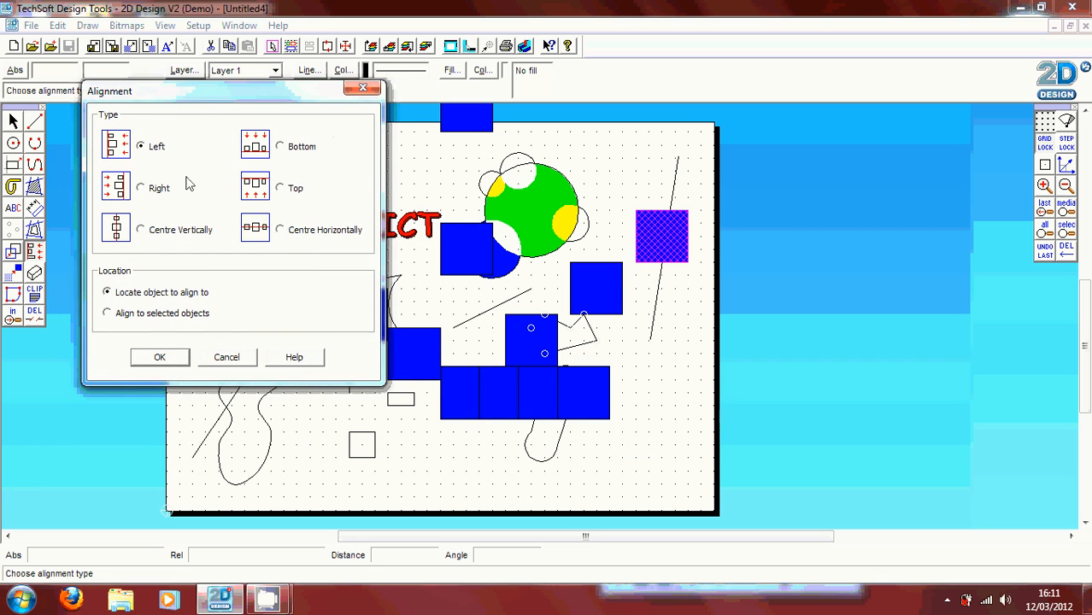
mouse_move(220, 248)
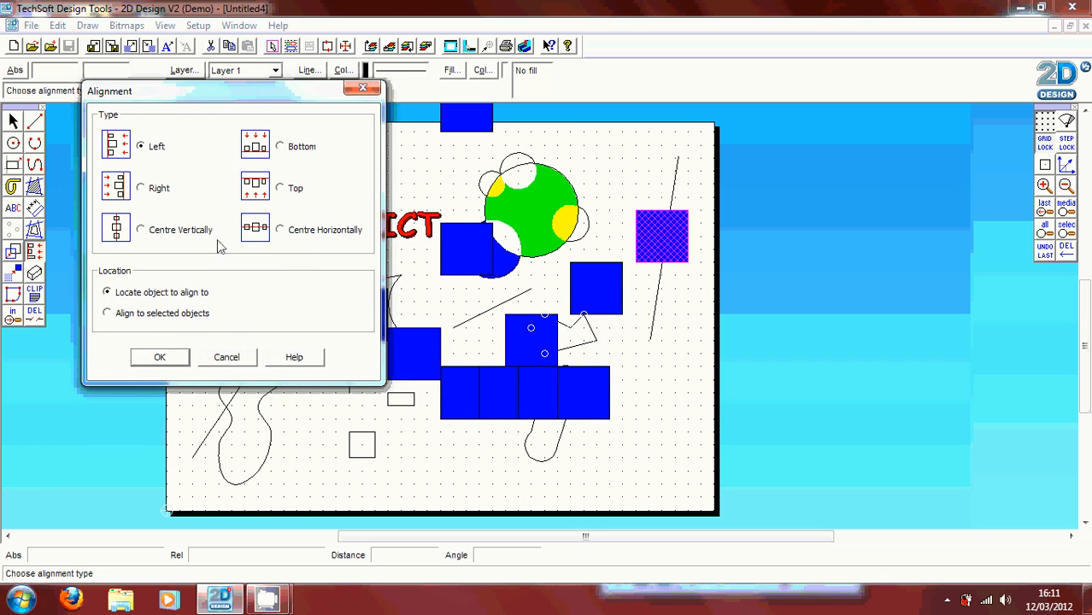
mouse_move(290, 236)
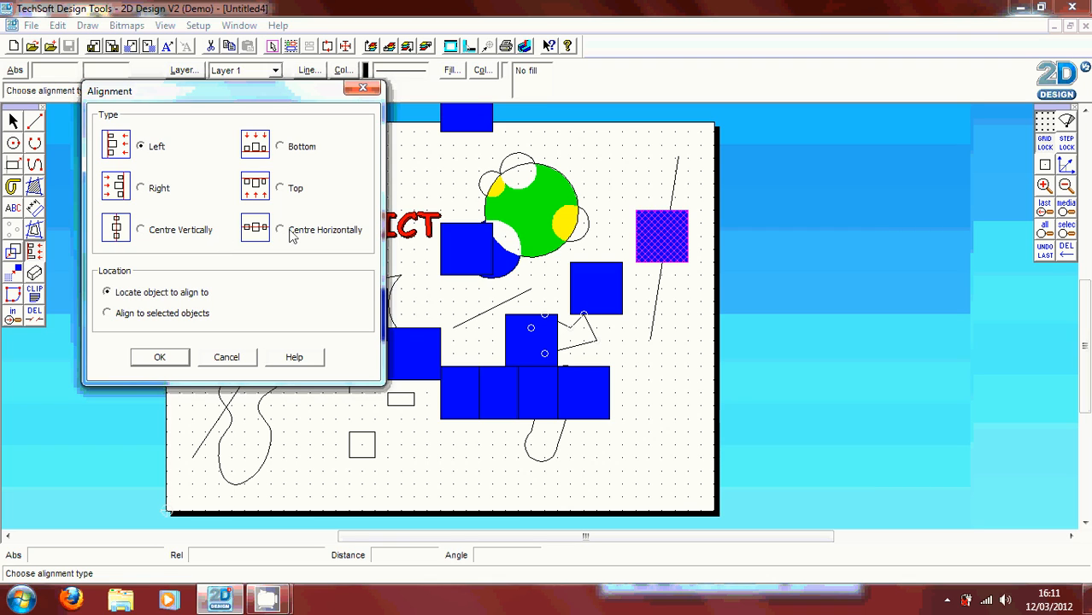
mouse_move(294, 157)
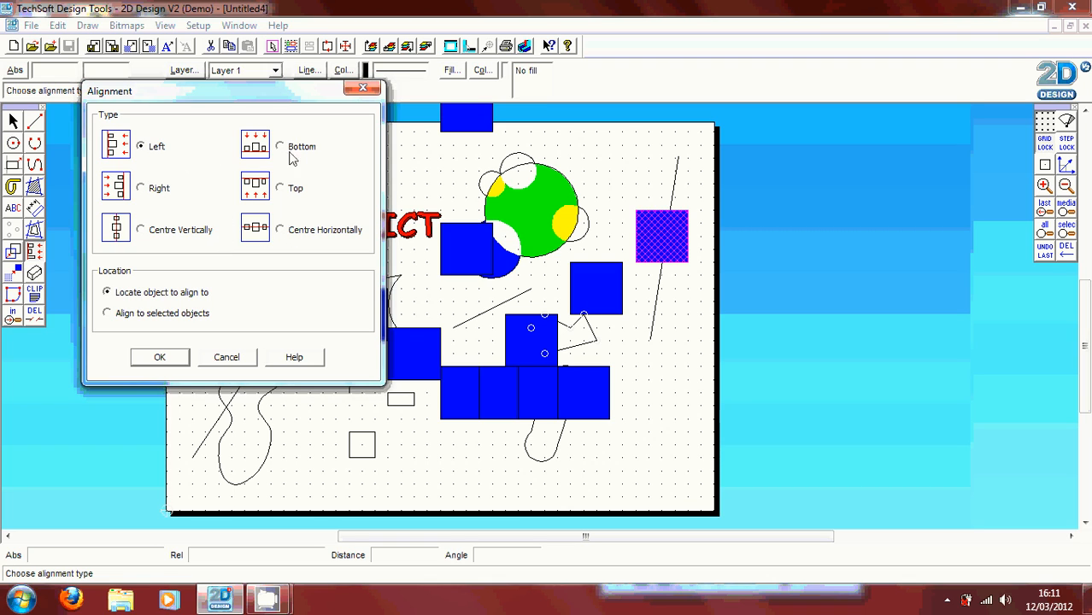
Align the selected square by top edges to the target square, then deselect.
left_click(279, 188)
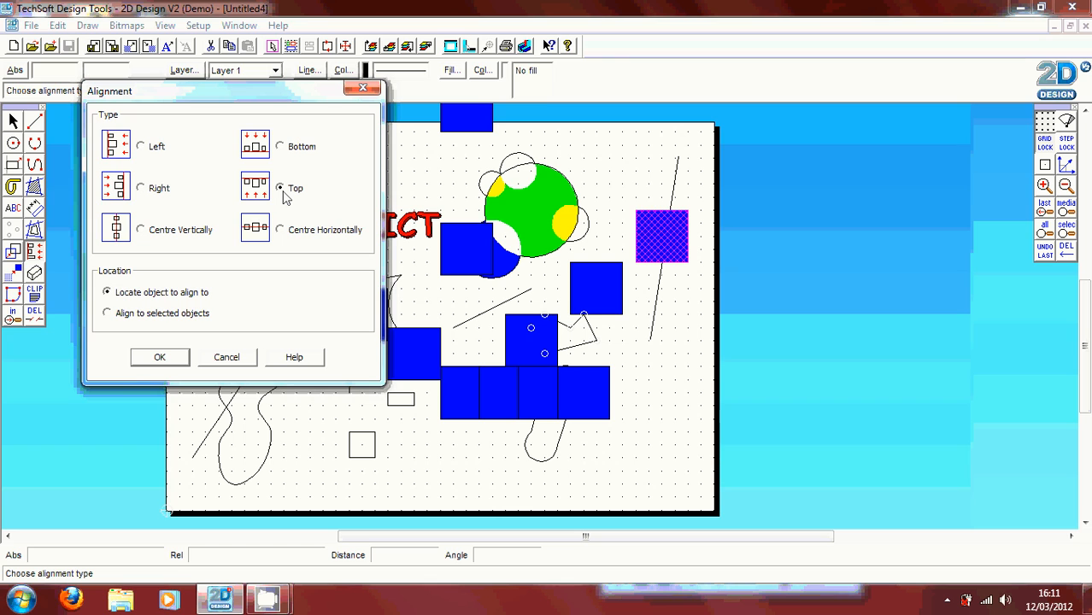
mouse_move(173, 345)
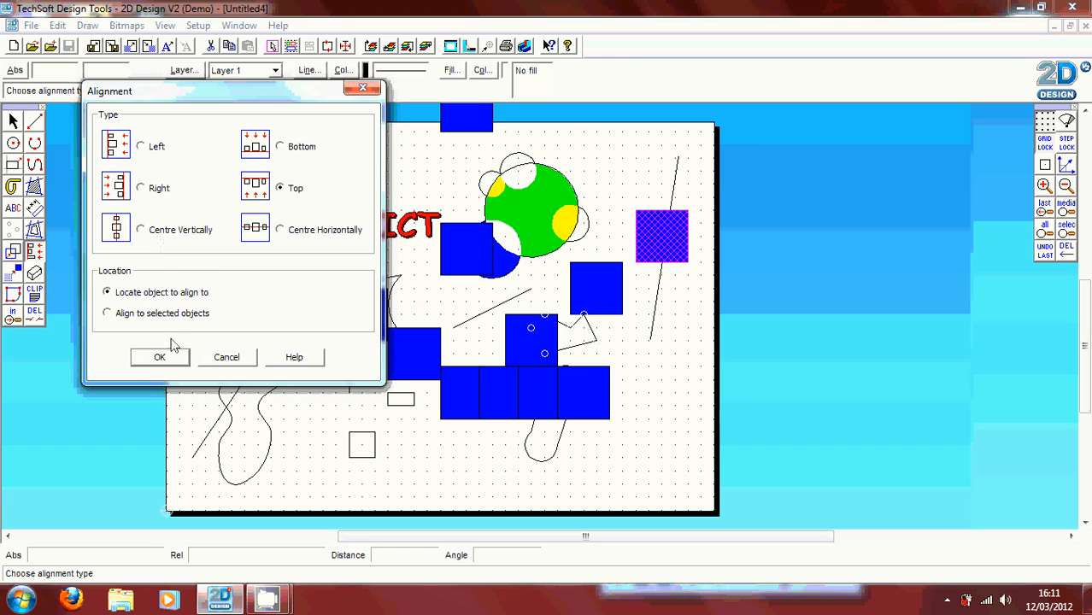
left_click(159, 357)
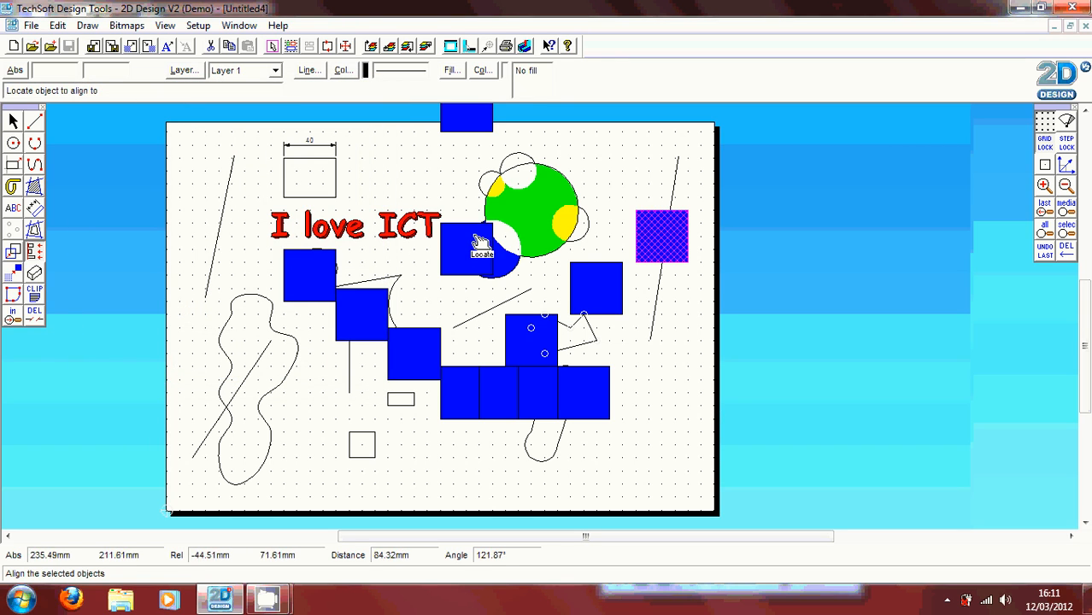
mouse_move(619, 154)
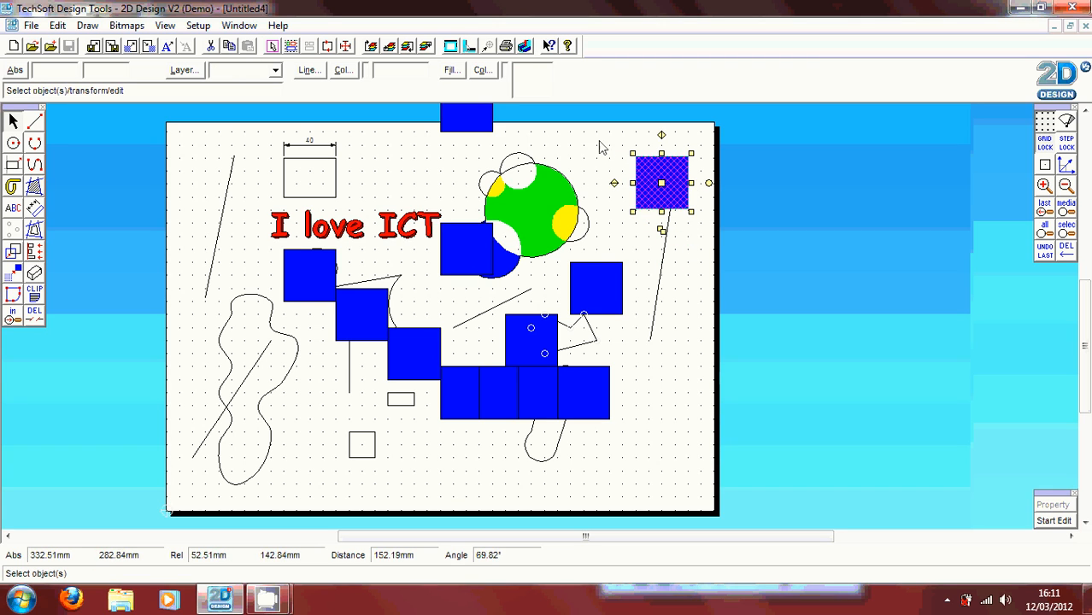
mouse_move(676, 327)
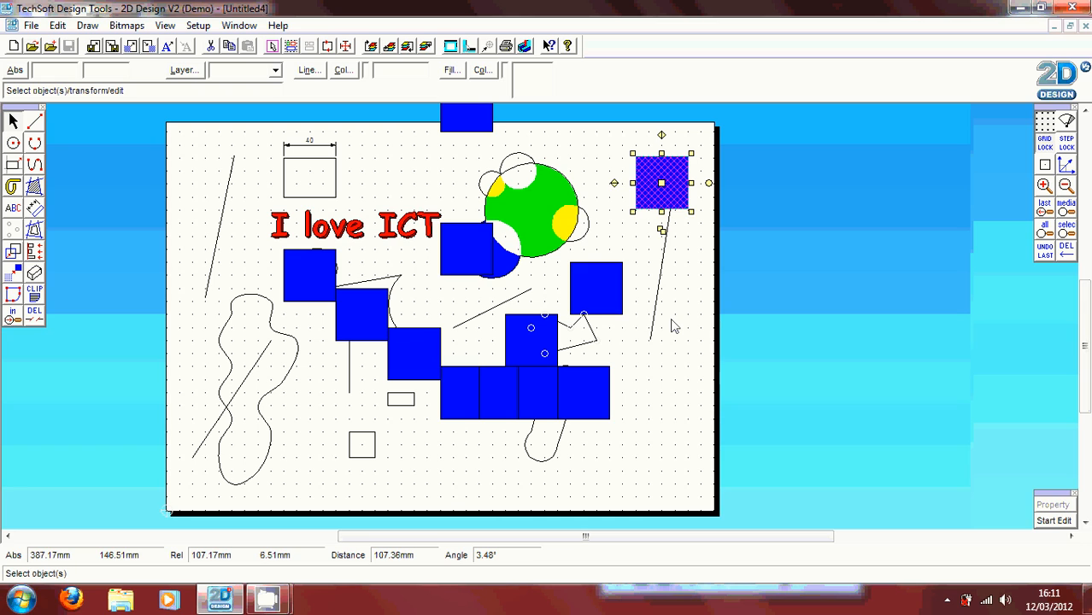
left_click(282, 317)
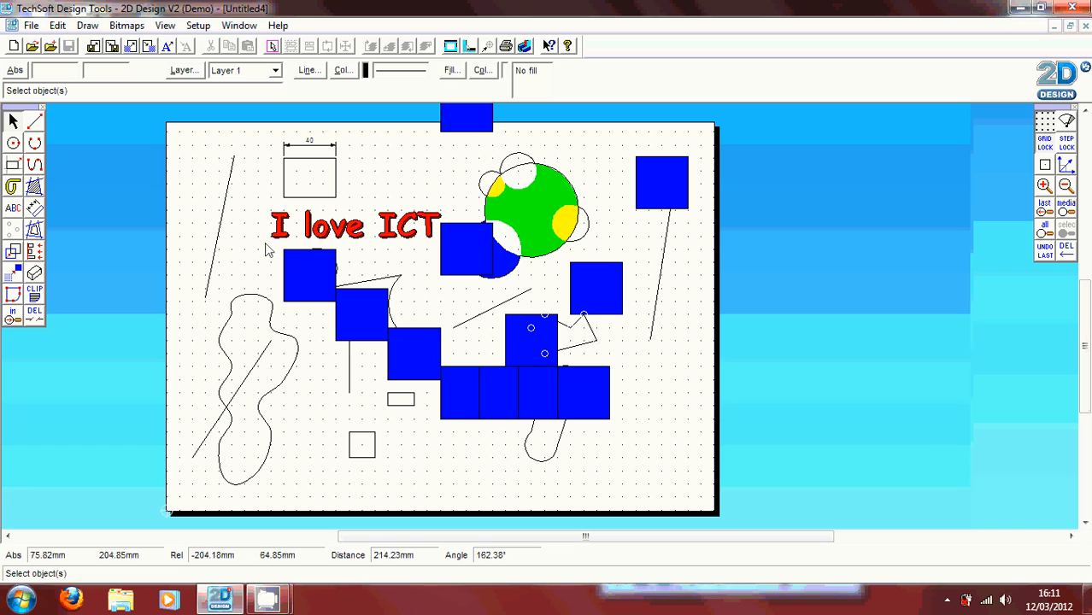
Move the blue square from below the text to the lower right of the page.
left_click(312, 275)
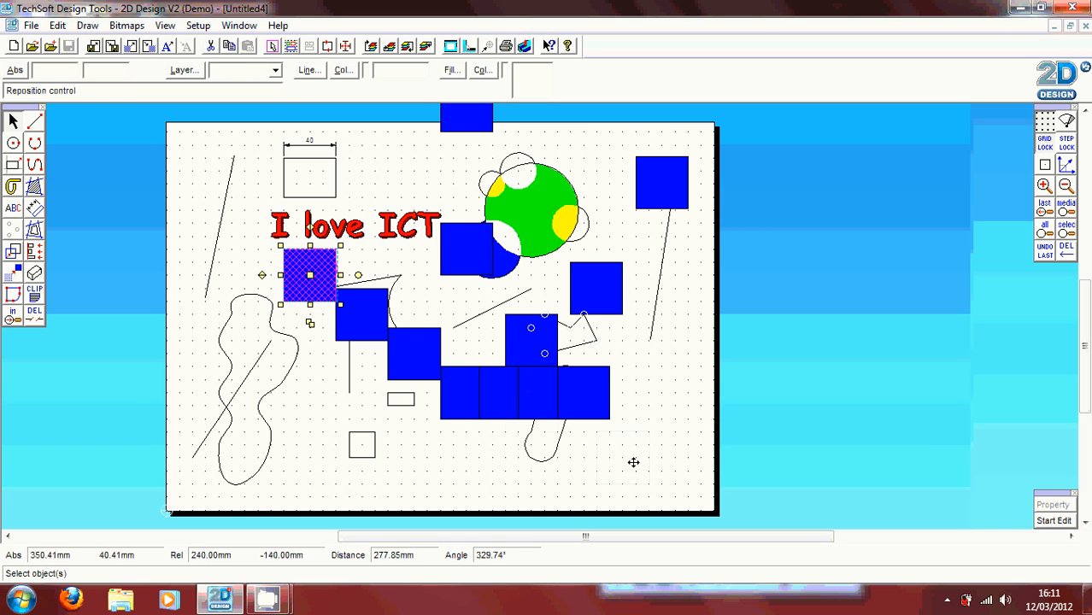
left_click_drag(309, 276, 663, 458)
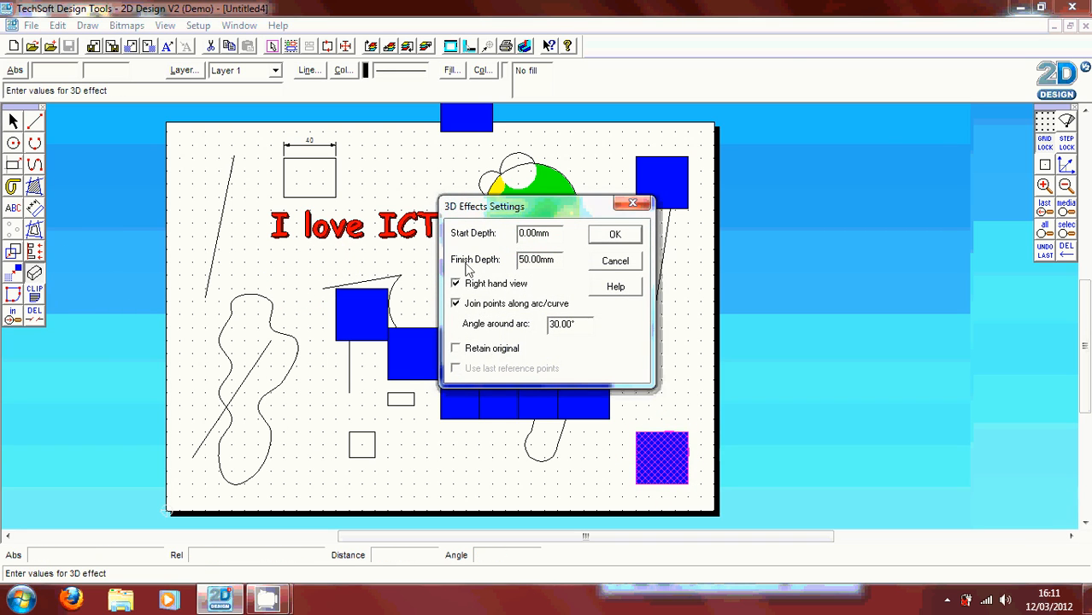
mouse_move(511, 271)
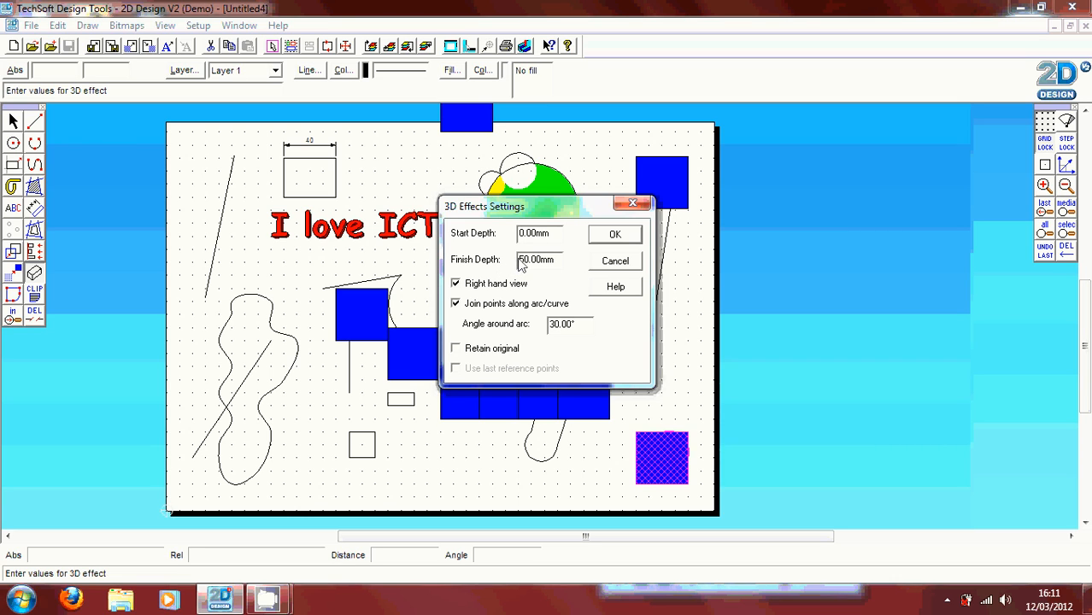
Apply a 3D Effect with 30 mm finish depth, retaining the original, and place the cube just above the square.
triple_click(537, 260)
type("30")
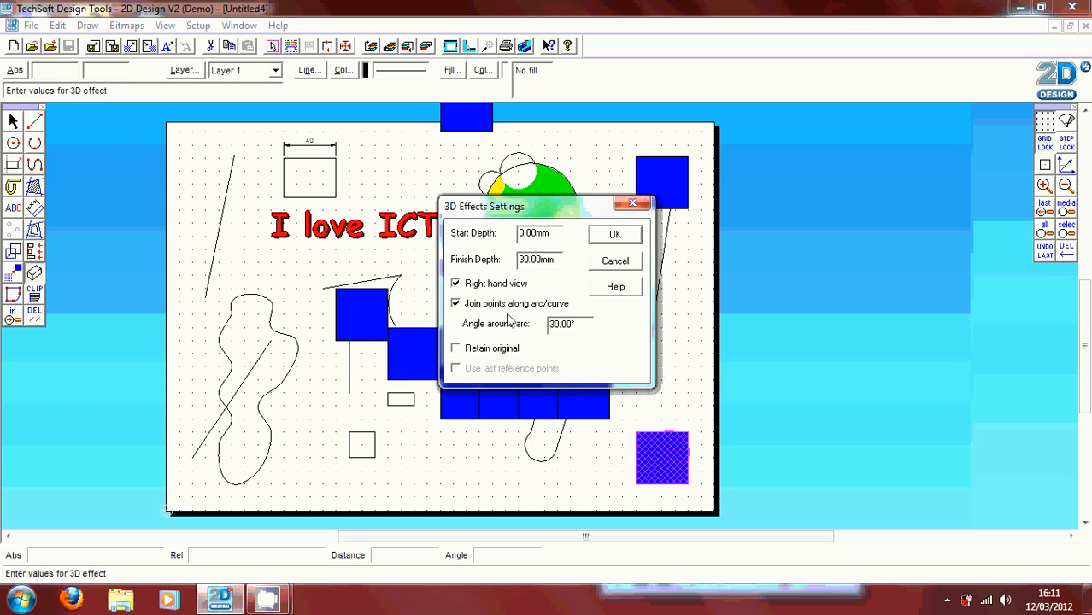
mouse_move(468, 318)
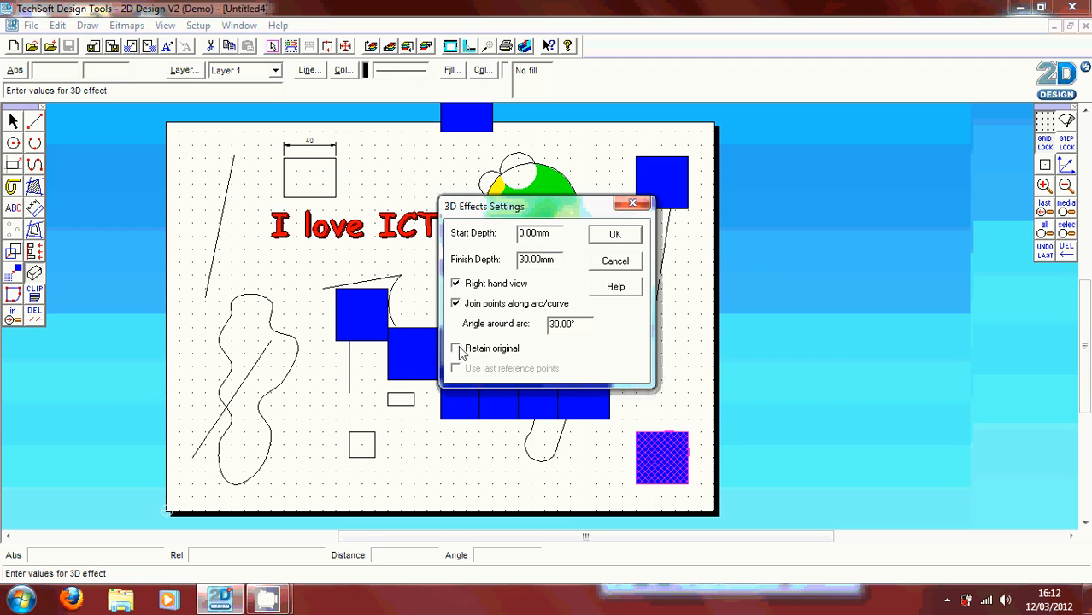
left_click(455, 349)
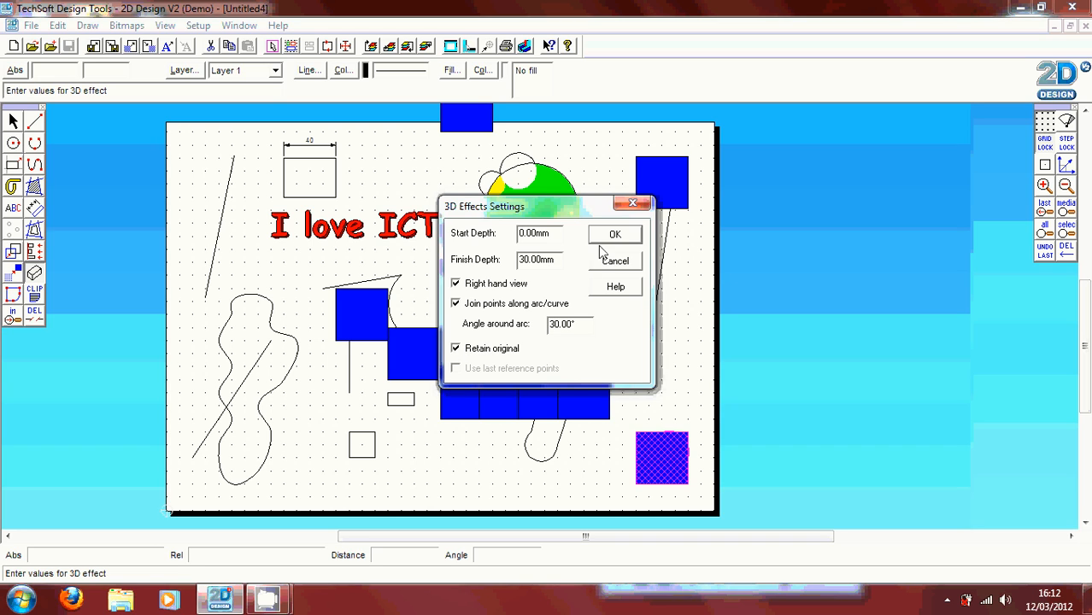
left_click(615, 235)
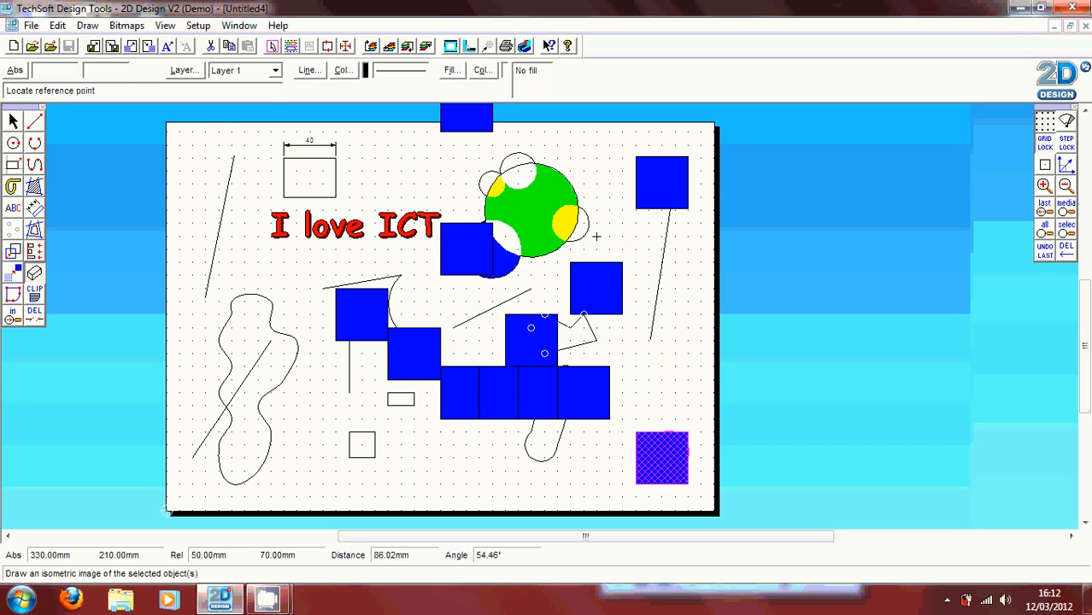
mouse_move(648, 419)
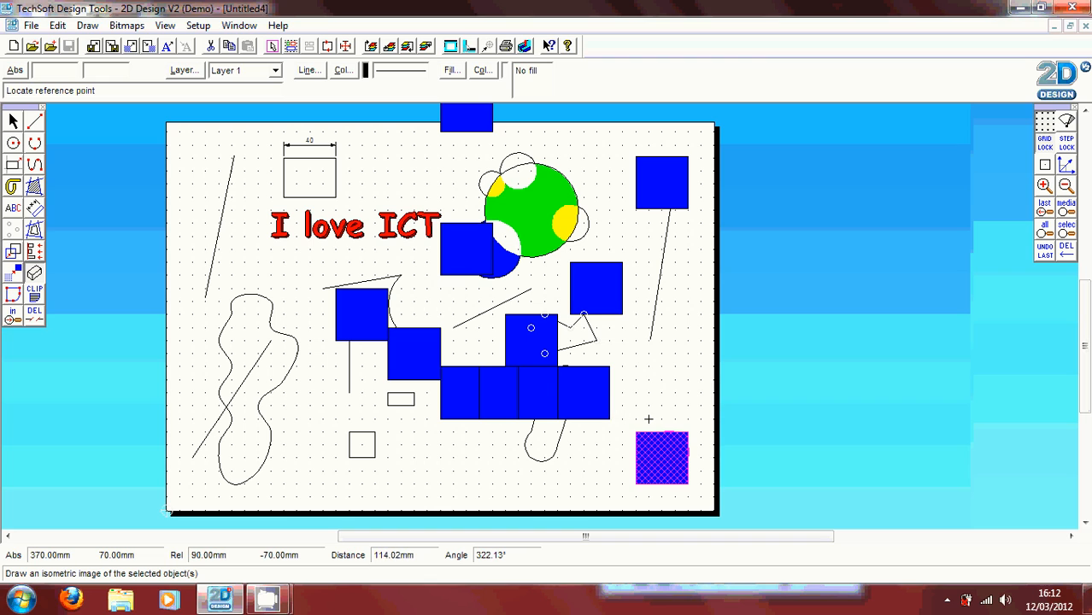
left_click(662, 458)
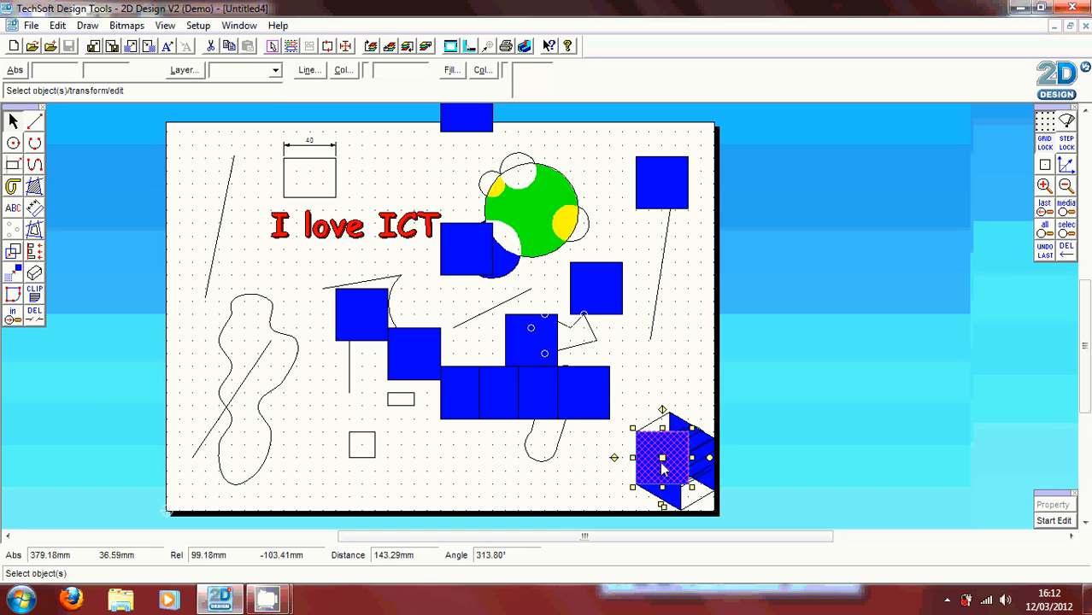
left_click_drag(663, 462, 636, 445)
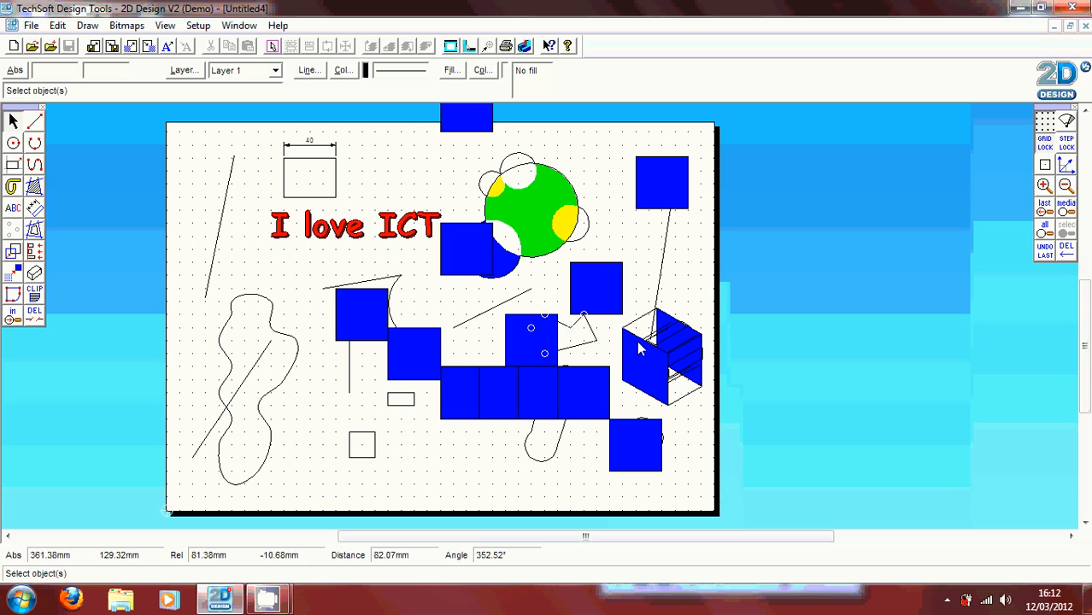
mouse_move(617, 335)
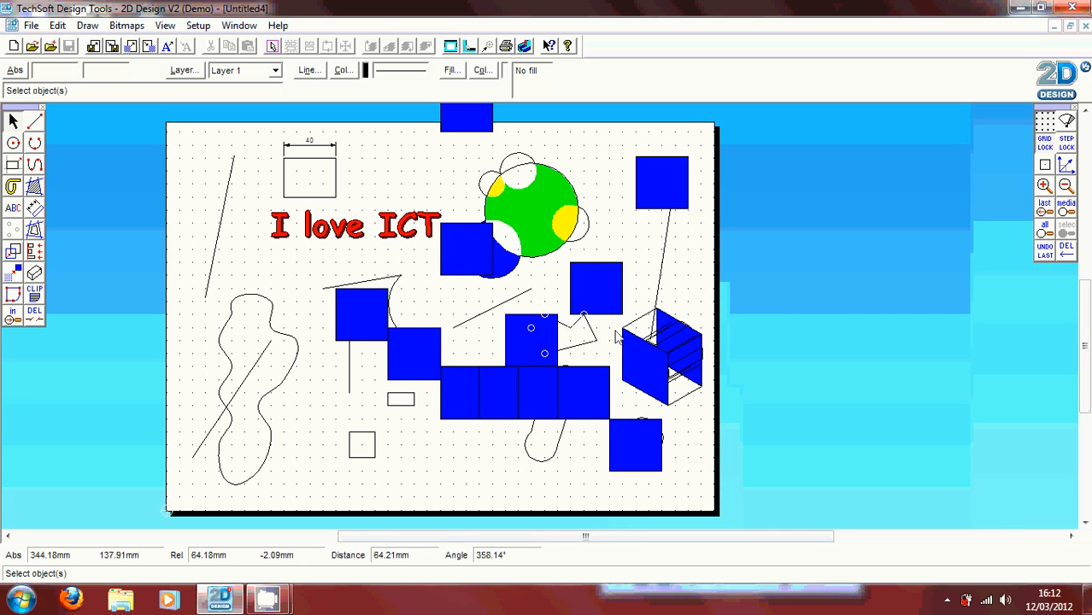
mouse_move(646, 407)
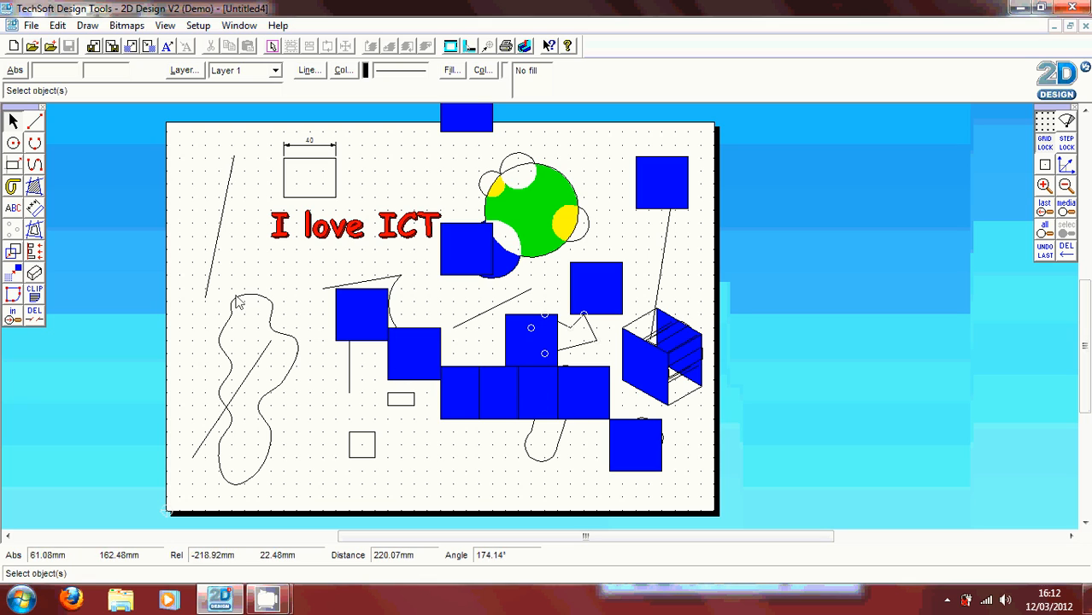
mouse_move(14, 294)
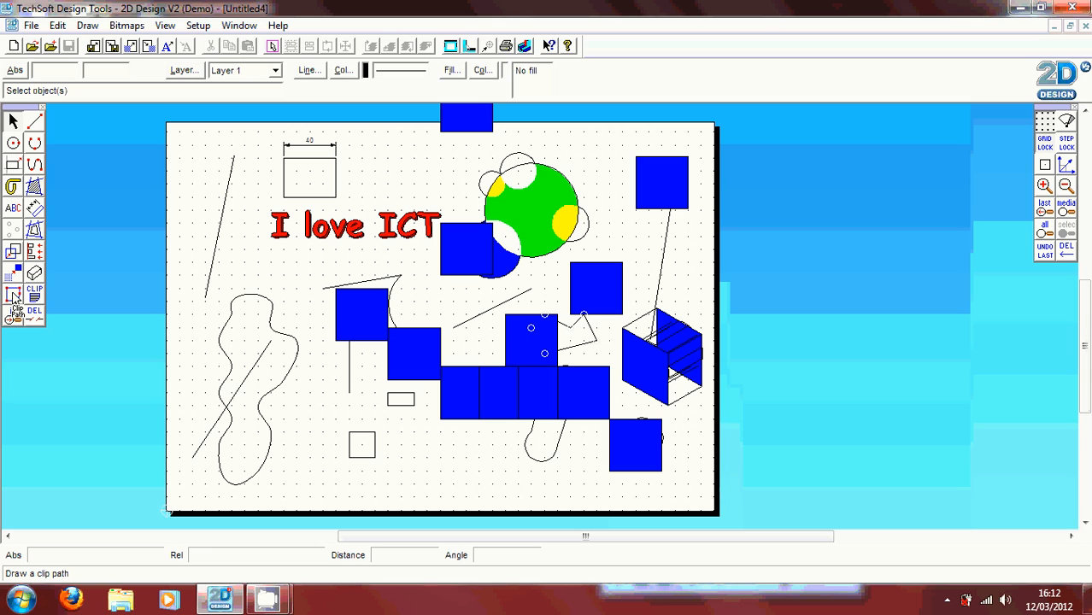
left_click(13, 294)
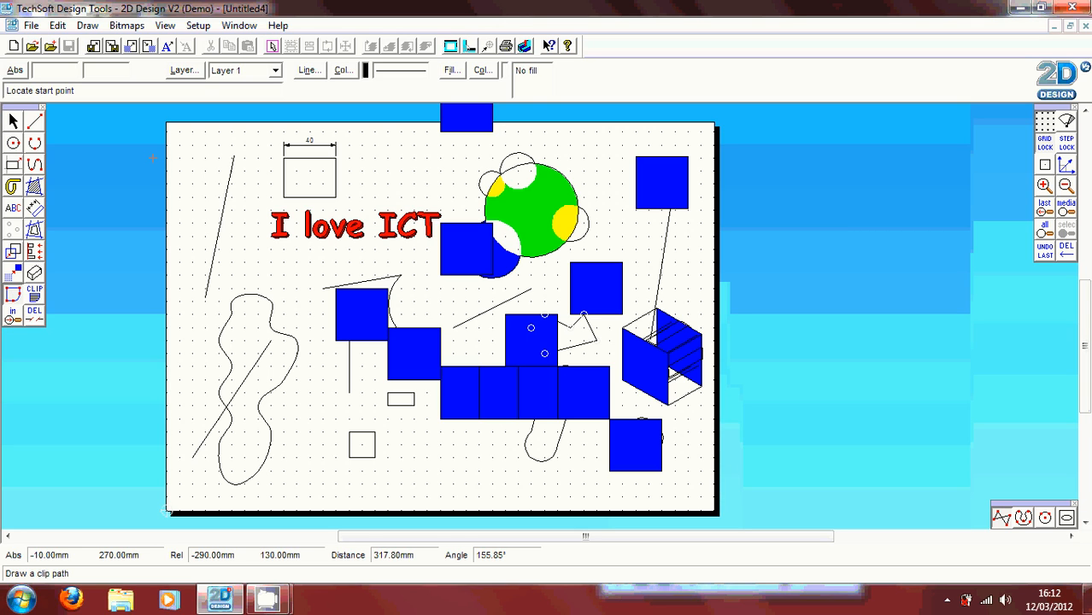
left_click(218, 145)
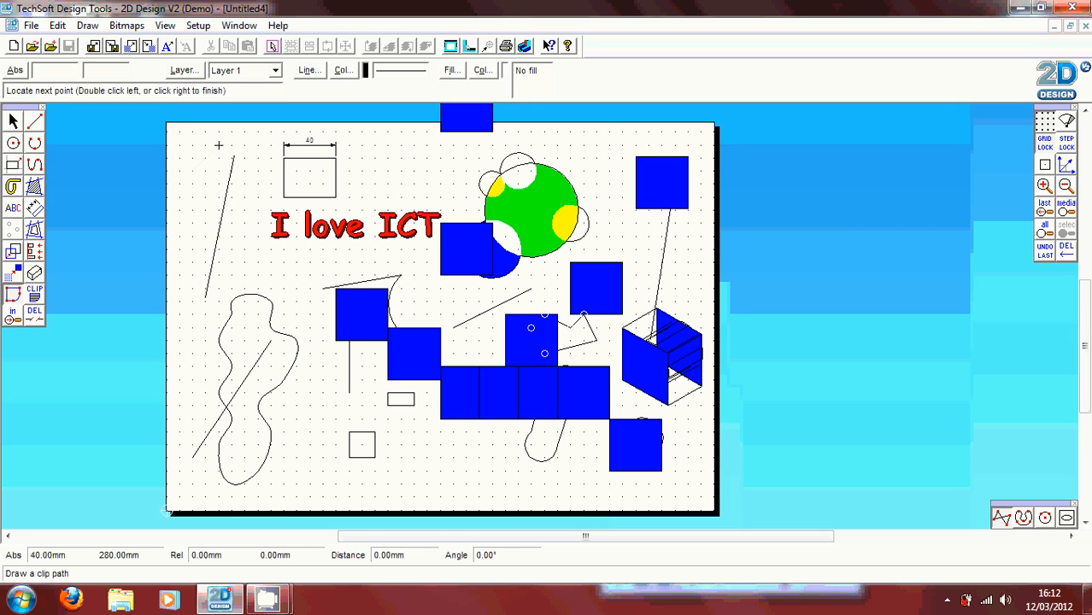
mouse_move(205, 211)
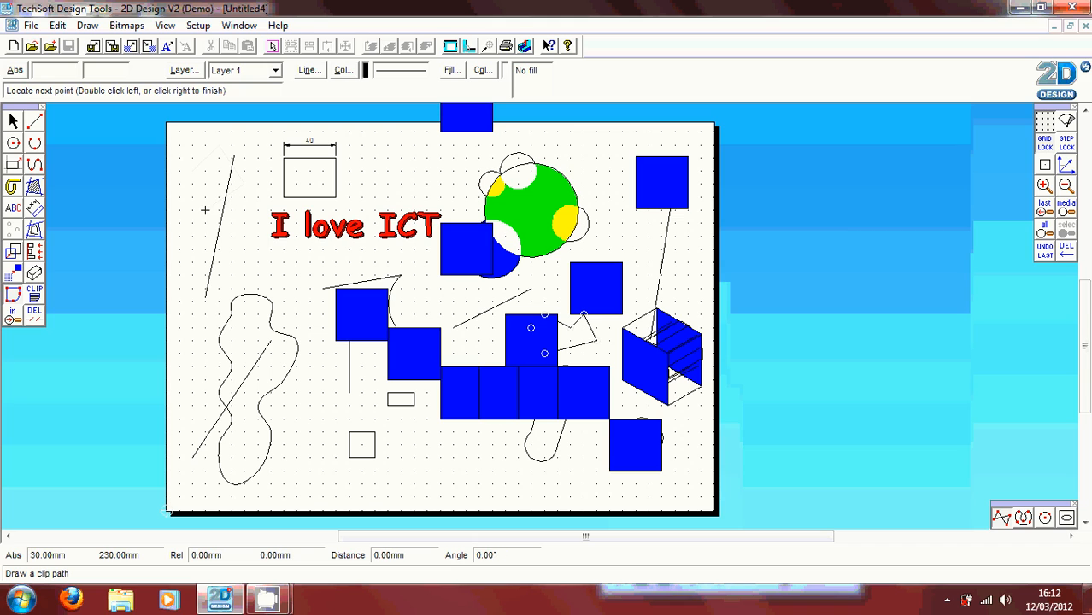
mouse_move(179, 263)
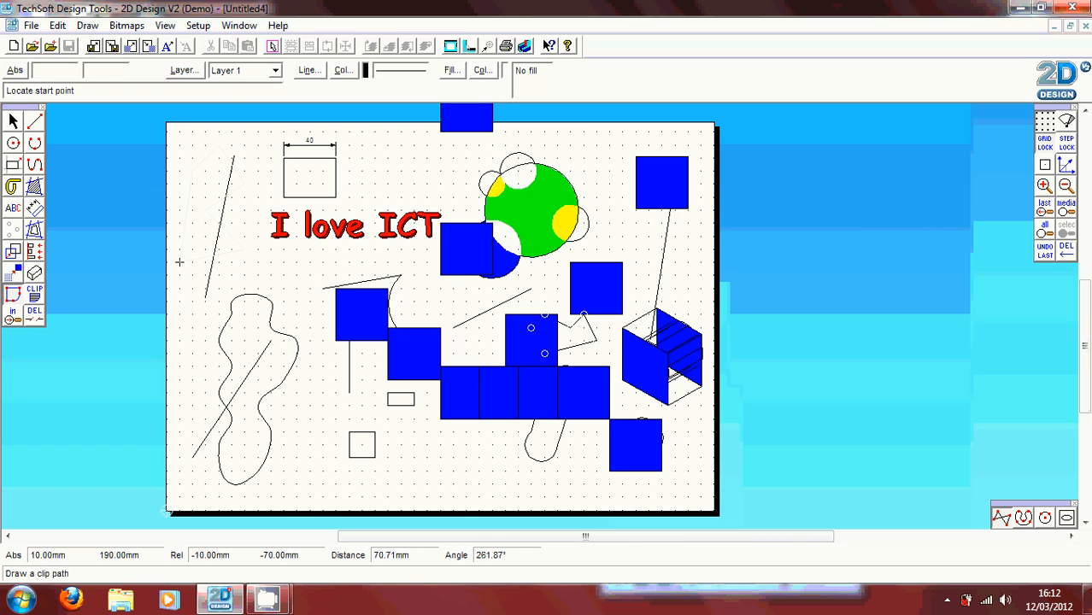
mouse_move(219, 132)
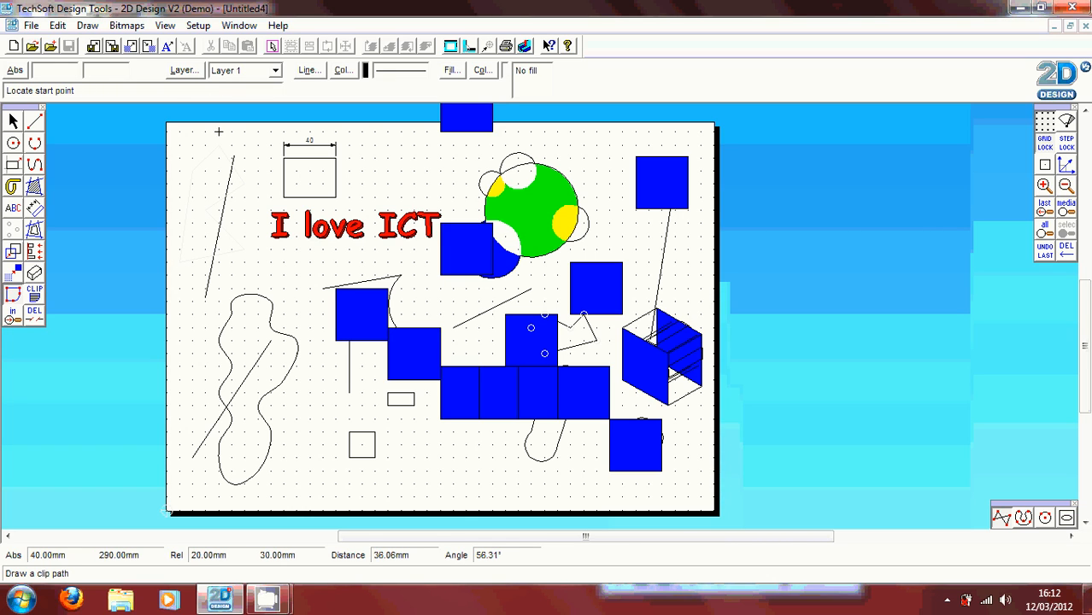
mouse_move(205, 198)
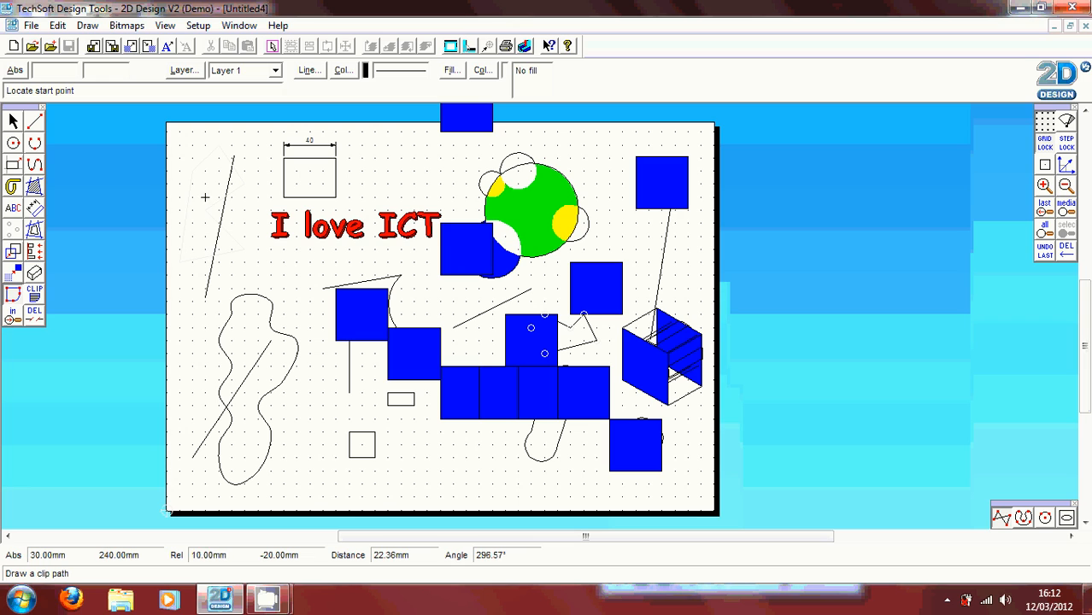
mouse_move(205, 185)
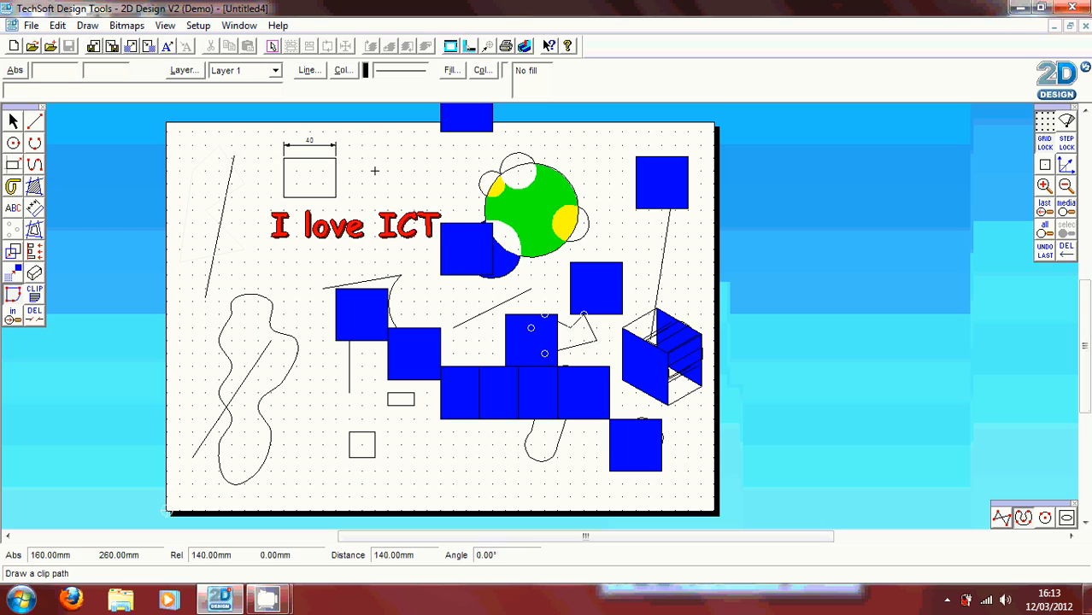
left_click(453, 171)
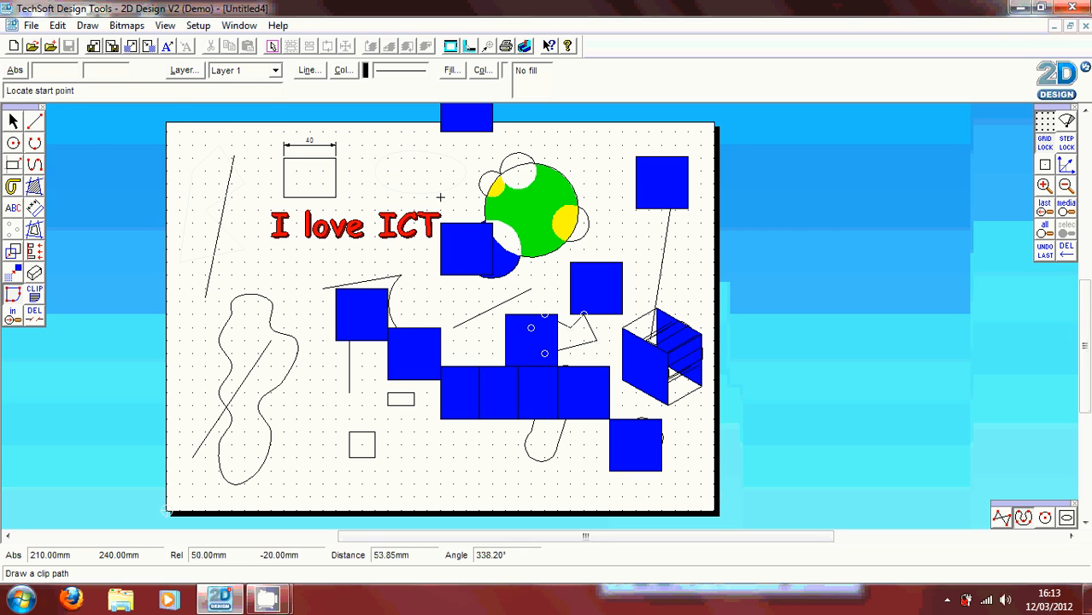
mouse_move(453, 145)
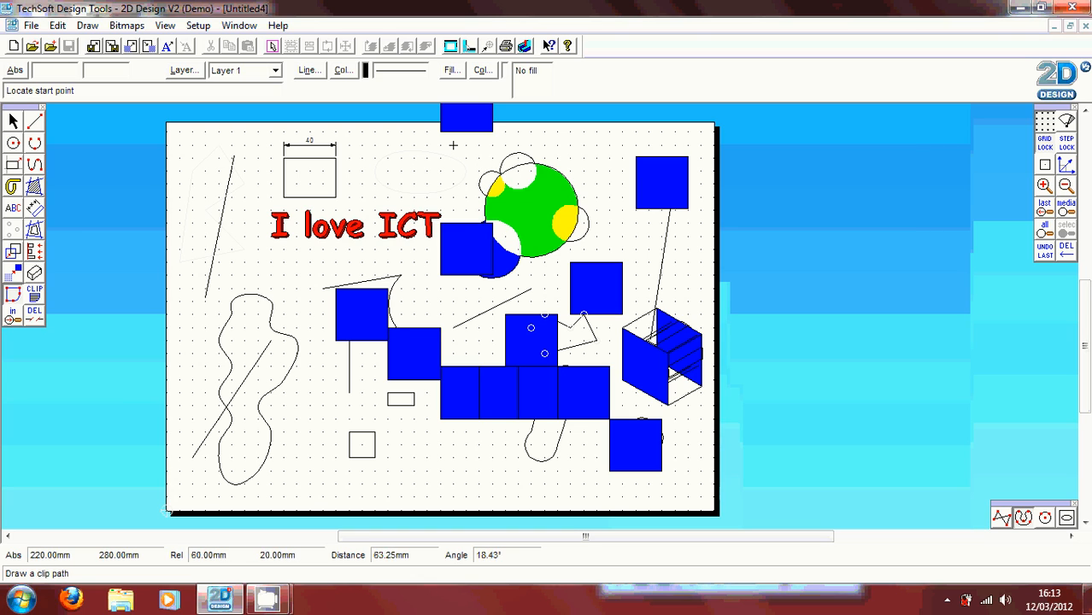
mouse_move(465, 289)
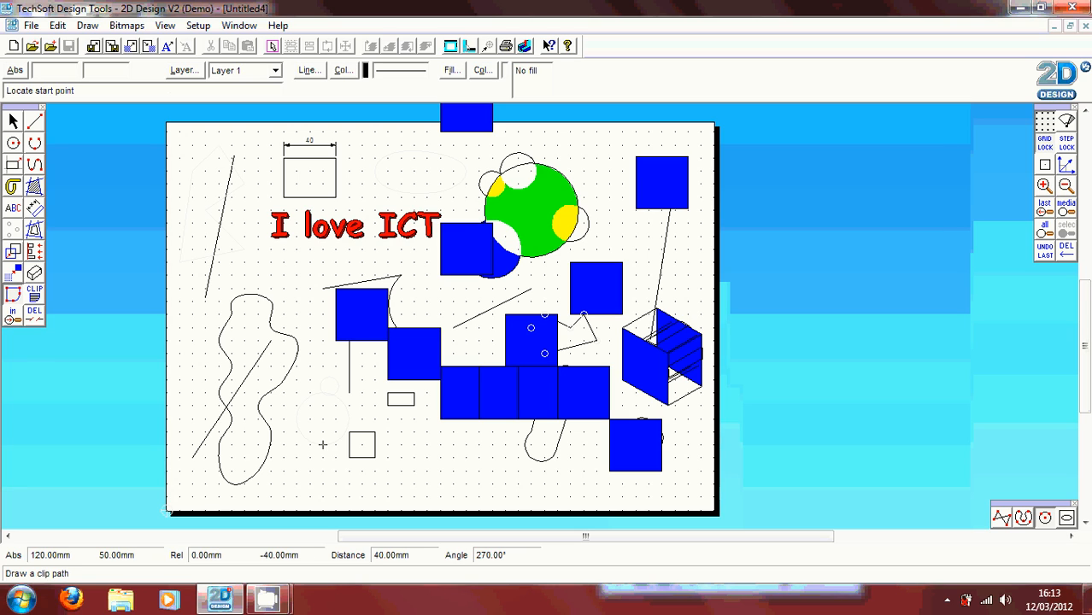
mouse_move(766, 249)
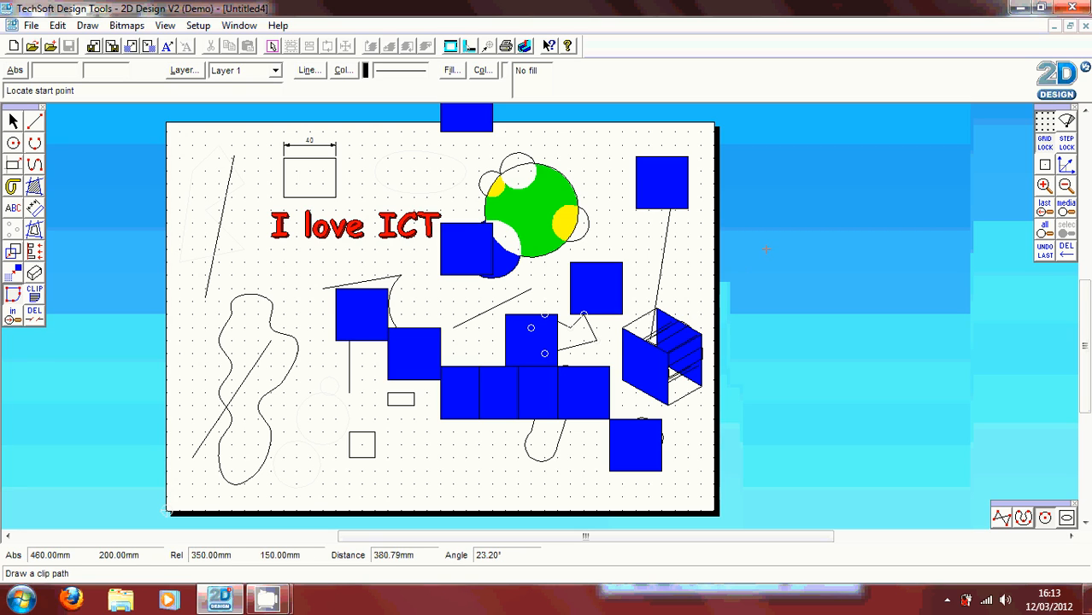